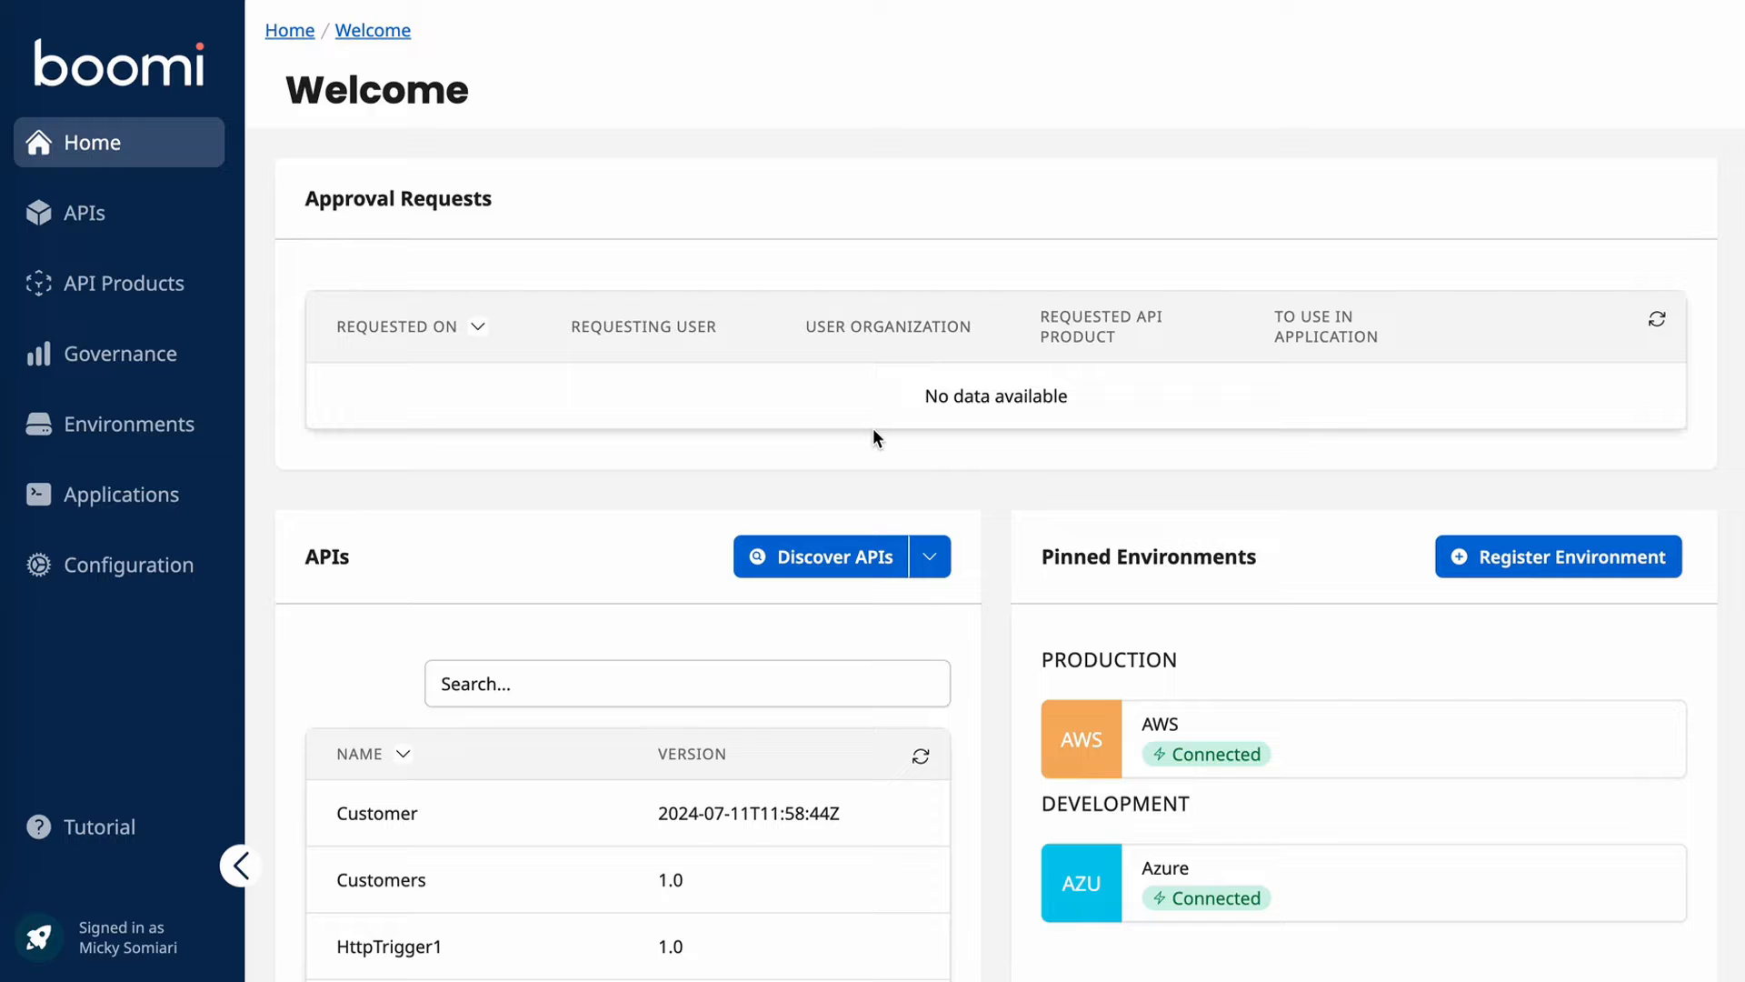
mouse_move(1309, 593)
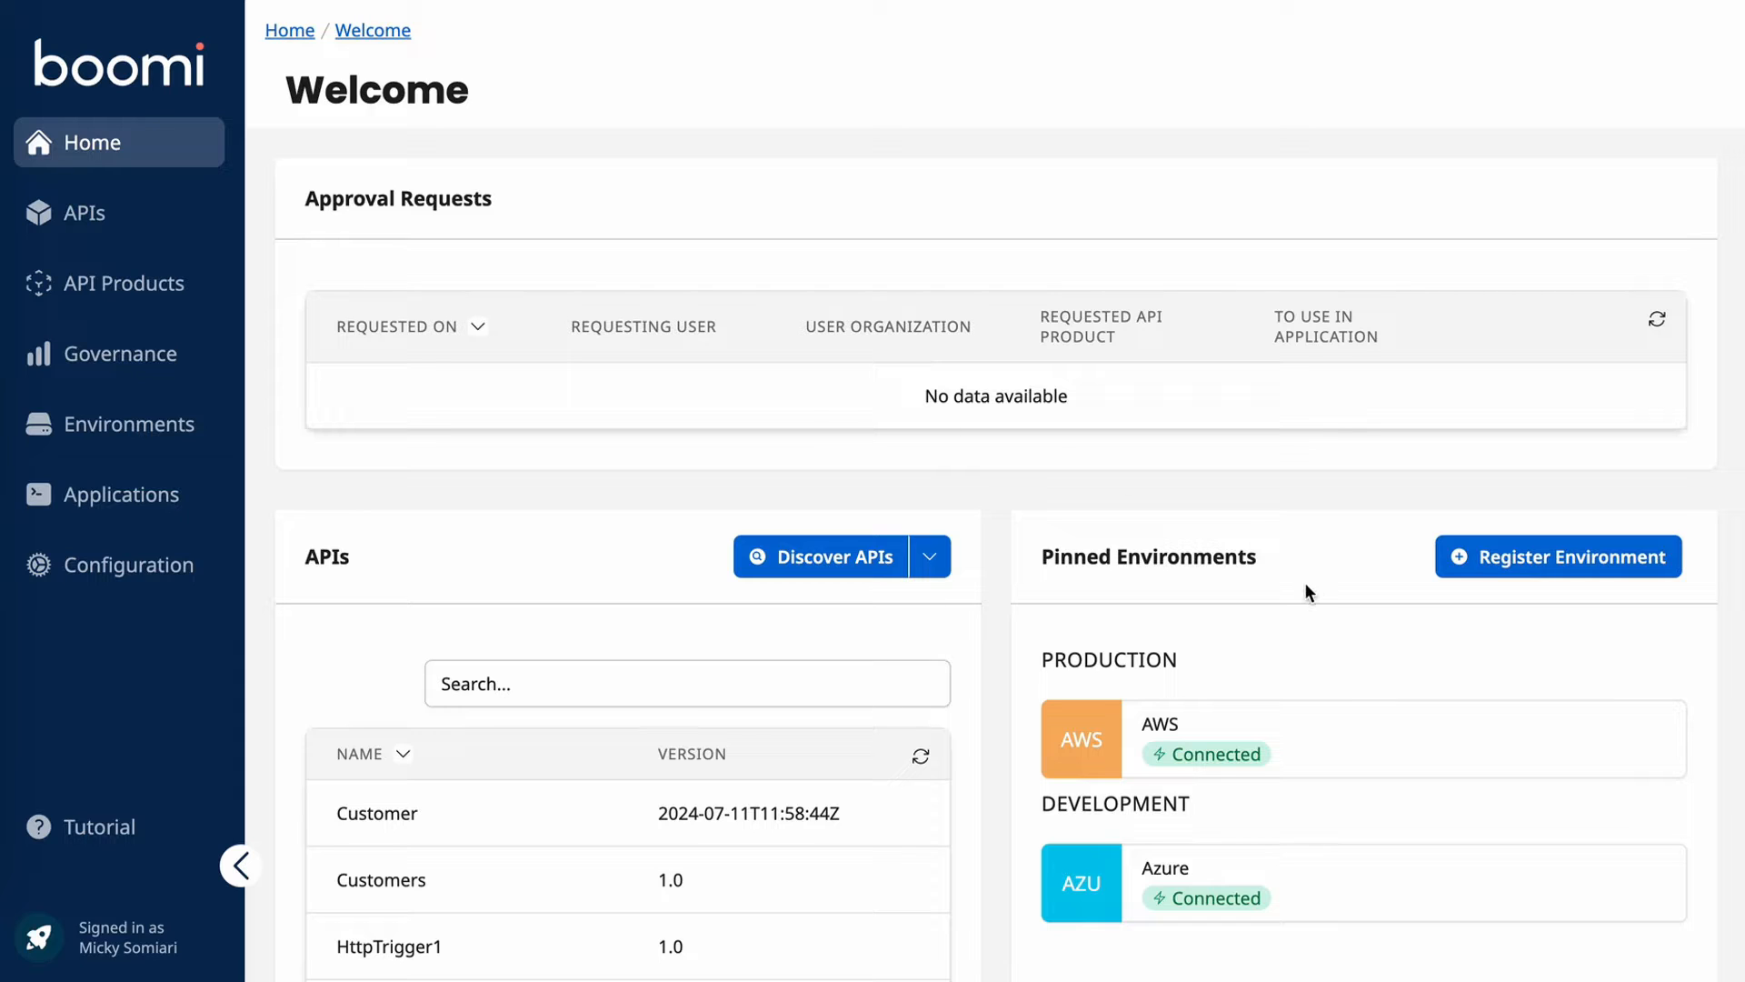
mouse_move(1137, 518)
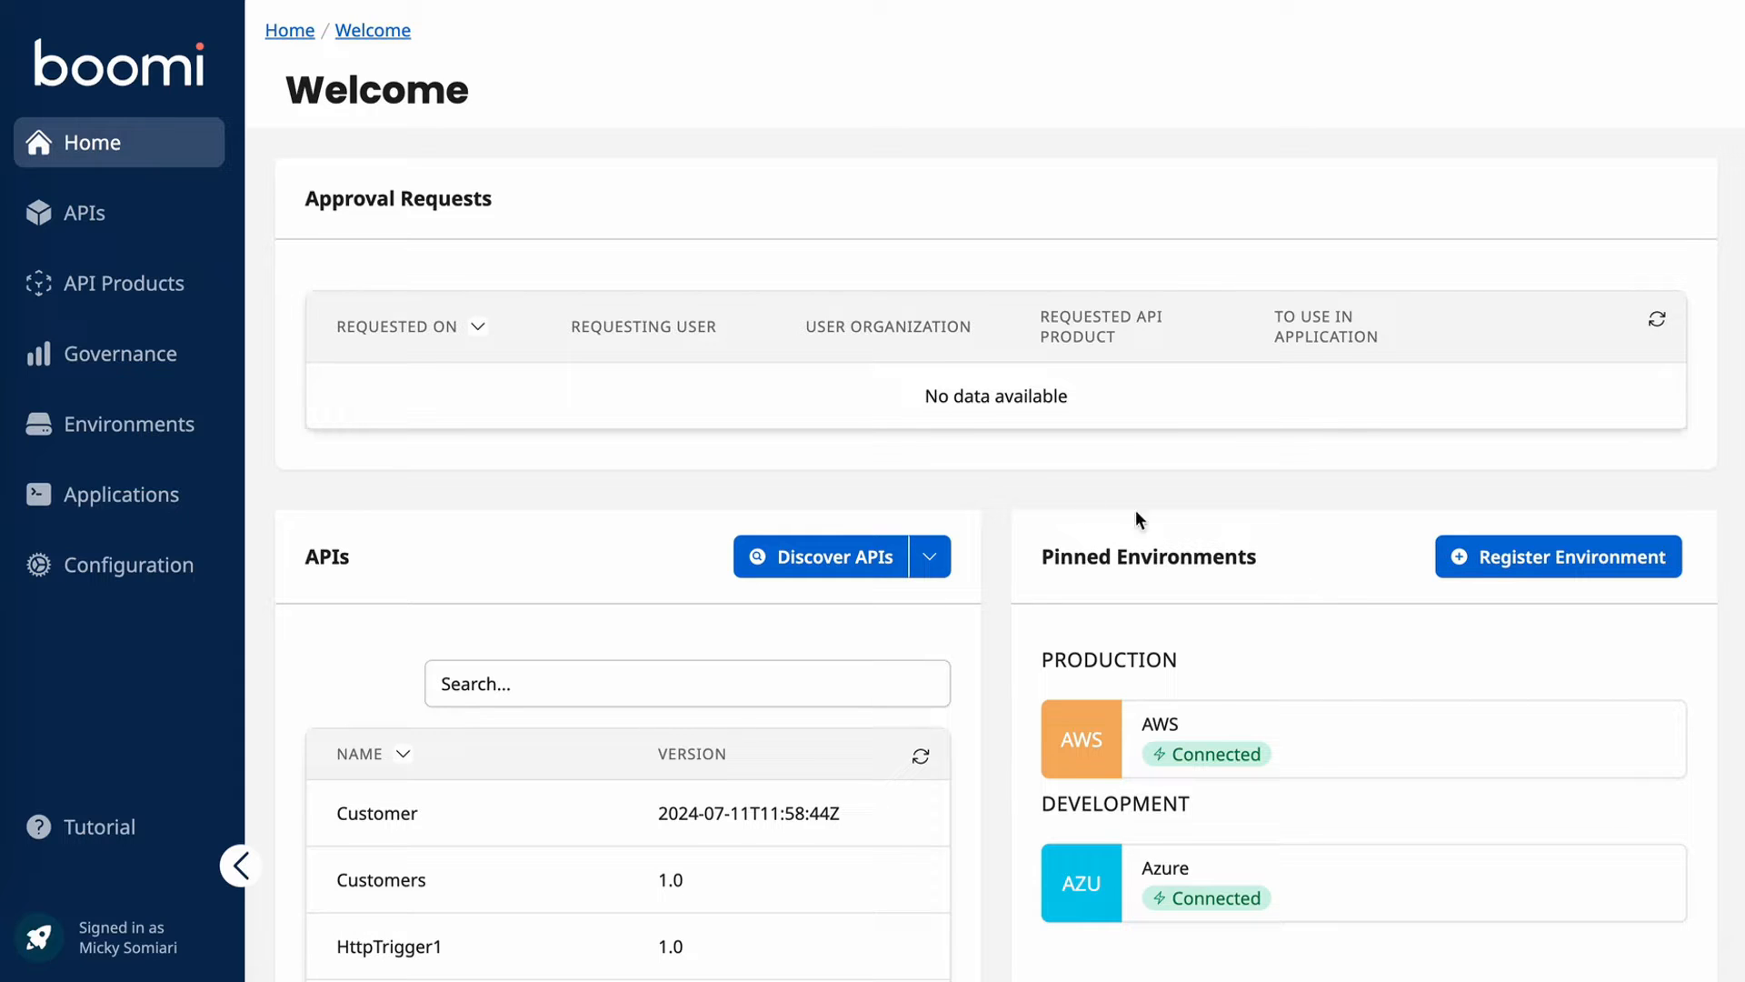
mouse_move(462, 573)
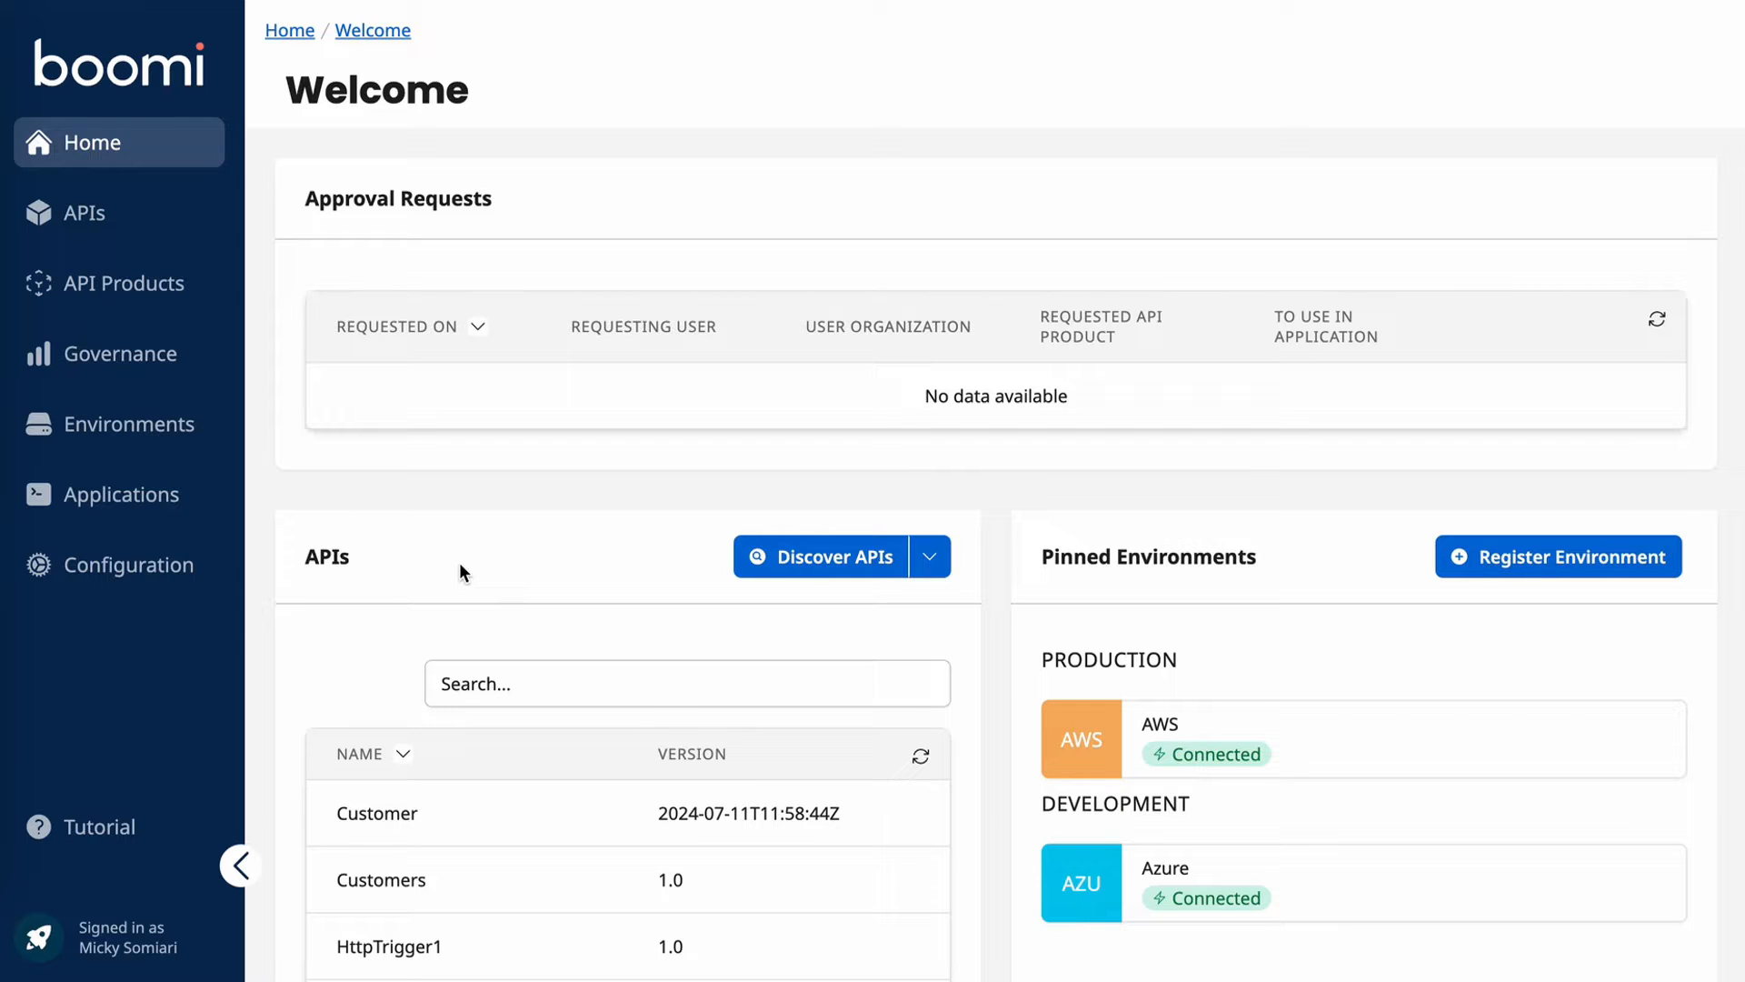
mouse_move(285, 426)
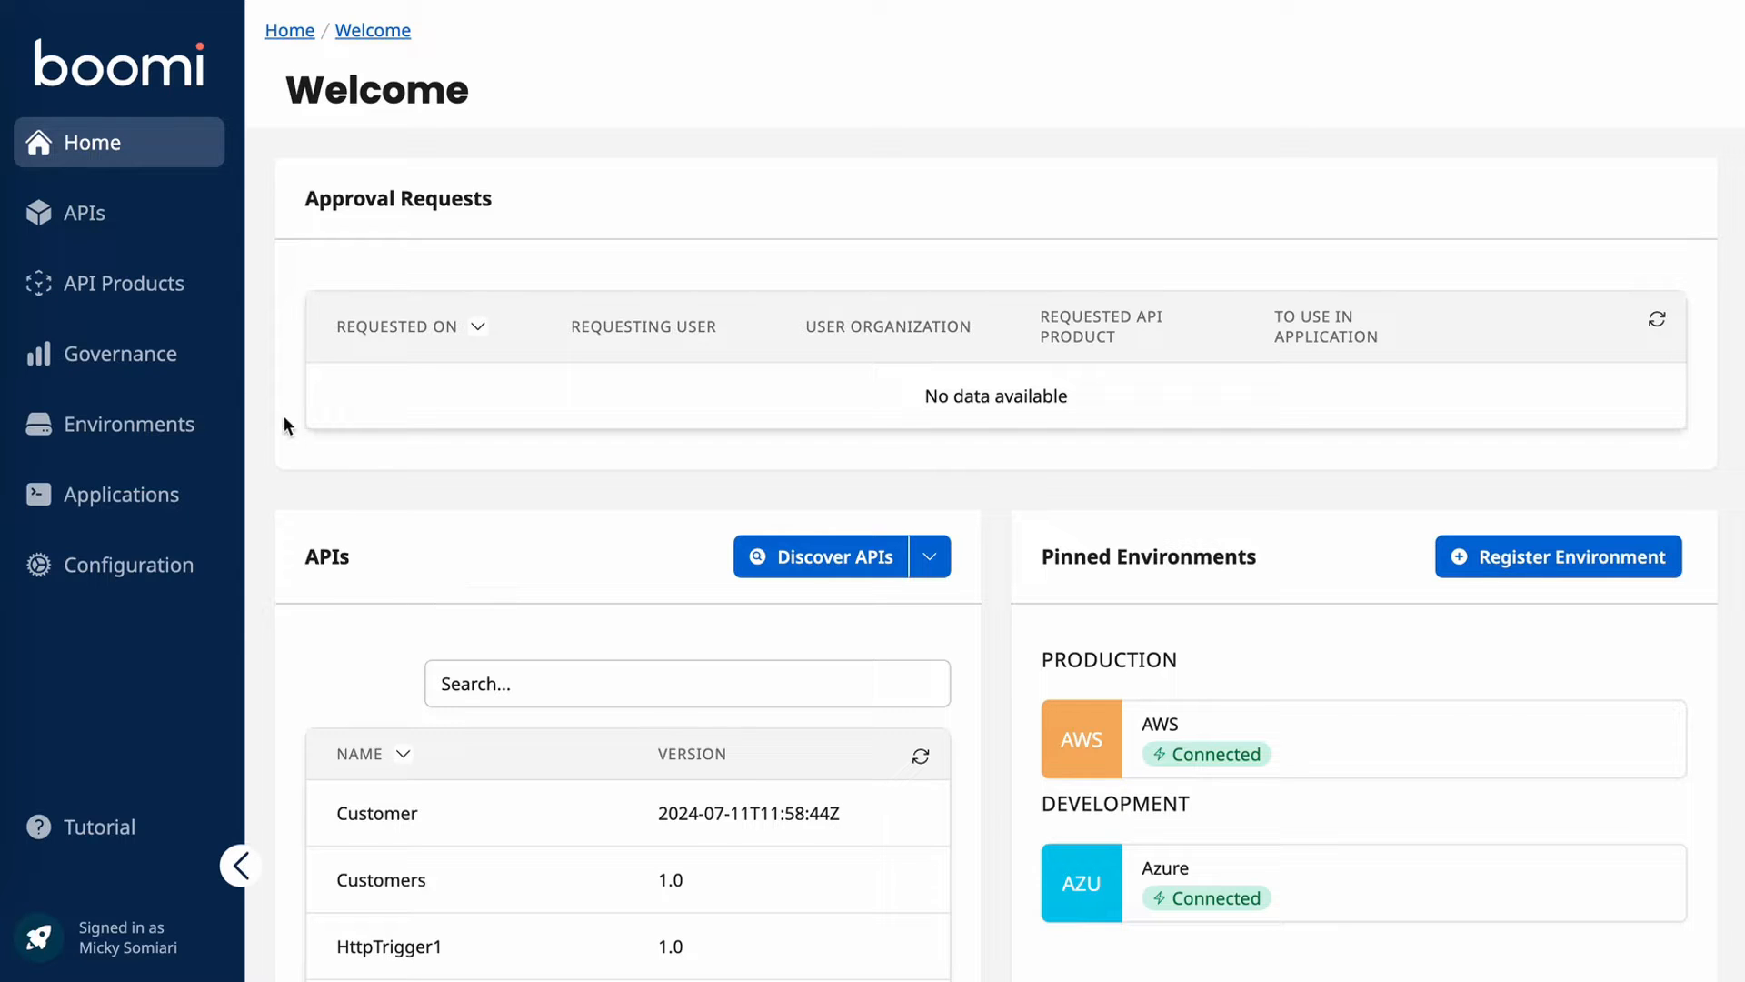
Step: Filter the APIs list by Deployed On = AWS, leaving Customer, Inventory, Invoice and Sales-Order
left_click(84, 212)
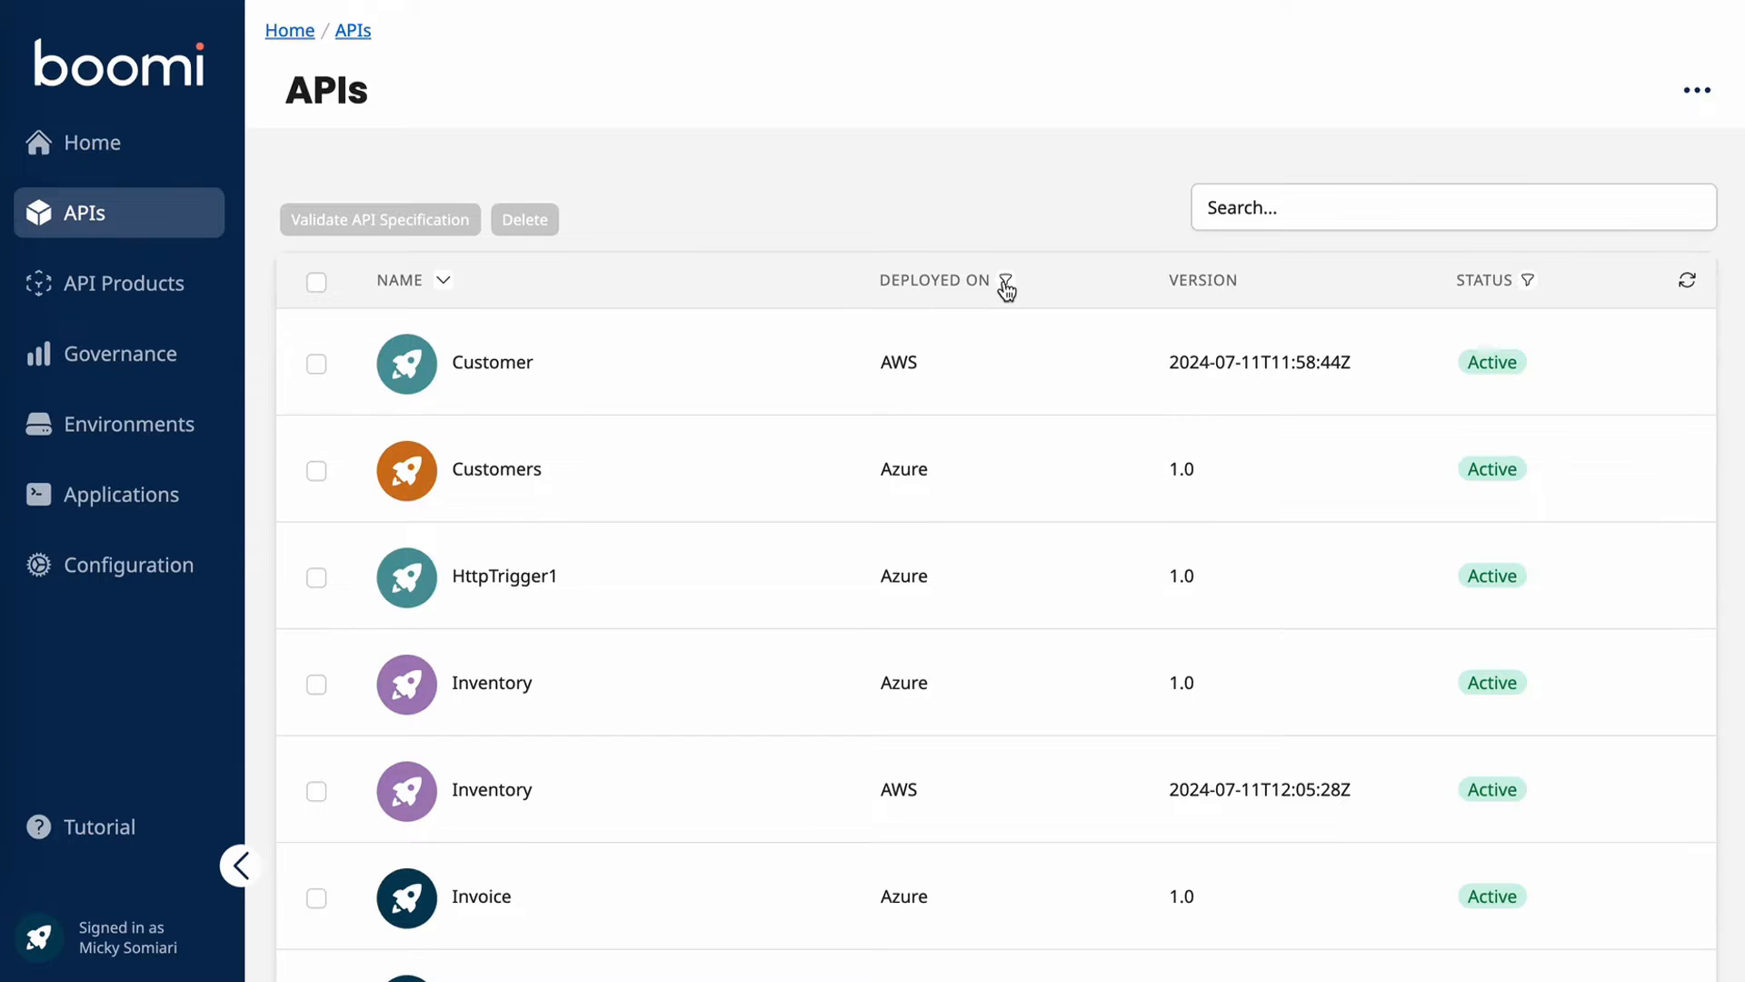
left_click(1005, 279)
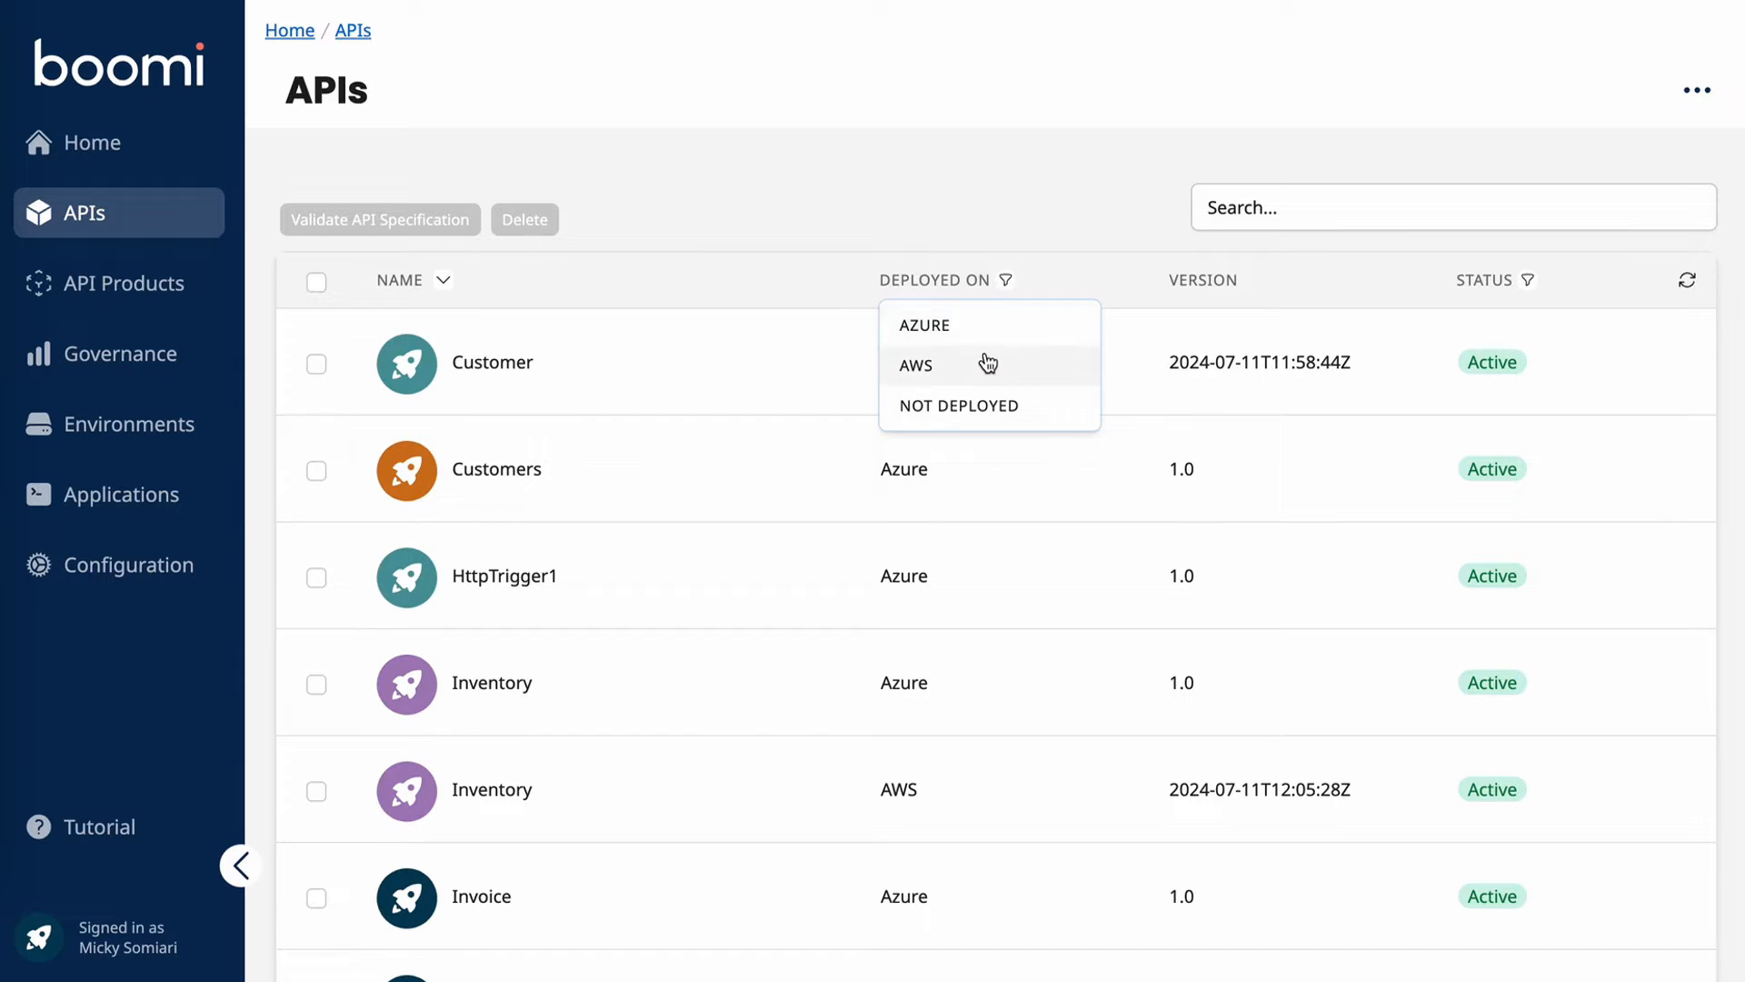
left_click(914, 364)
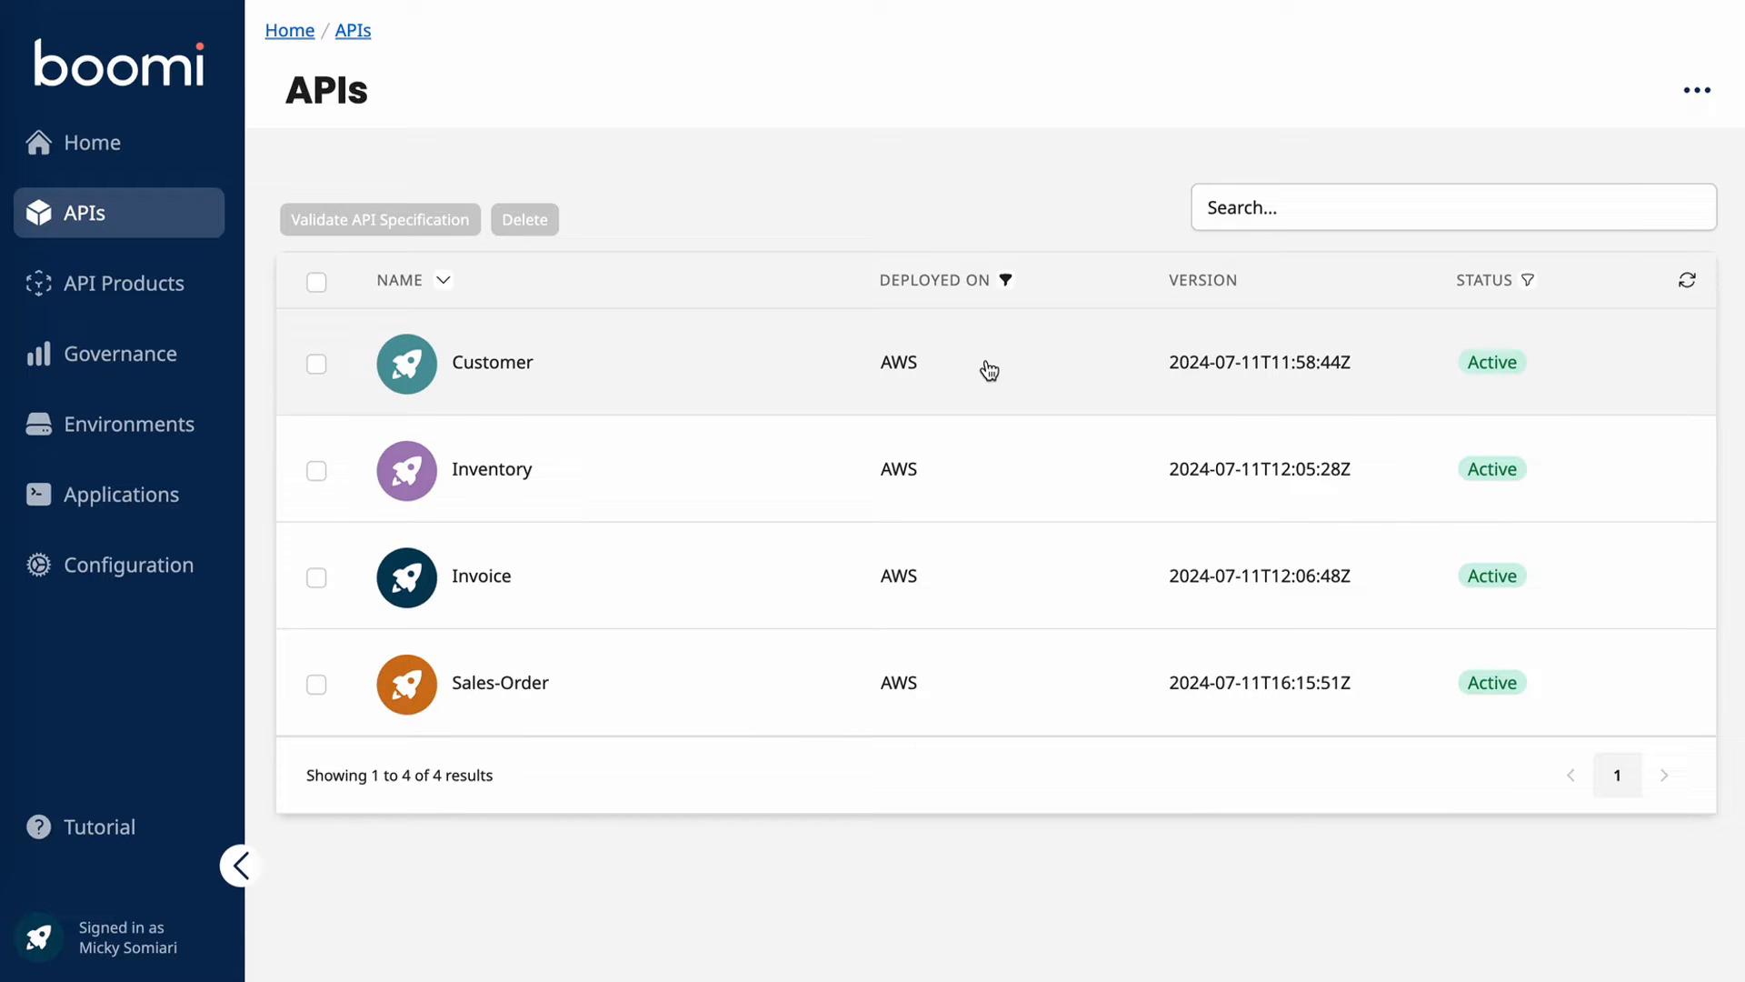
mouse_move(613, 569)
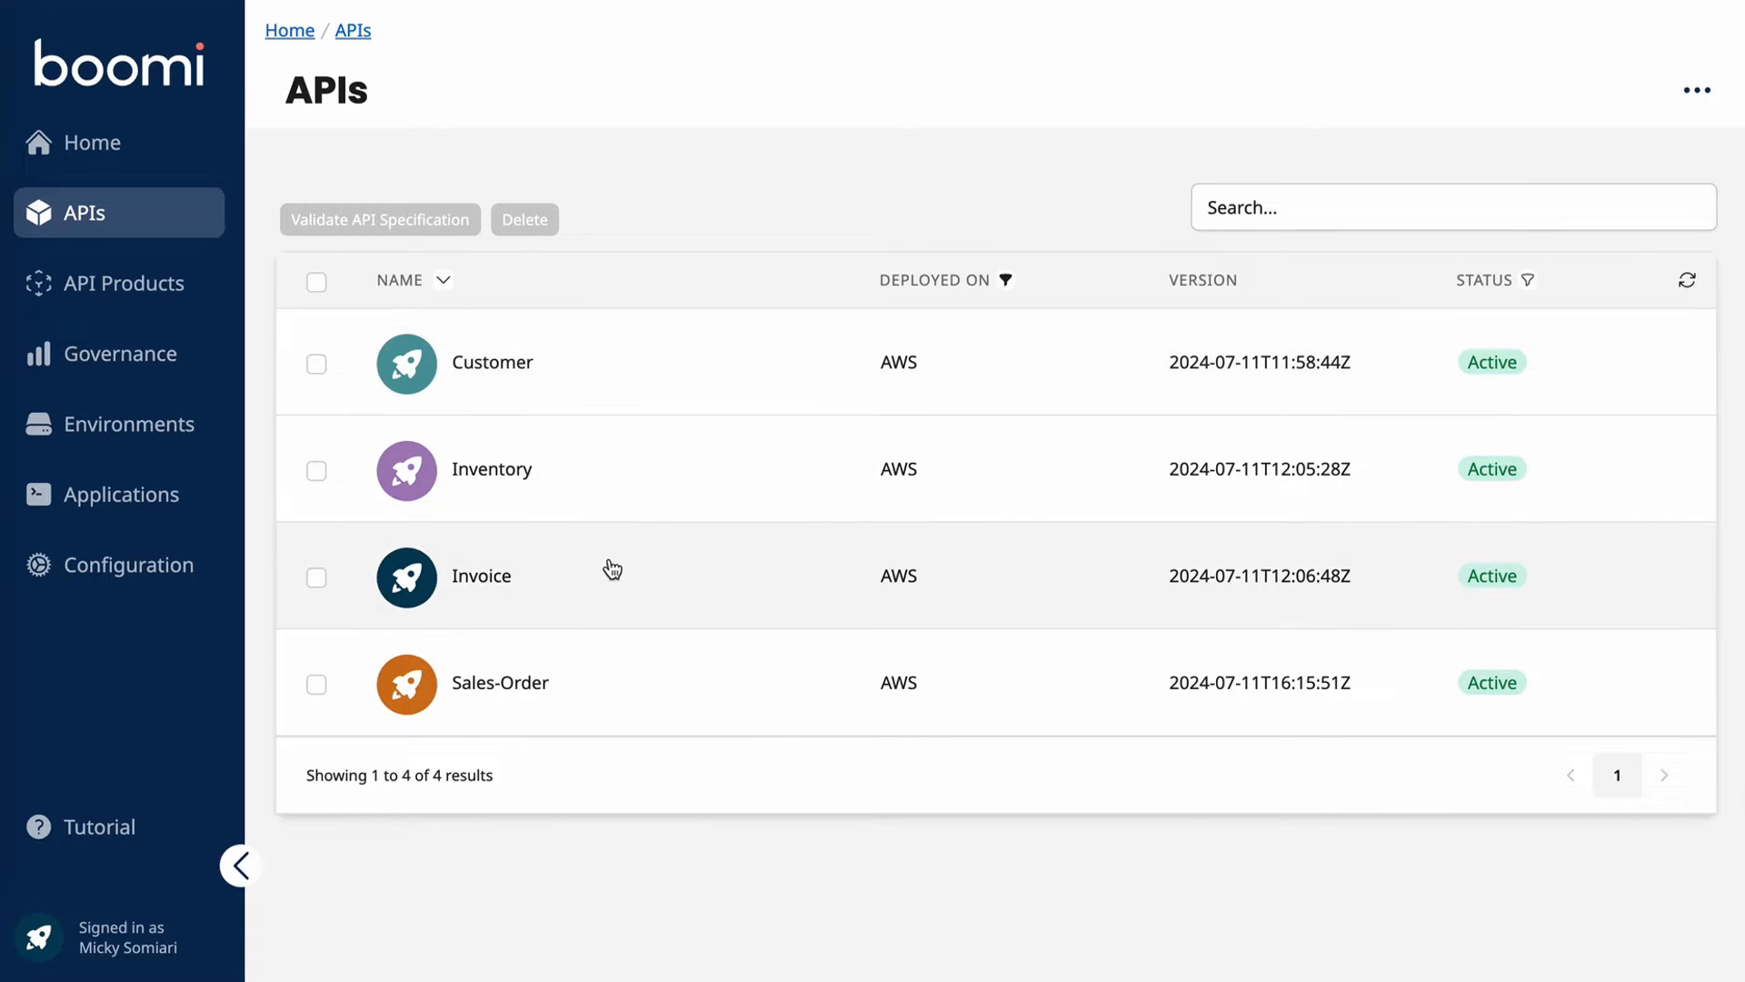
Step: Look at the Invoice and HttpTrigger1 API overviews, returning to the API list each time
left_click(480, 576)
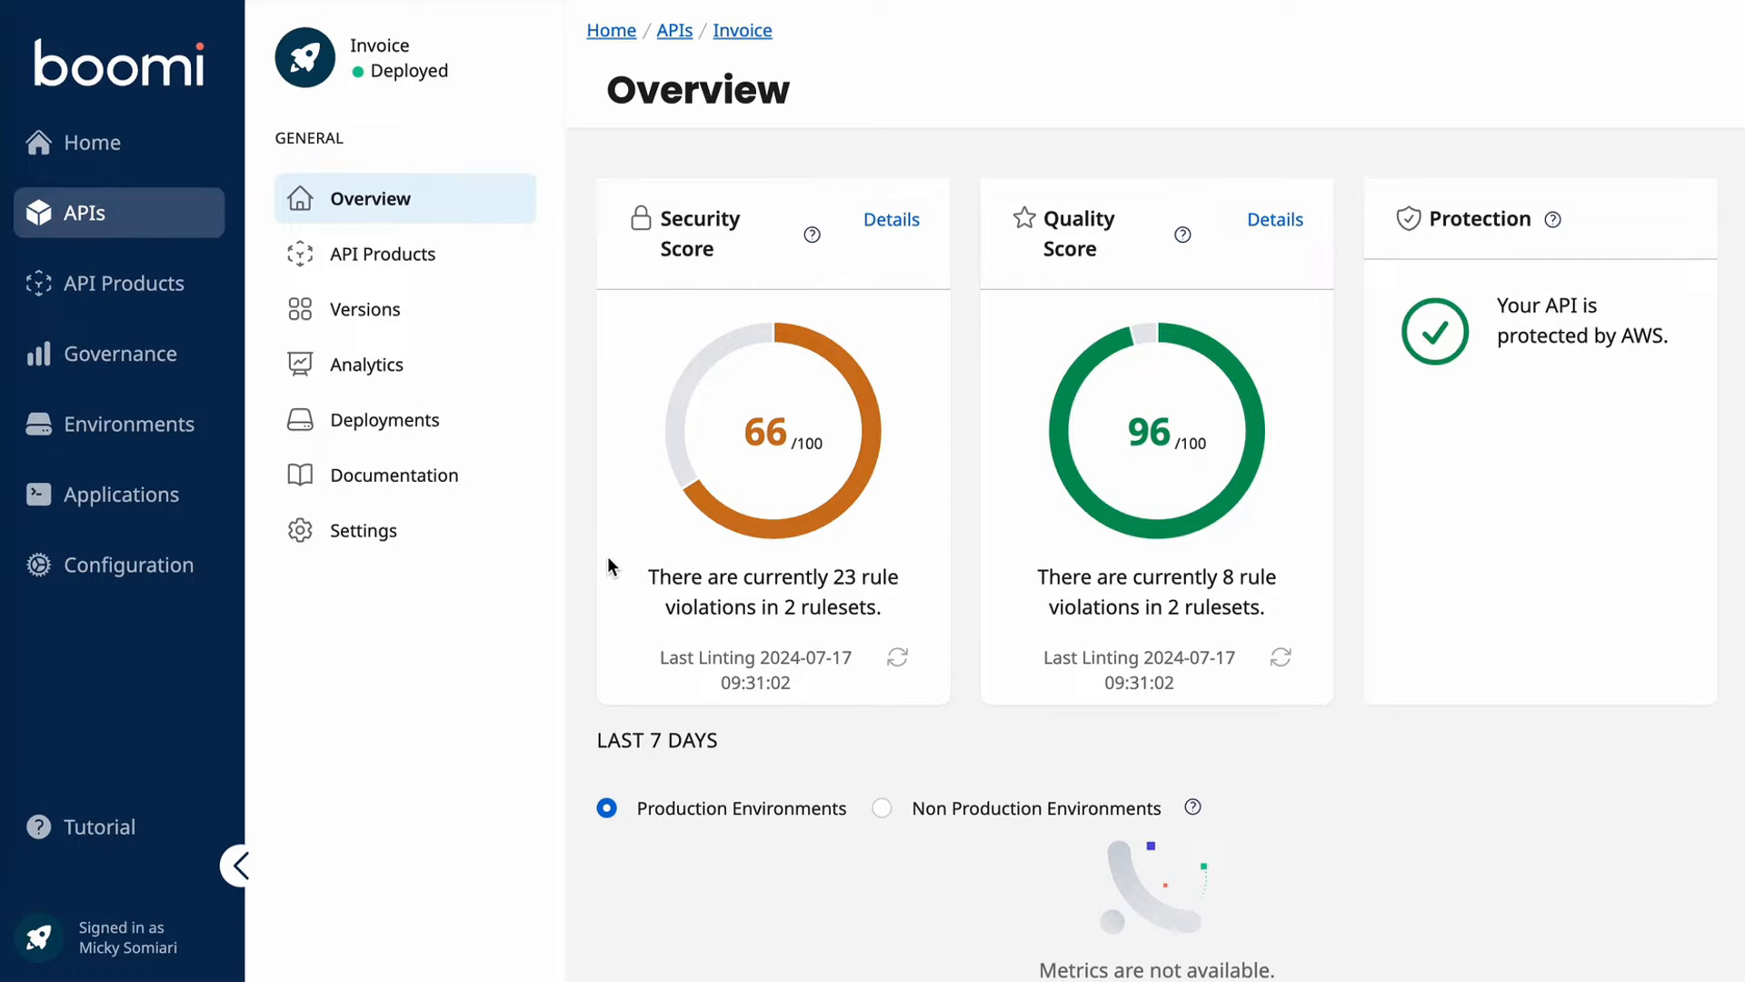
mouse_move(1021, 441)
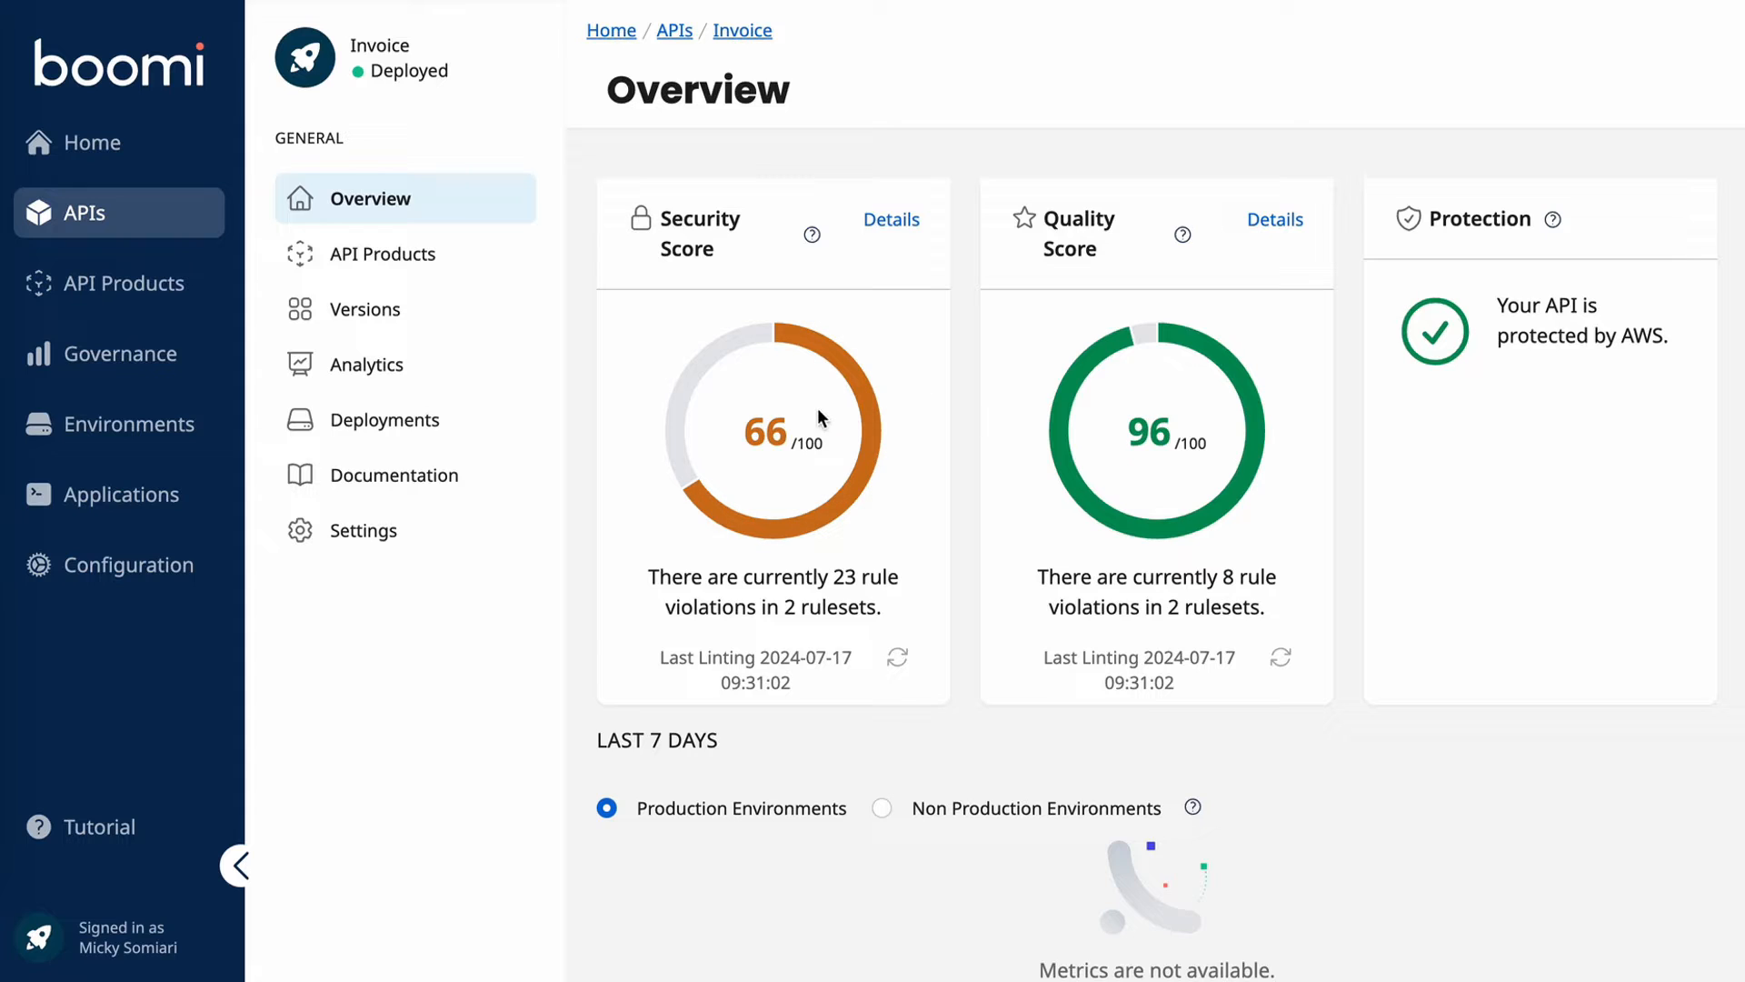
mouse_move(774, 487)
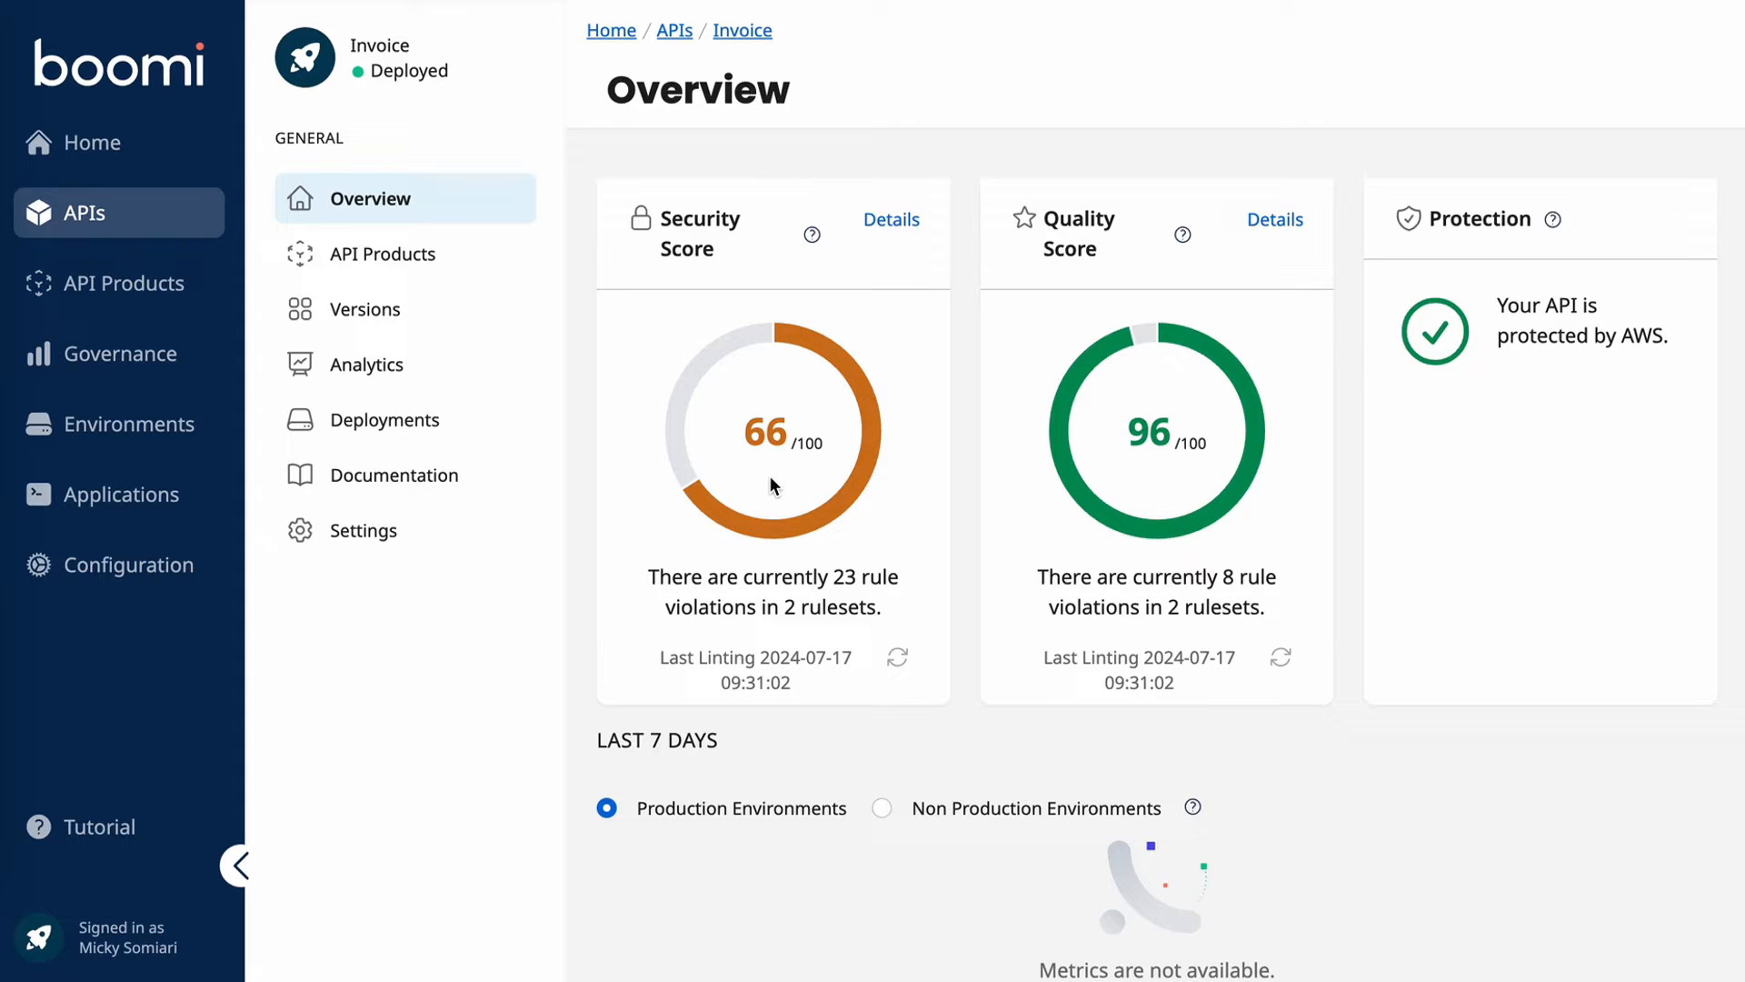
left_click(83, 213)
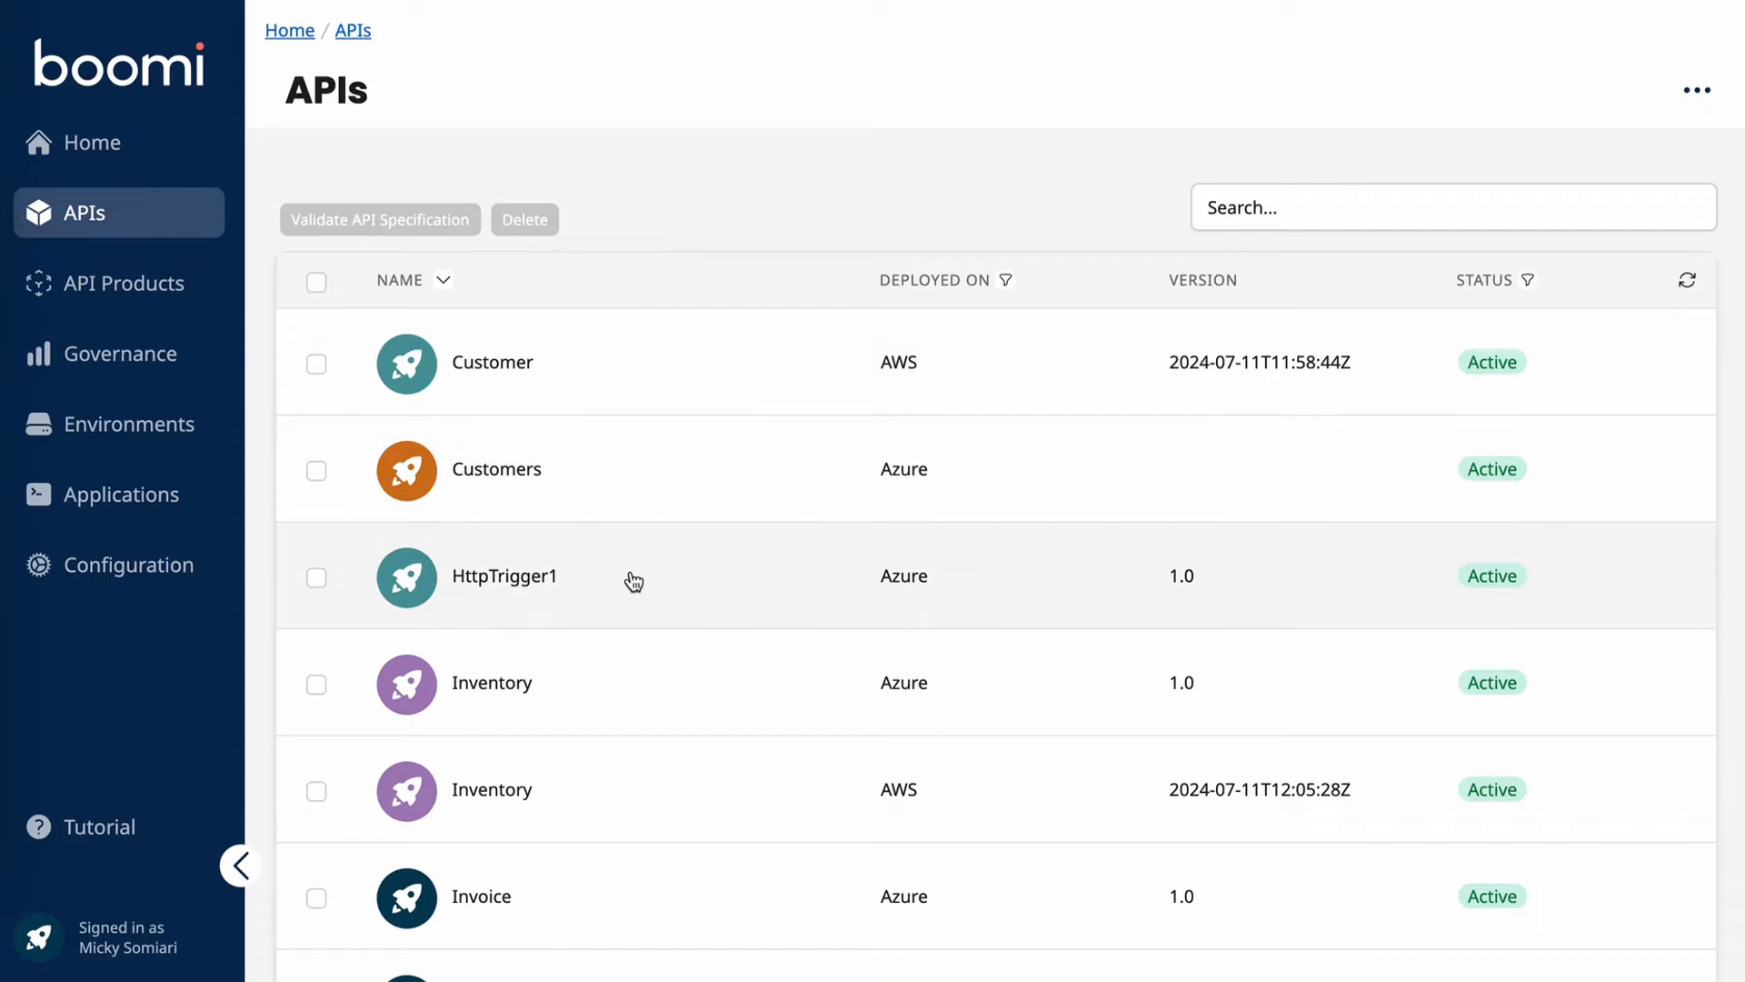
left_click(504, 576)
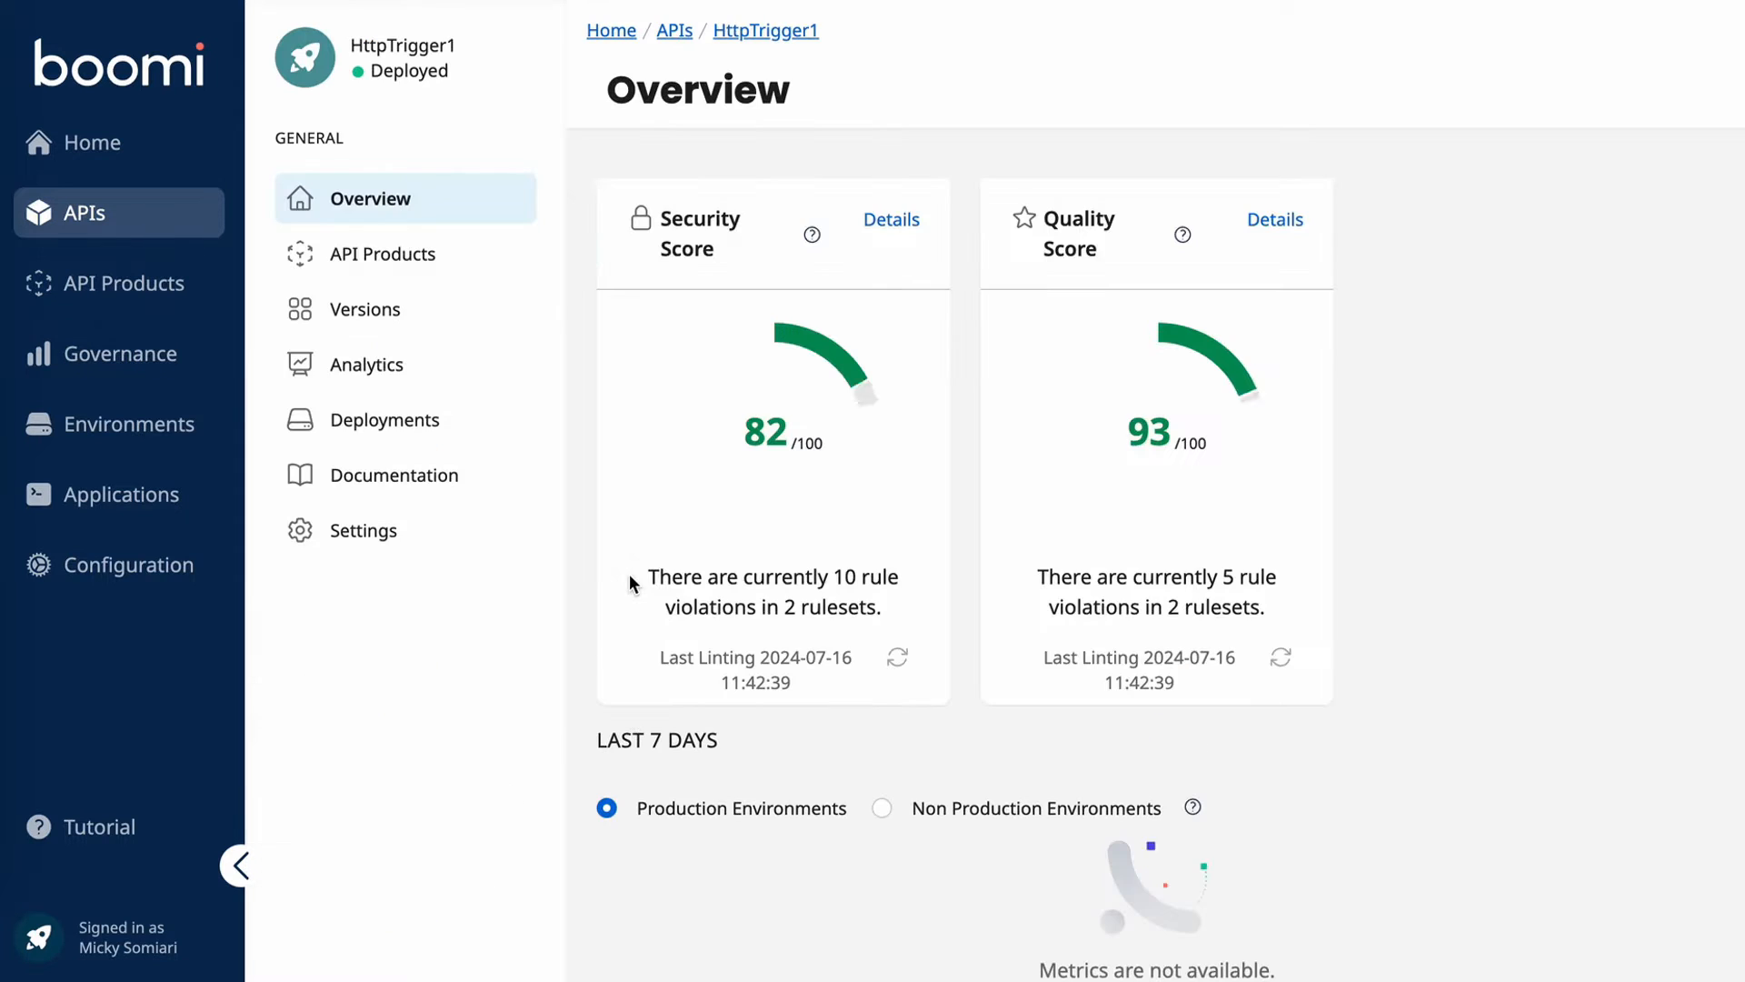
left_click(880, 807)
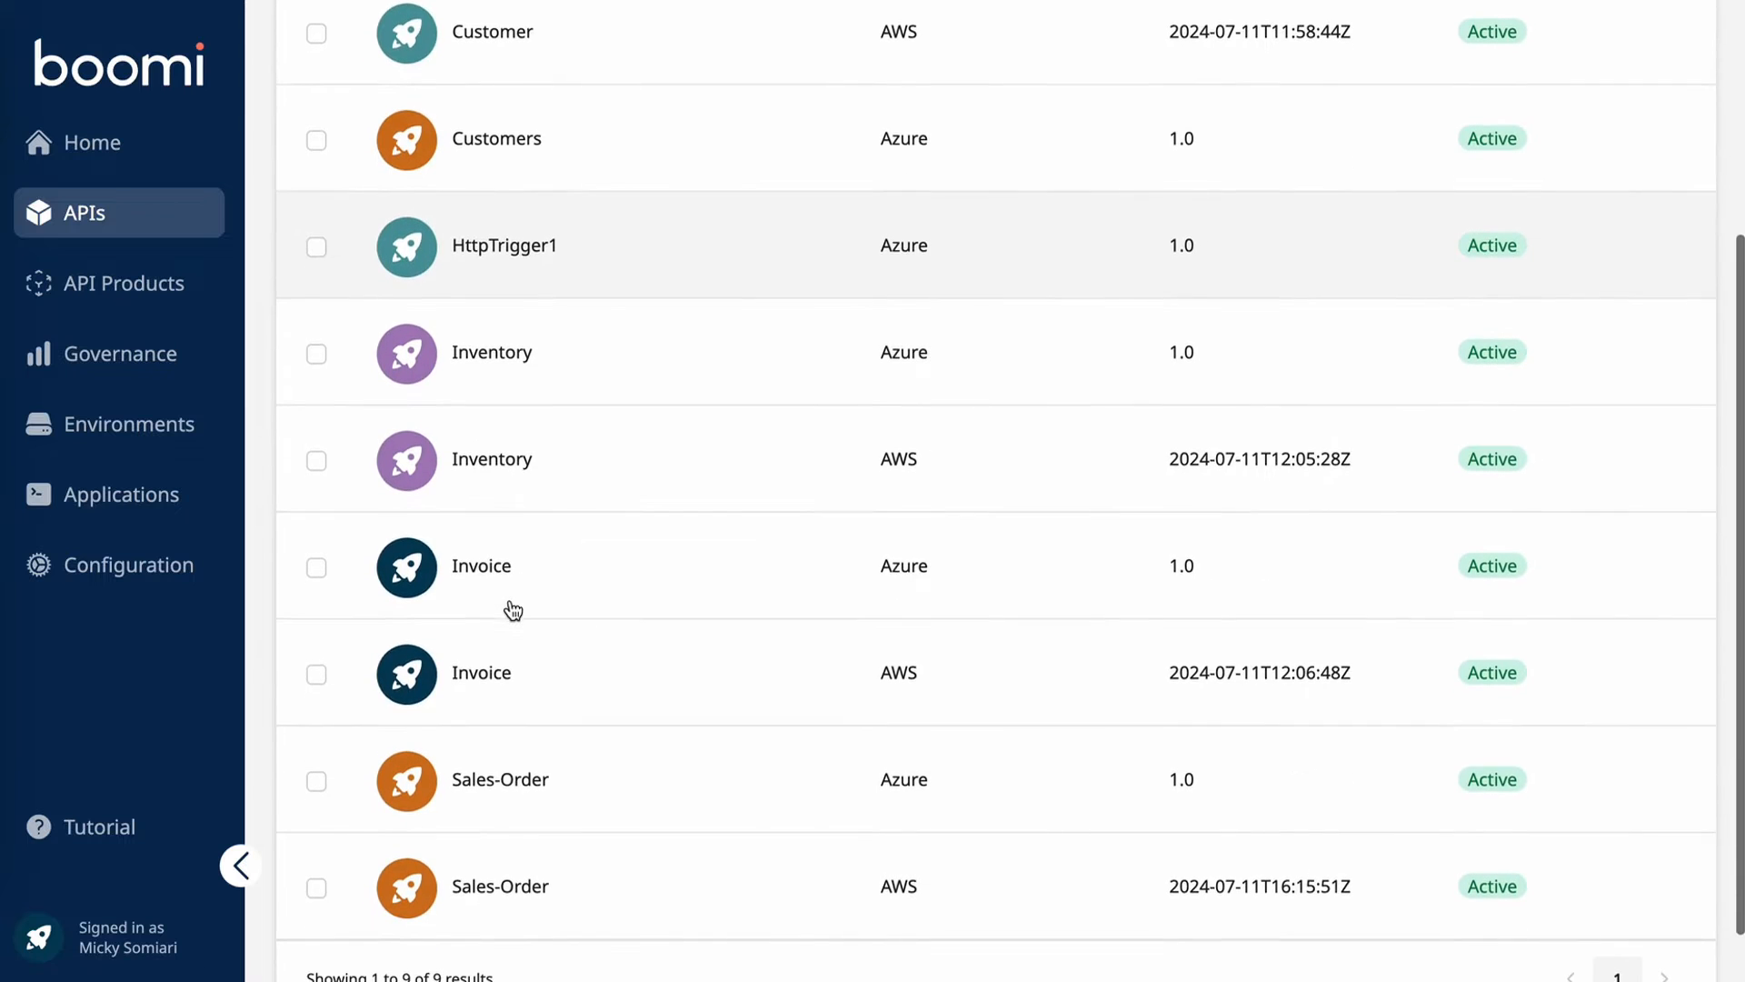
Step: Show the Azure Sales-Order API overview with Non Production Environments metrics selected
left_click(499, 777)
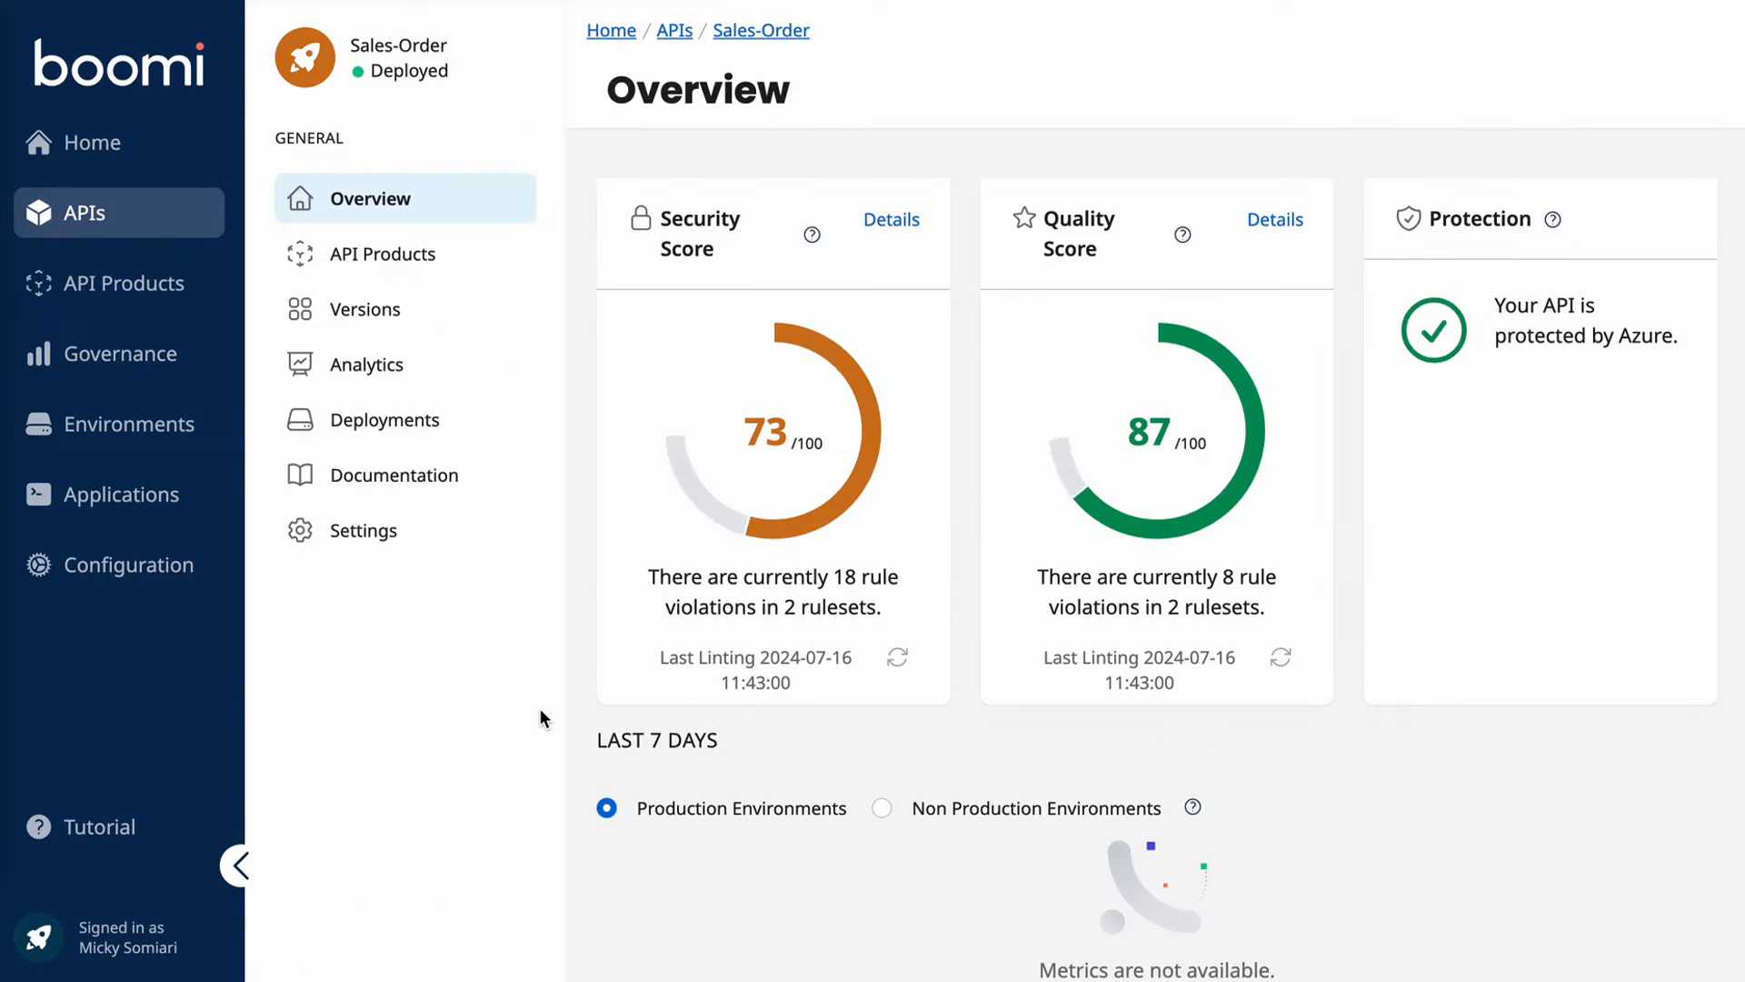
left_click(879, 807)
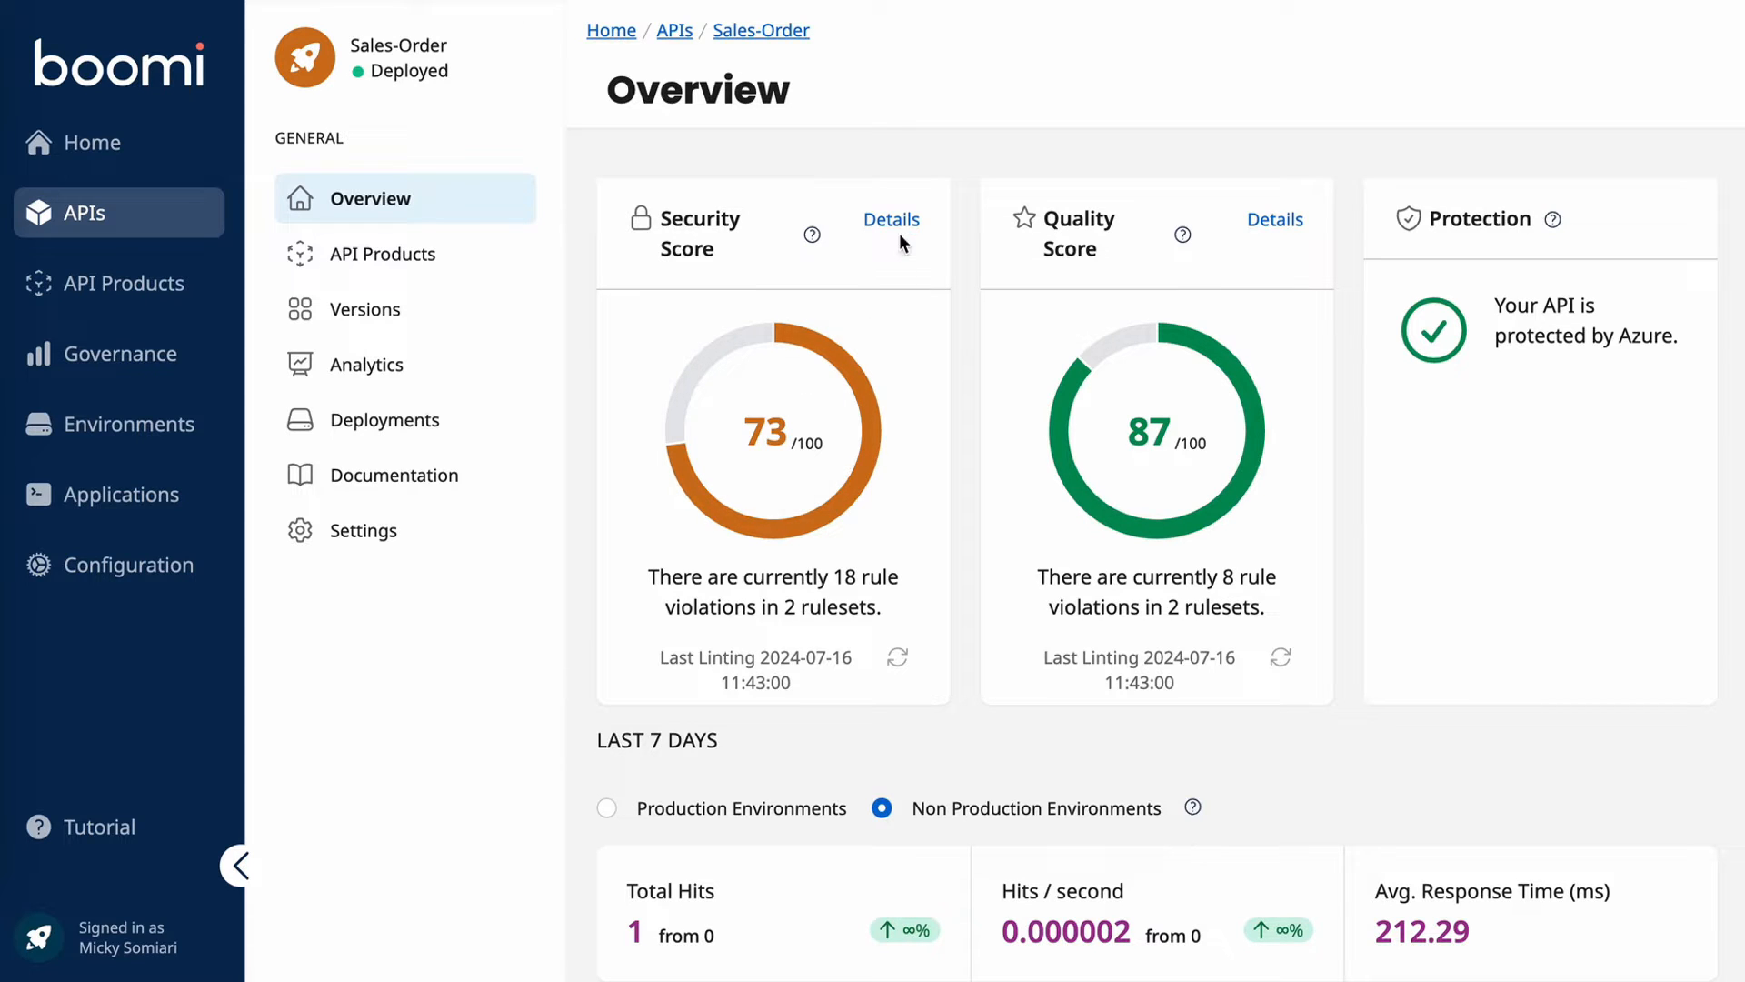
Step: Show Sales-Order's security score details with the rate-limiting error expanded to its messages
left_click(367, 309)
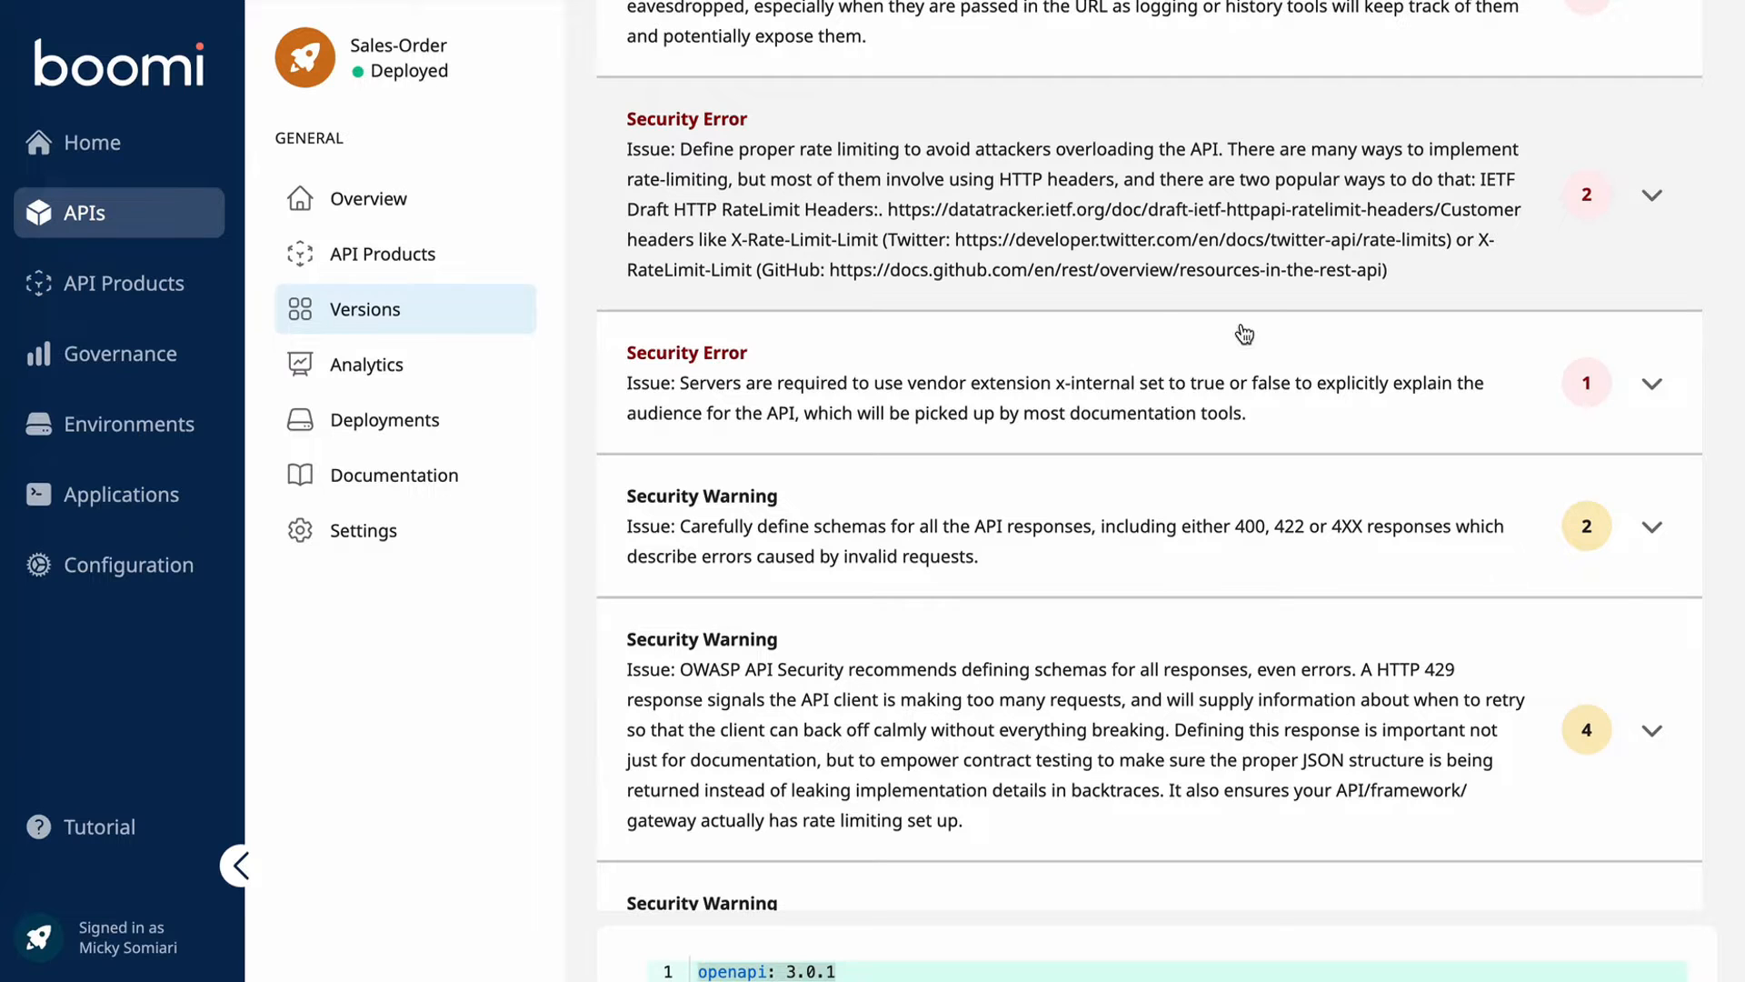
left_click(1652, 194)
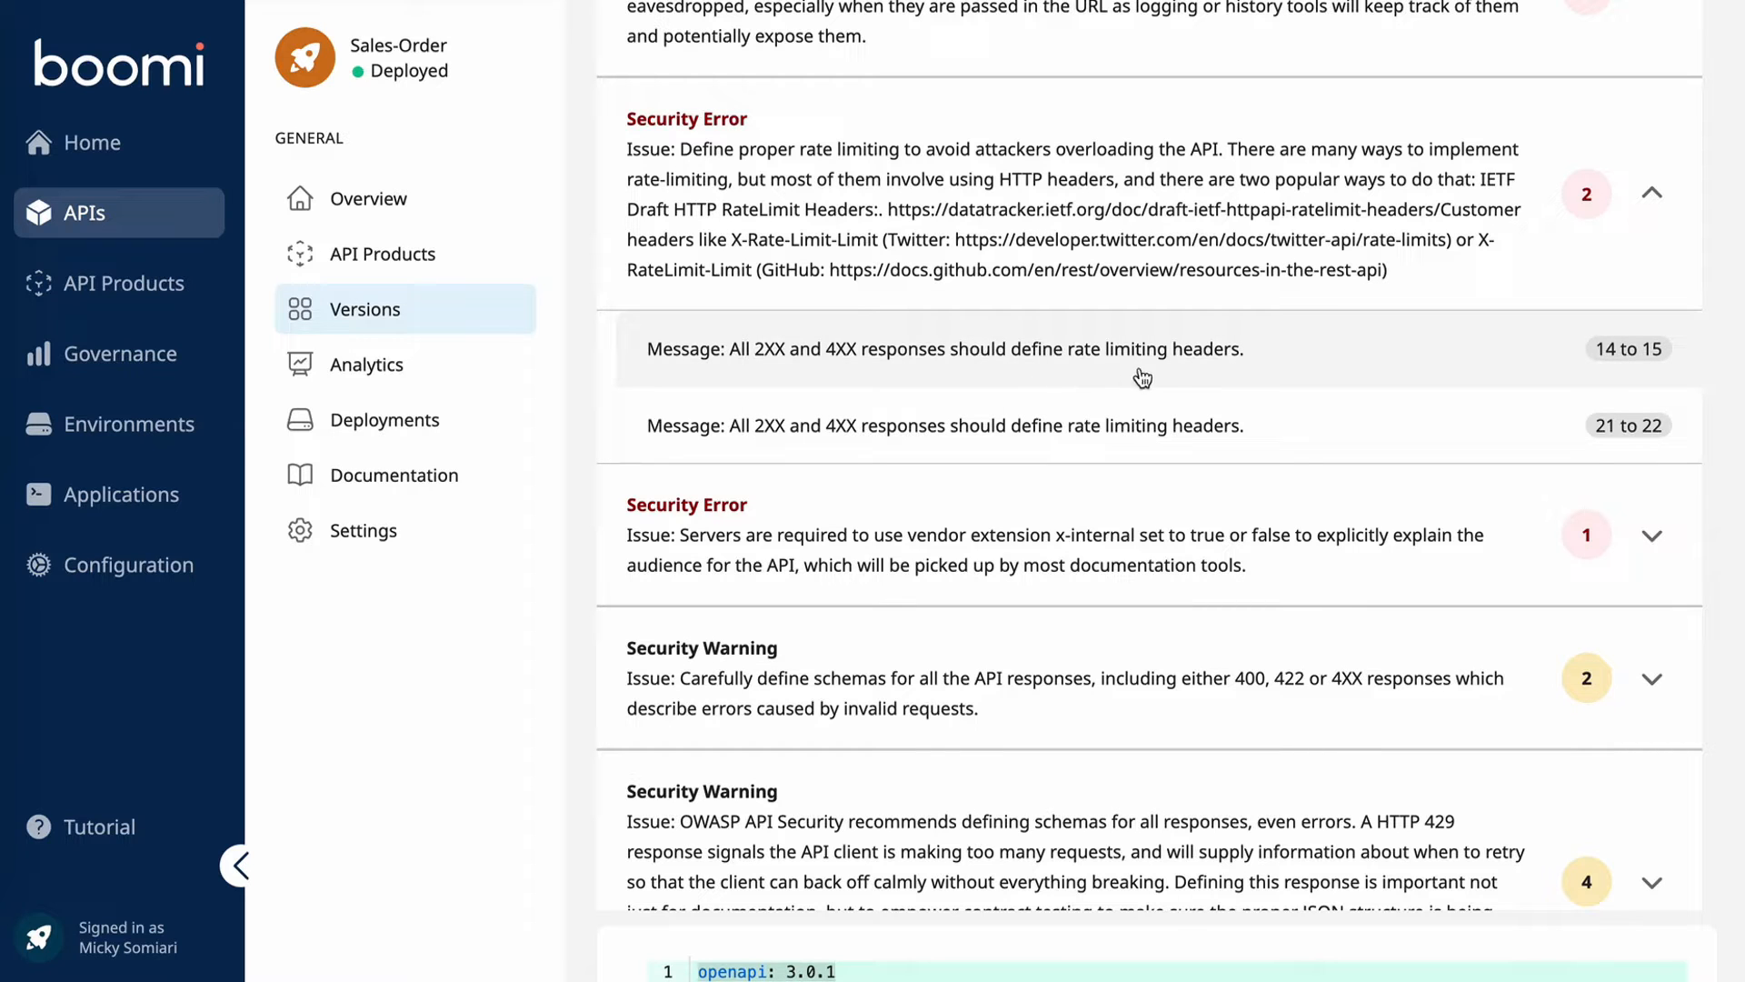
mouse_move(1169, 378)
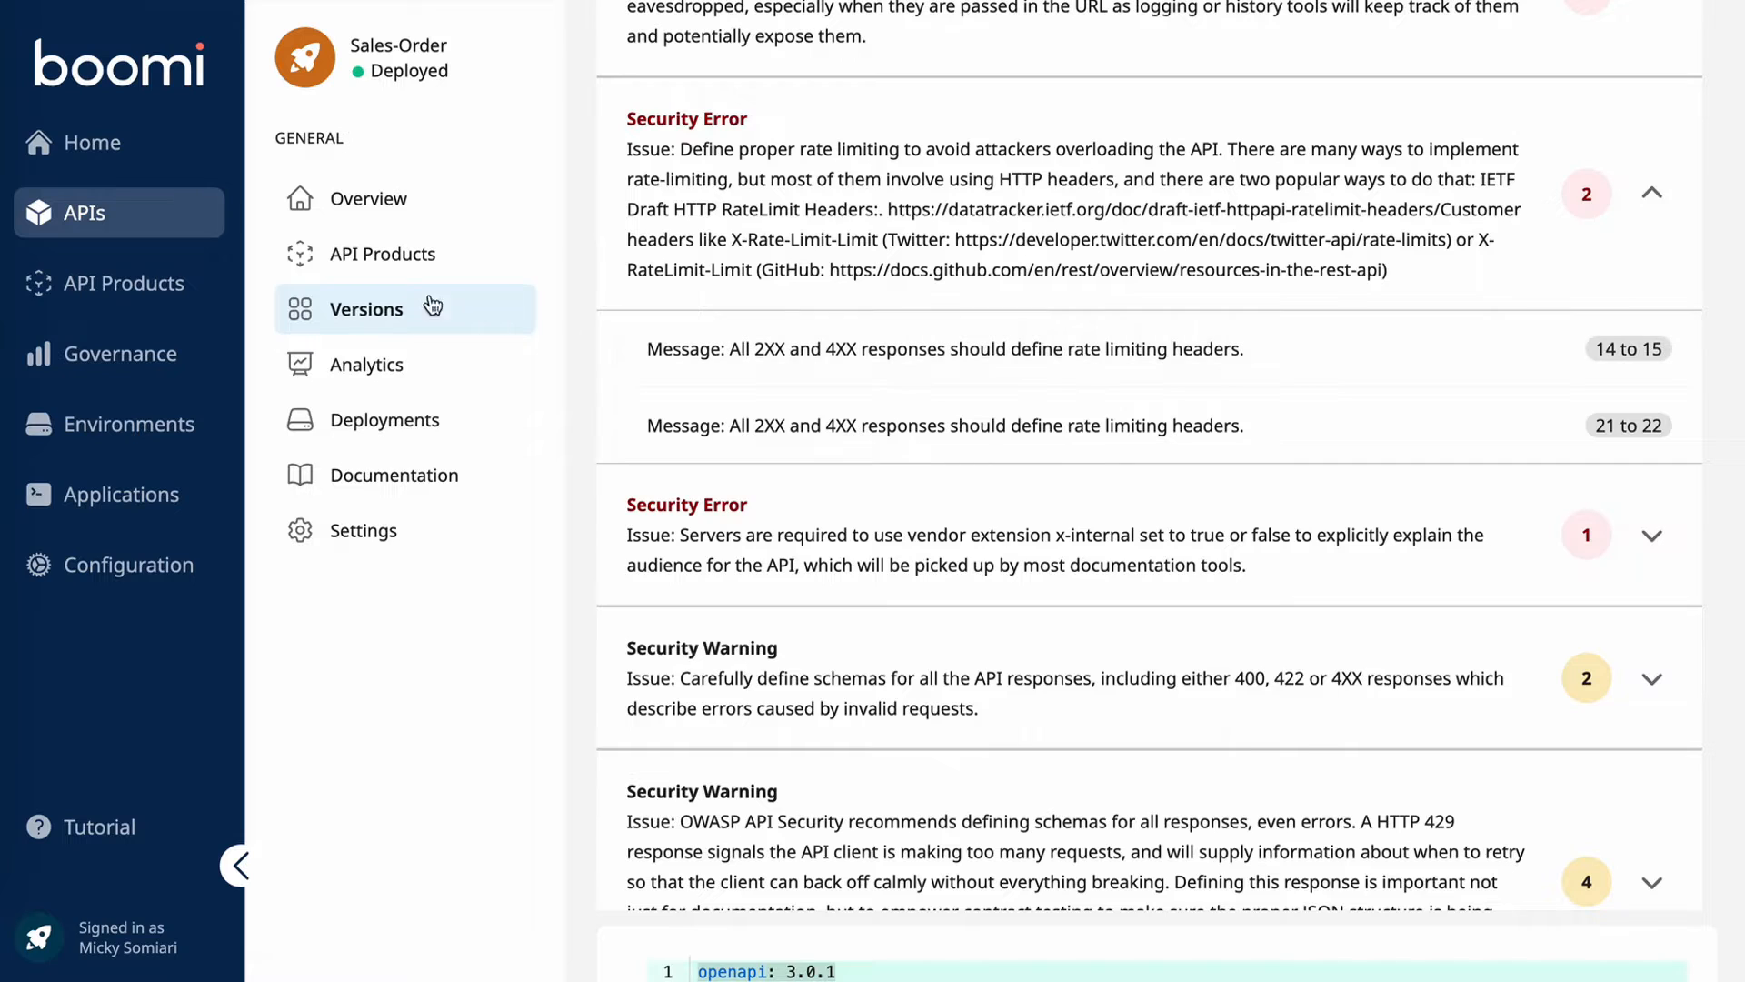
Step: Create a new API product with display name Customers & Partners
left_click(122, 283)
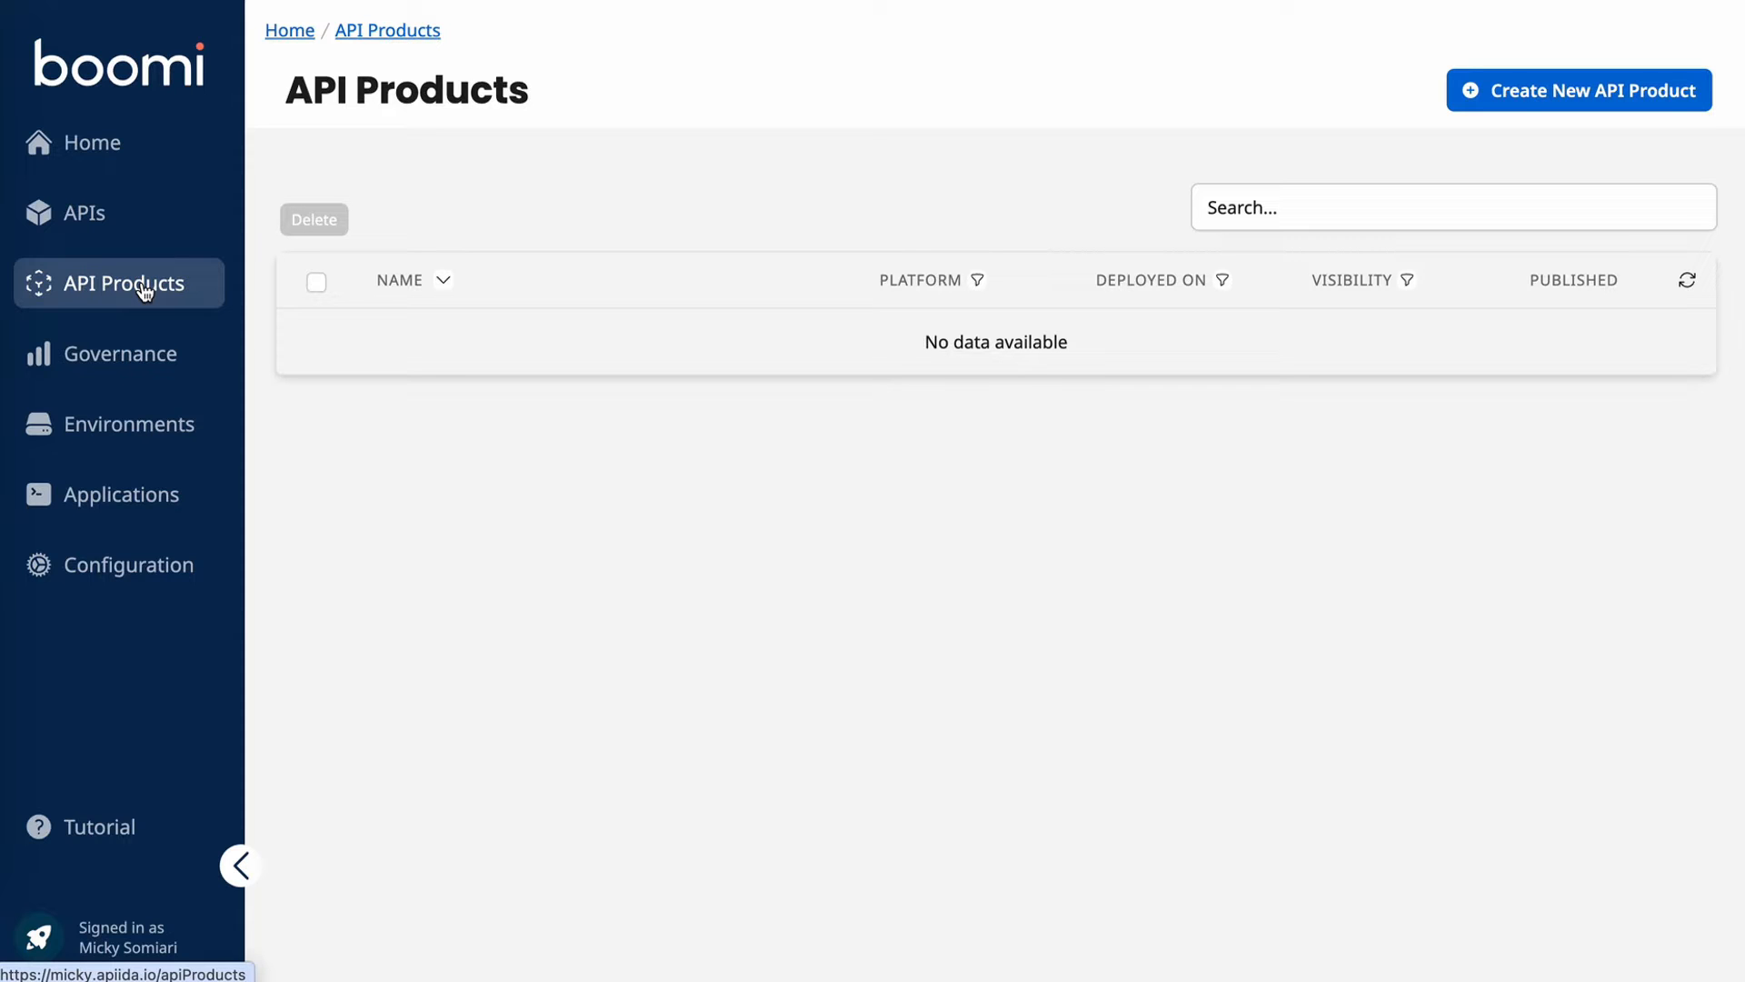
left_click(1578, 91)
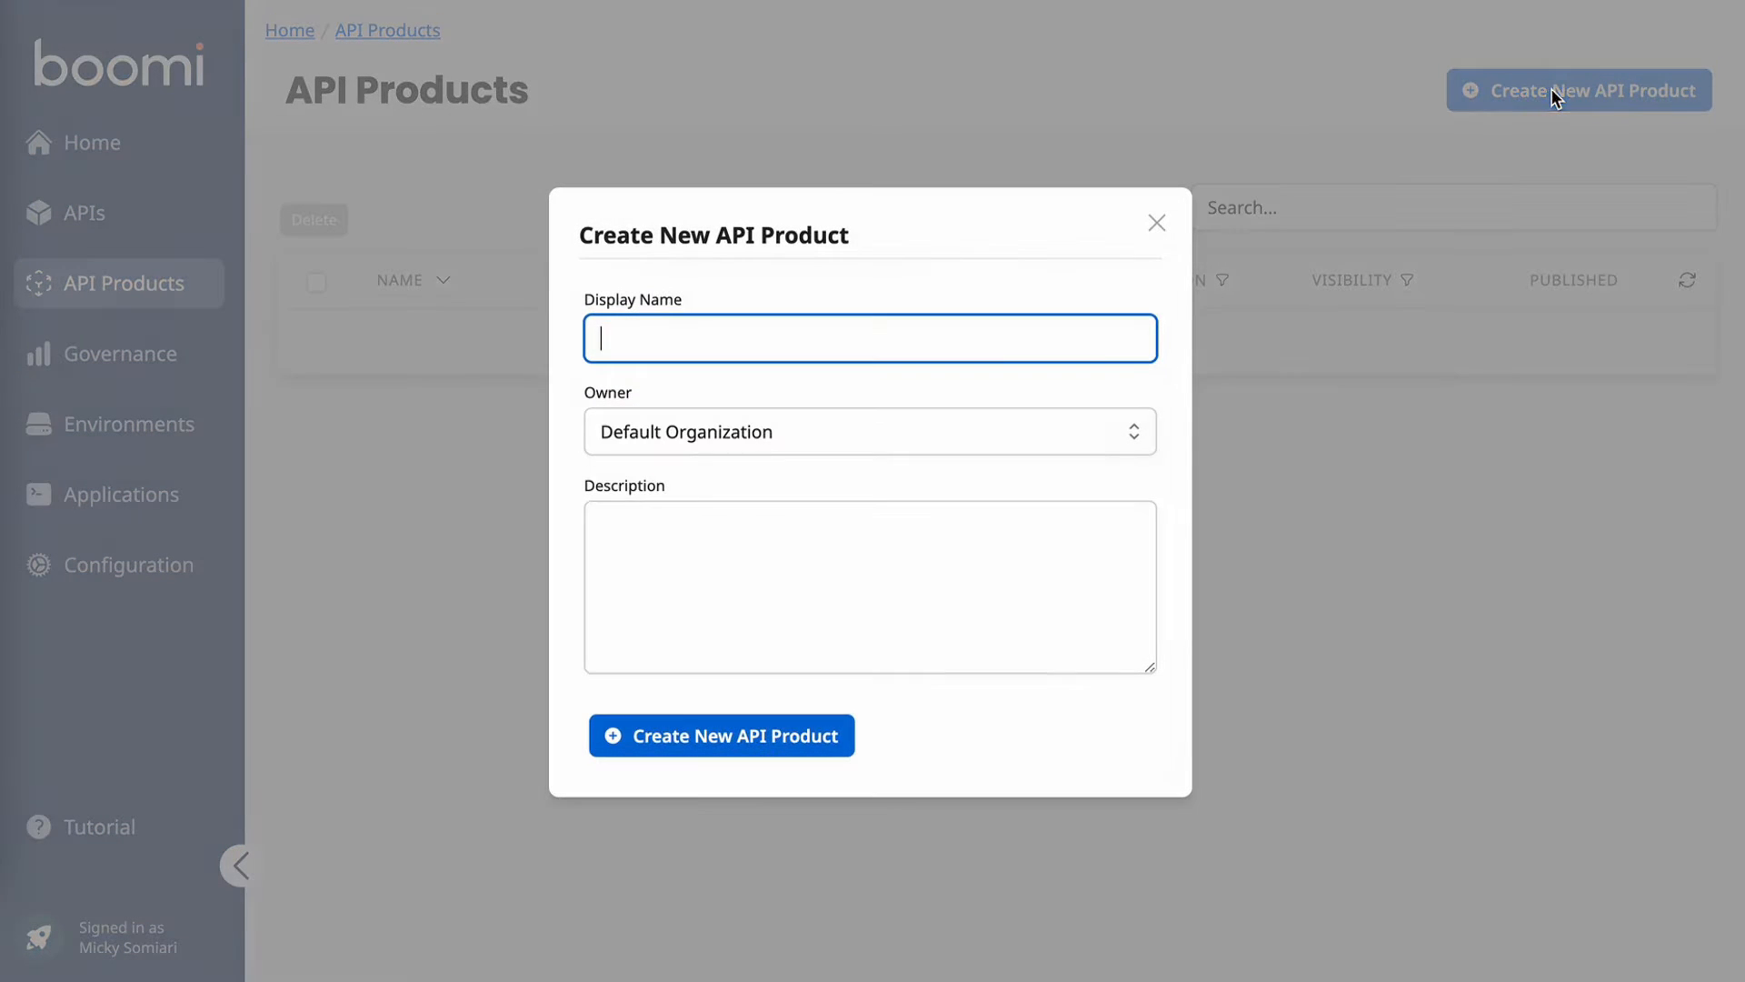
type("Customers & Partners")
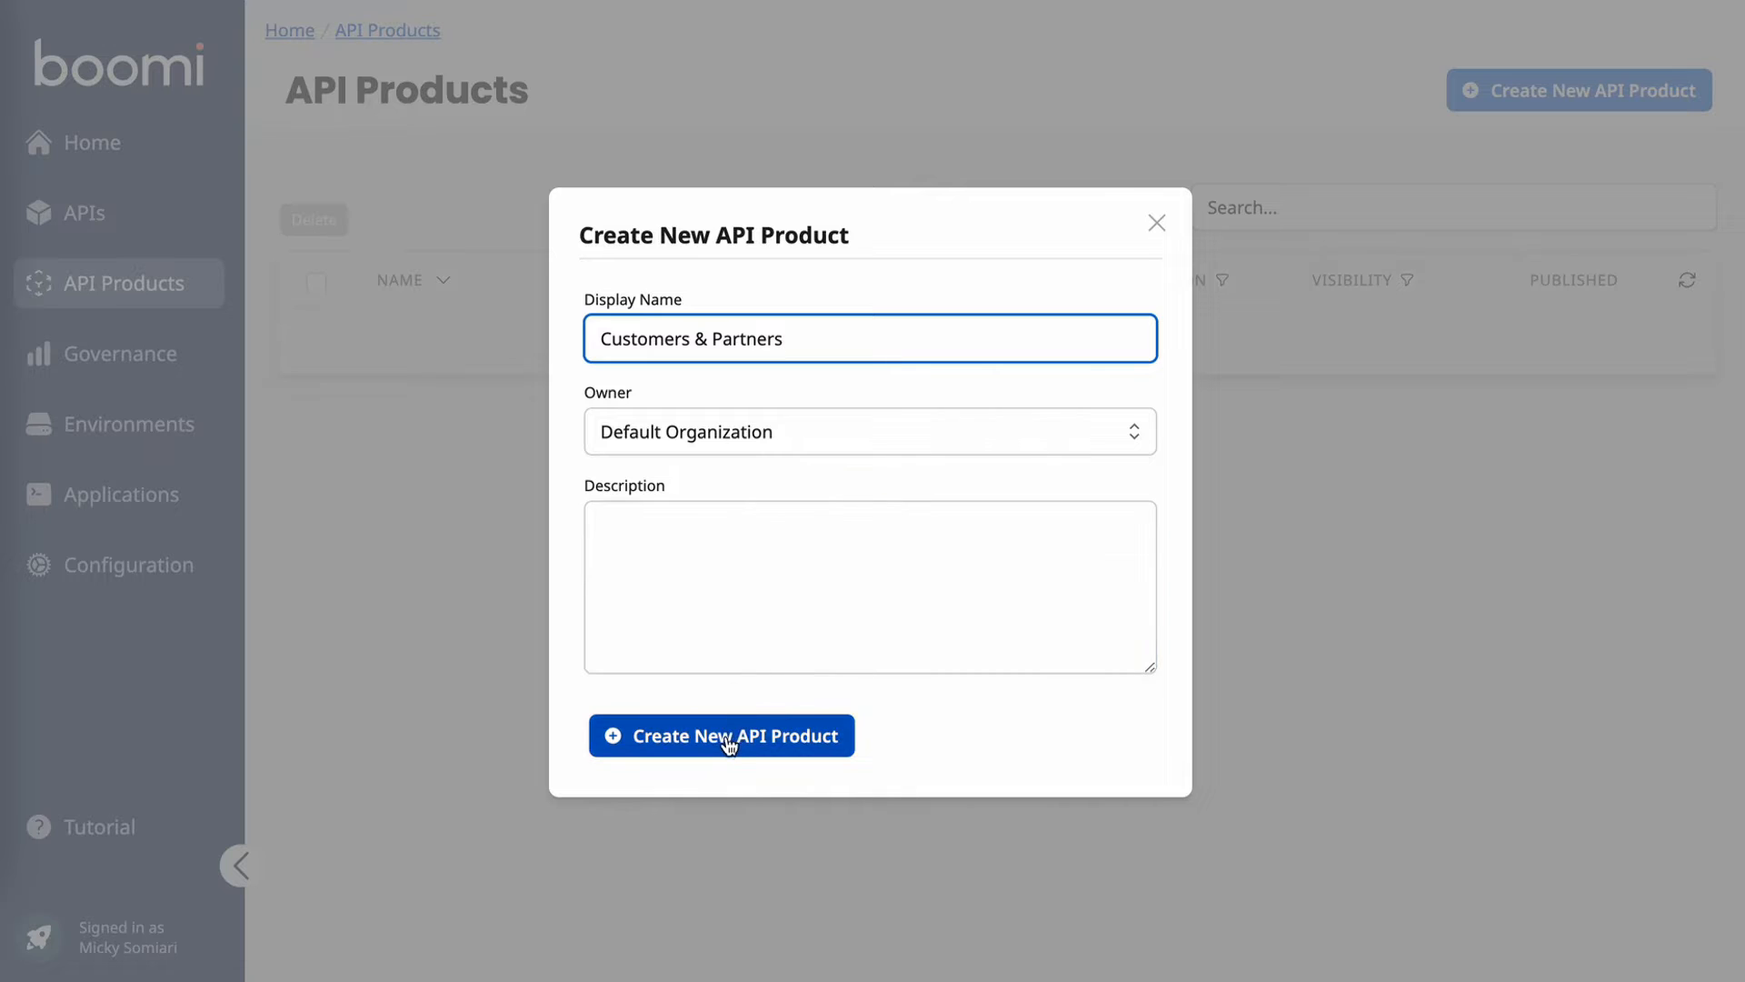
left_click(720, 735)
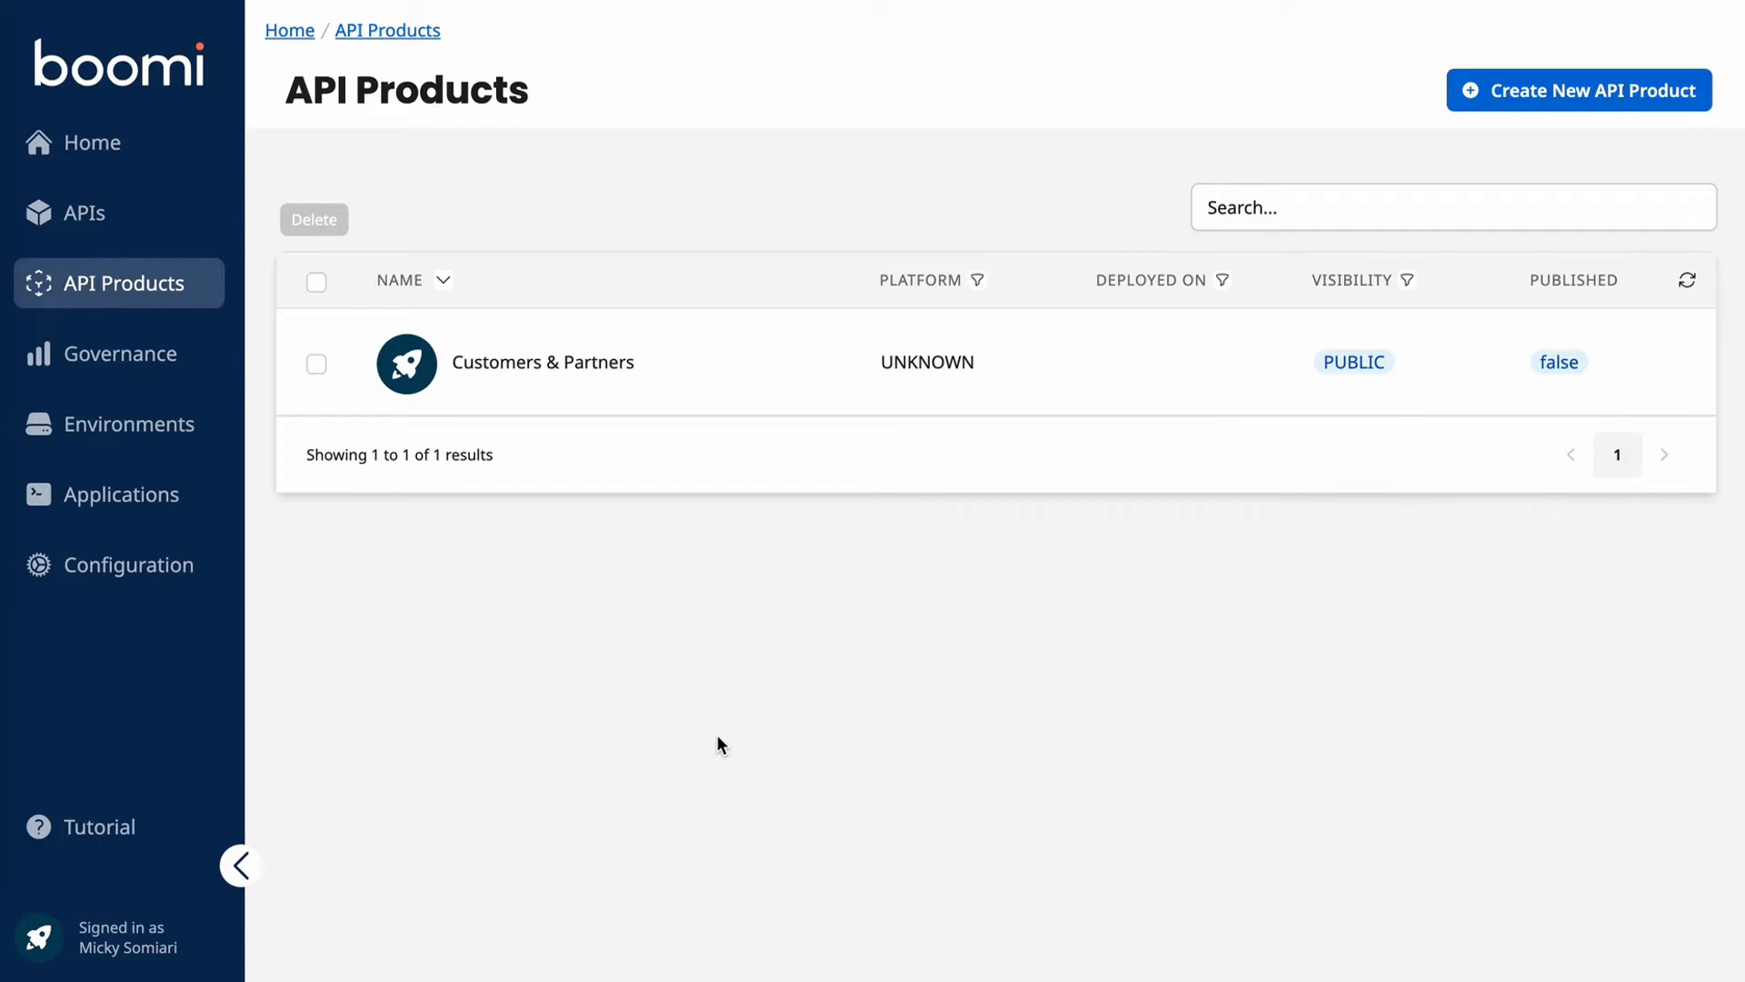
Step: Assign the Azure Customers and Invoice APIs to the Customers & Partners product
left_click(543, 362)
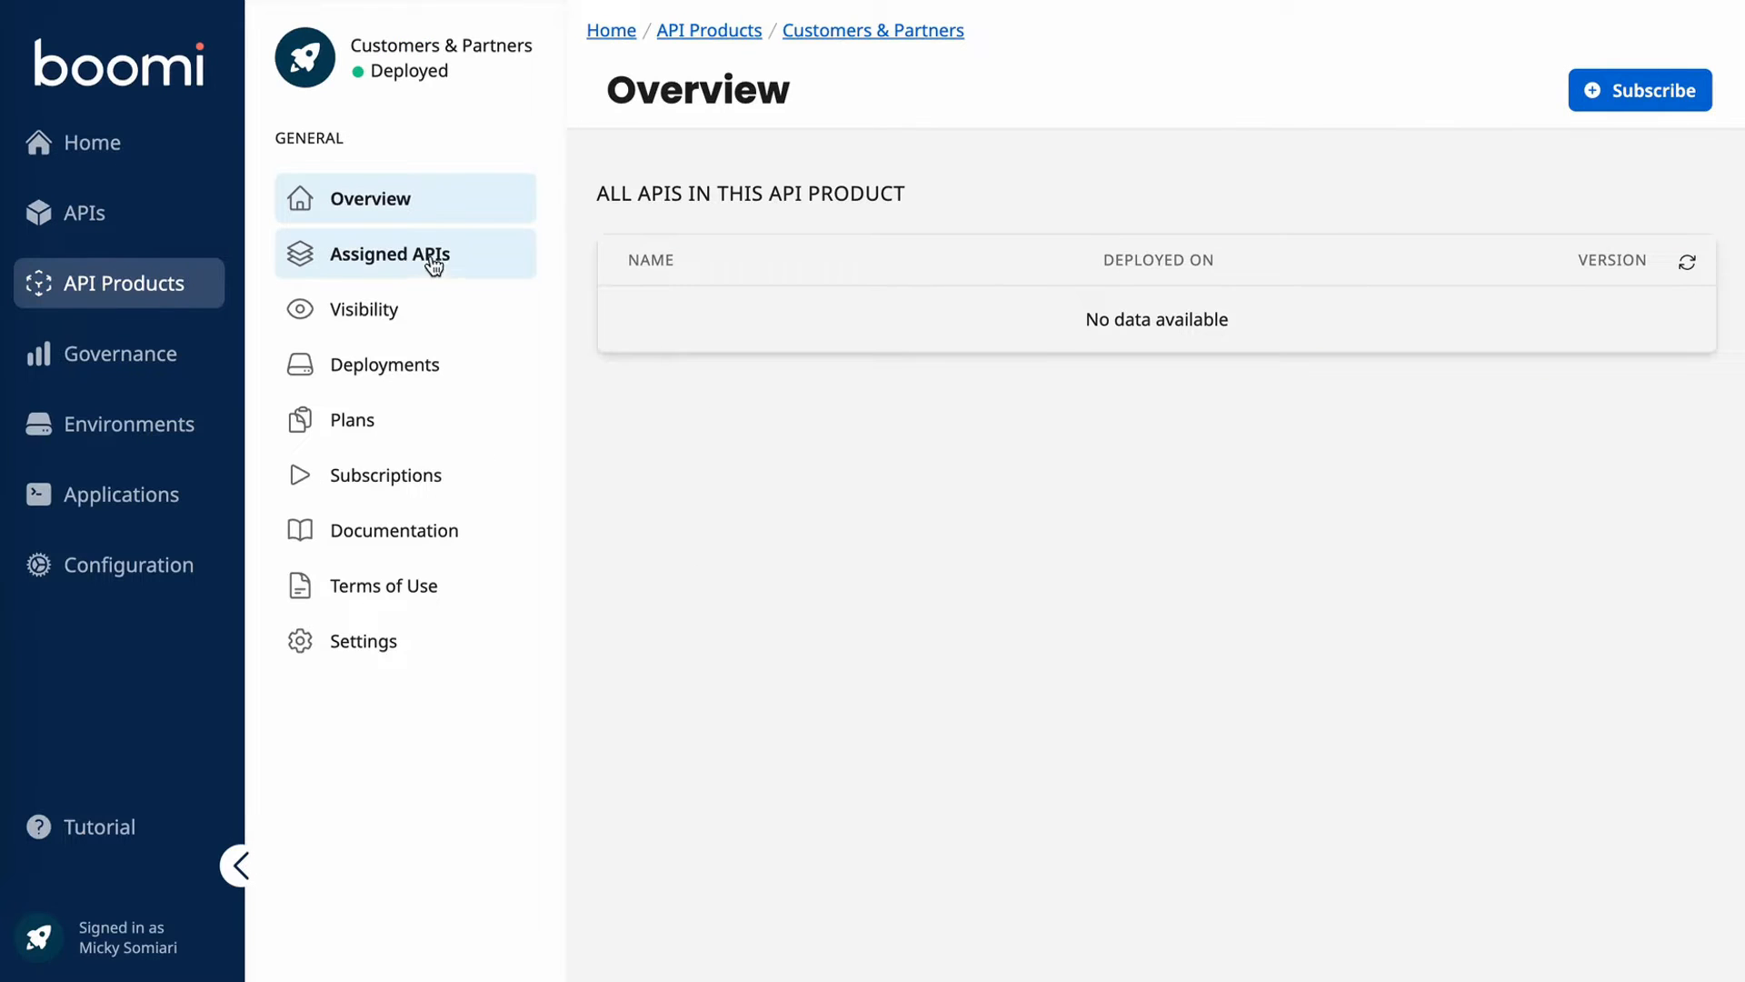
left_click(391, 254)
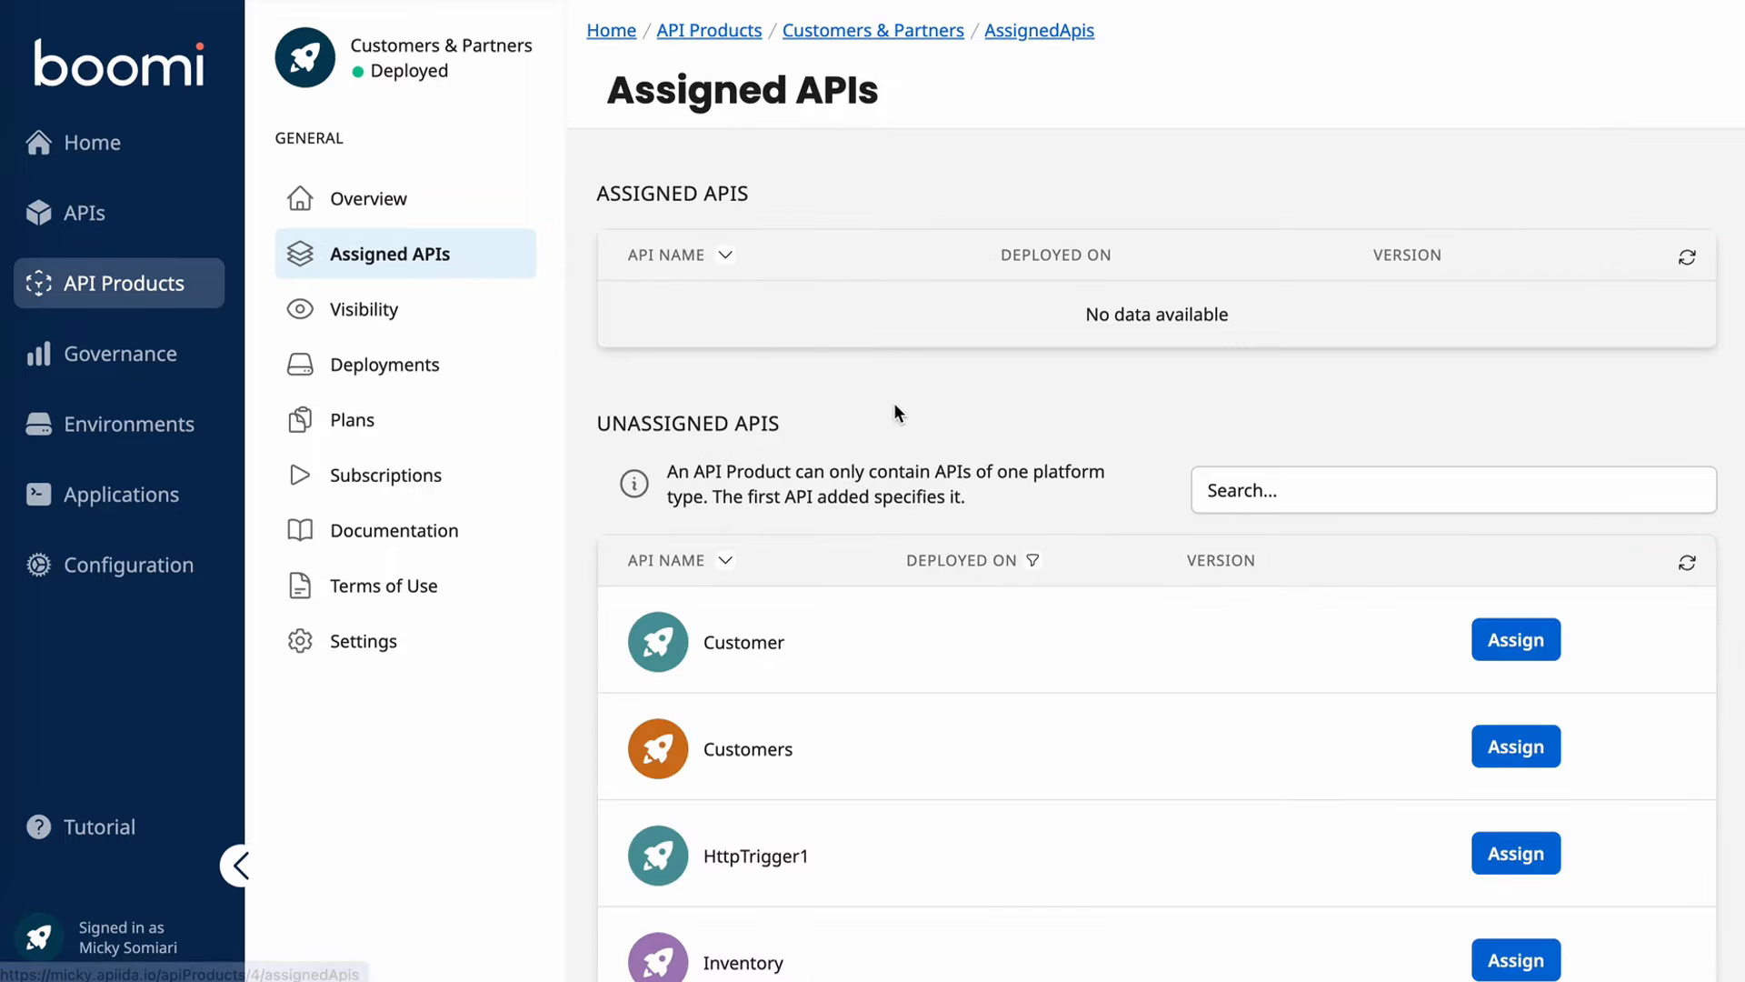
scroll("down", 3)
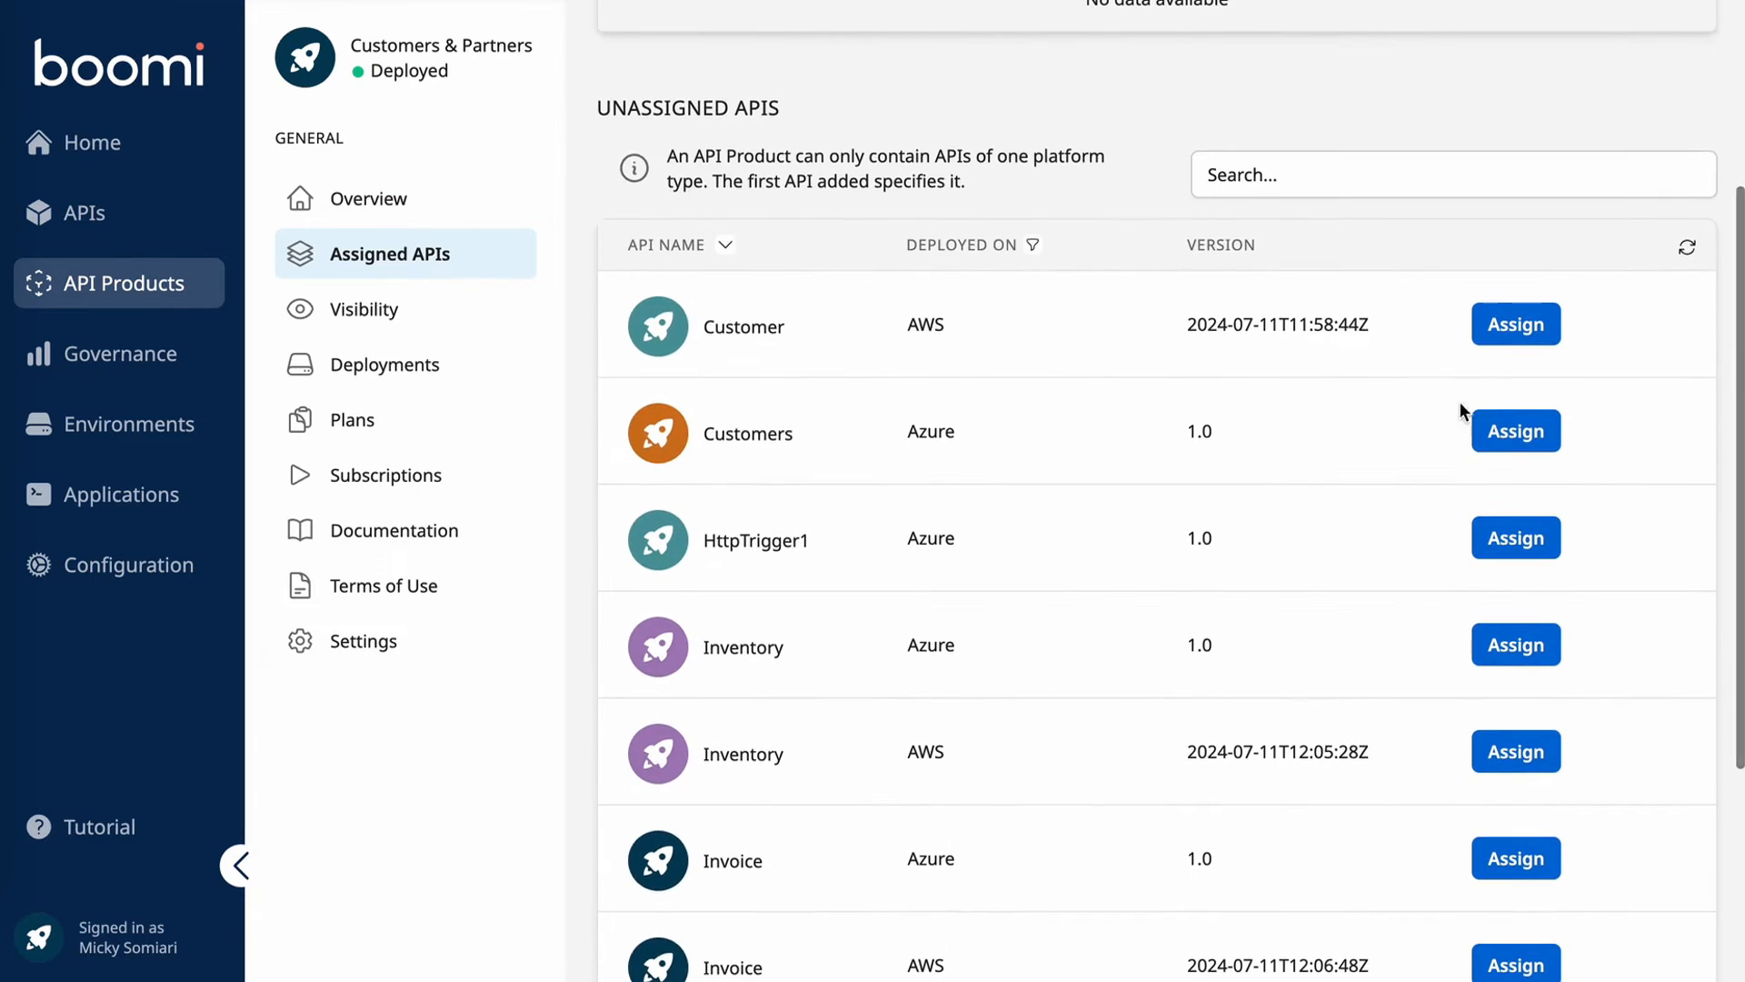
left_click(1514, 324)
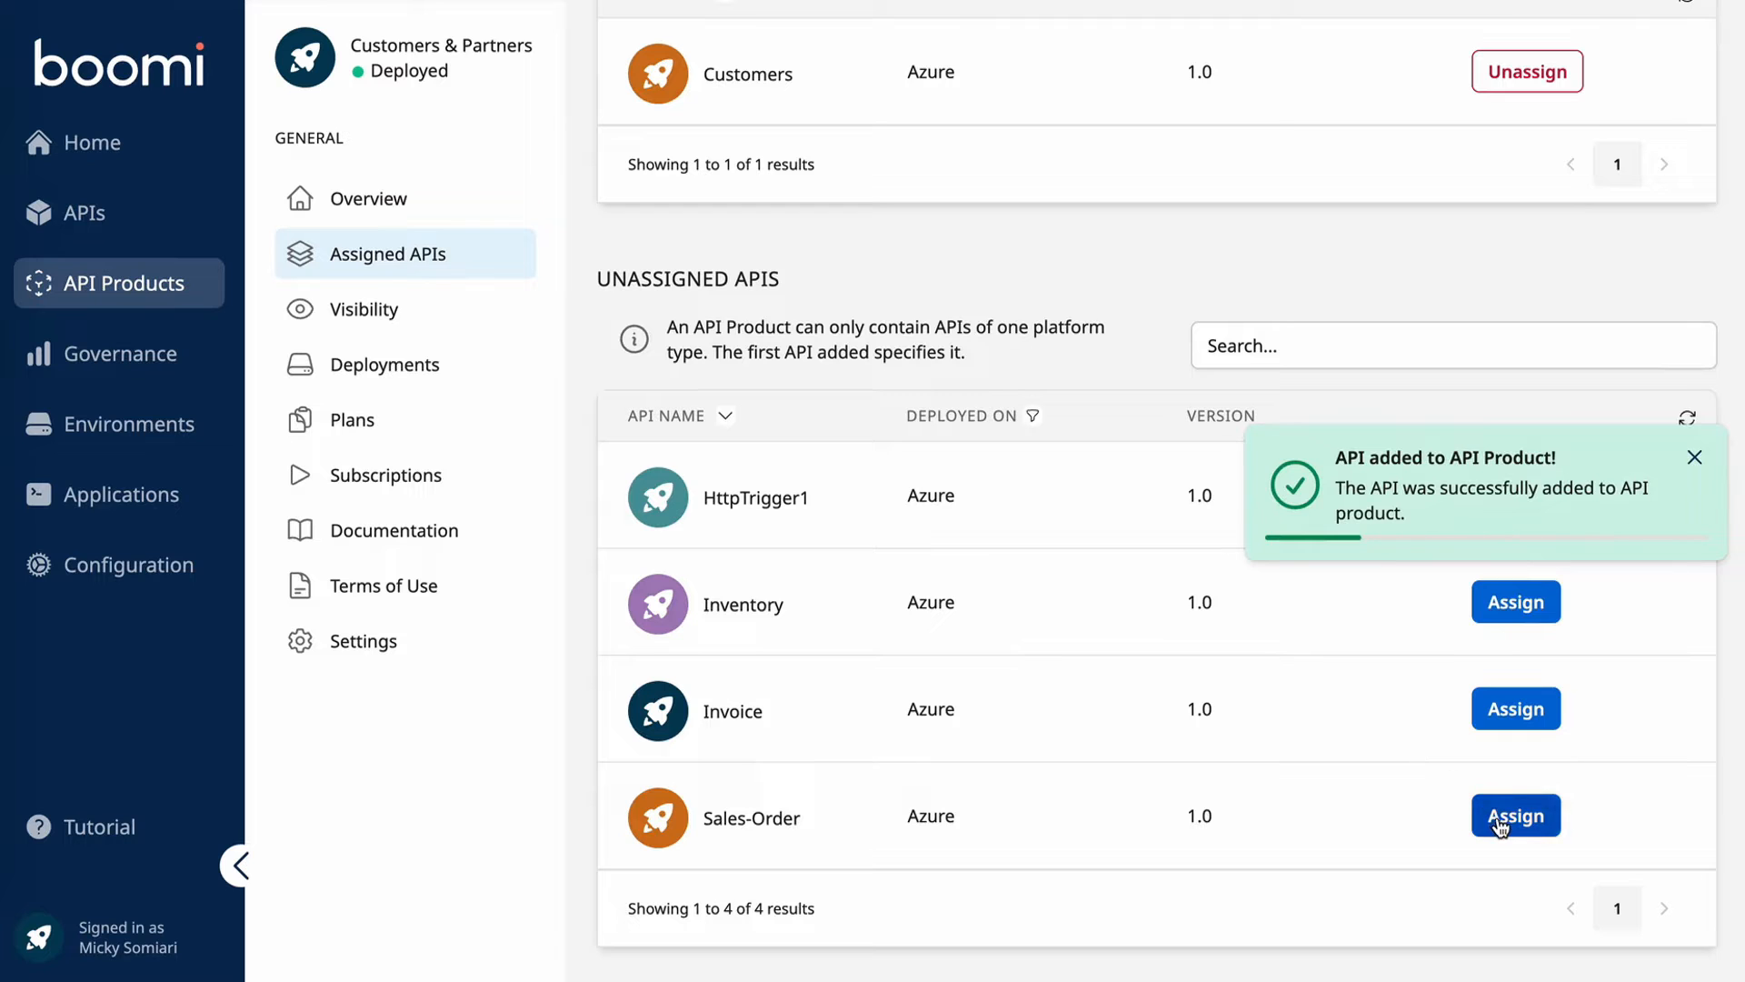
left_click(1514, 814)
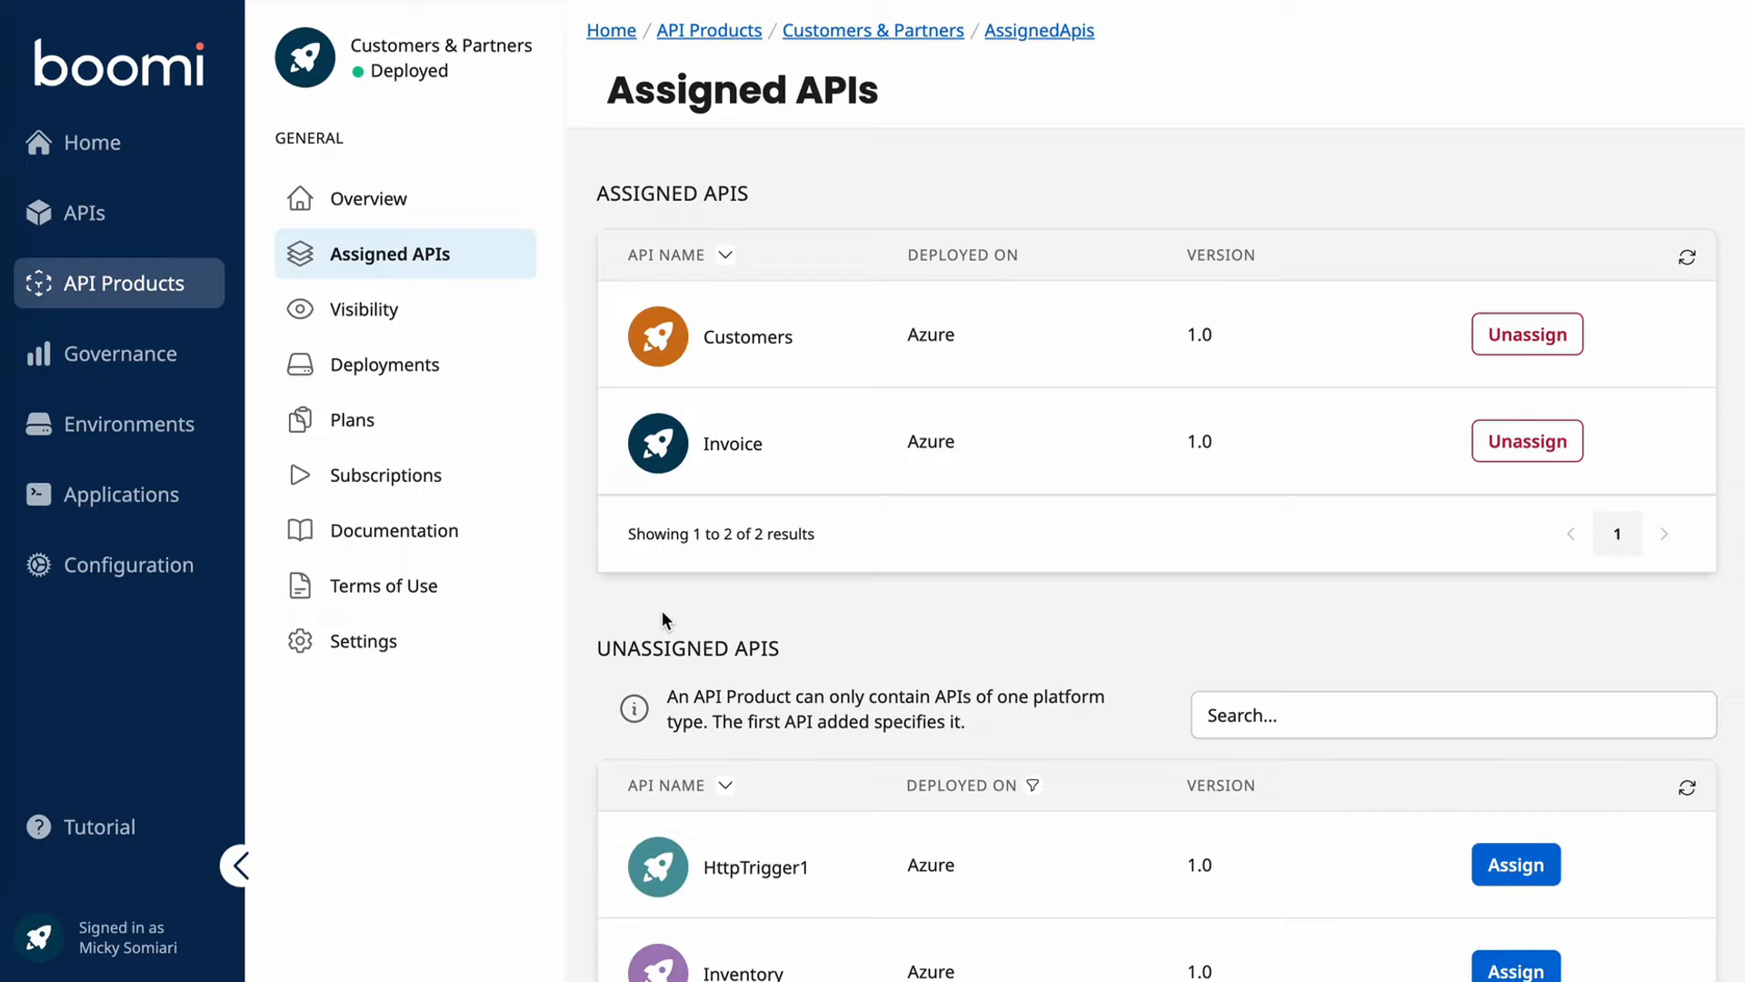
Step: Create a Rich Text documentation item named Sample Docs marked as the product's welcome page
left_click(397, 529)
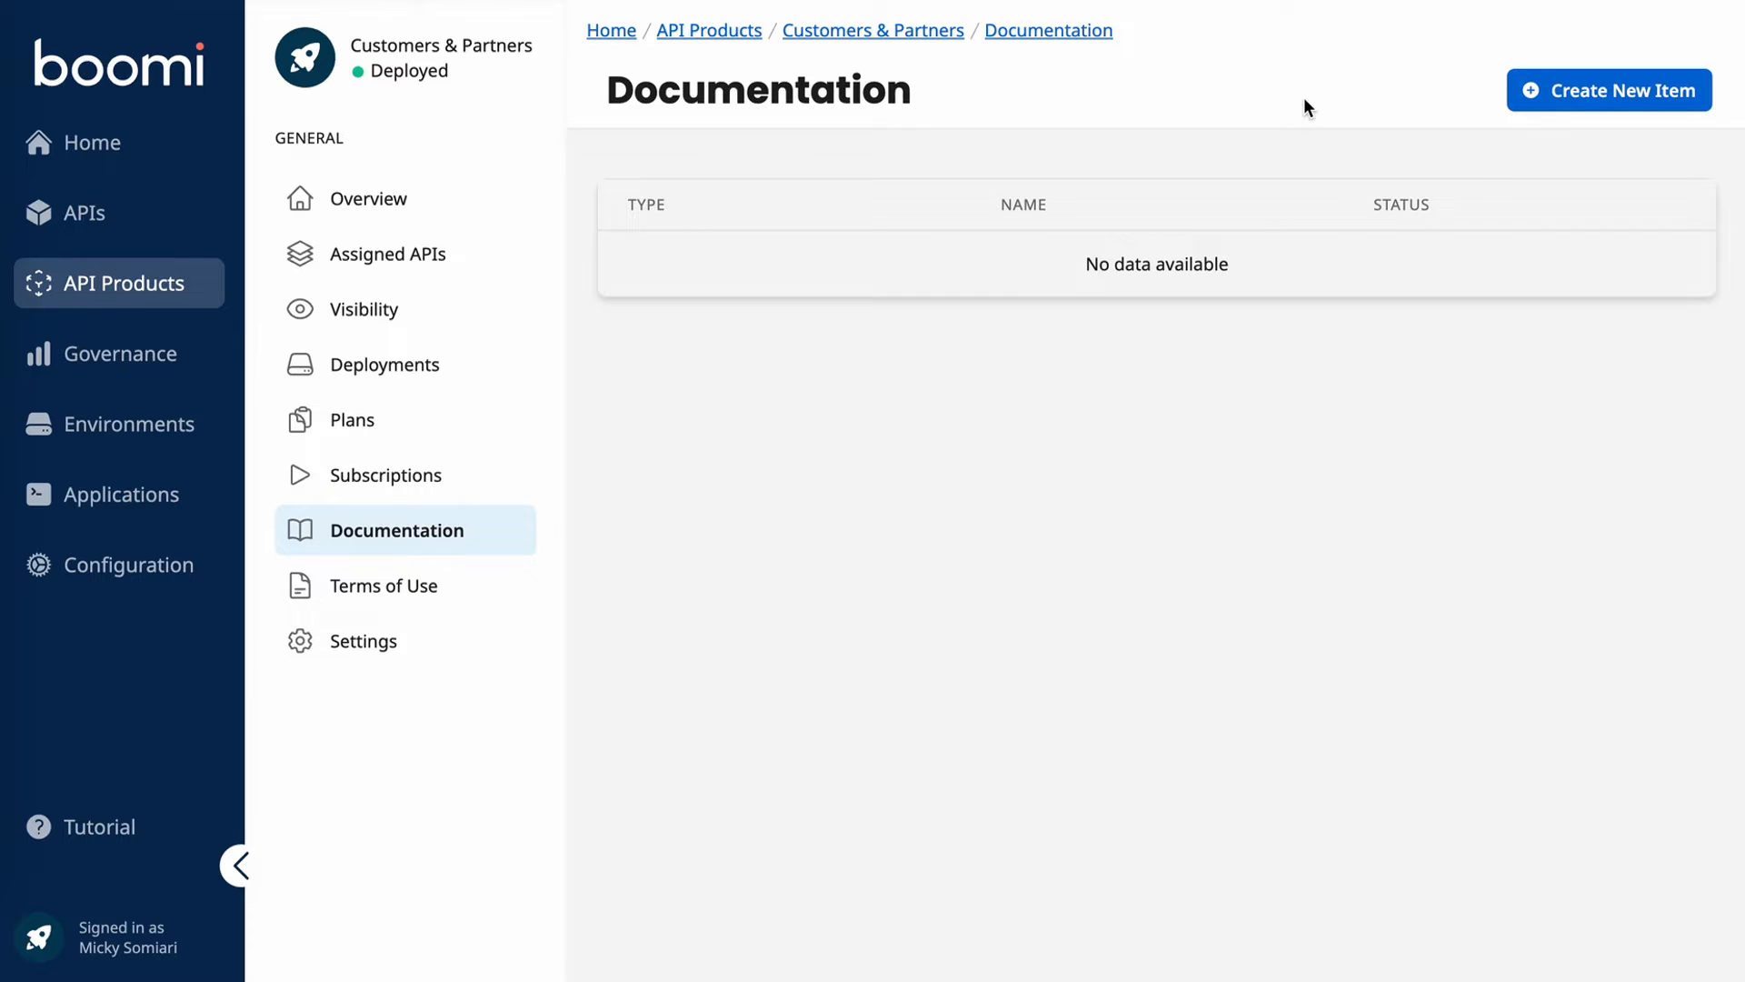
left_click(1607, 91)
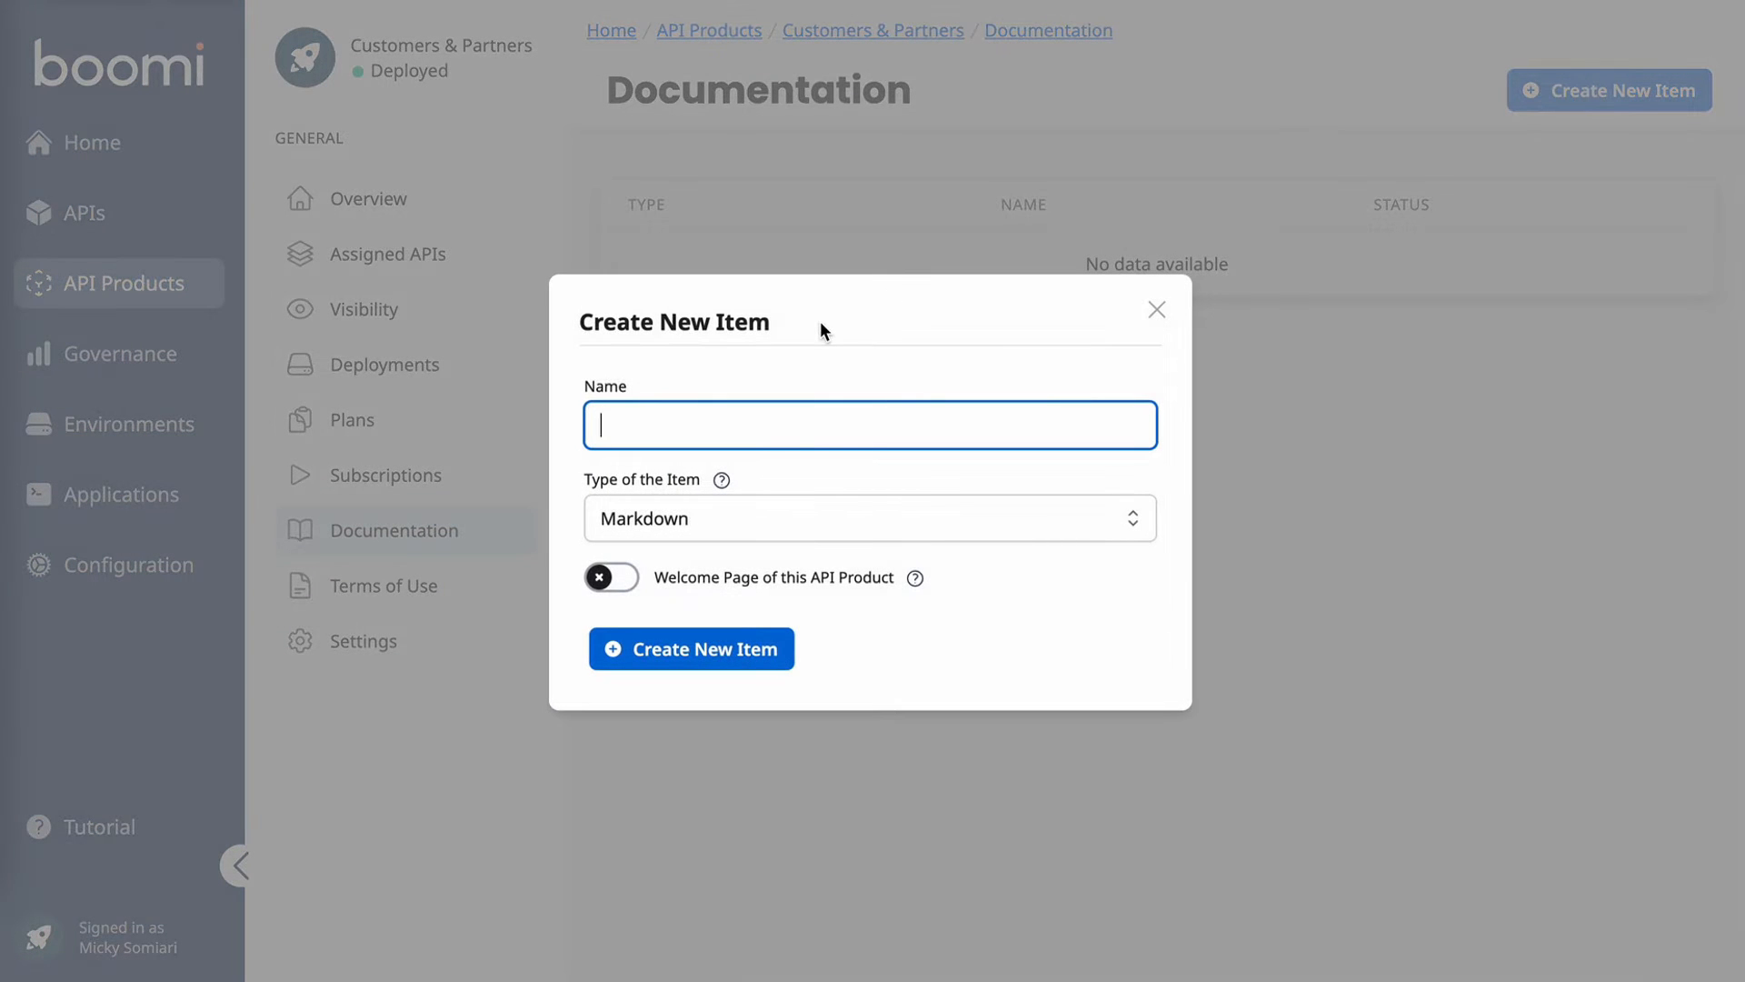
type("Sample Docs")
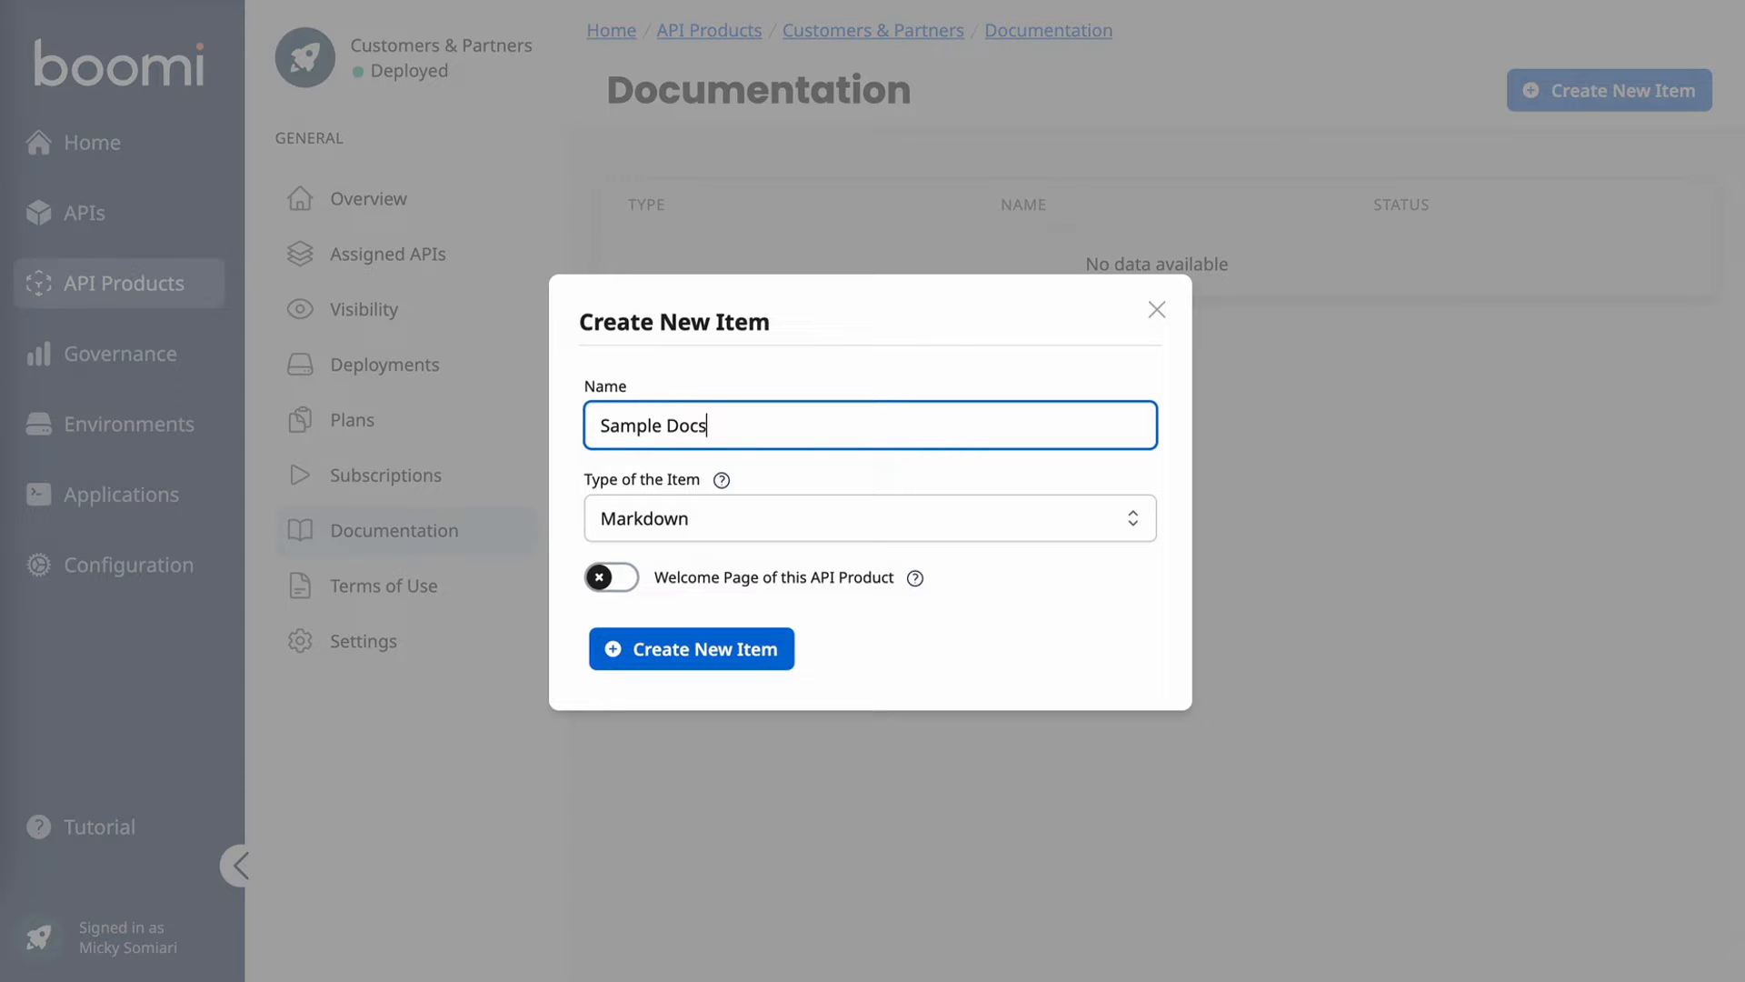
left_click(869, 518)
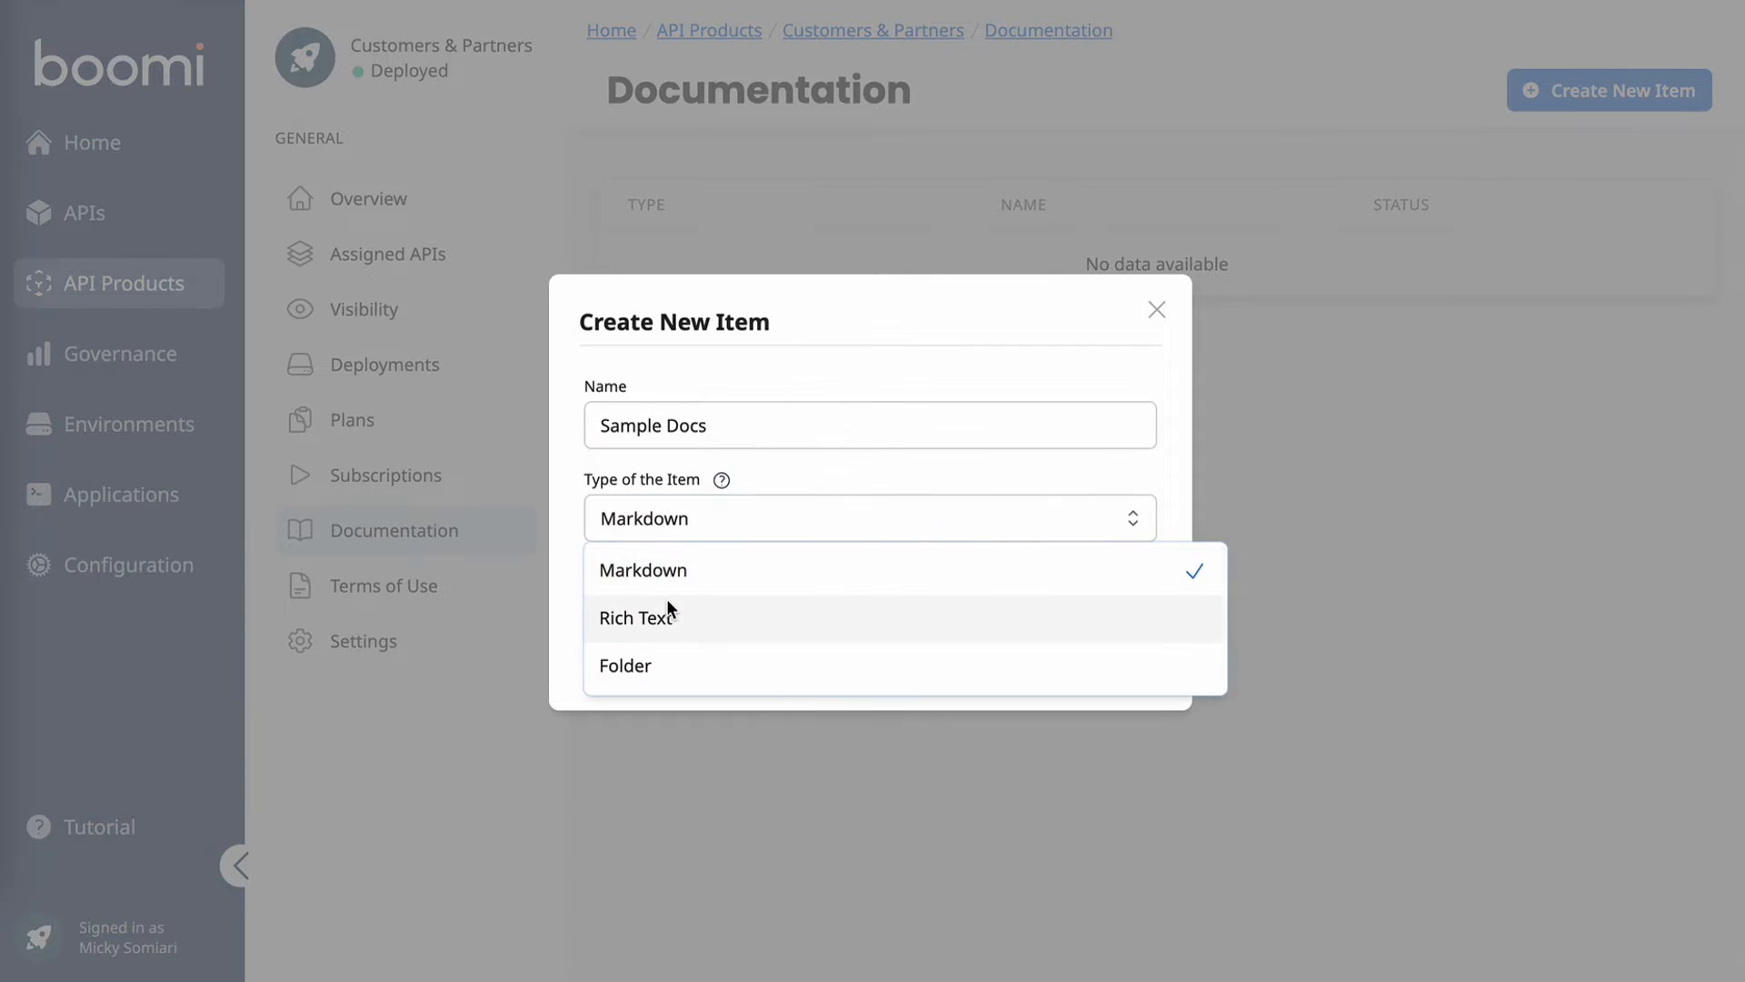
left_click(638, 616)
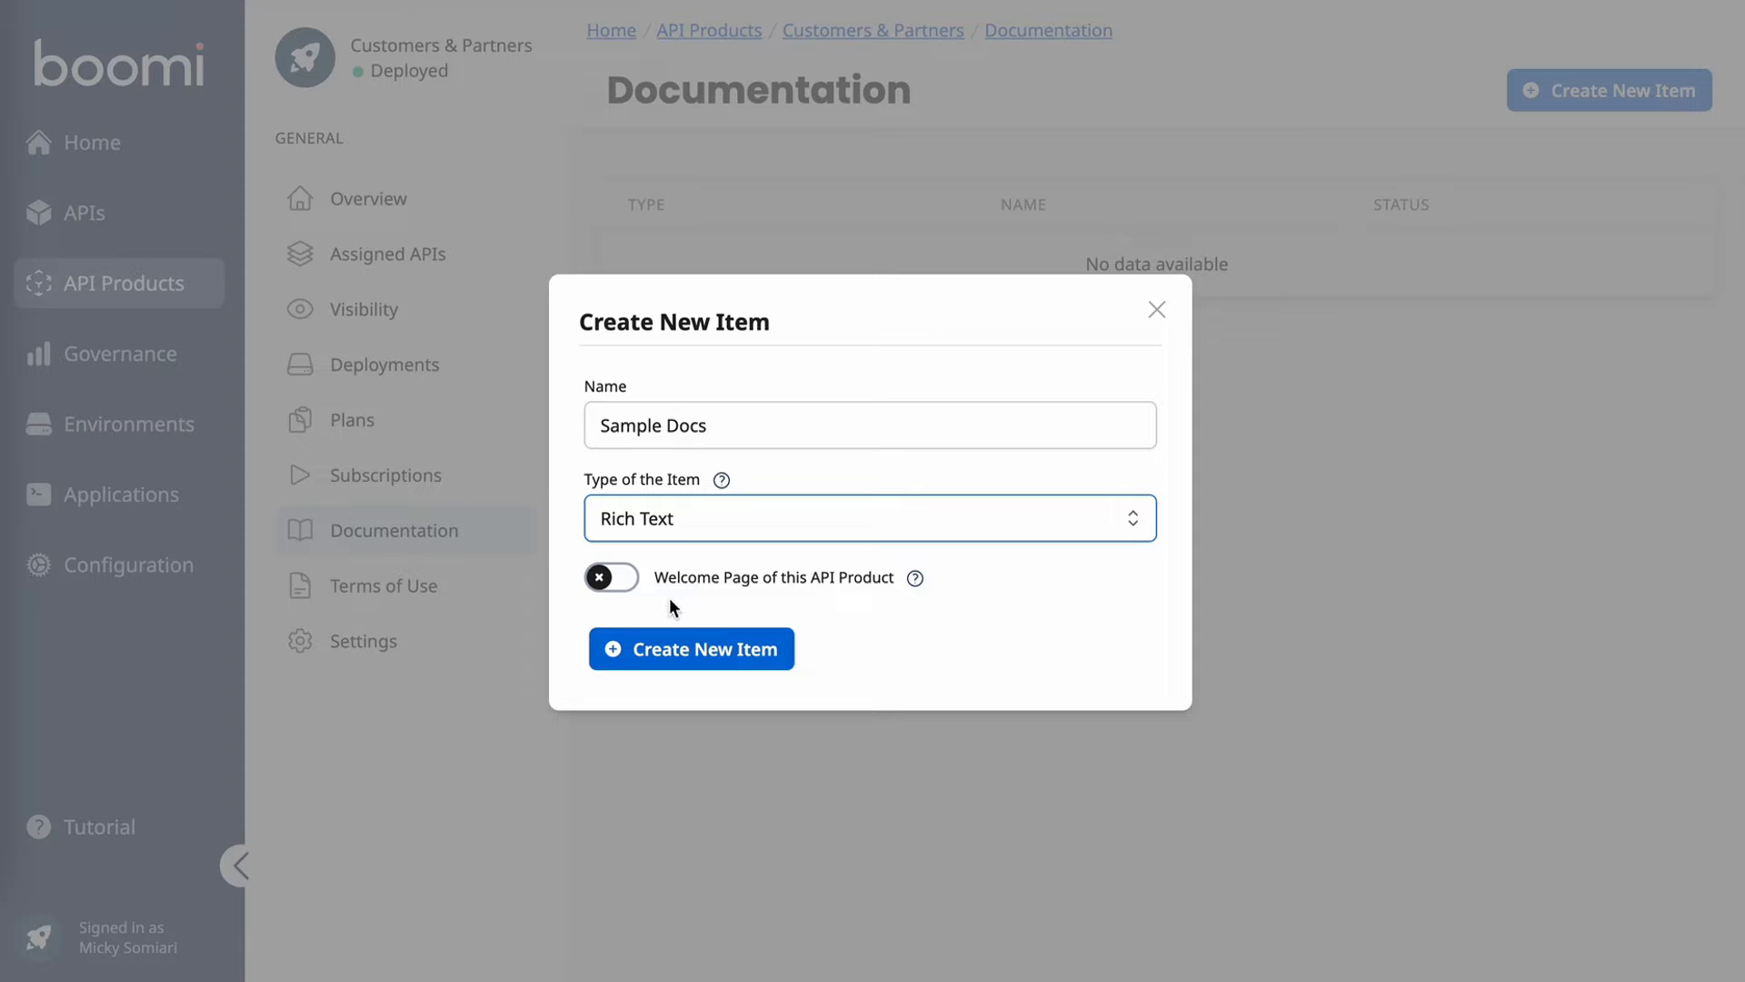
left_click(610, 576)
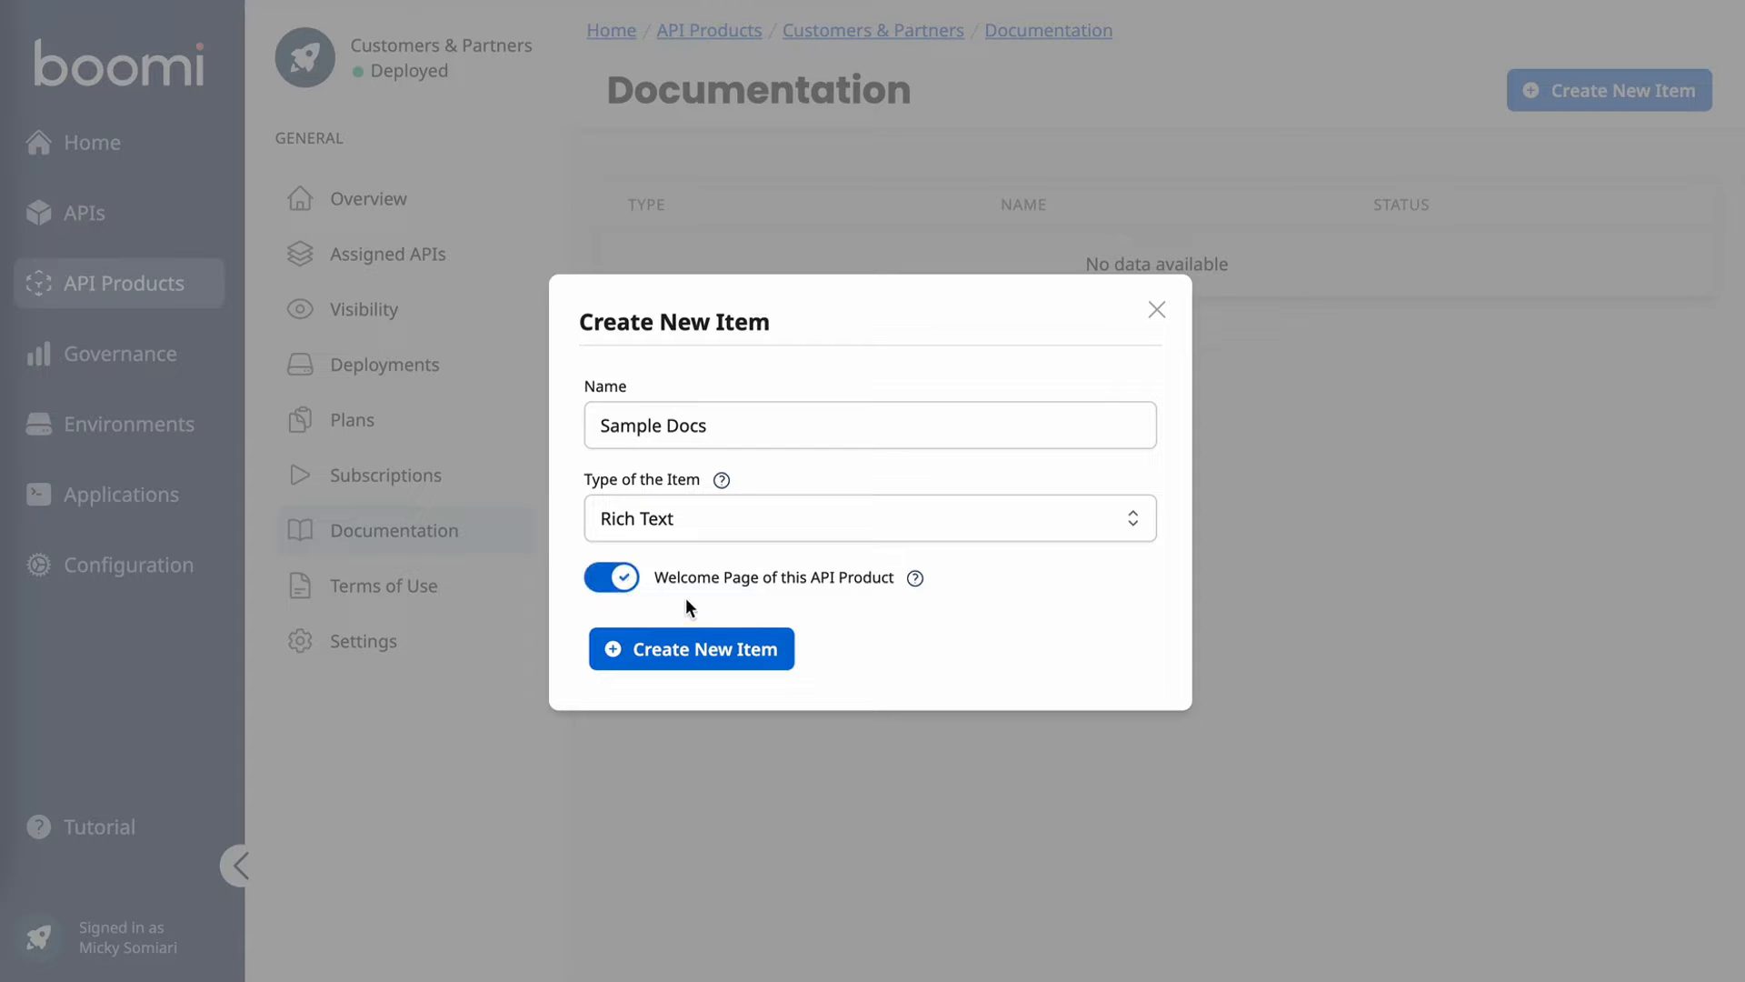
left_click(690, 649)
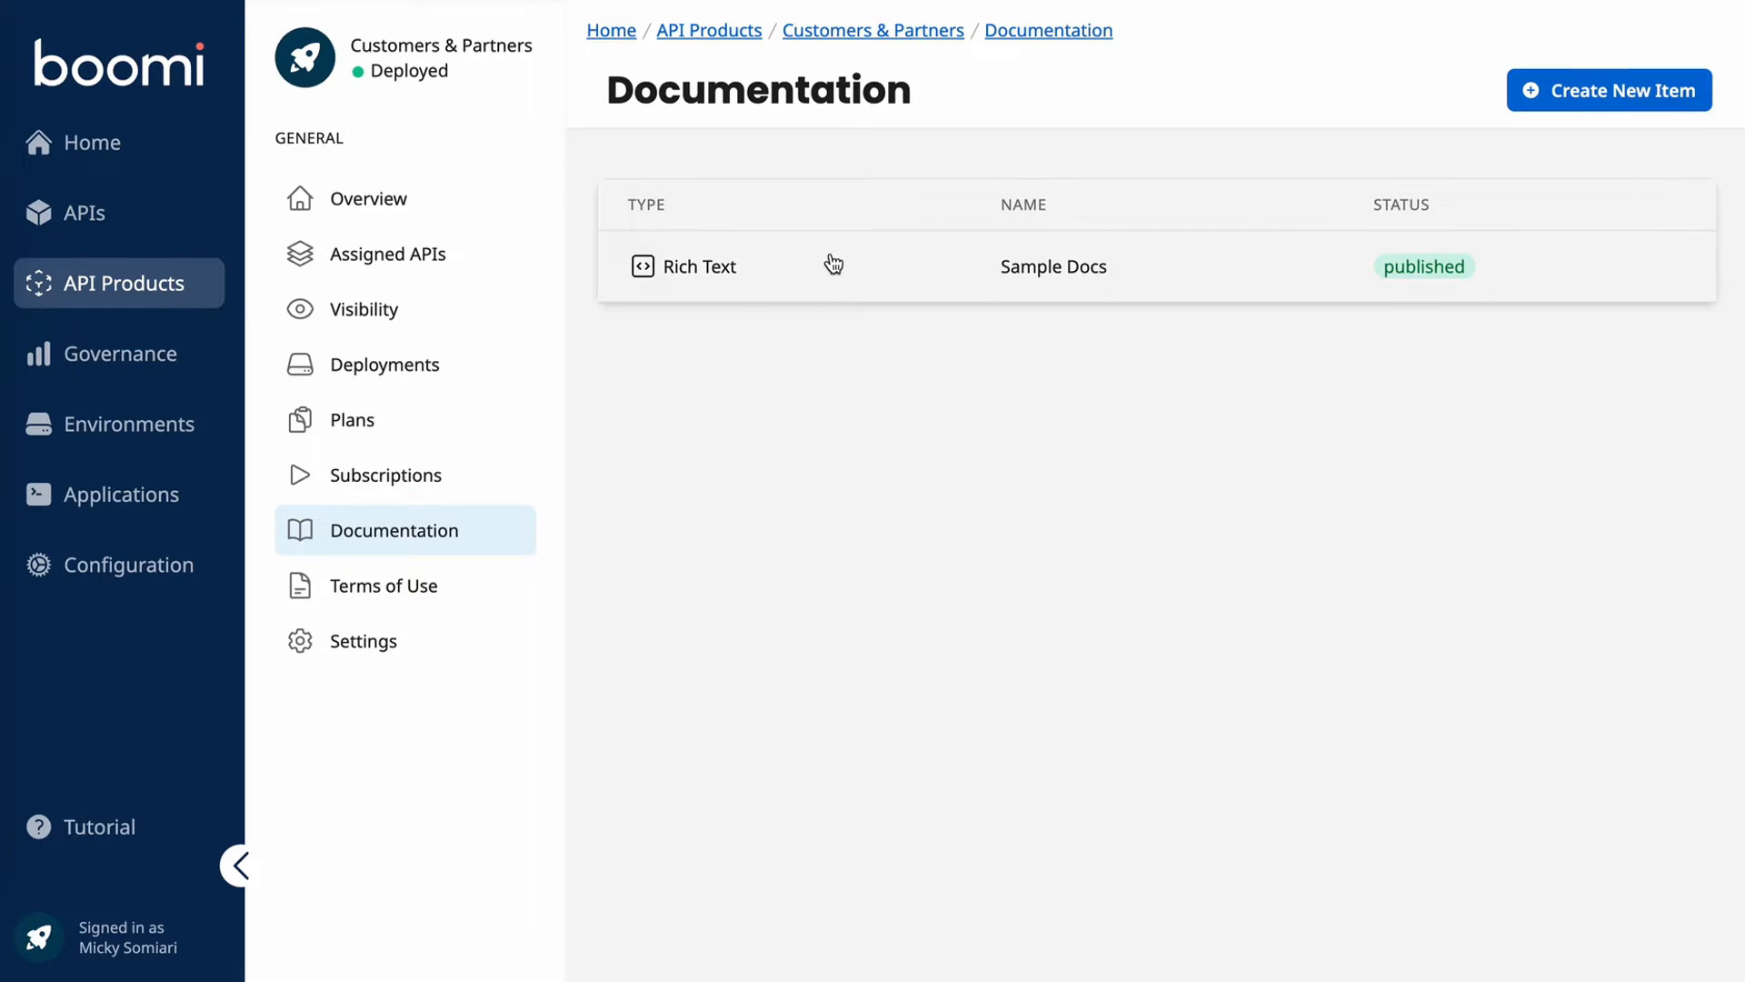
Step: Insert the FeatureSections - Centered2x2grid template into the Sample Docs page
left_click(1052, 265)
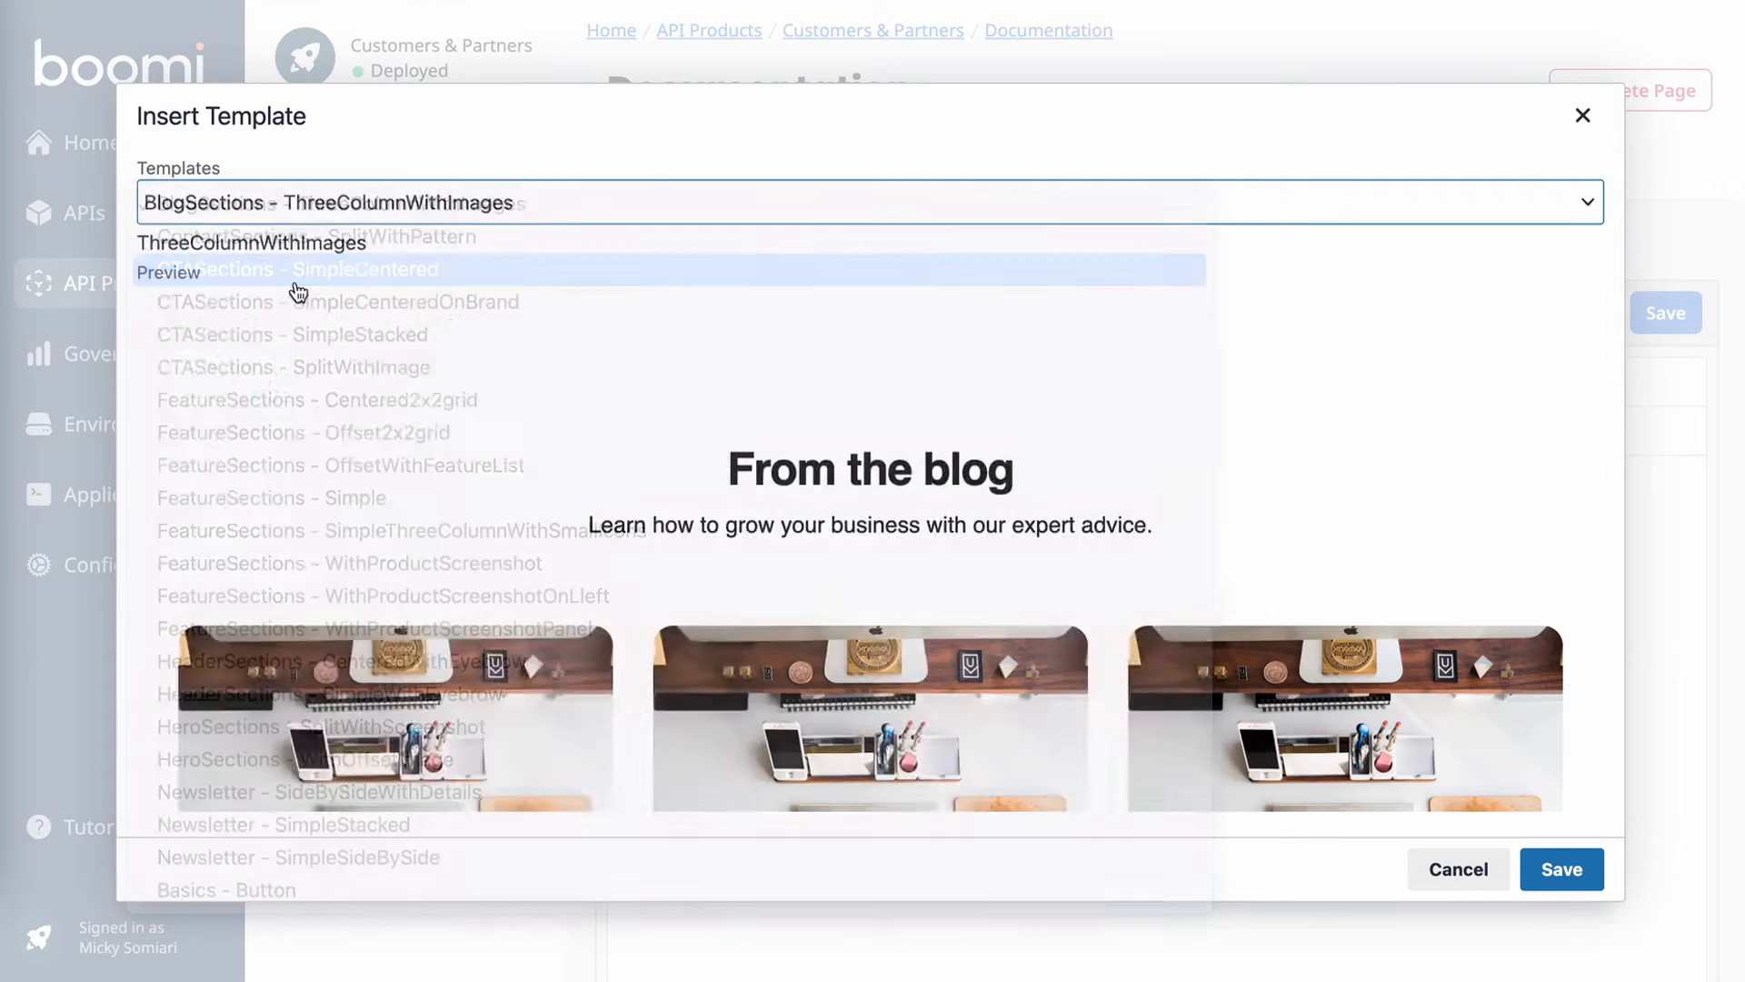
left_click(313, 269)
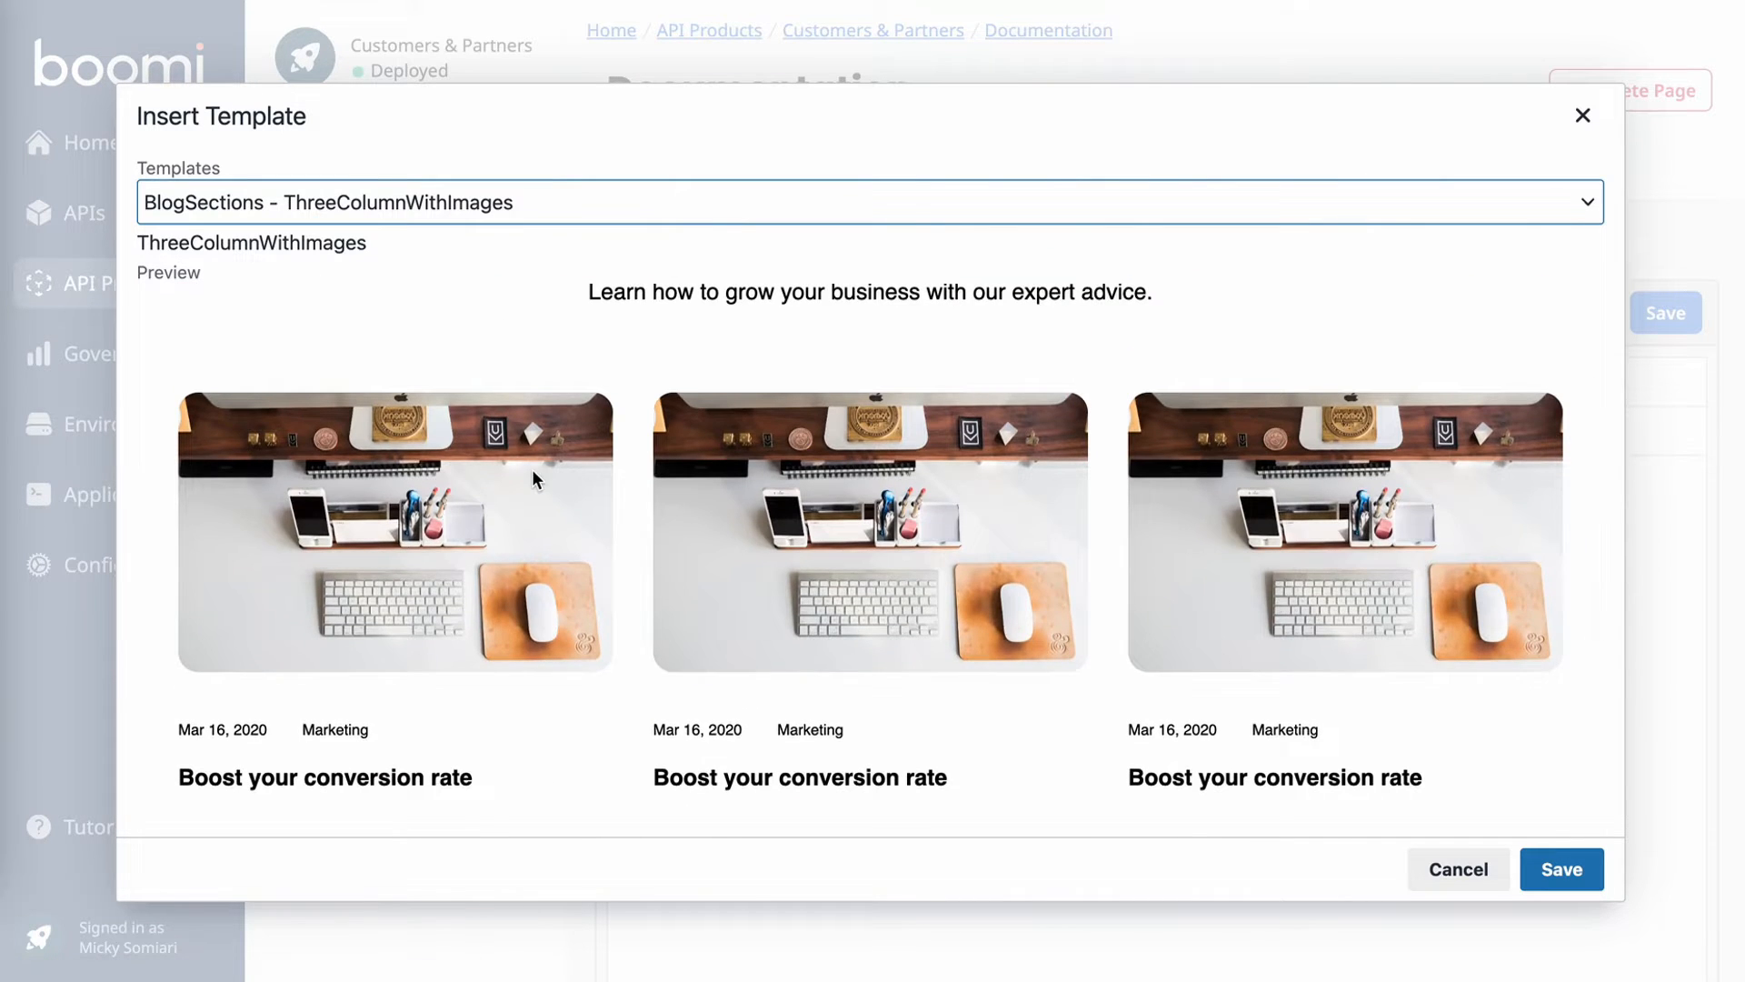
left_click(869, 202)
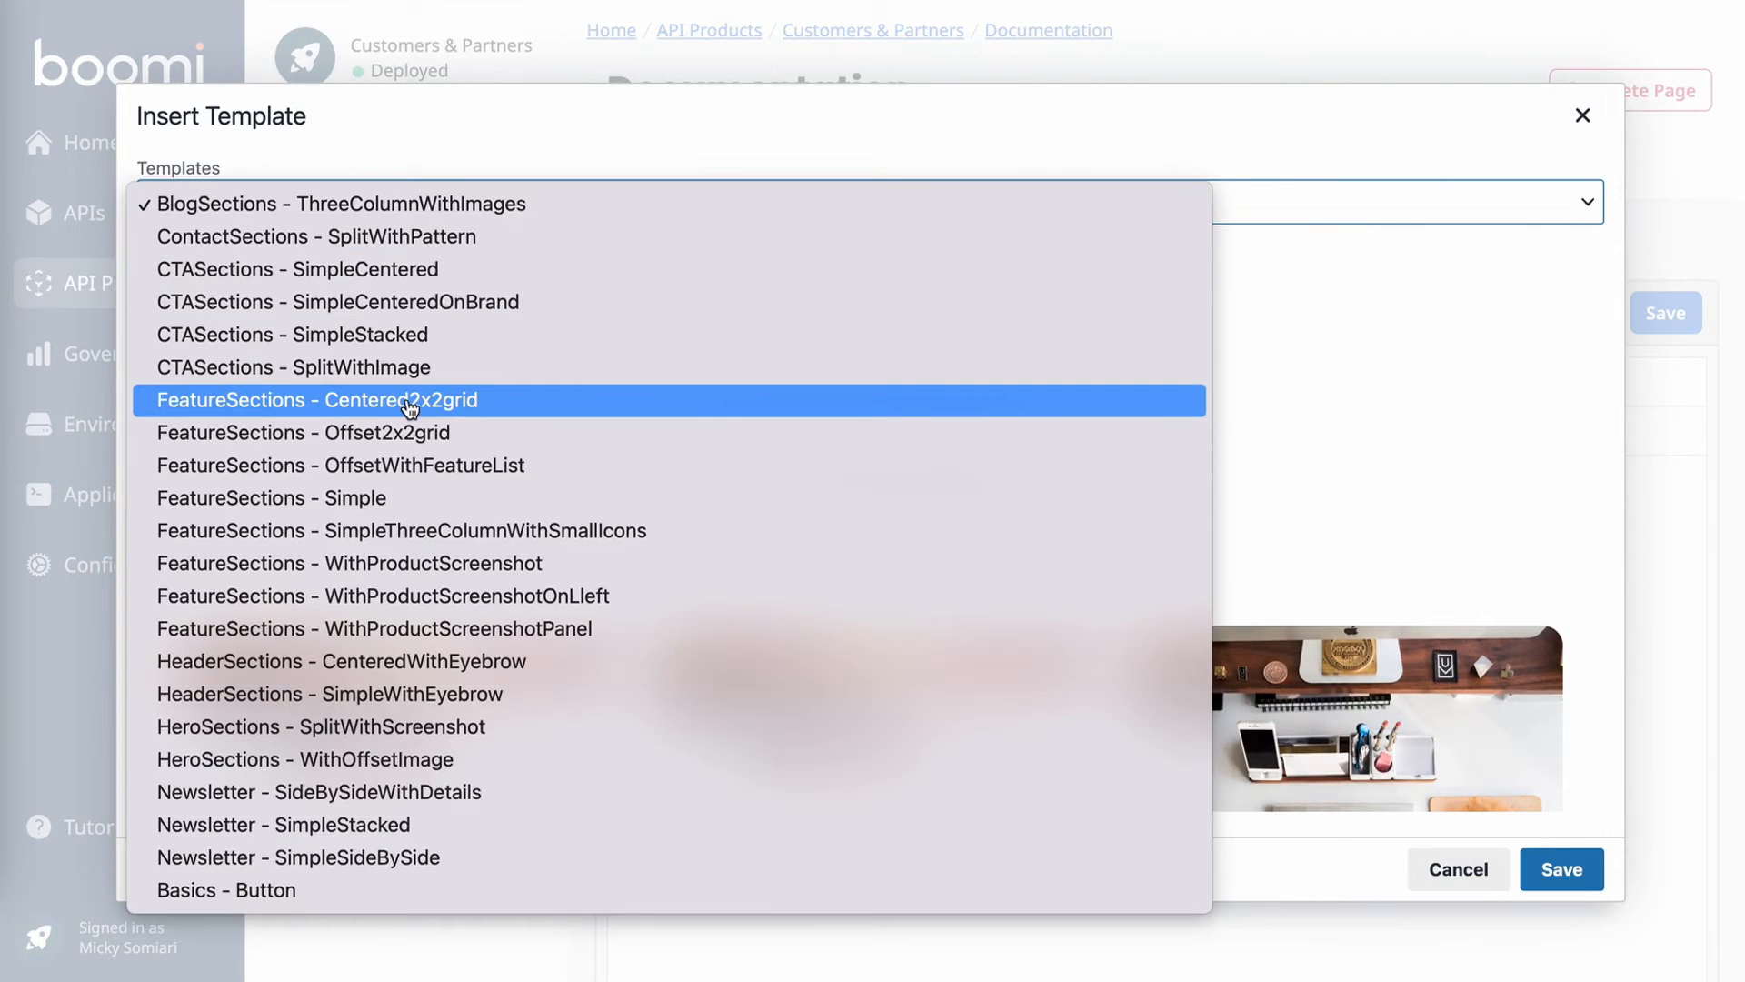
left_click(315, 400)
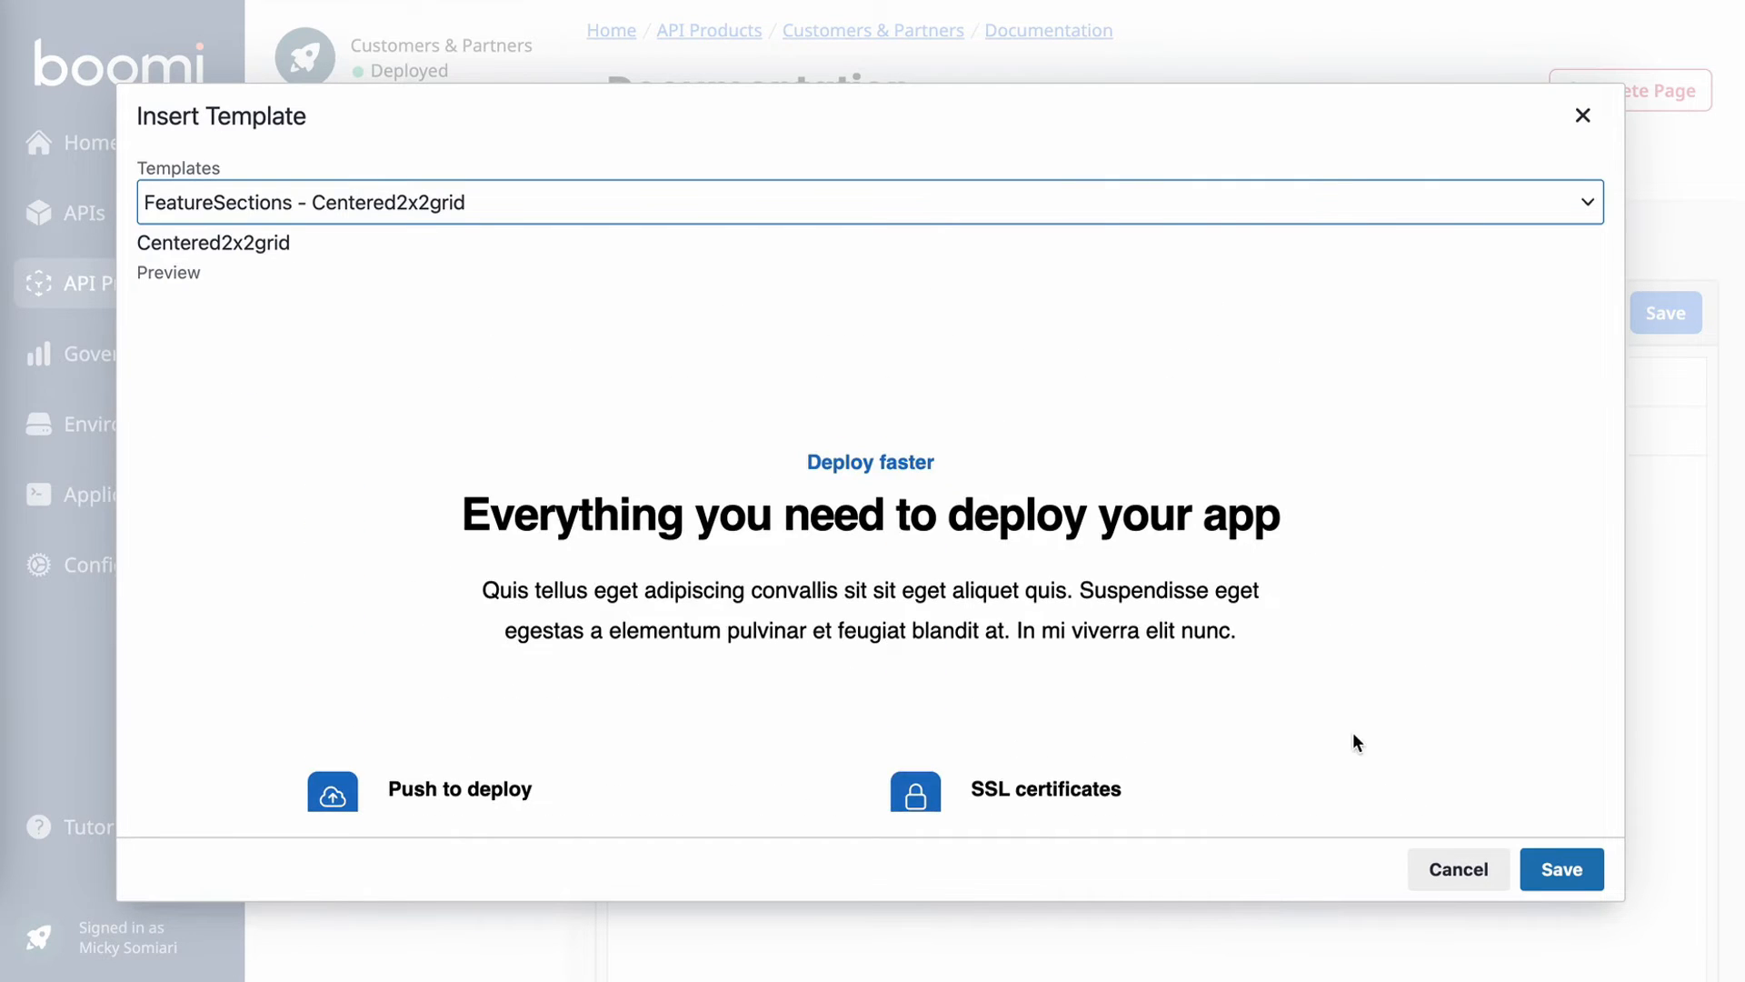
mouse_move(1559, 869)
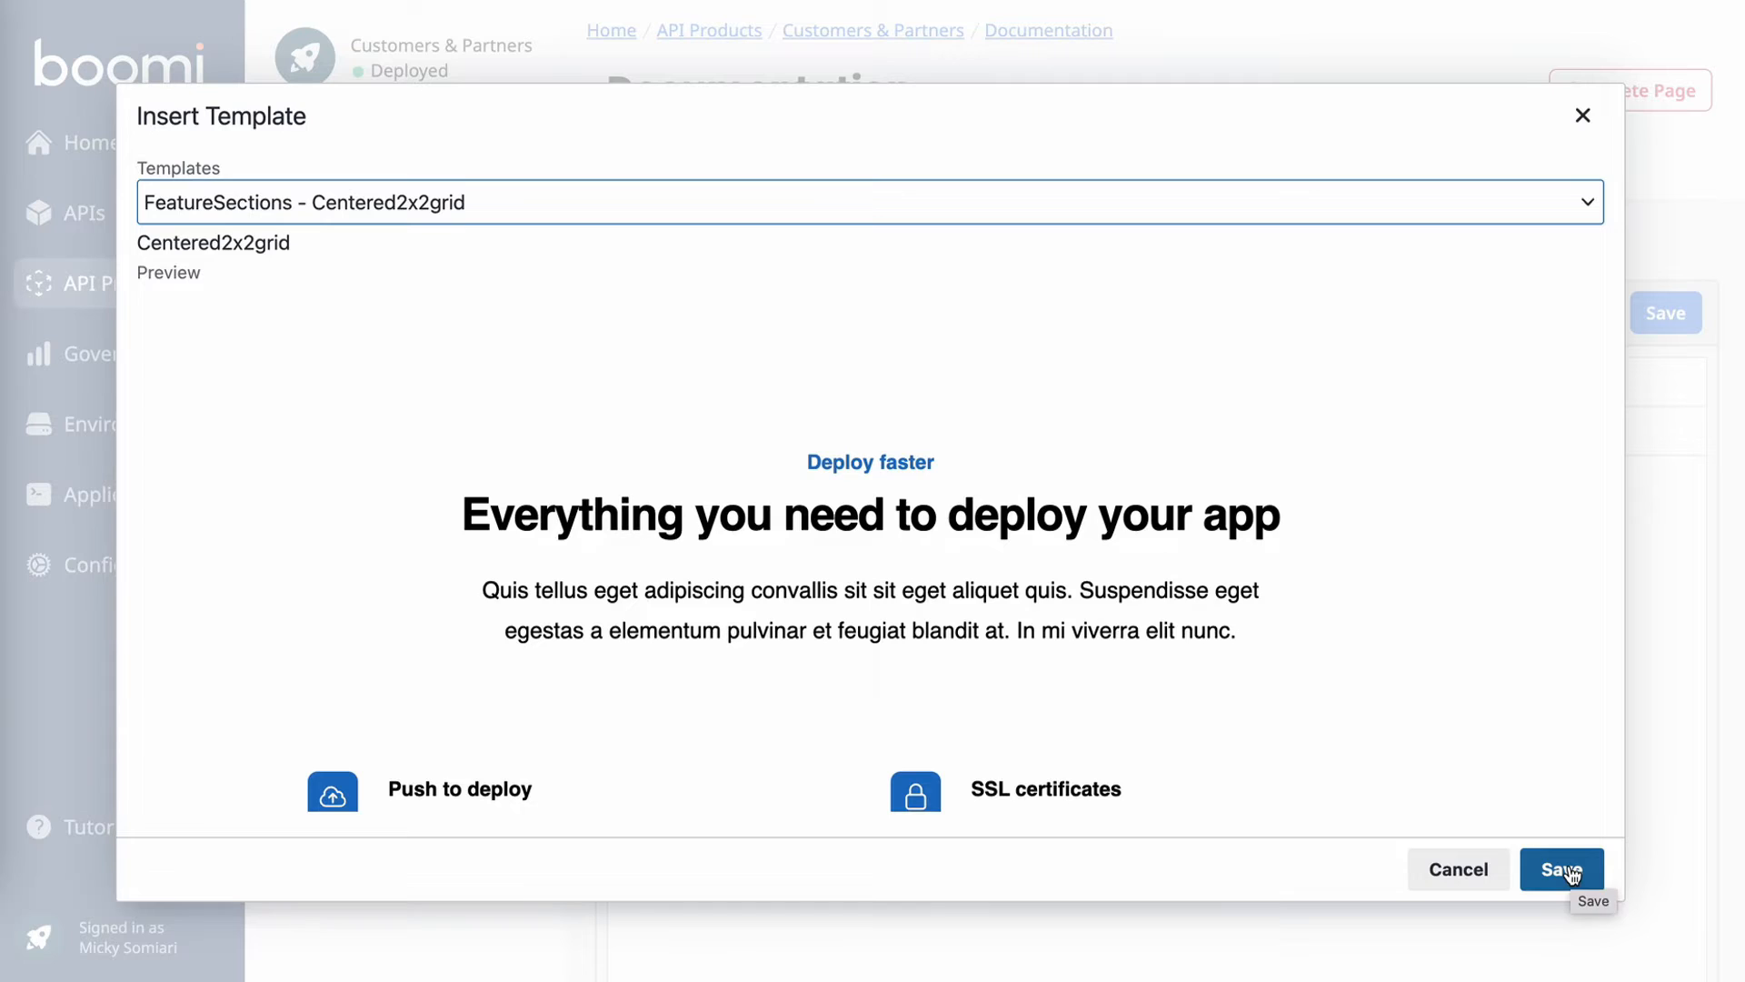
left_click(1559, 869)
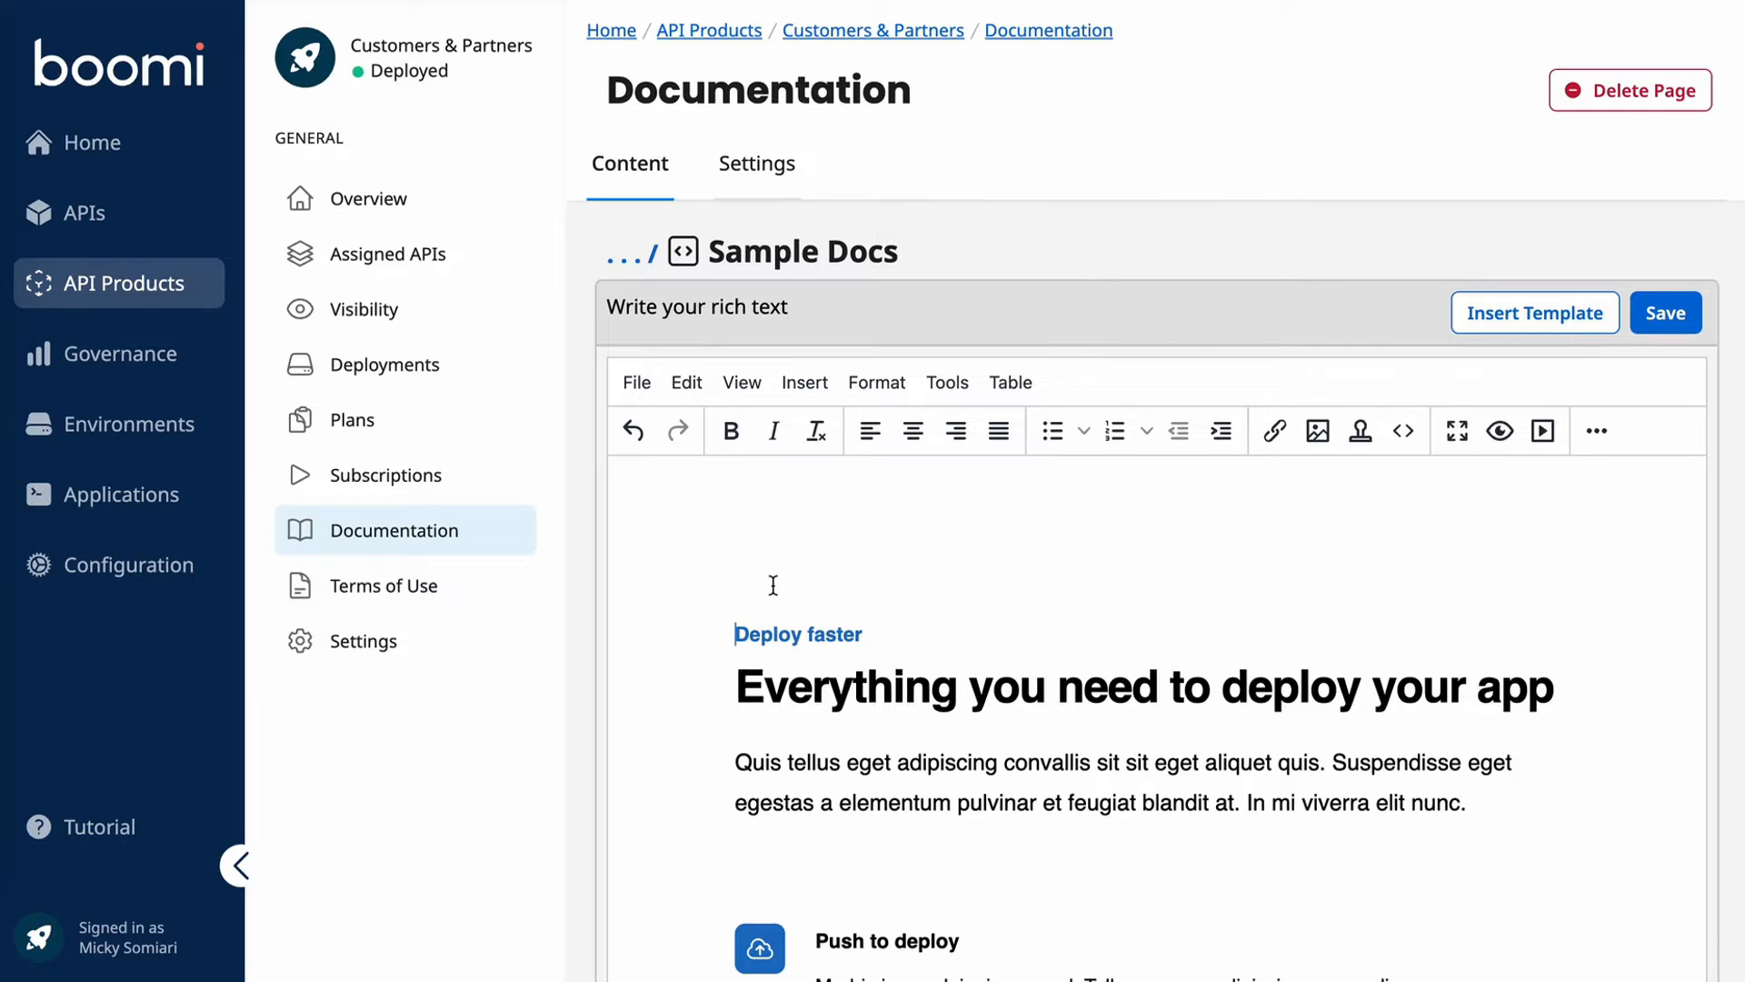
scroll("down", 3)
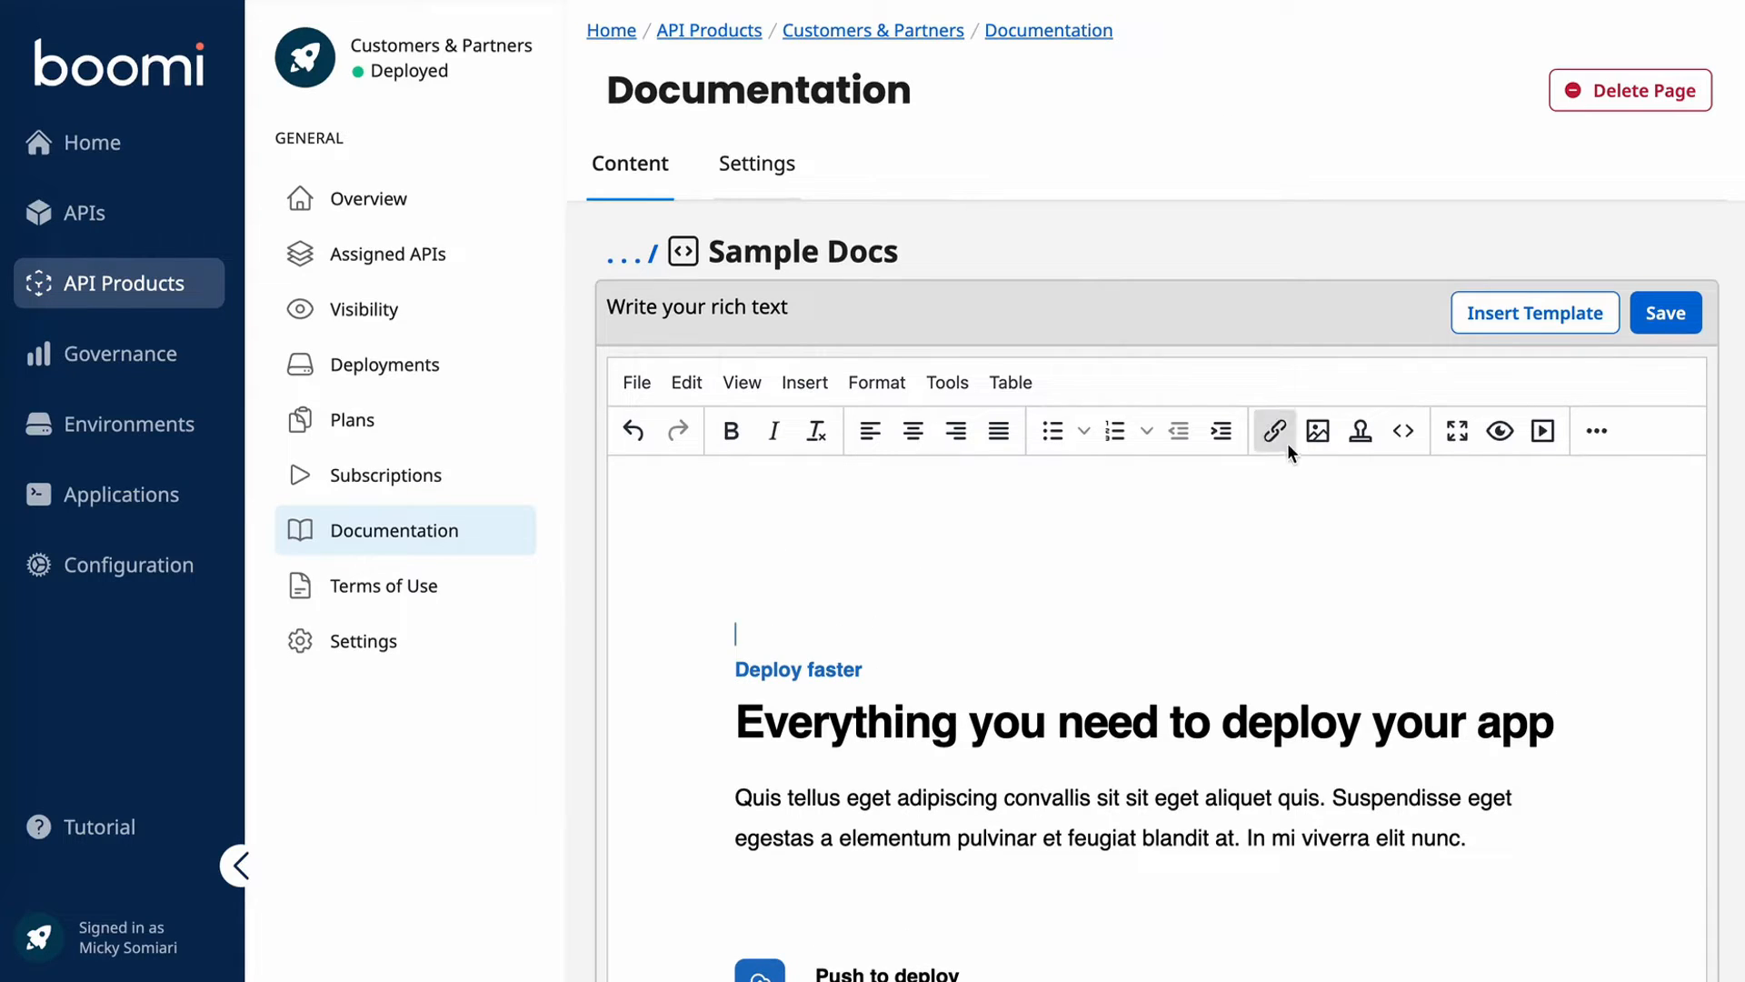
Step: Insert the Boomi logo image from its URL above the template content on Sample Docs
left_click(1316, 431)
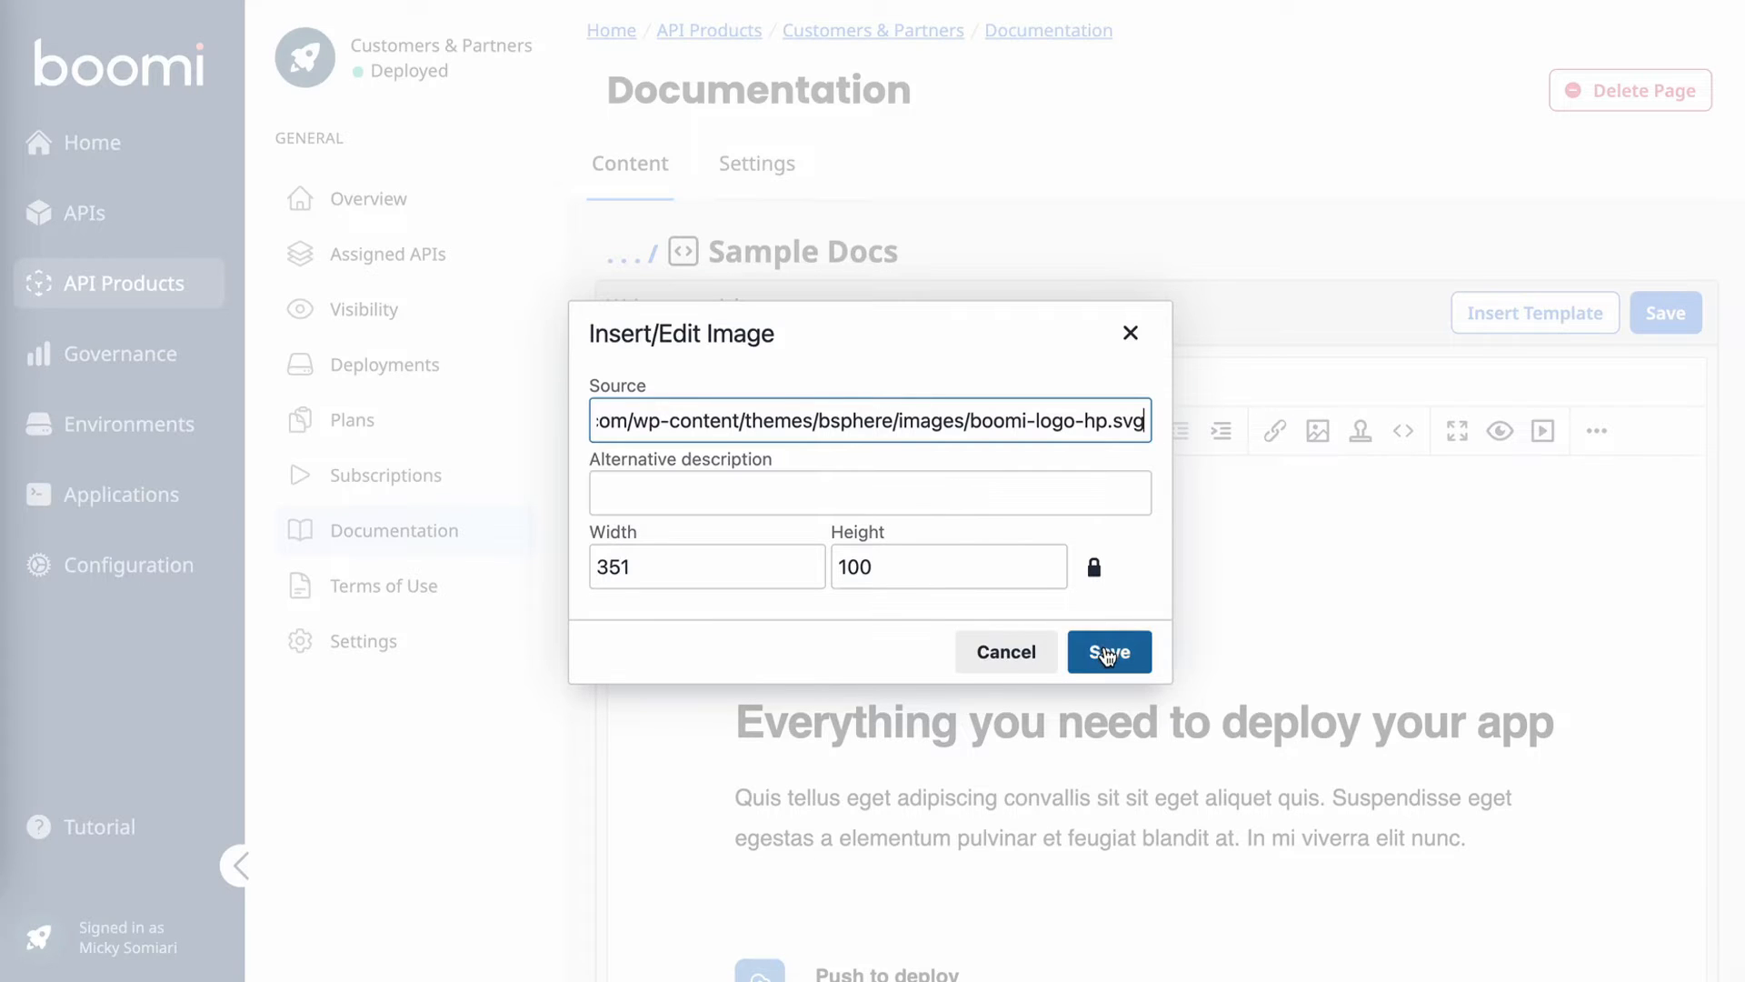
left_click(1107, 650)
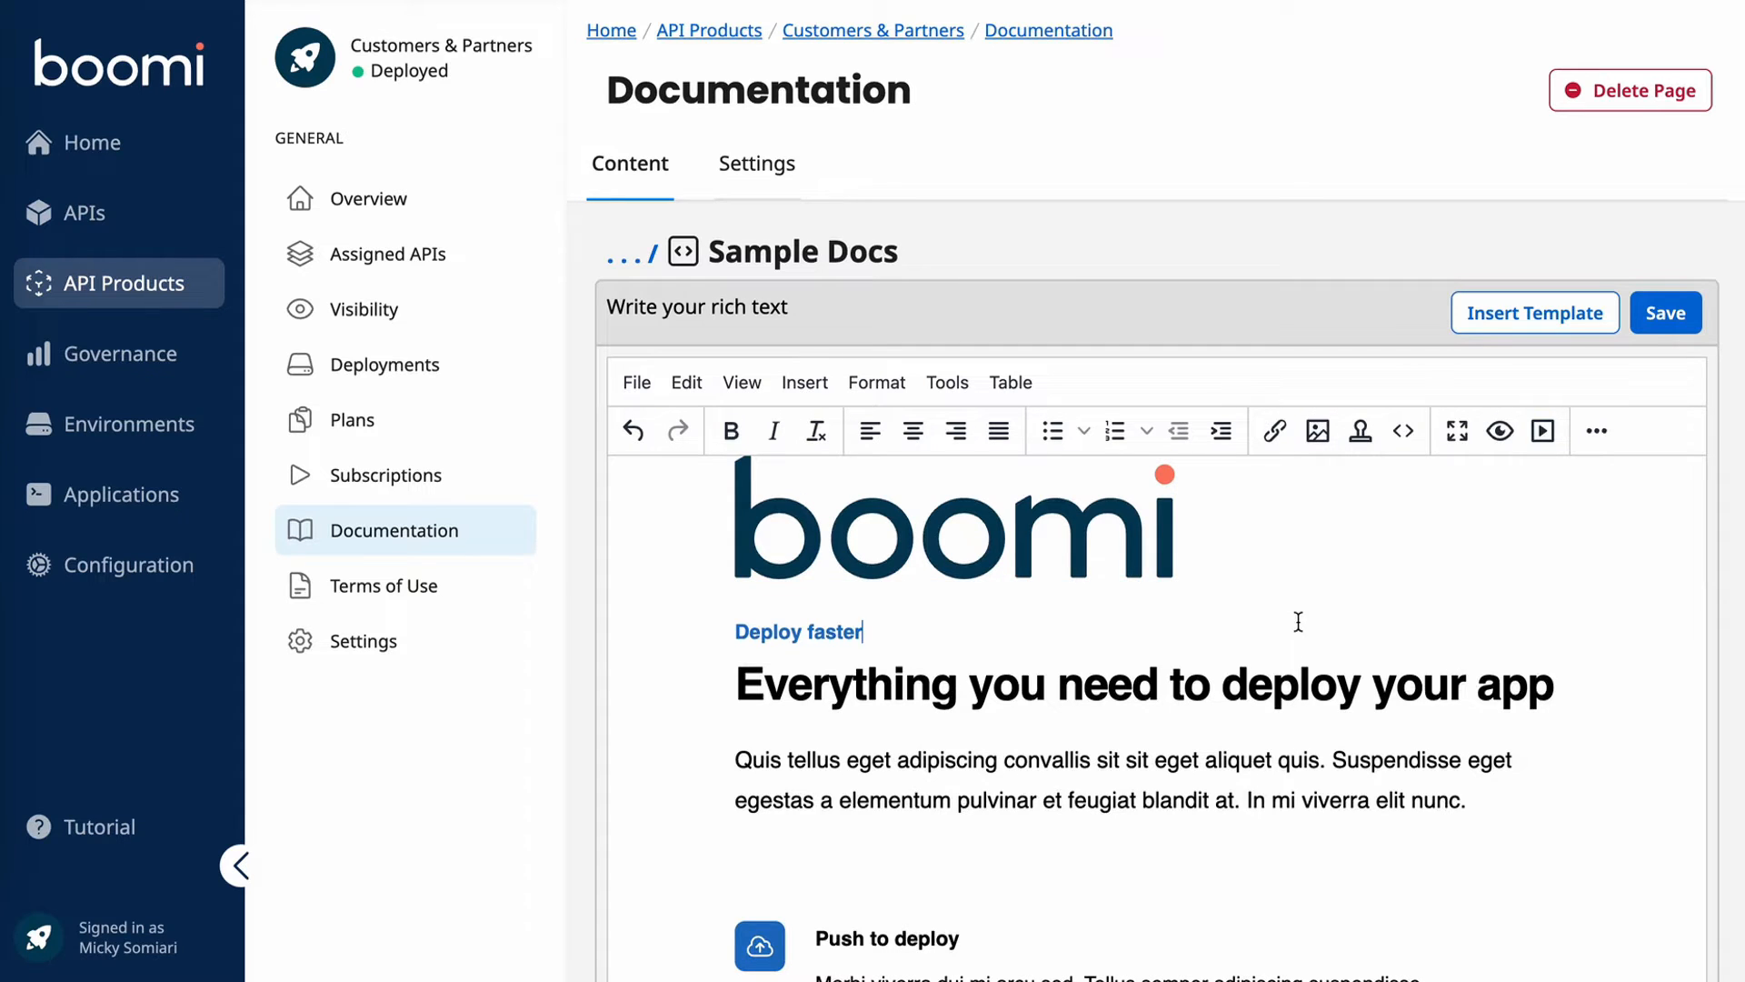
scroll("down", 3)
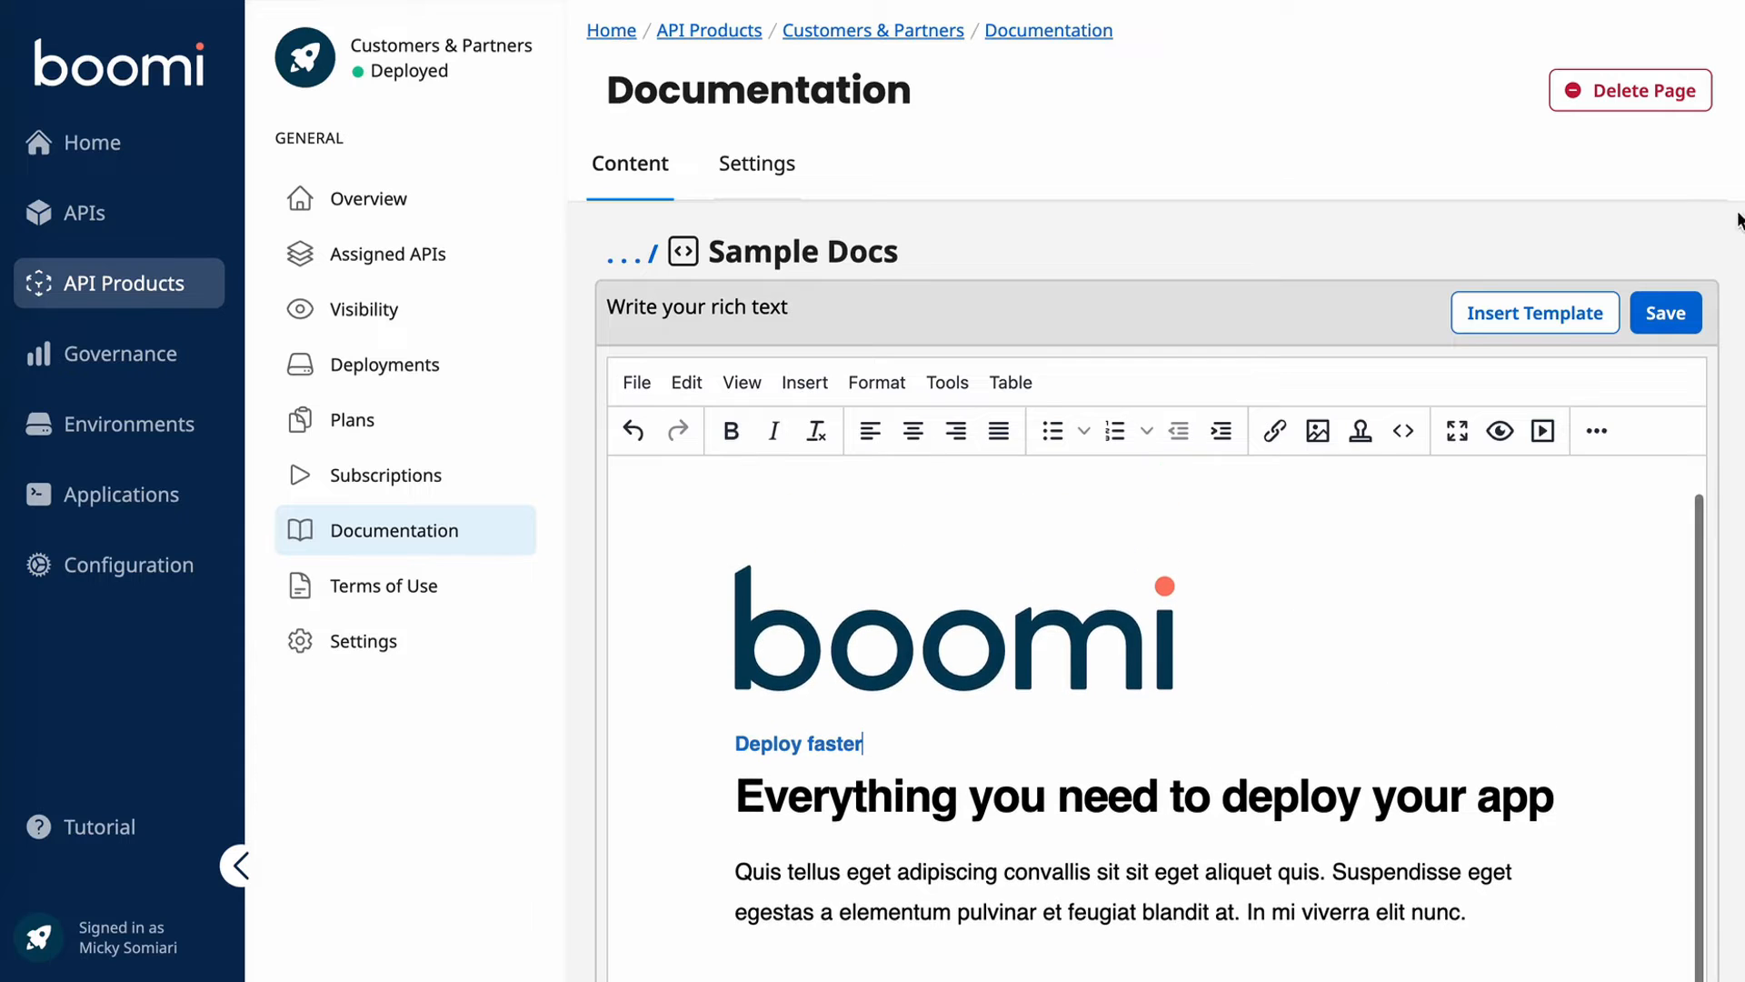
Step: Save the Sample Docs page with the logo and feature grid content
left_click(1665, 313)
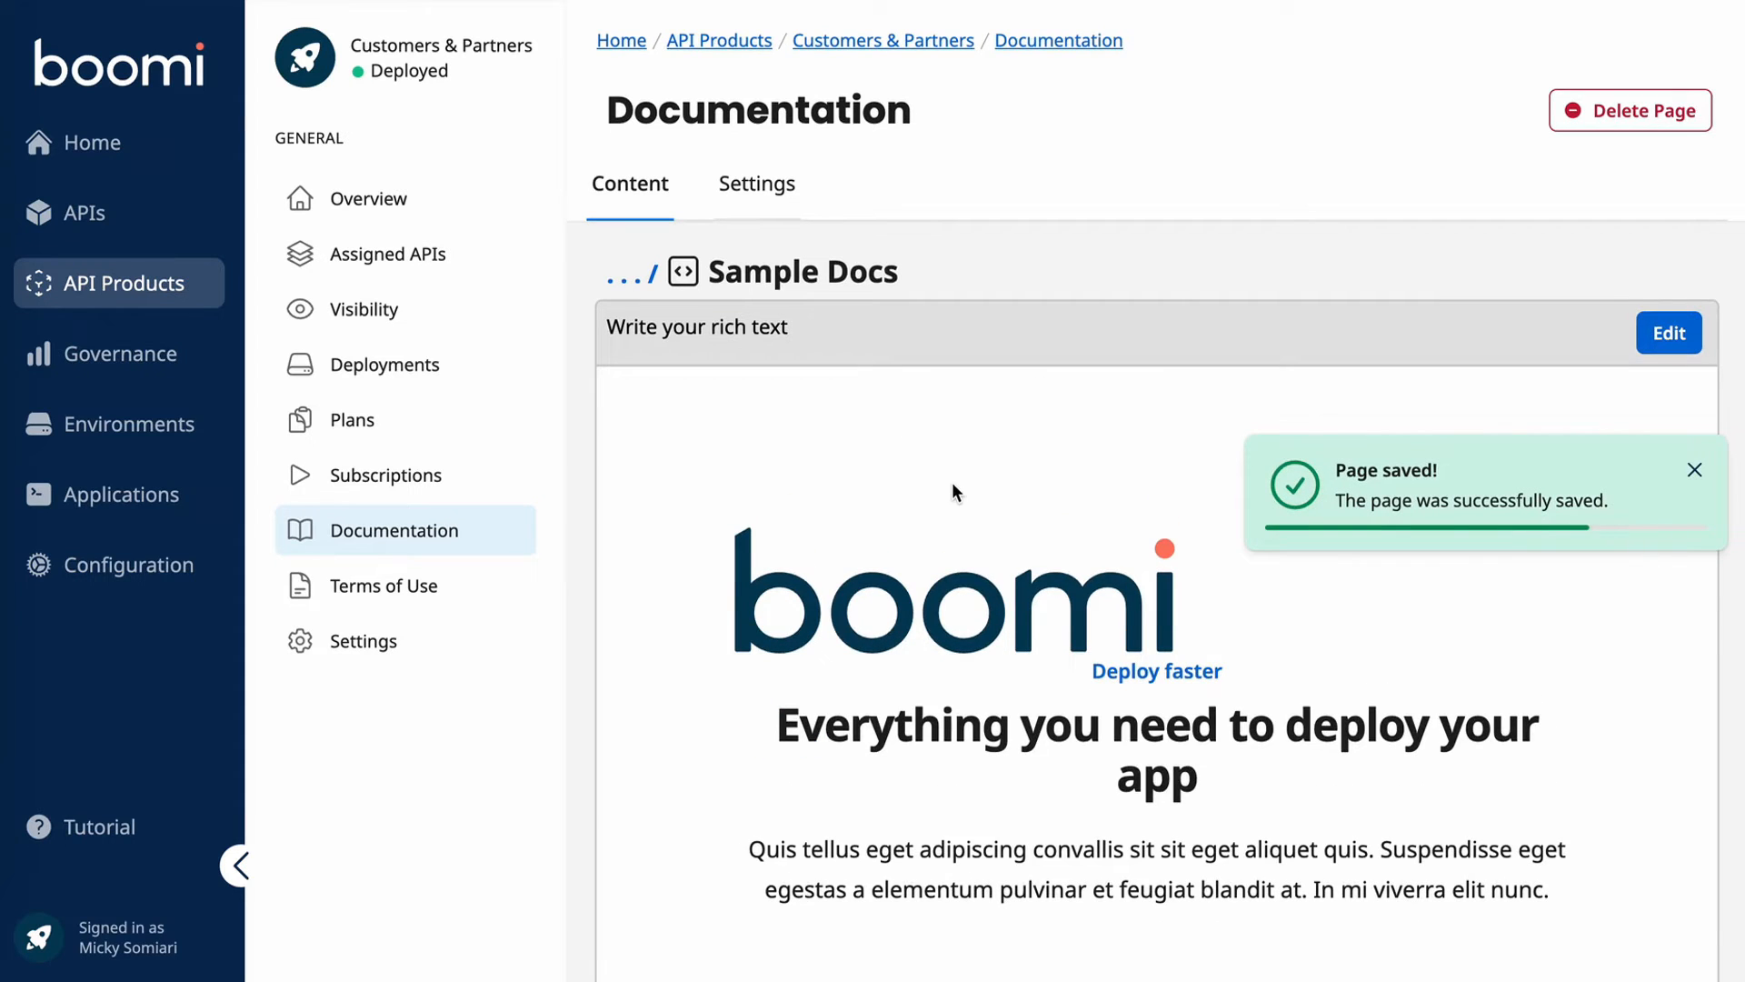
scroll("down", 3)
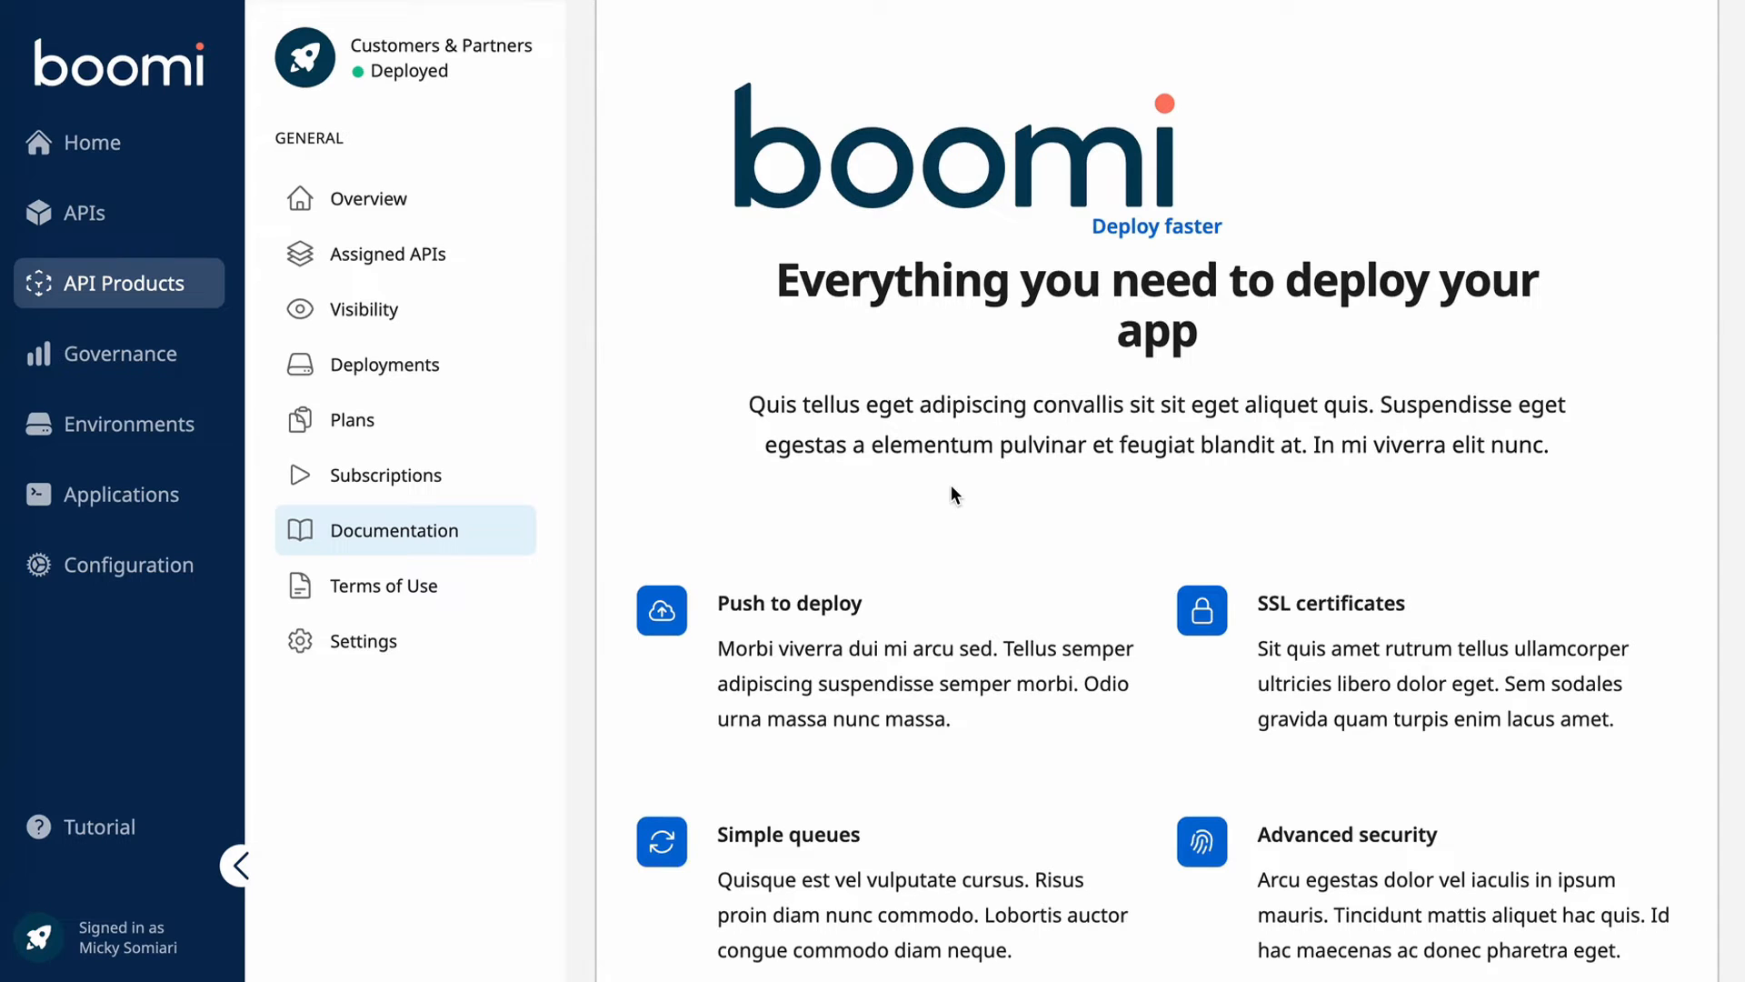
mouse_move(387, 363)
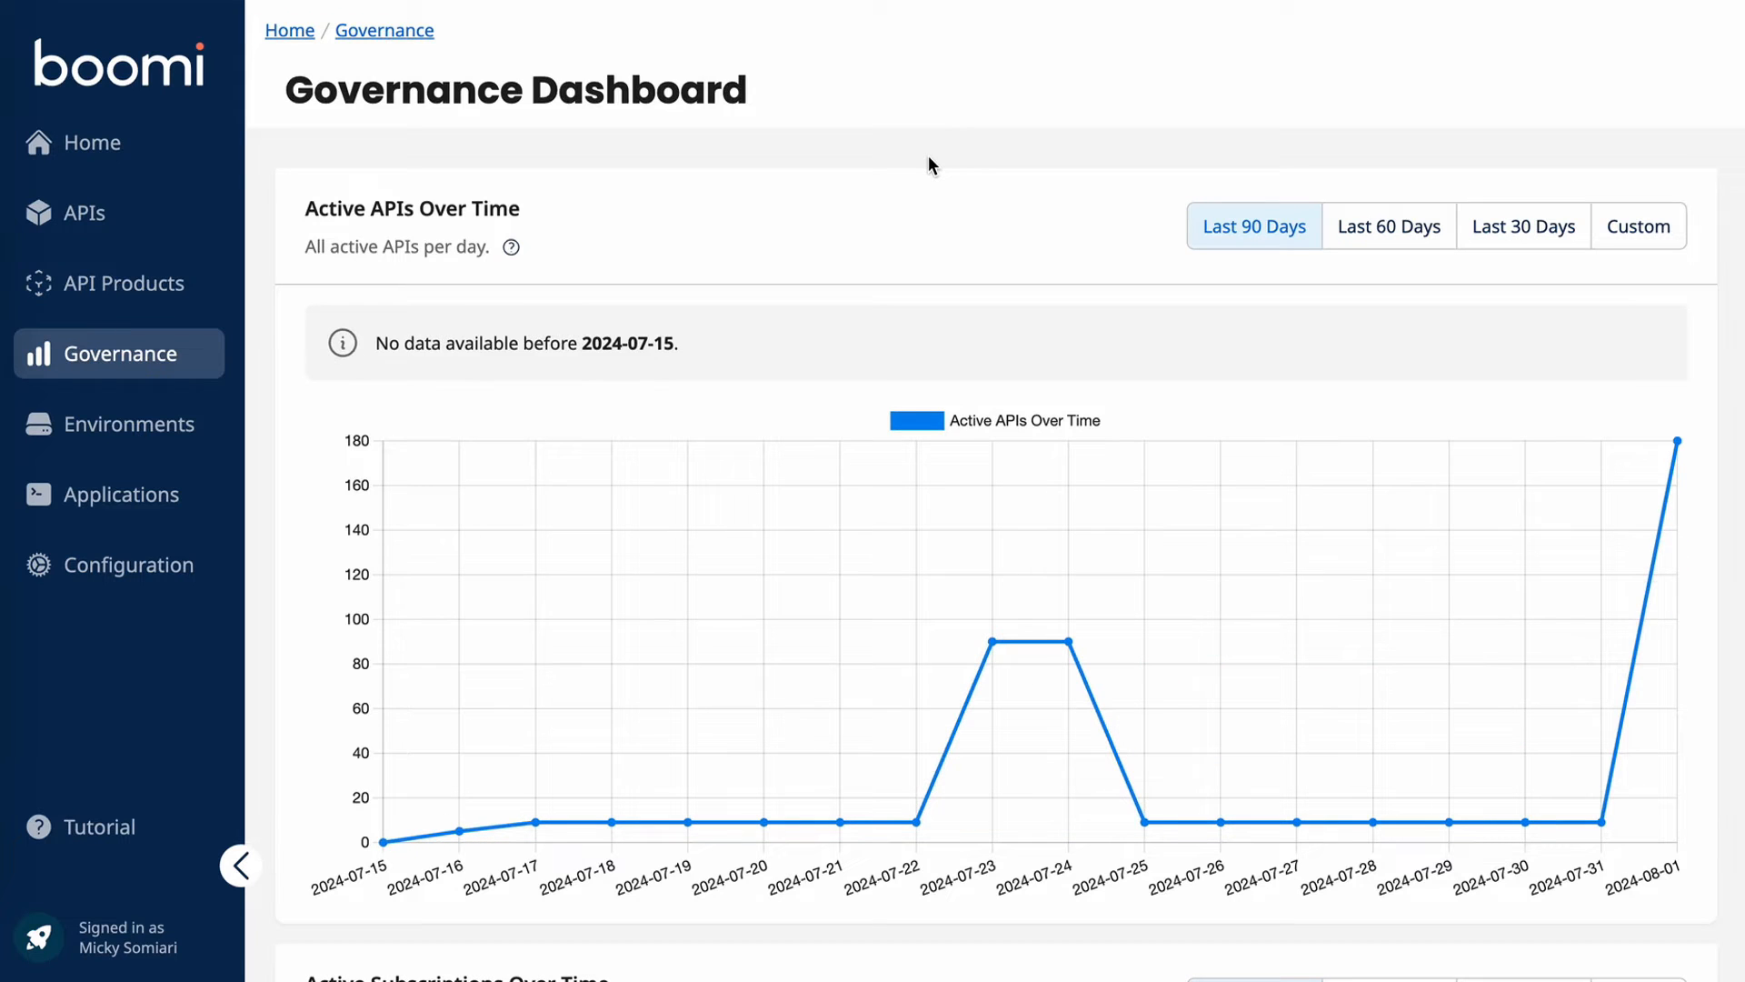
Step: Scroll through the Governance Dashboard and rank the lowest-scoring APIs by Quality Score
scroll("down", 3)
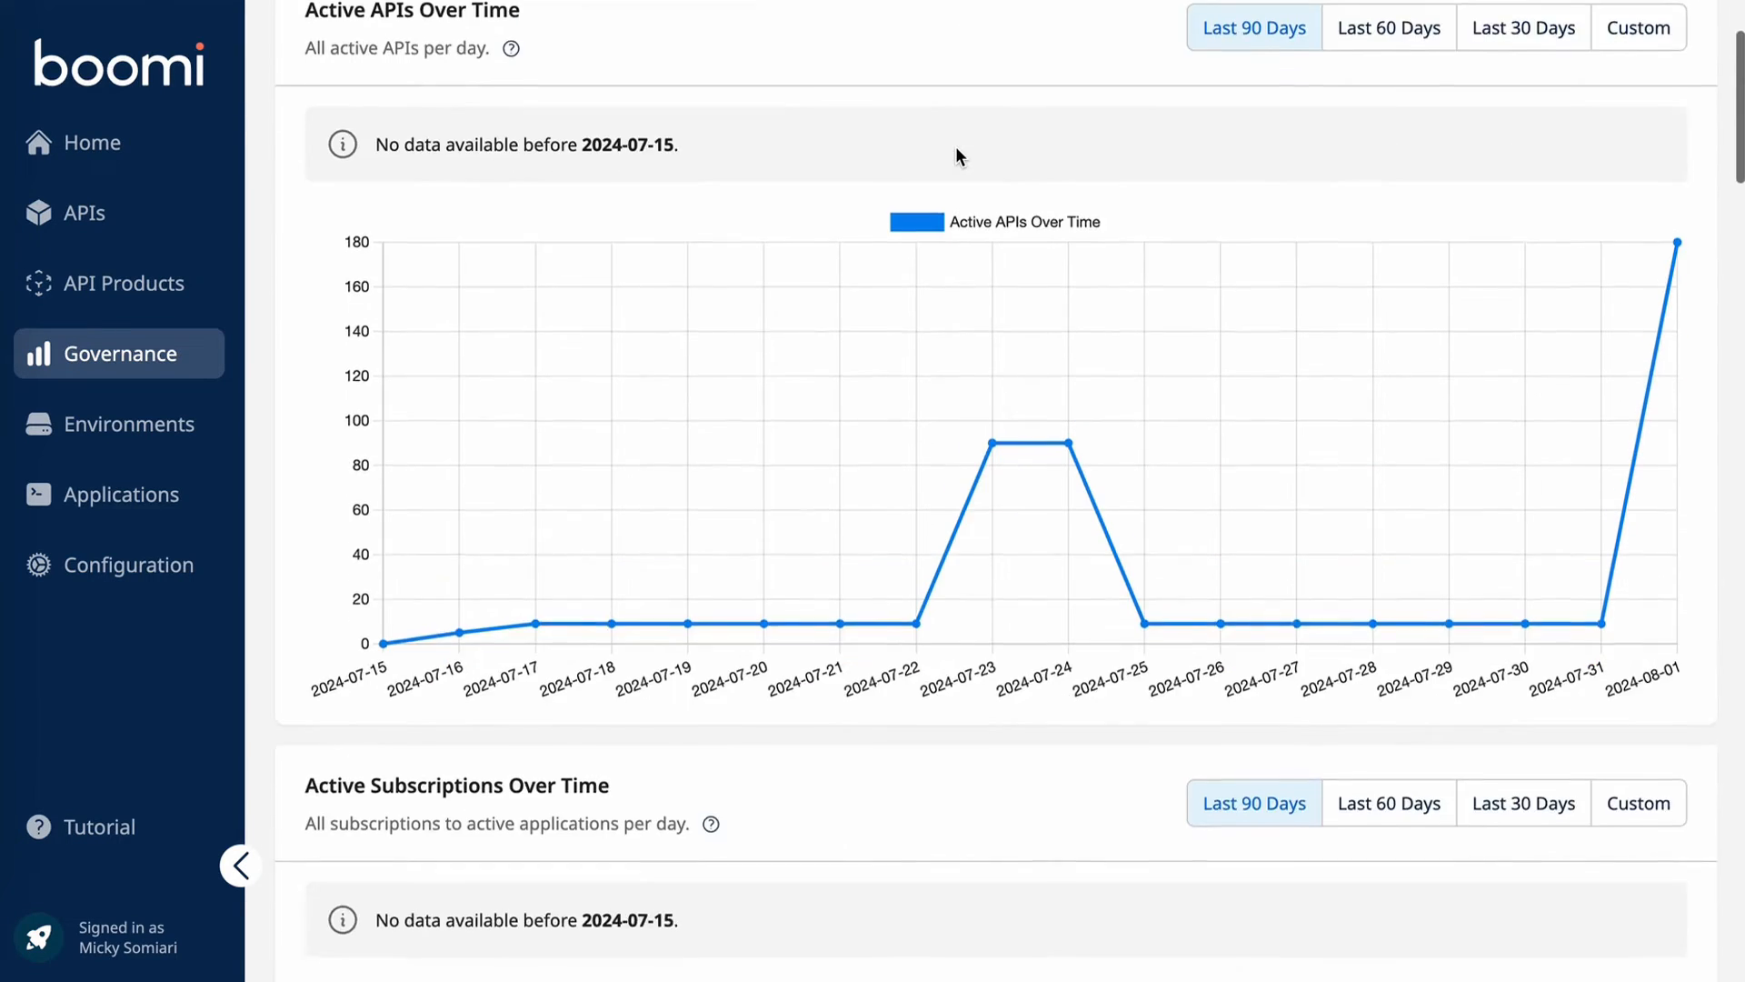
scroll("down", 3)
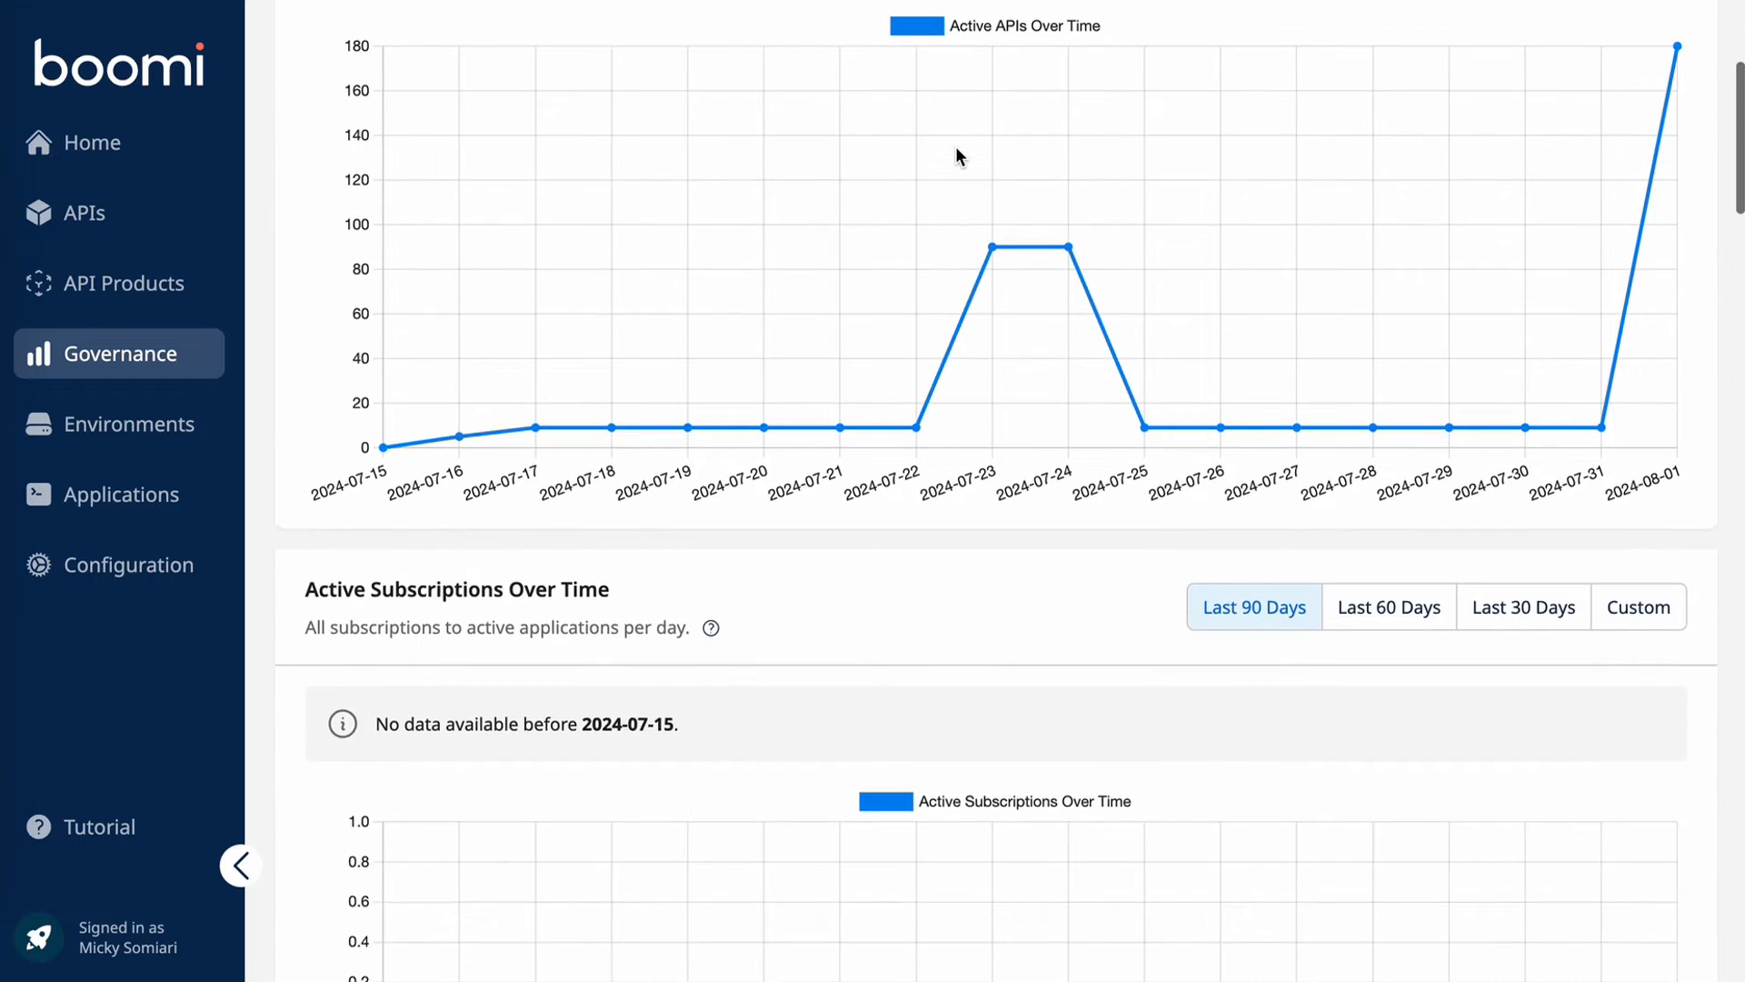
scroll("down", 3)
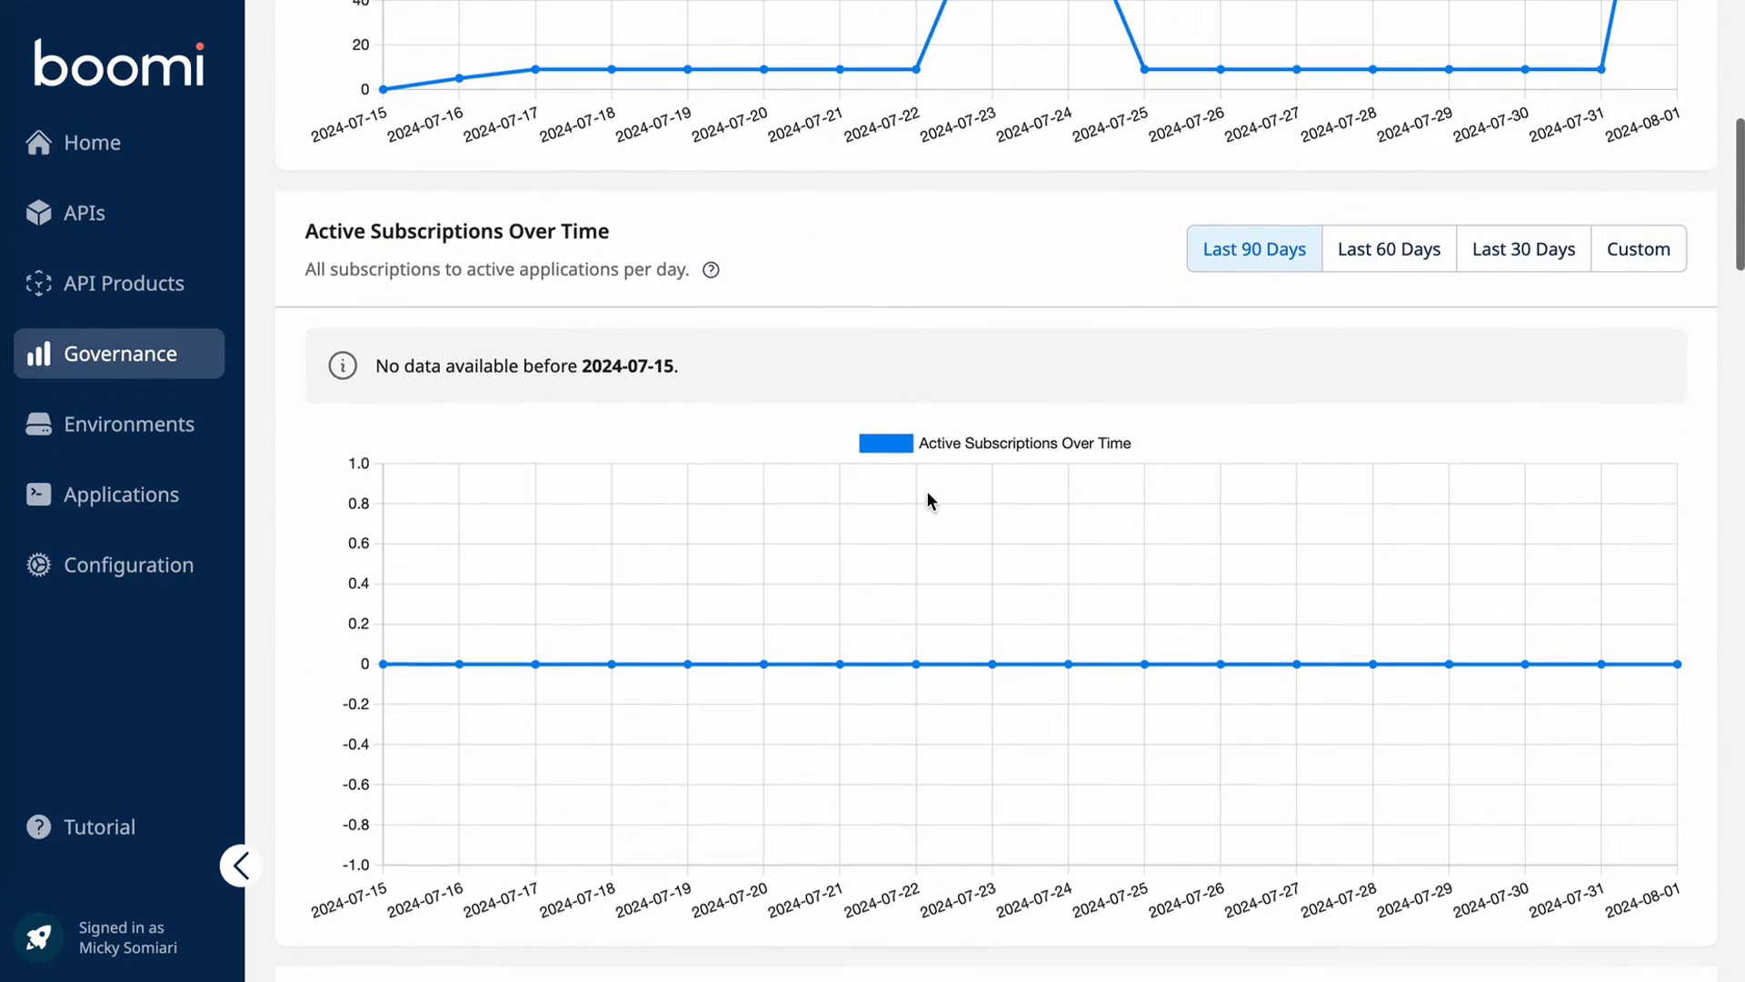
scroll("down", 3)
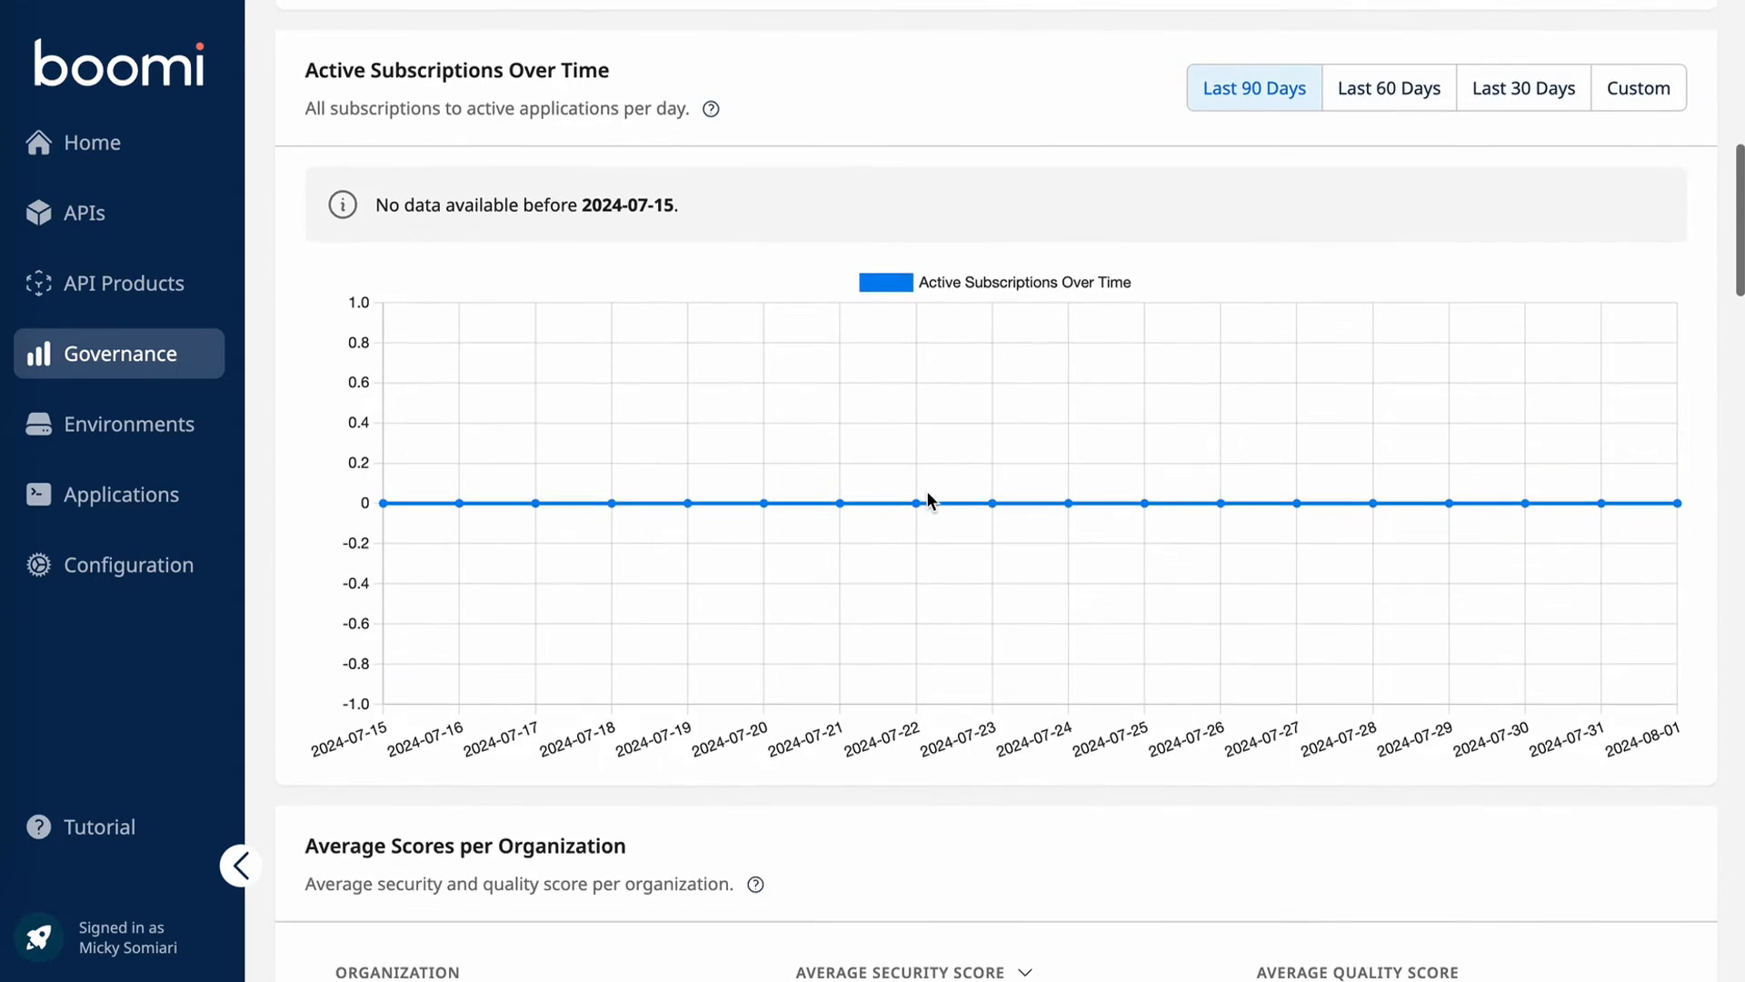
scroll("down", 3)
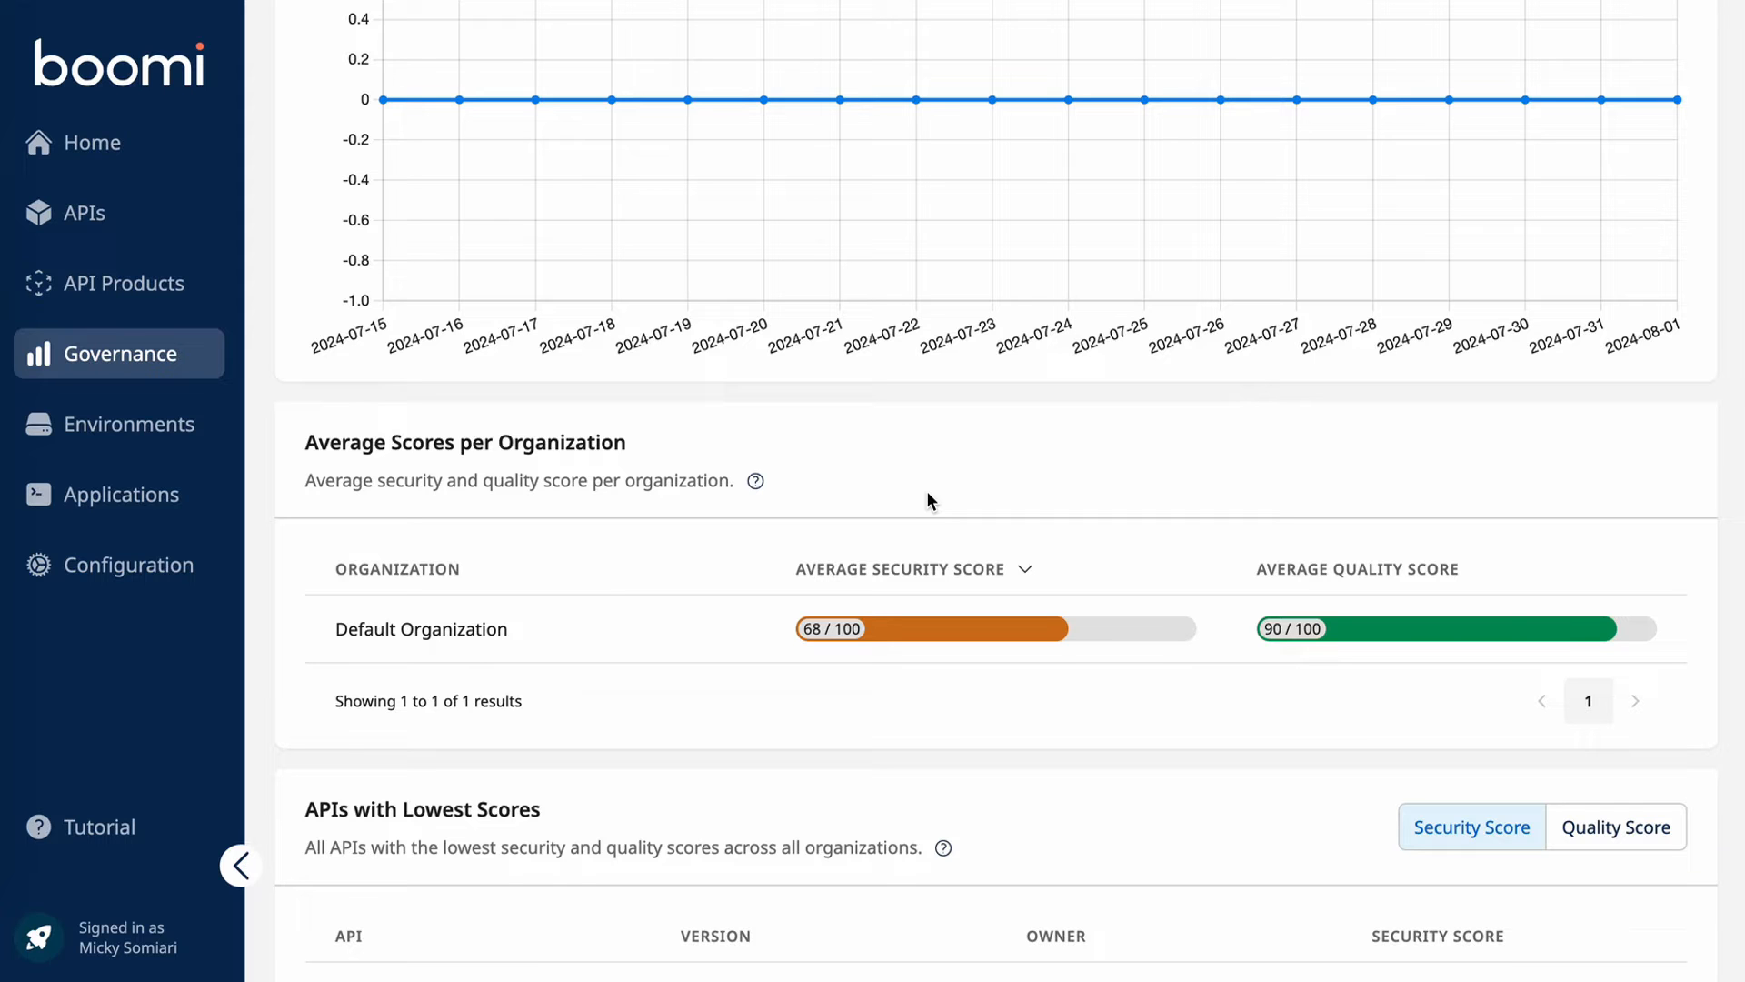
scroll("down", 3)
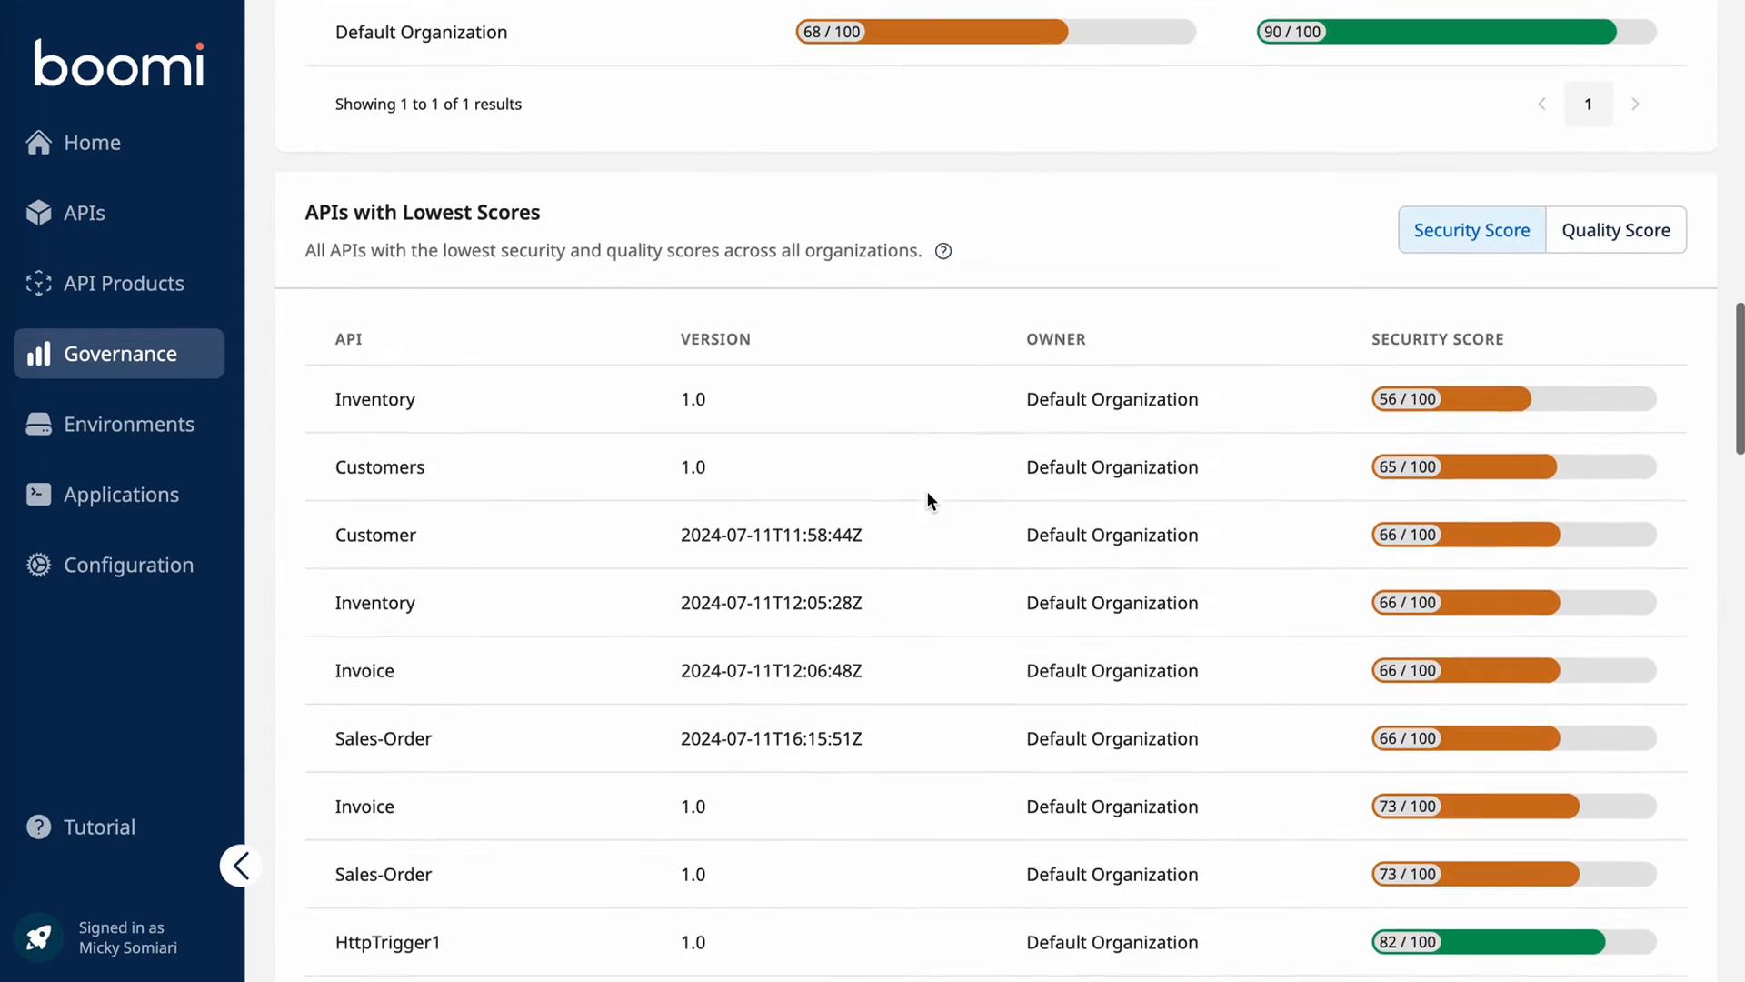
scroll("down", 3)
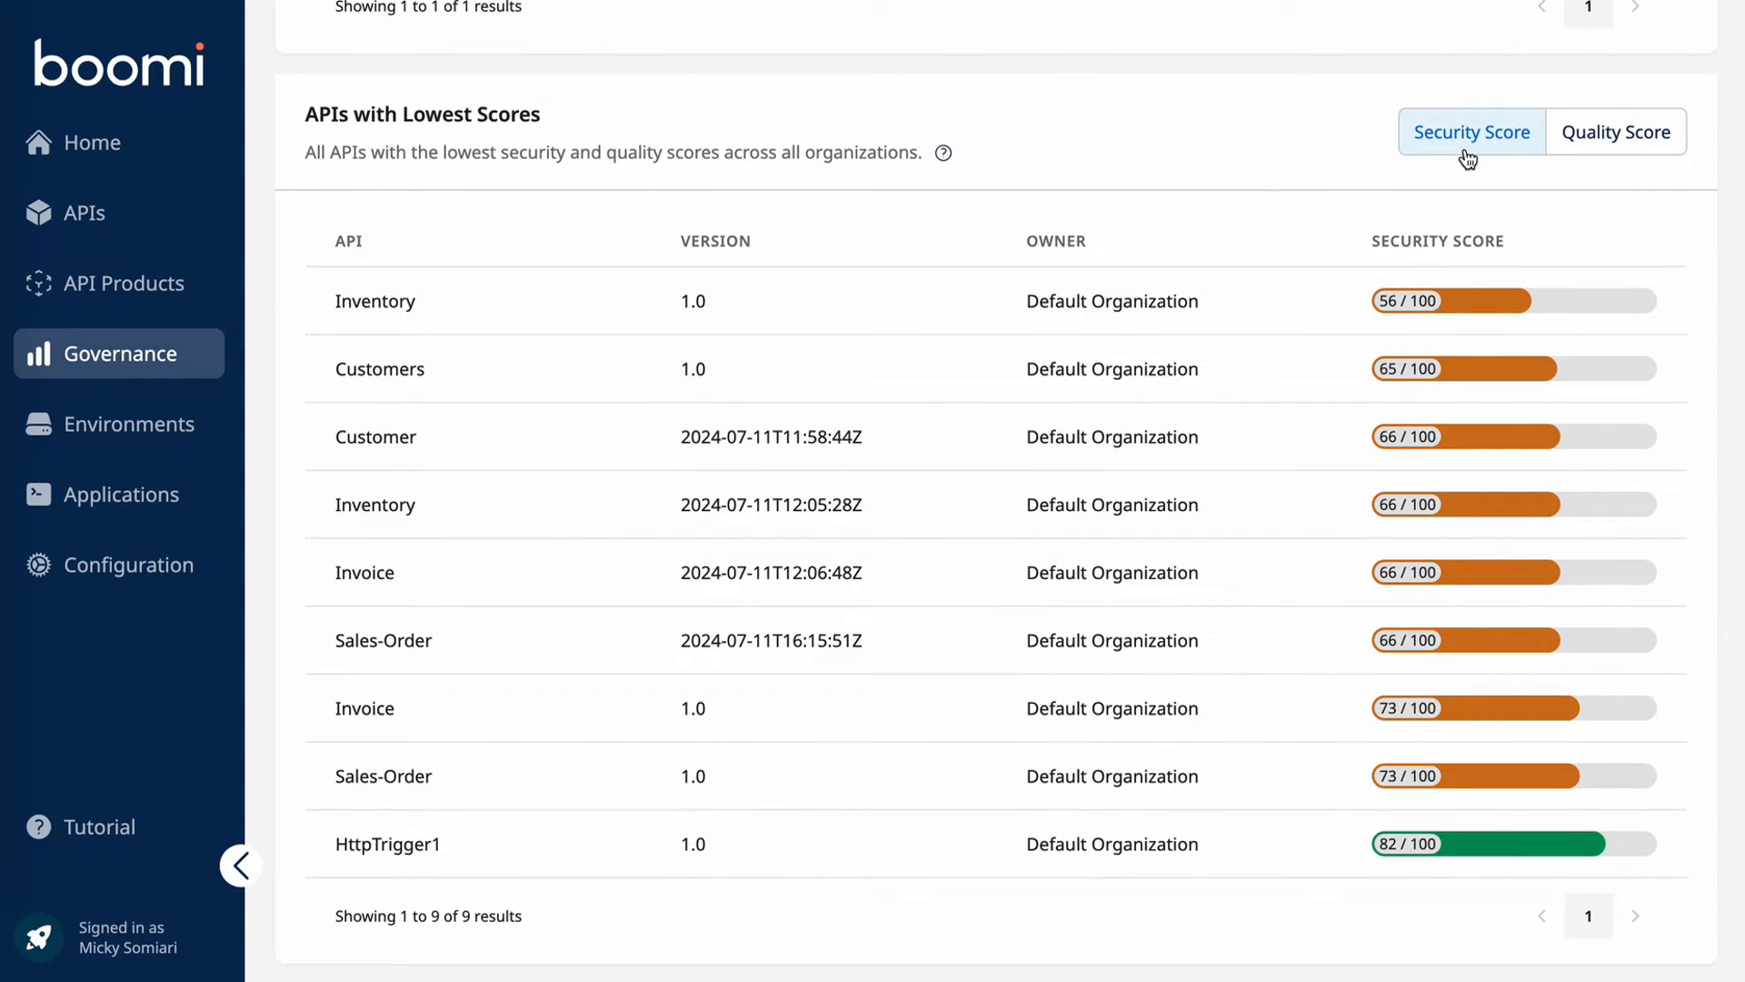
left_click(1614, 131)
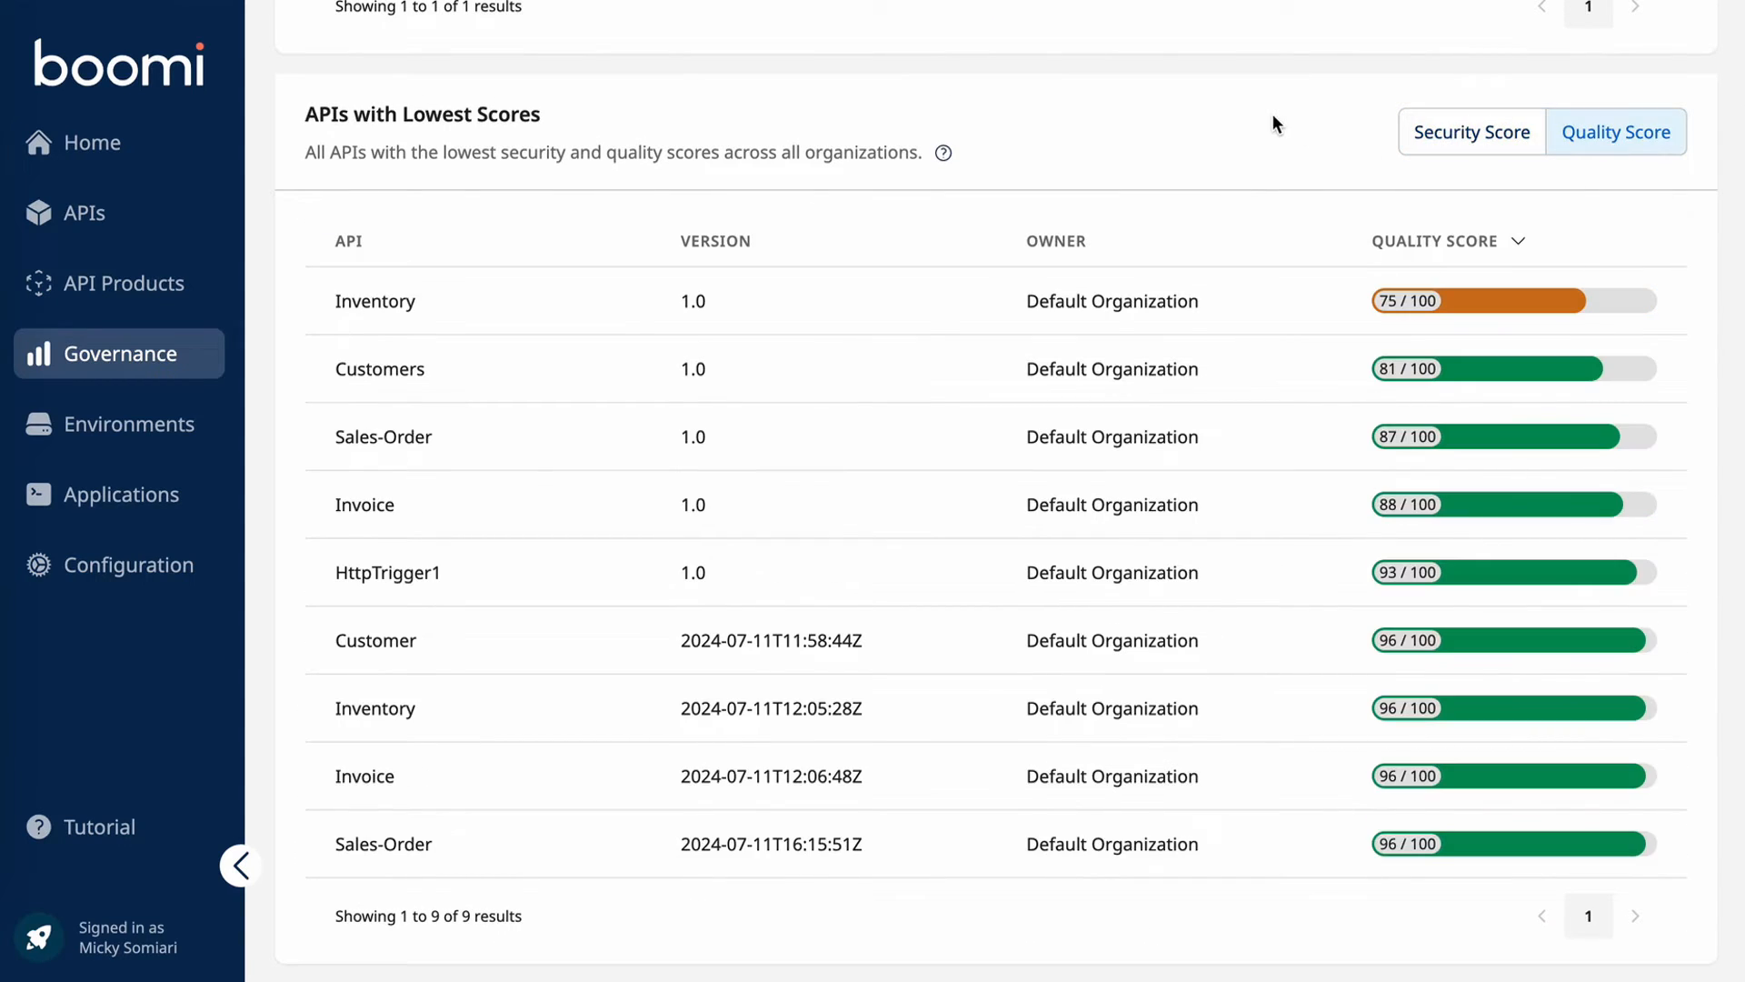
scroll("down", 3)
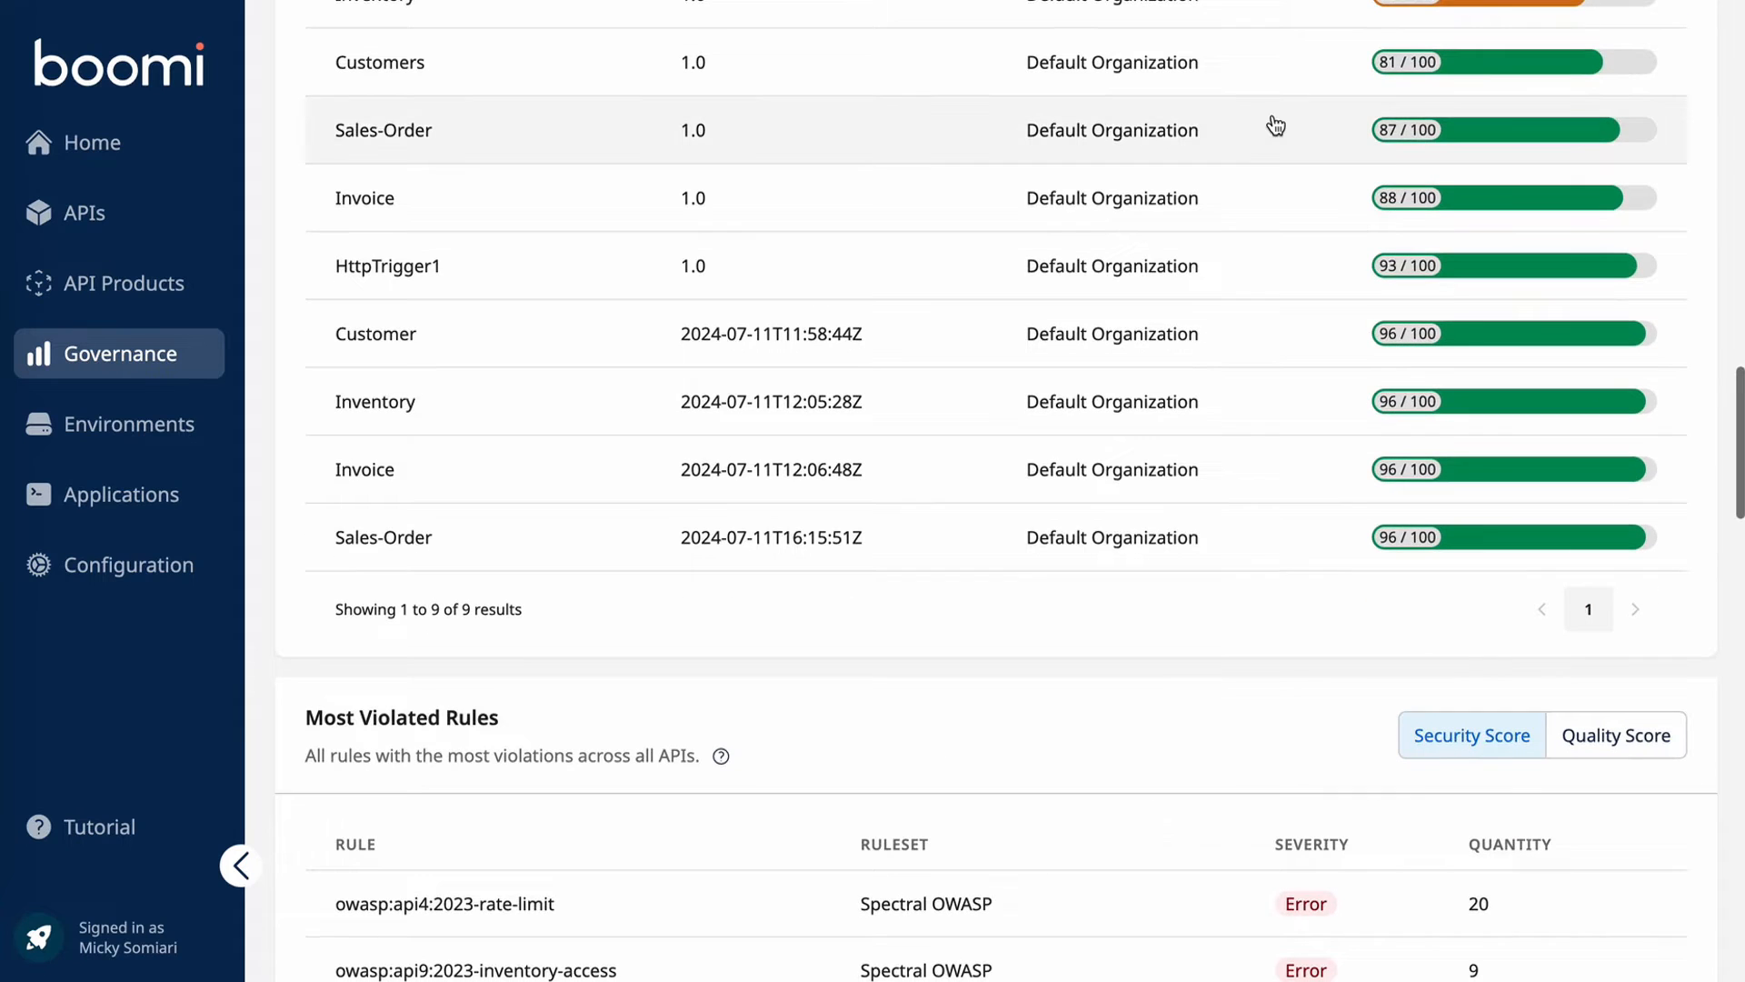
scroll("down", 3)
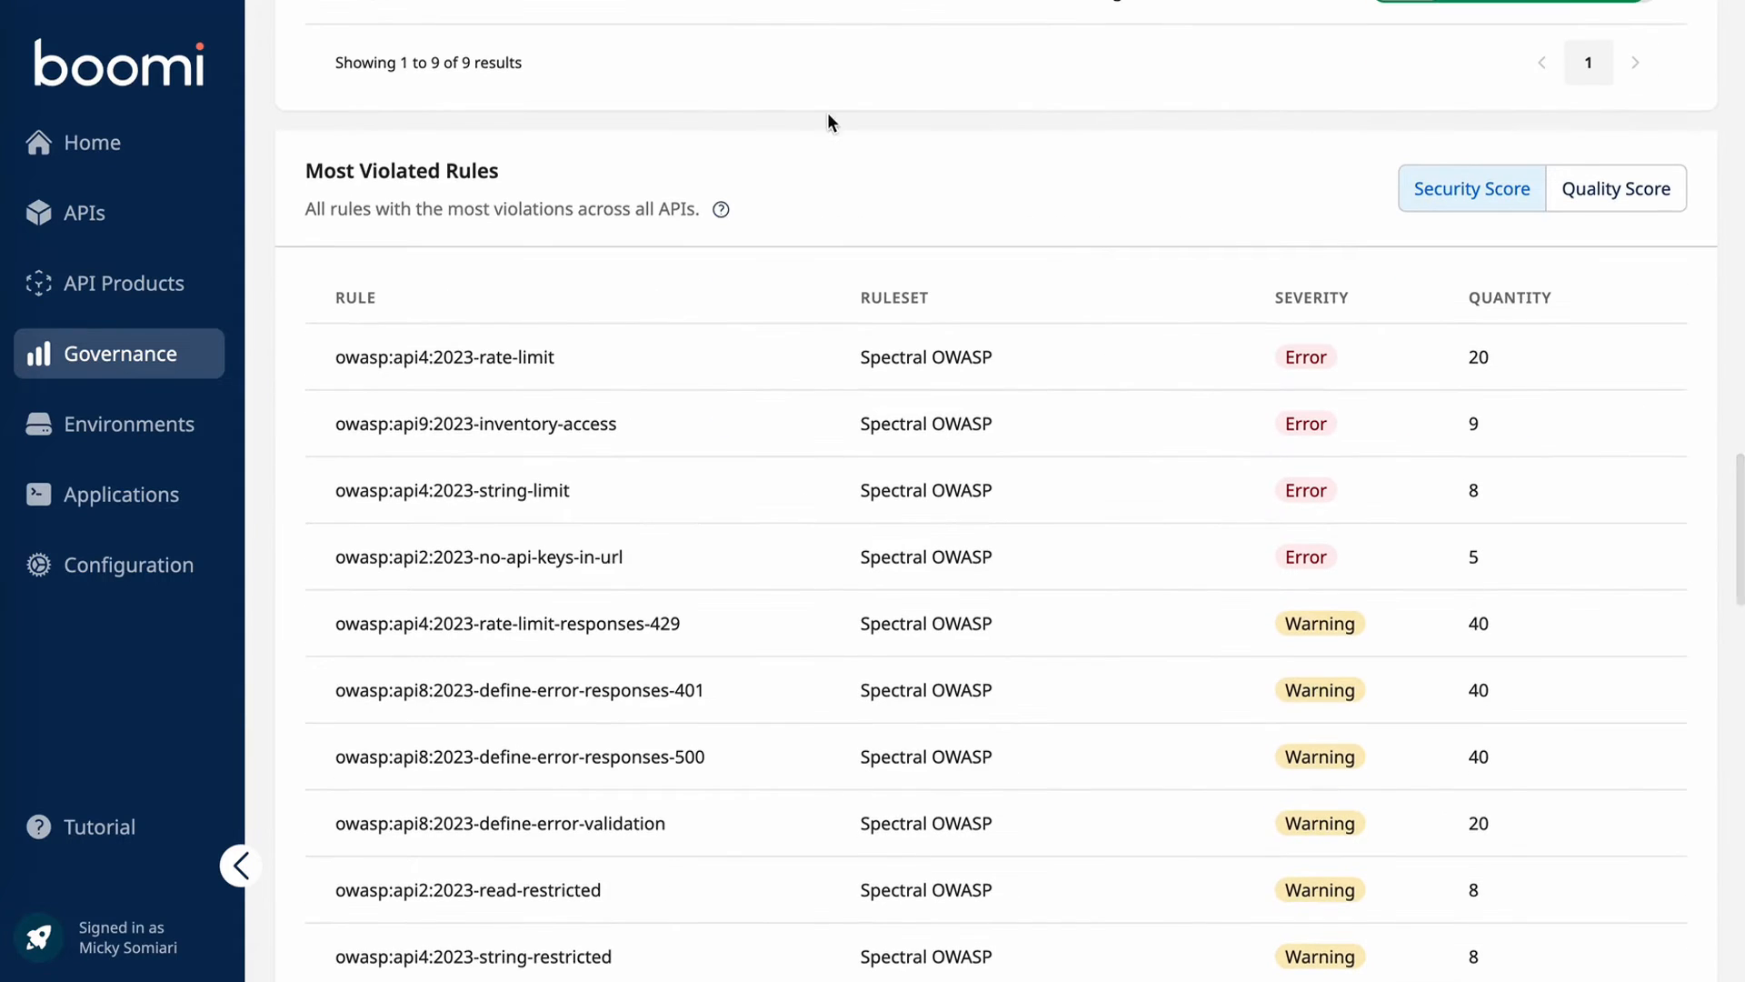
scroll("down", 3)
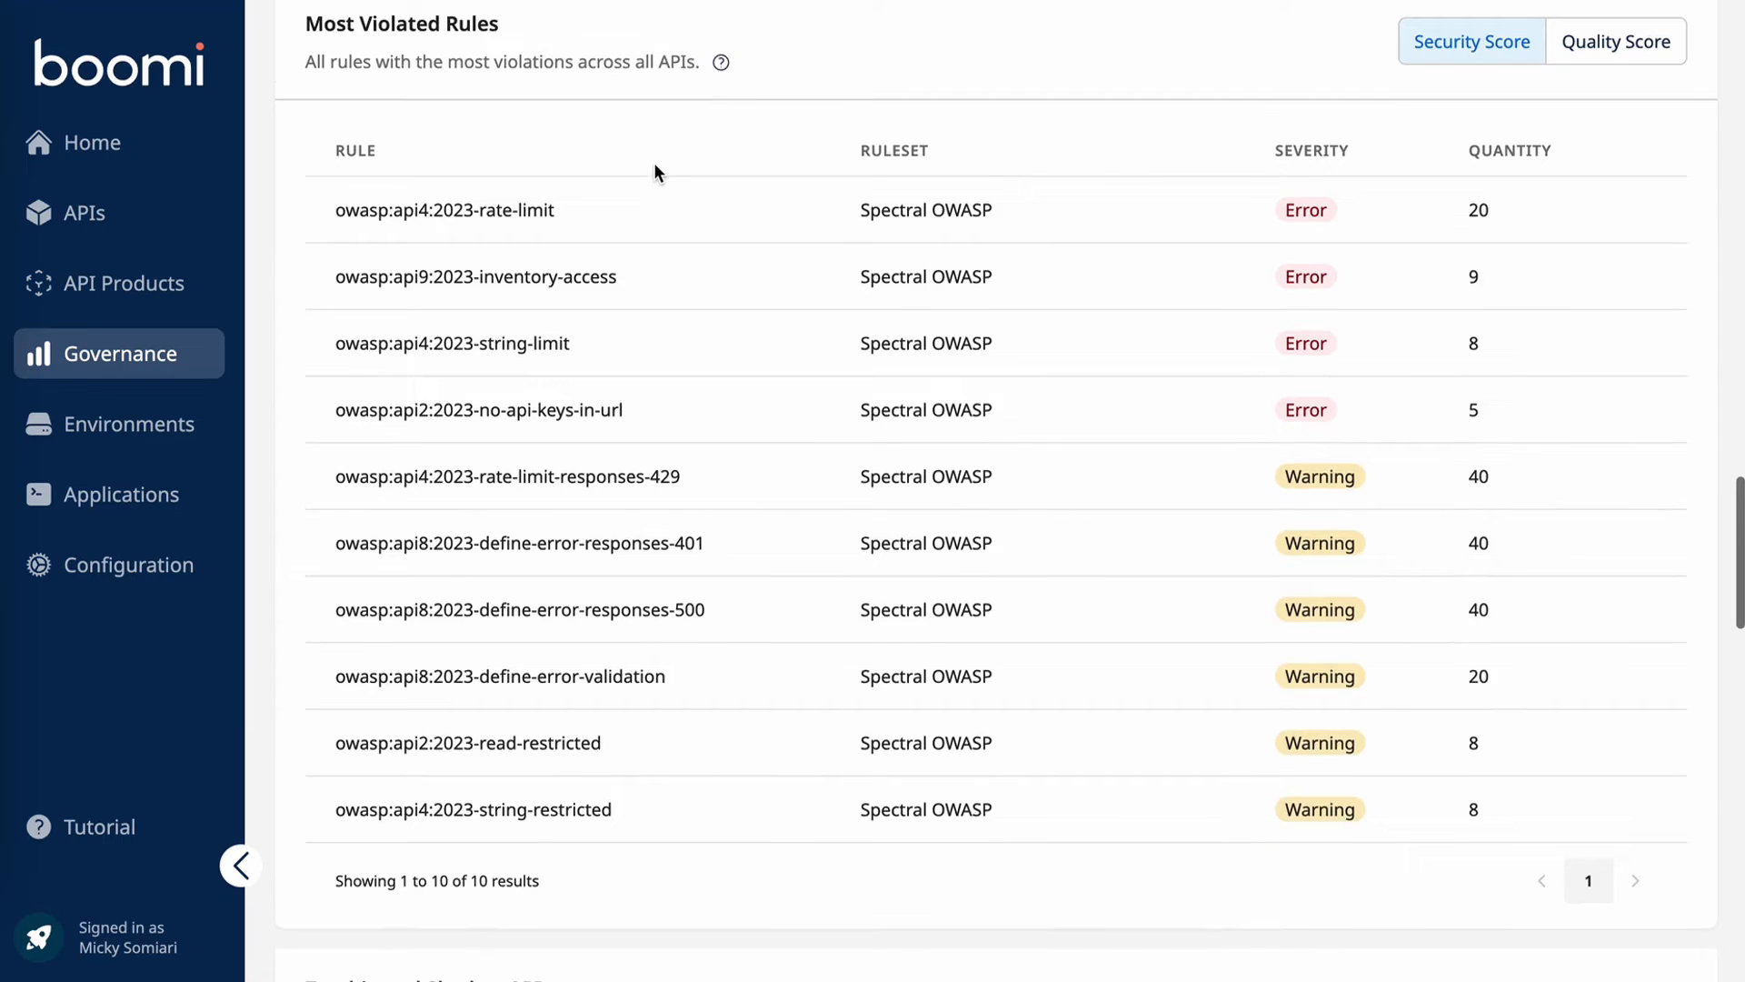
scroll("down", 3)
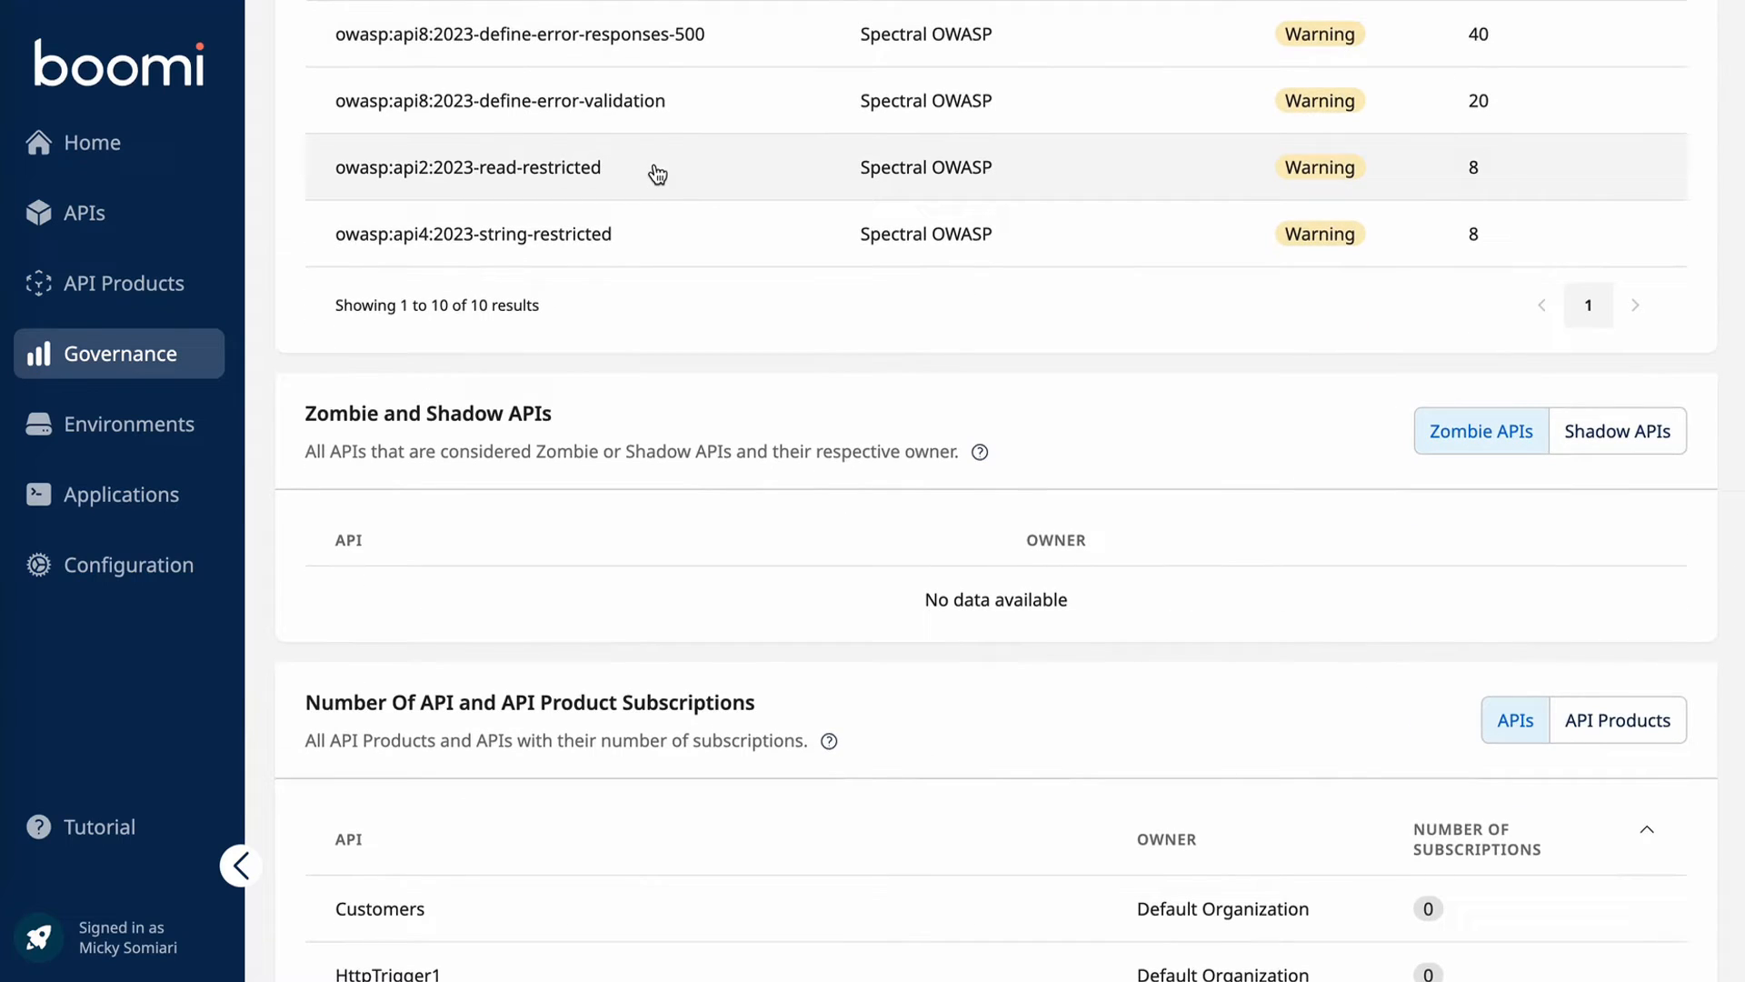
mouse_move(119, 423)
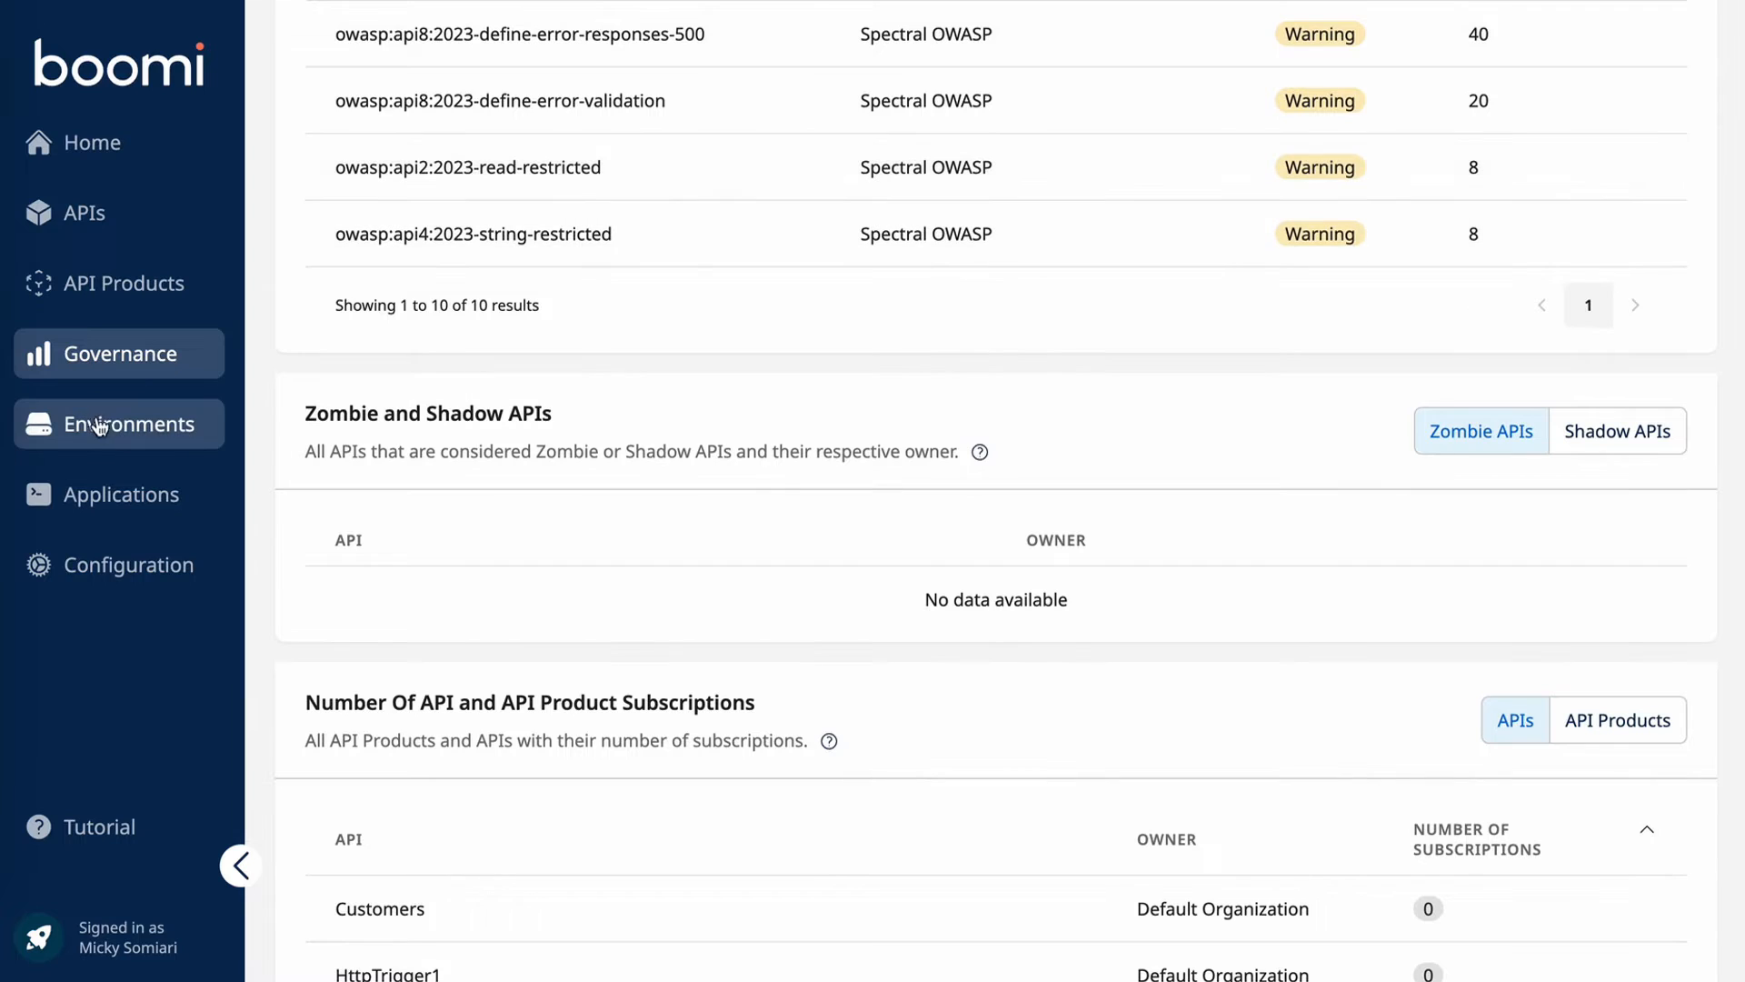
Step: From Environments, begin registering a new environment with Boomi as the platform and continue to general info
left_click(129, 424)
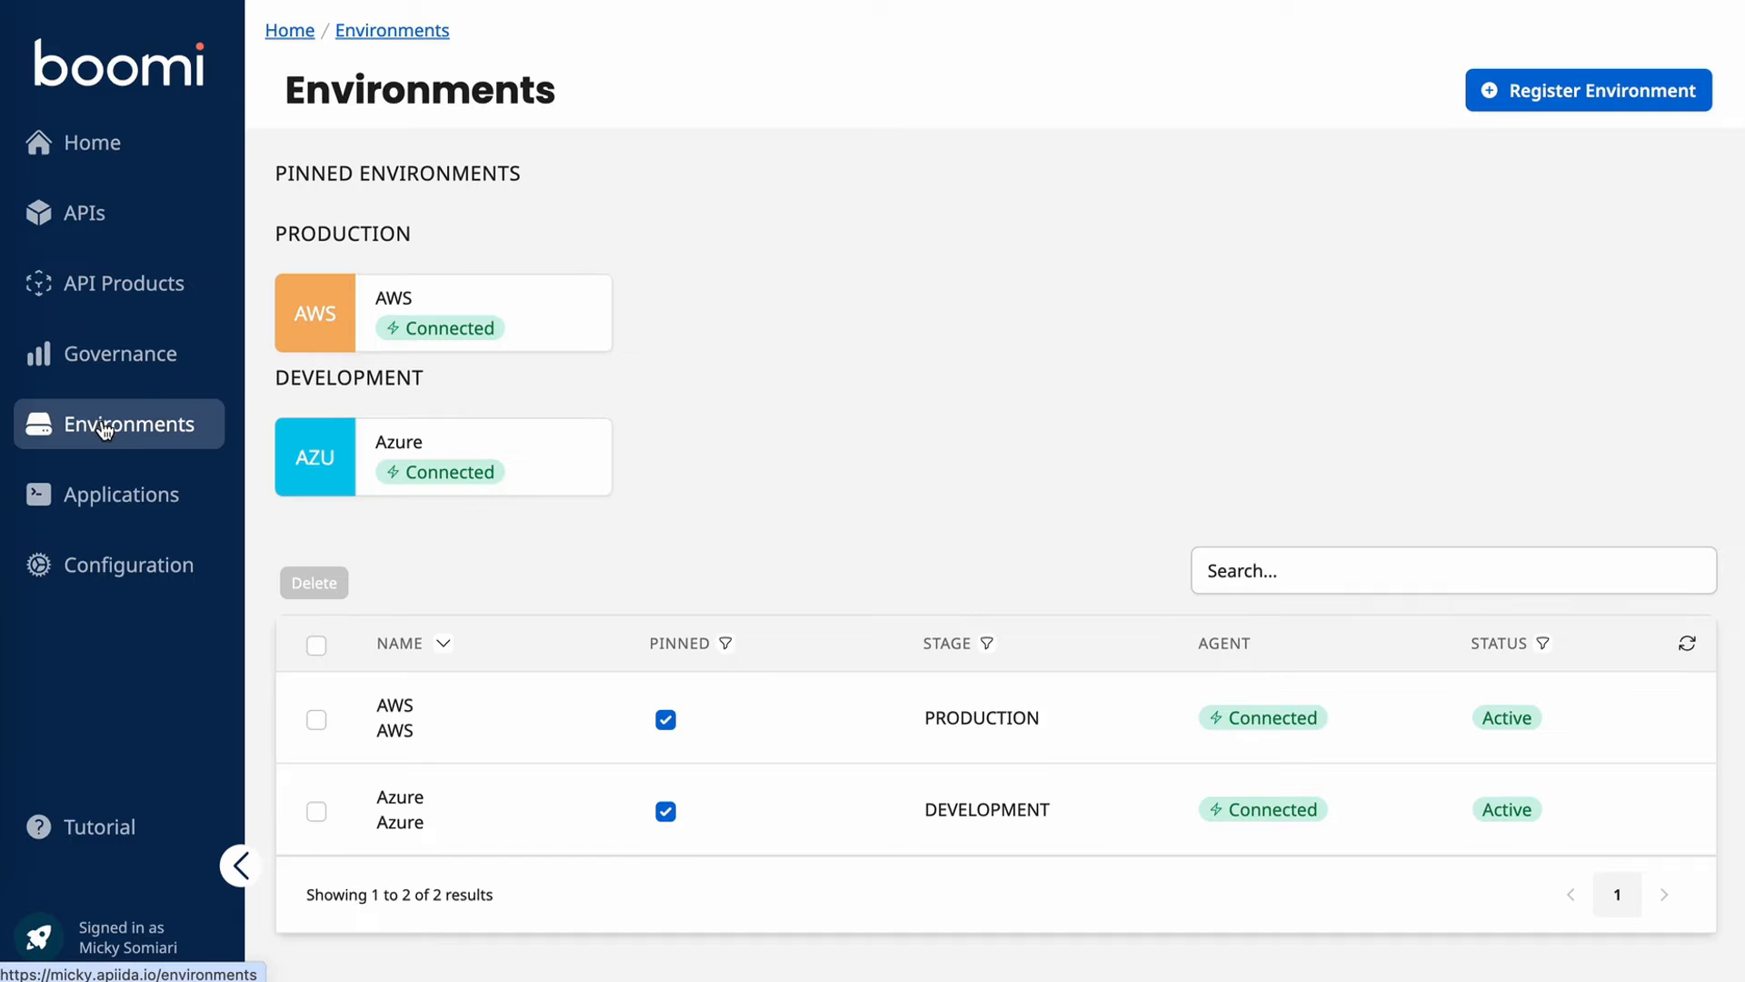
mouse_move(1232, 662)
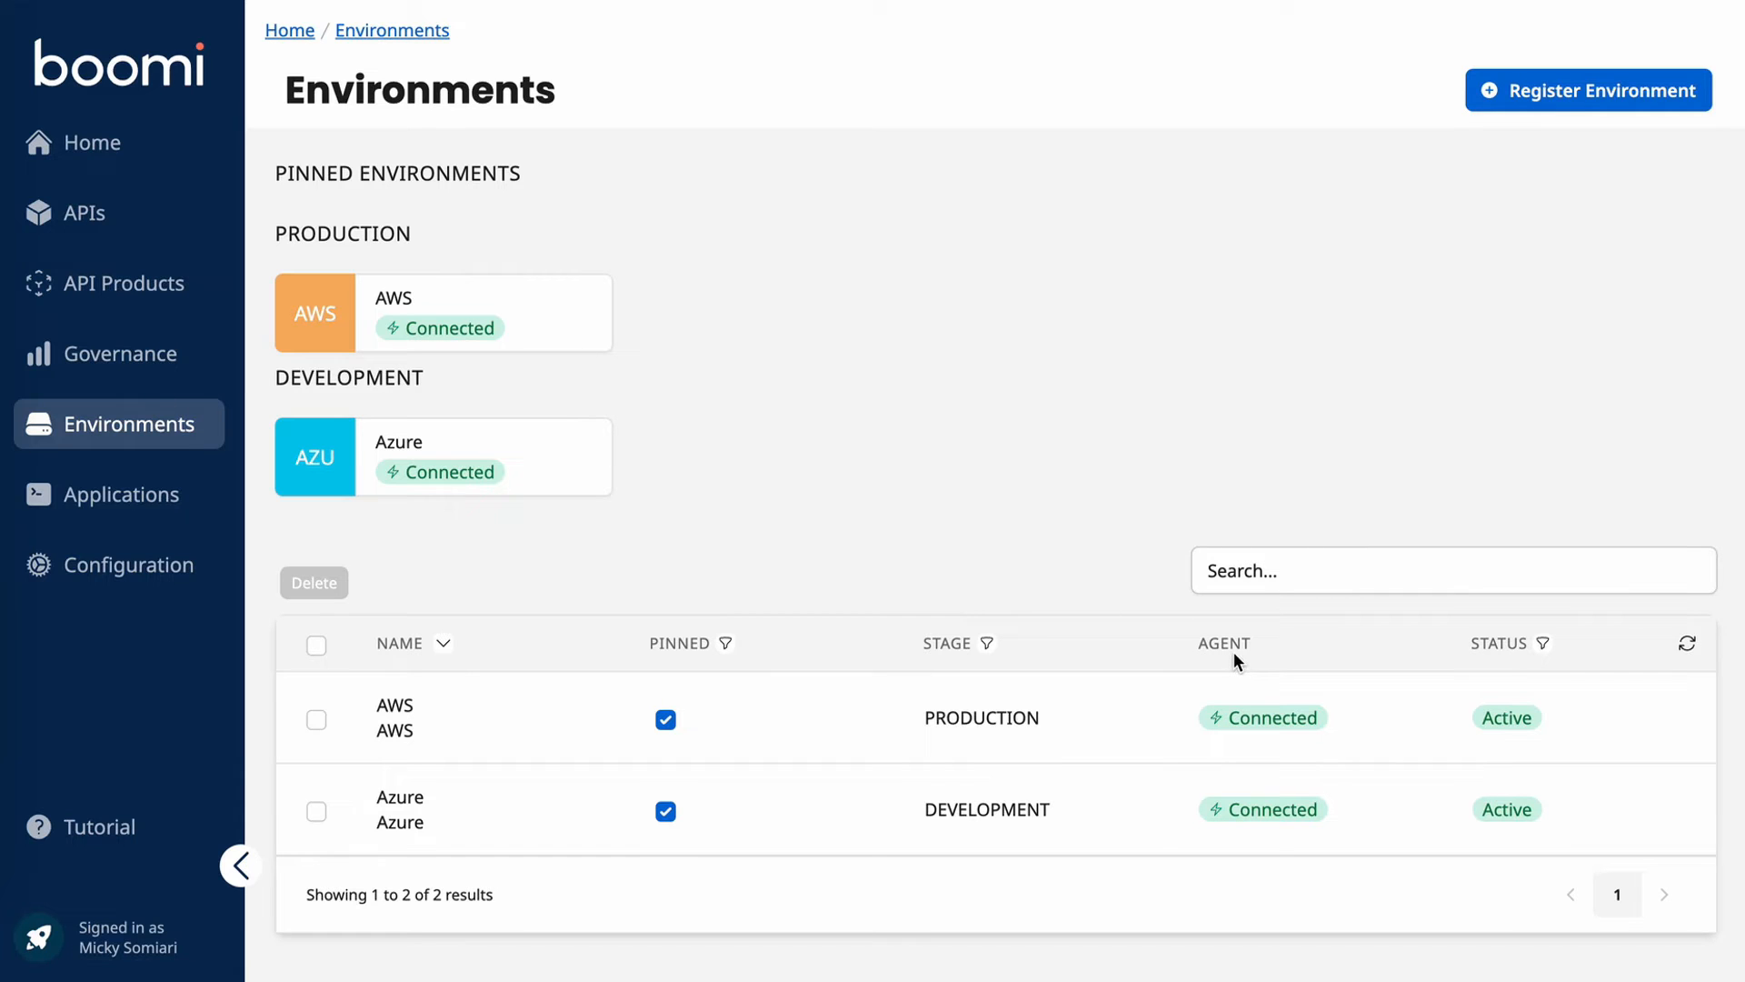
mouse_move(1263, 749)
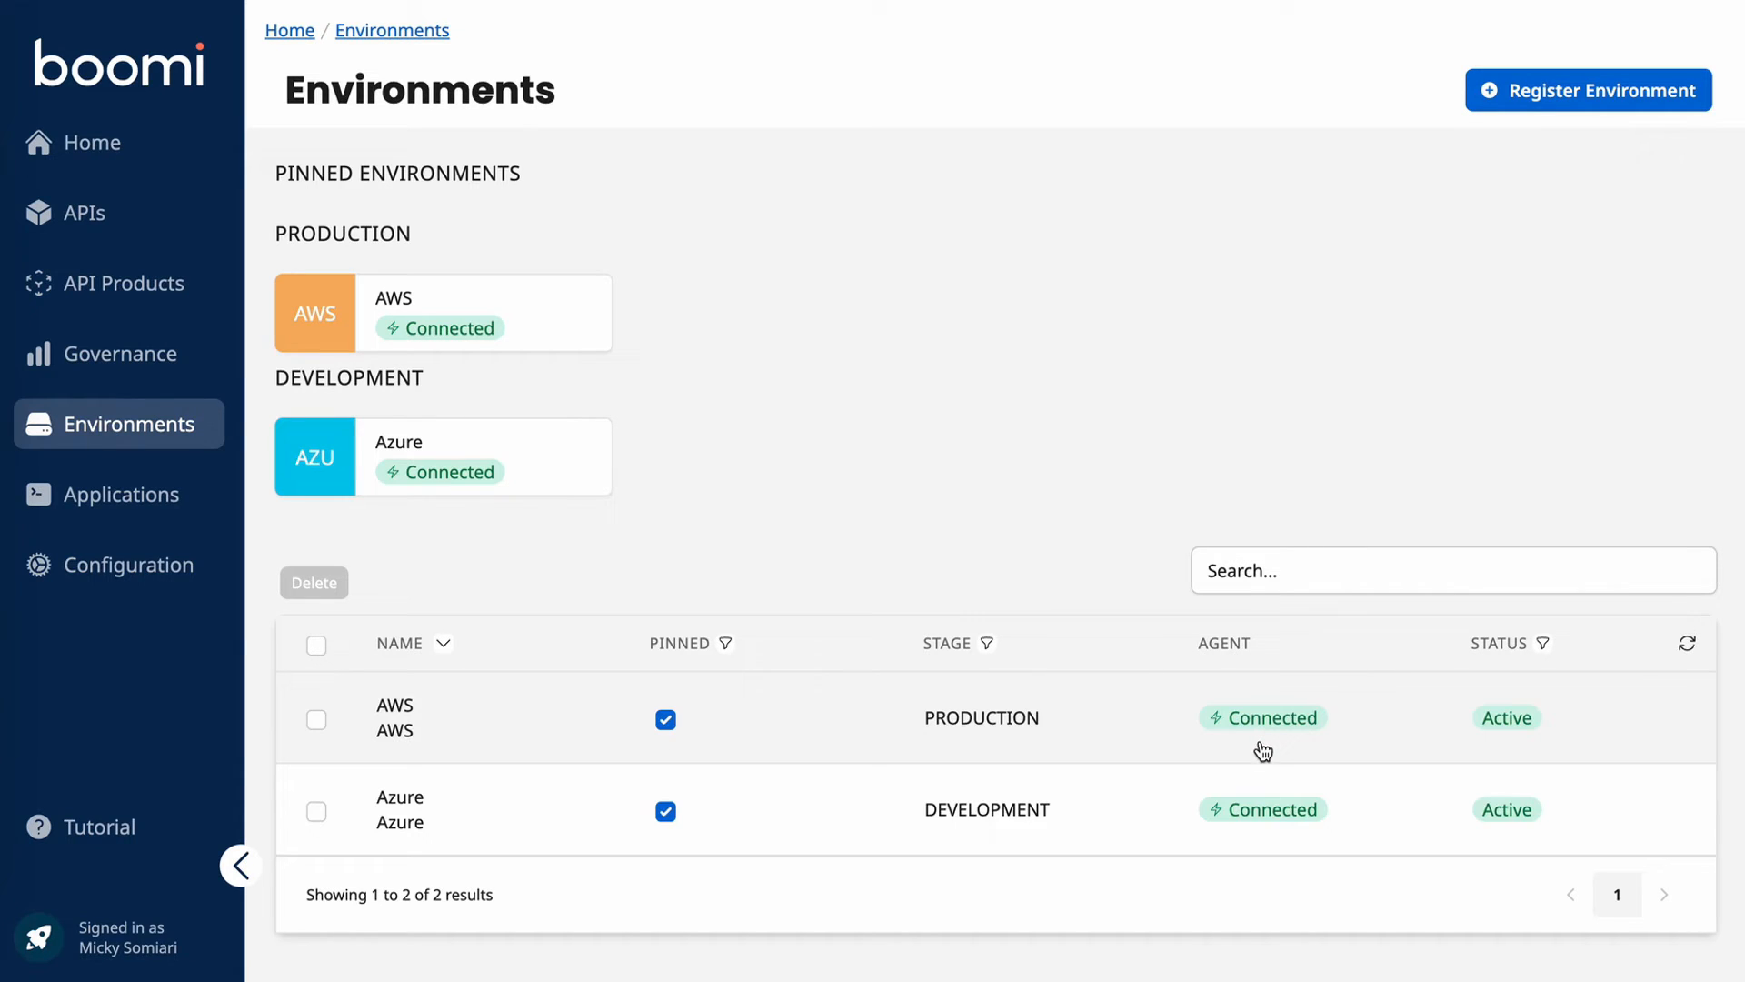
mouse_move(1261, 840)
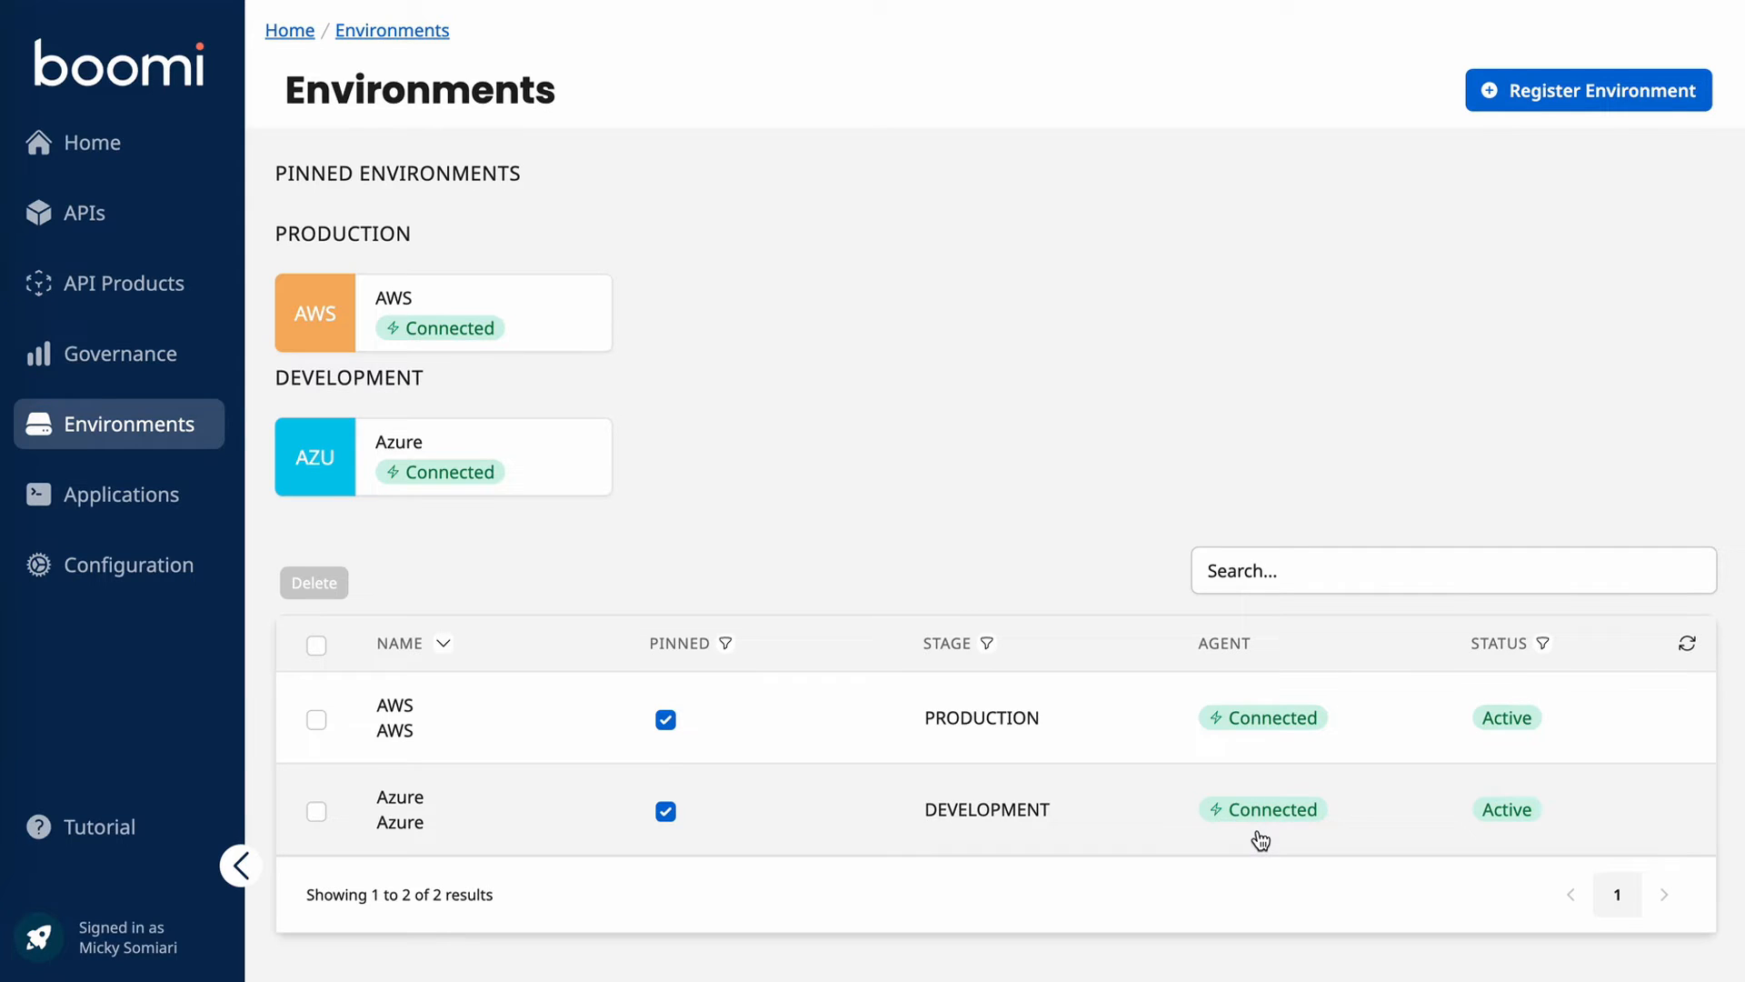
left_click(1587, 91)
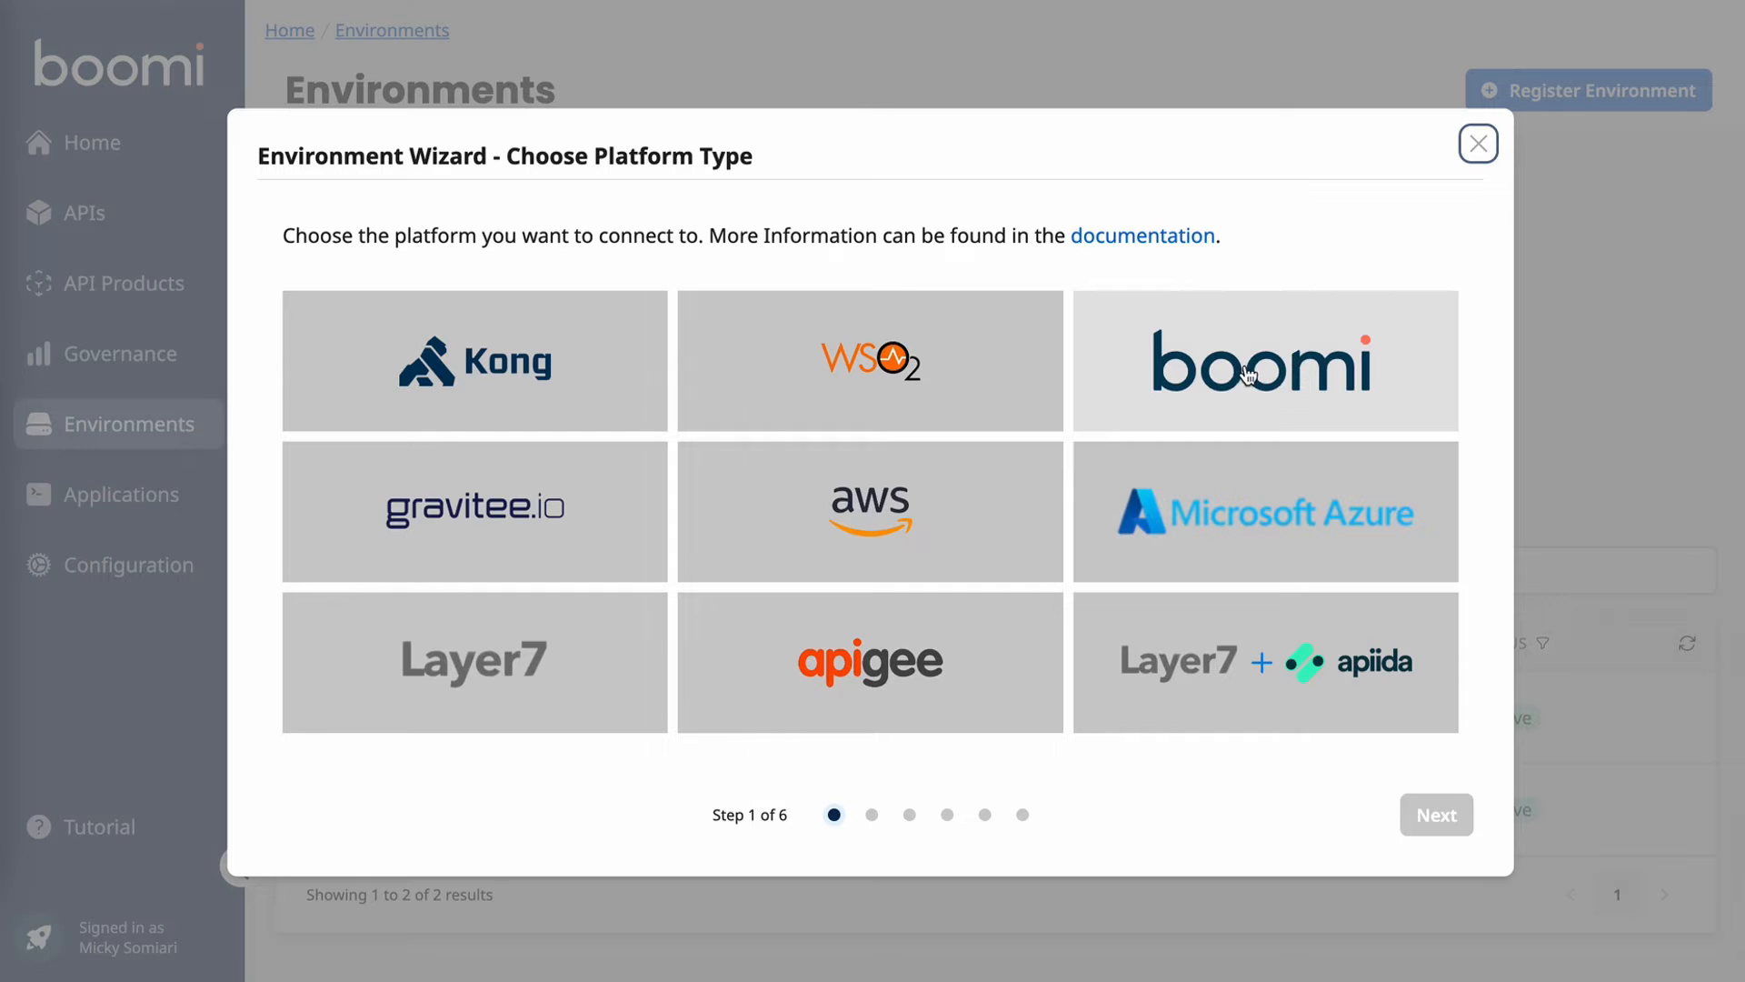
left_click(1264, 360)
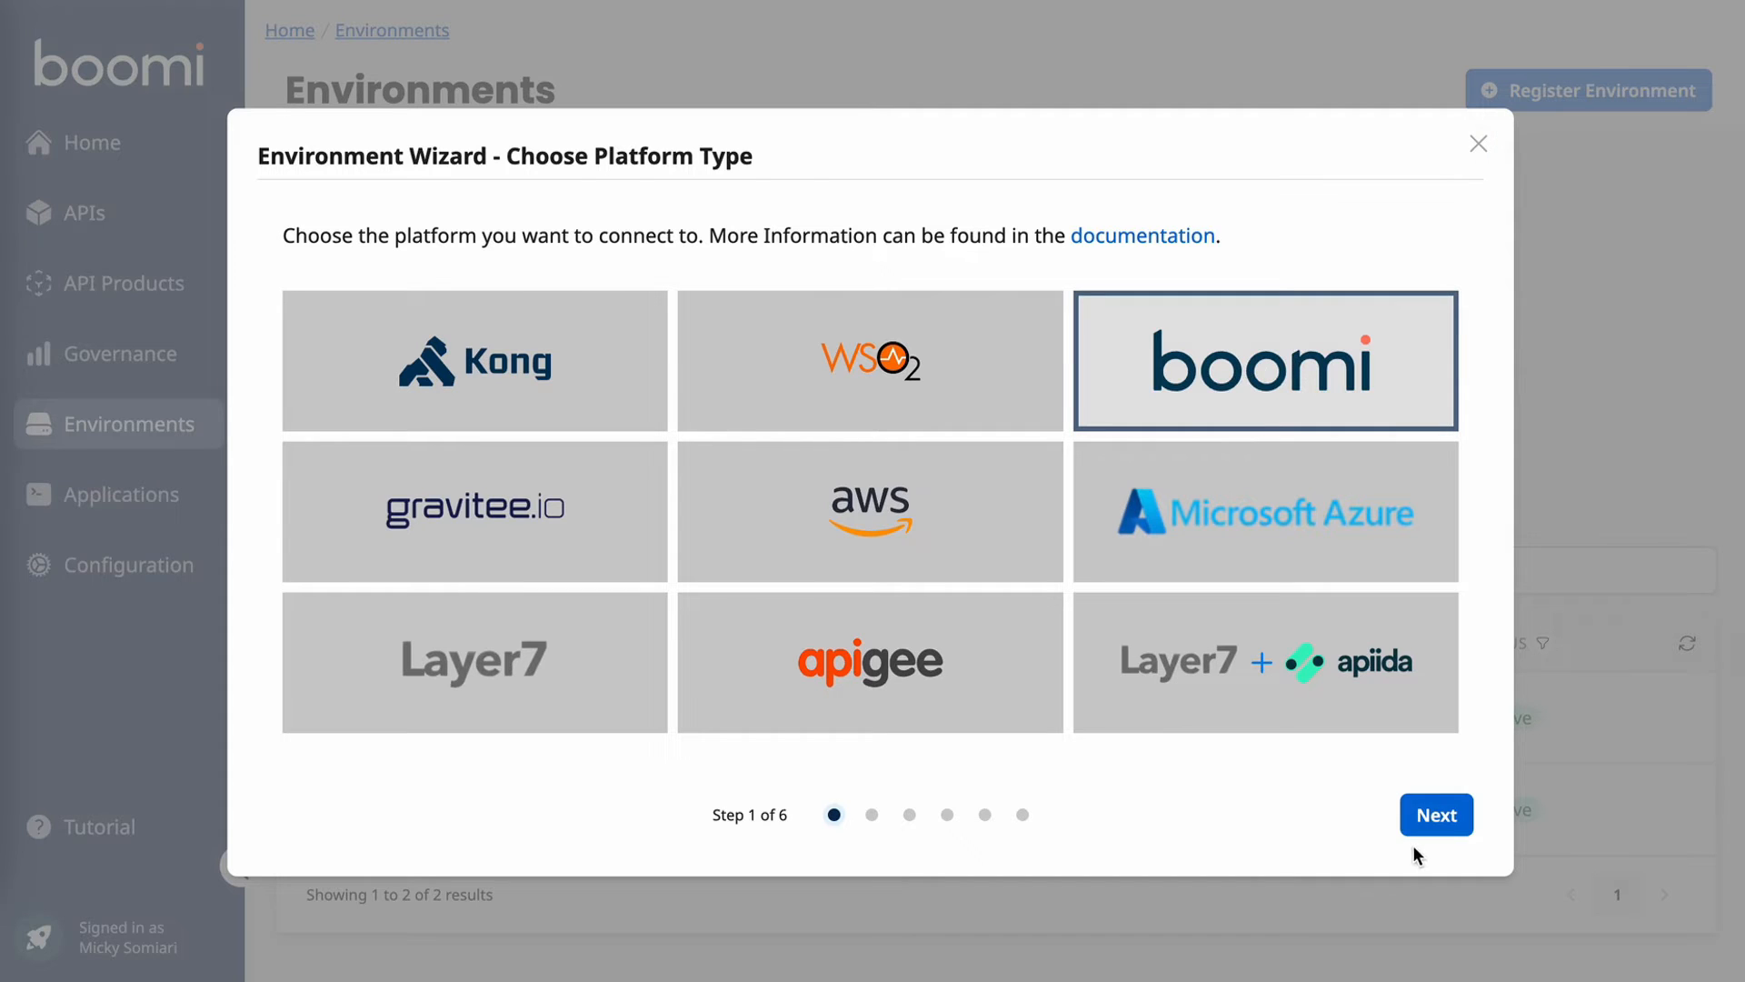
left_click(1436, 815)
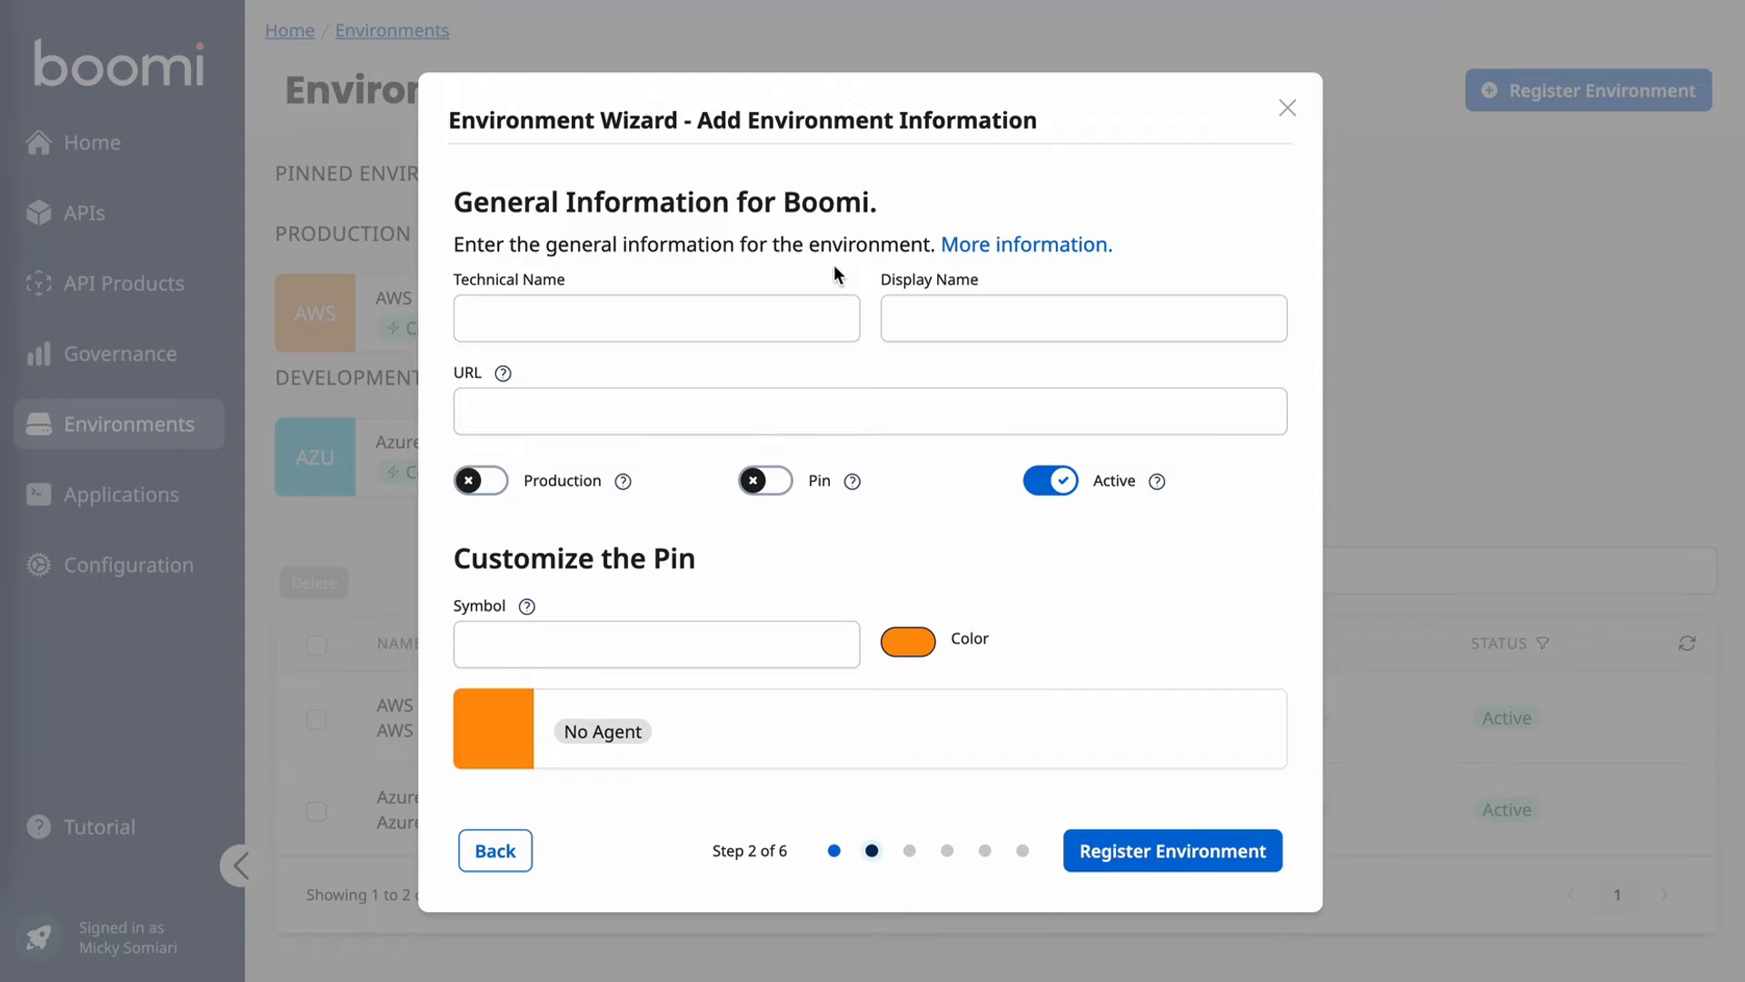
Step: Enter the technical name Boomi API Gateway, display name BOOM, and choose a navy pin colour
left_click(656, 318)
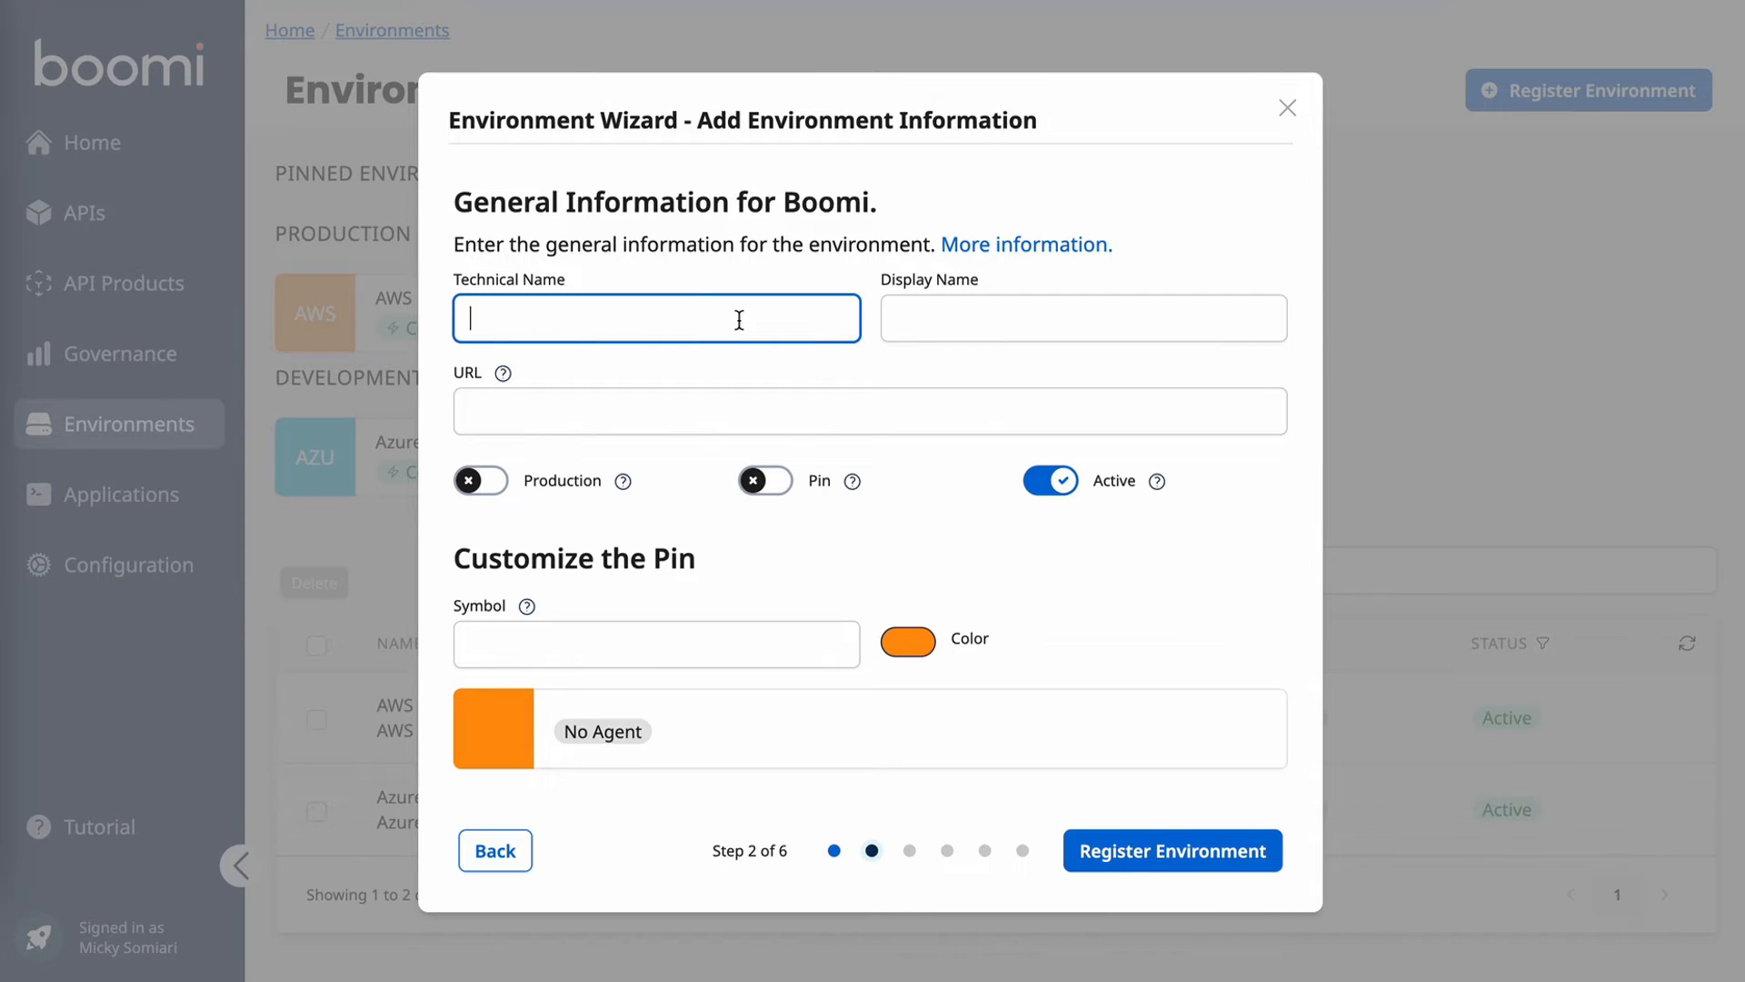
type("Boomi API Gatewa")
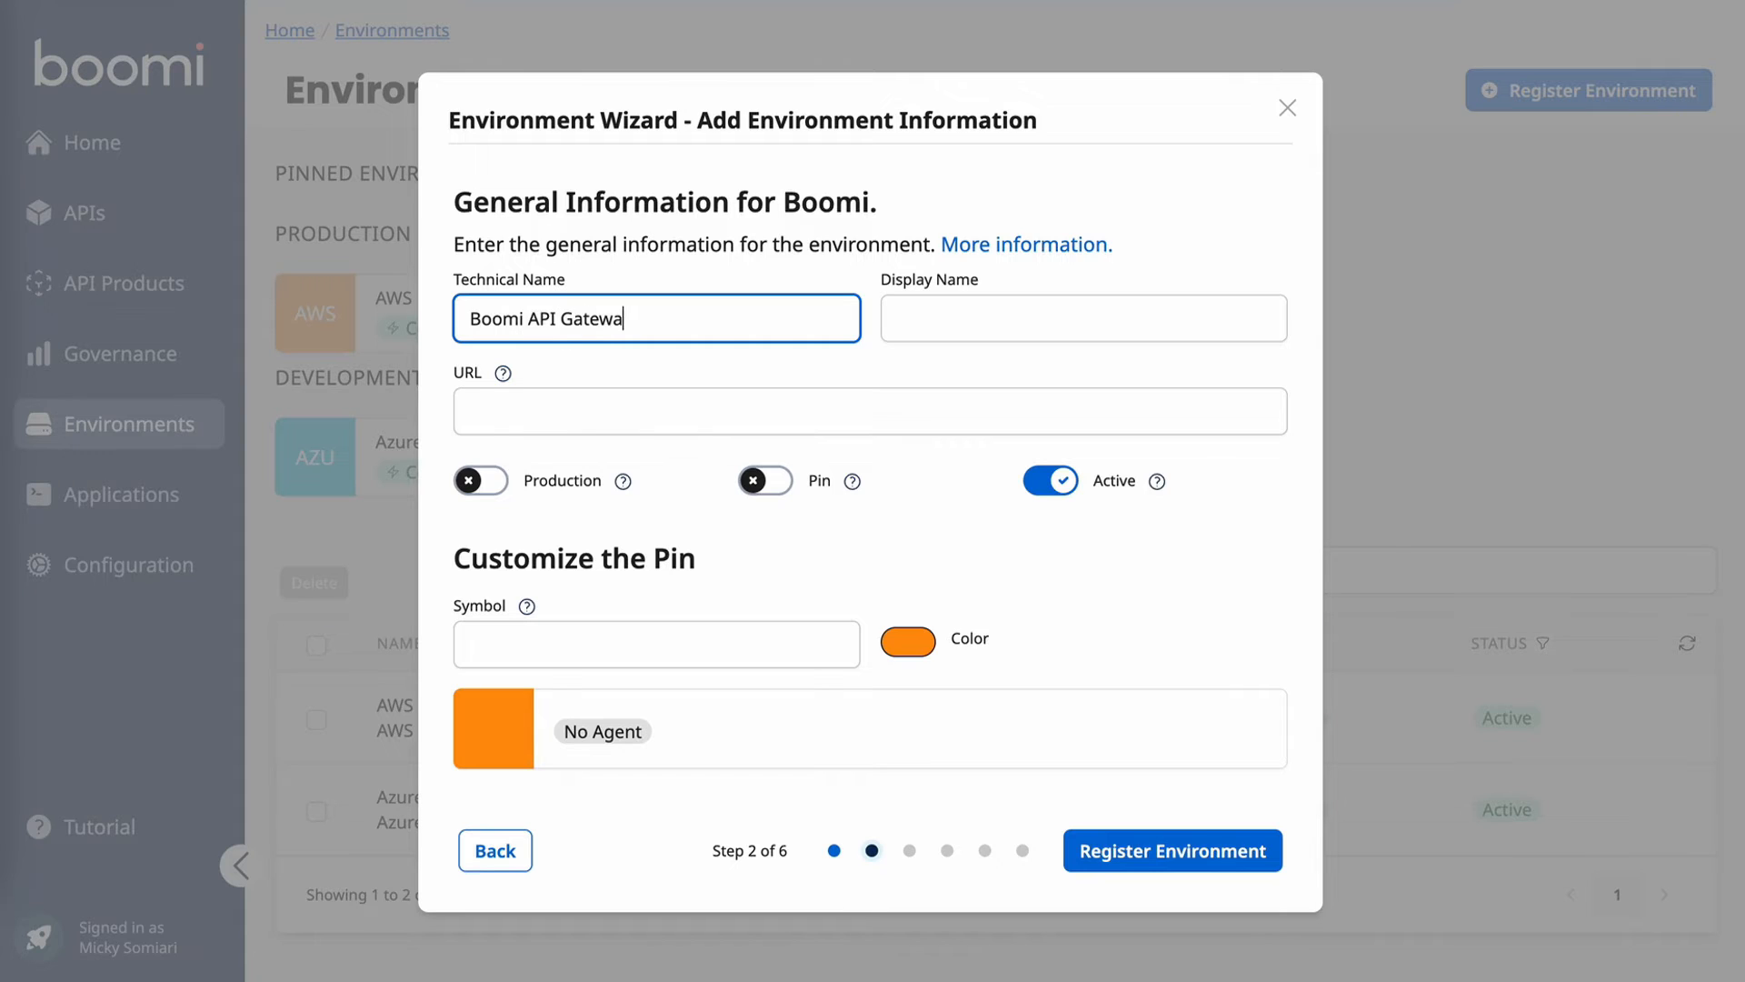
type("B")
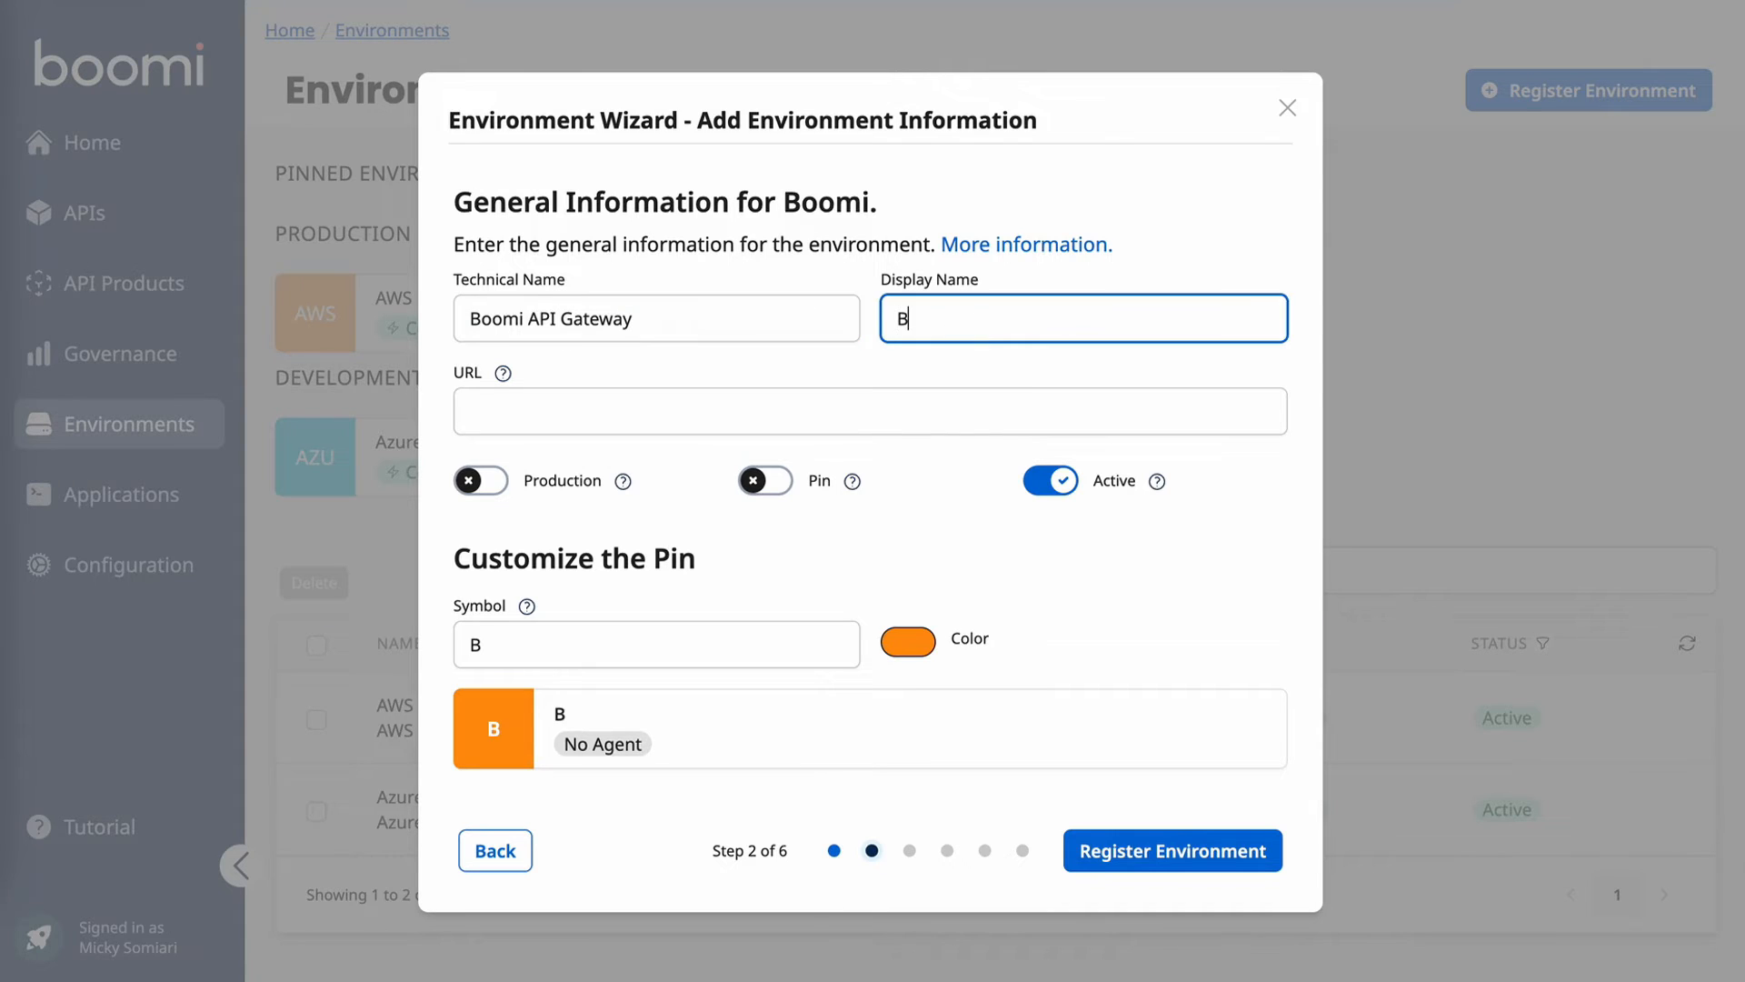
type("OOM")
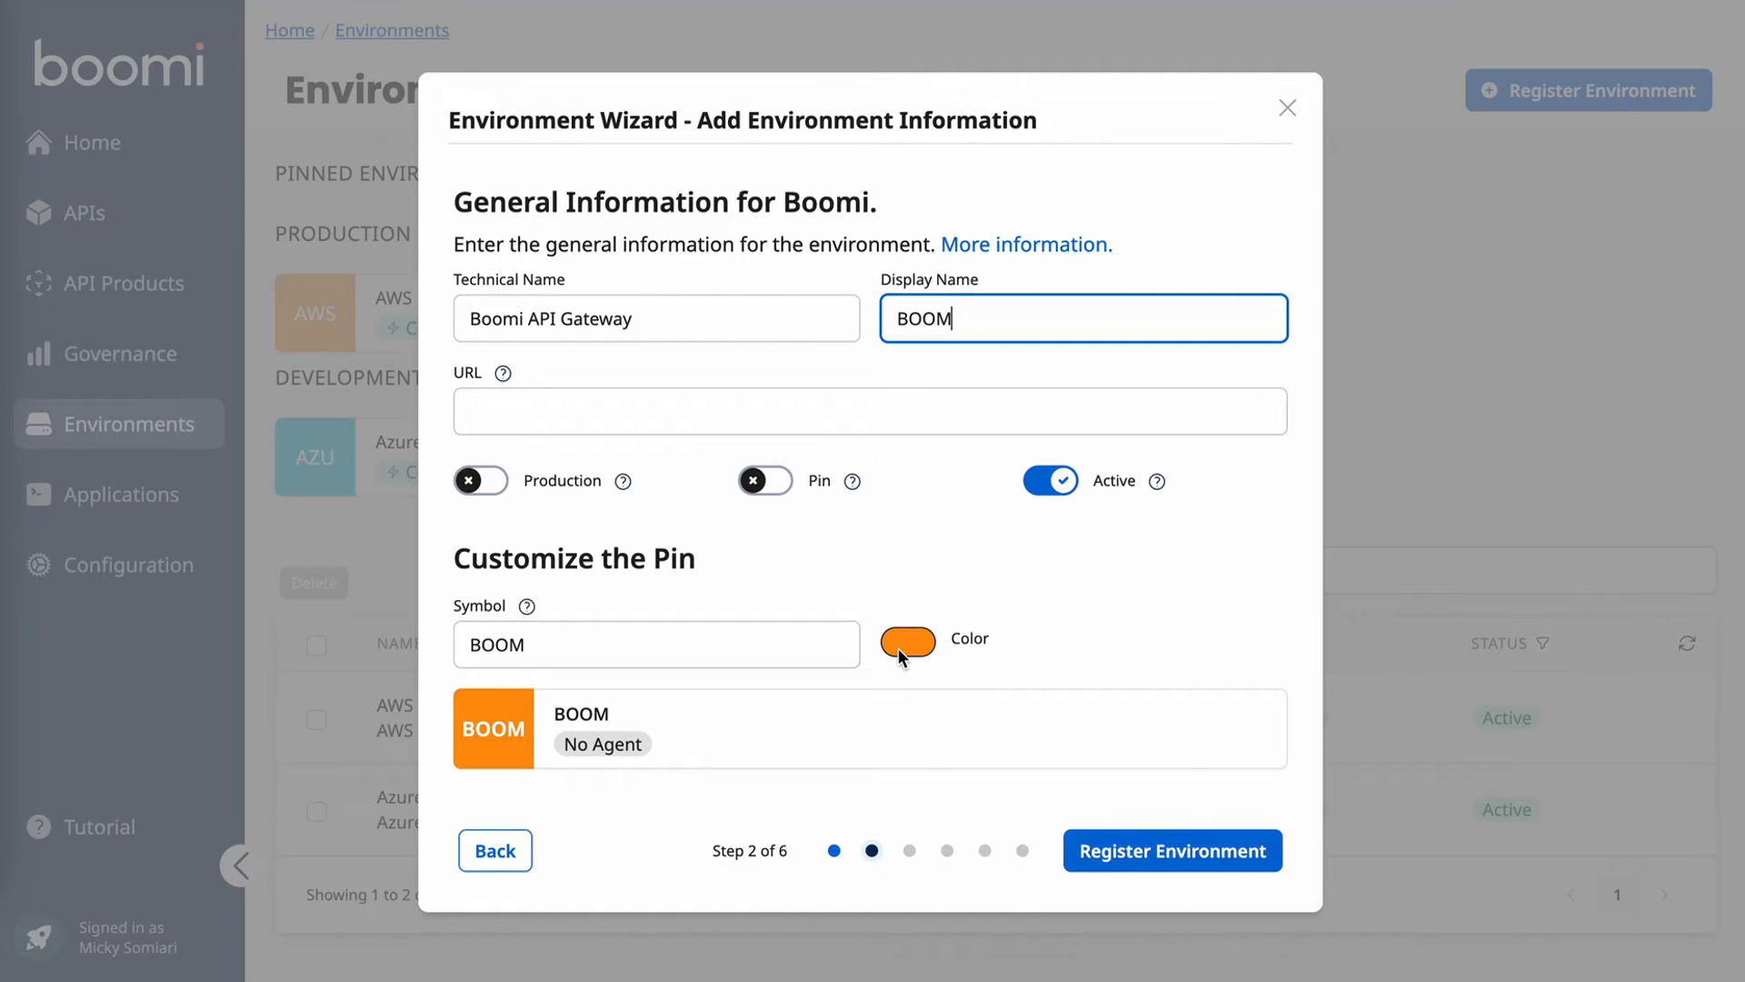
left_click(907, 640)
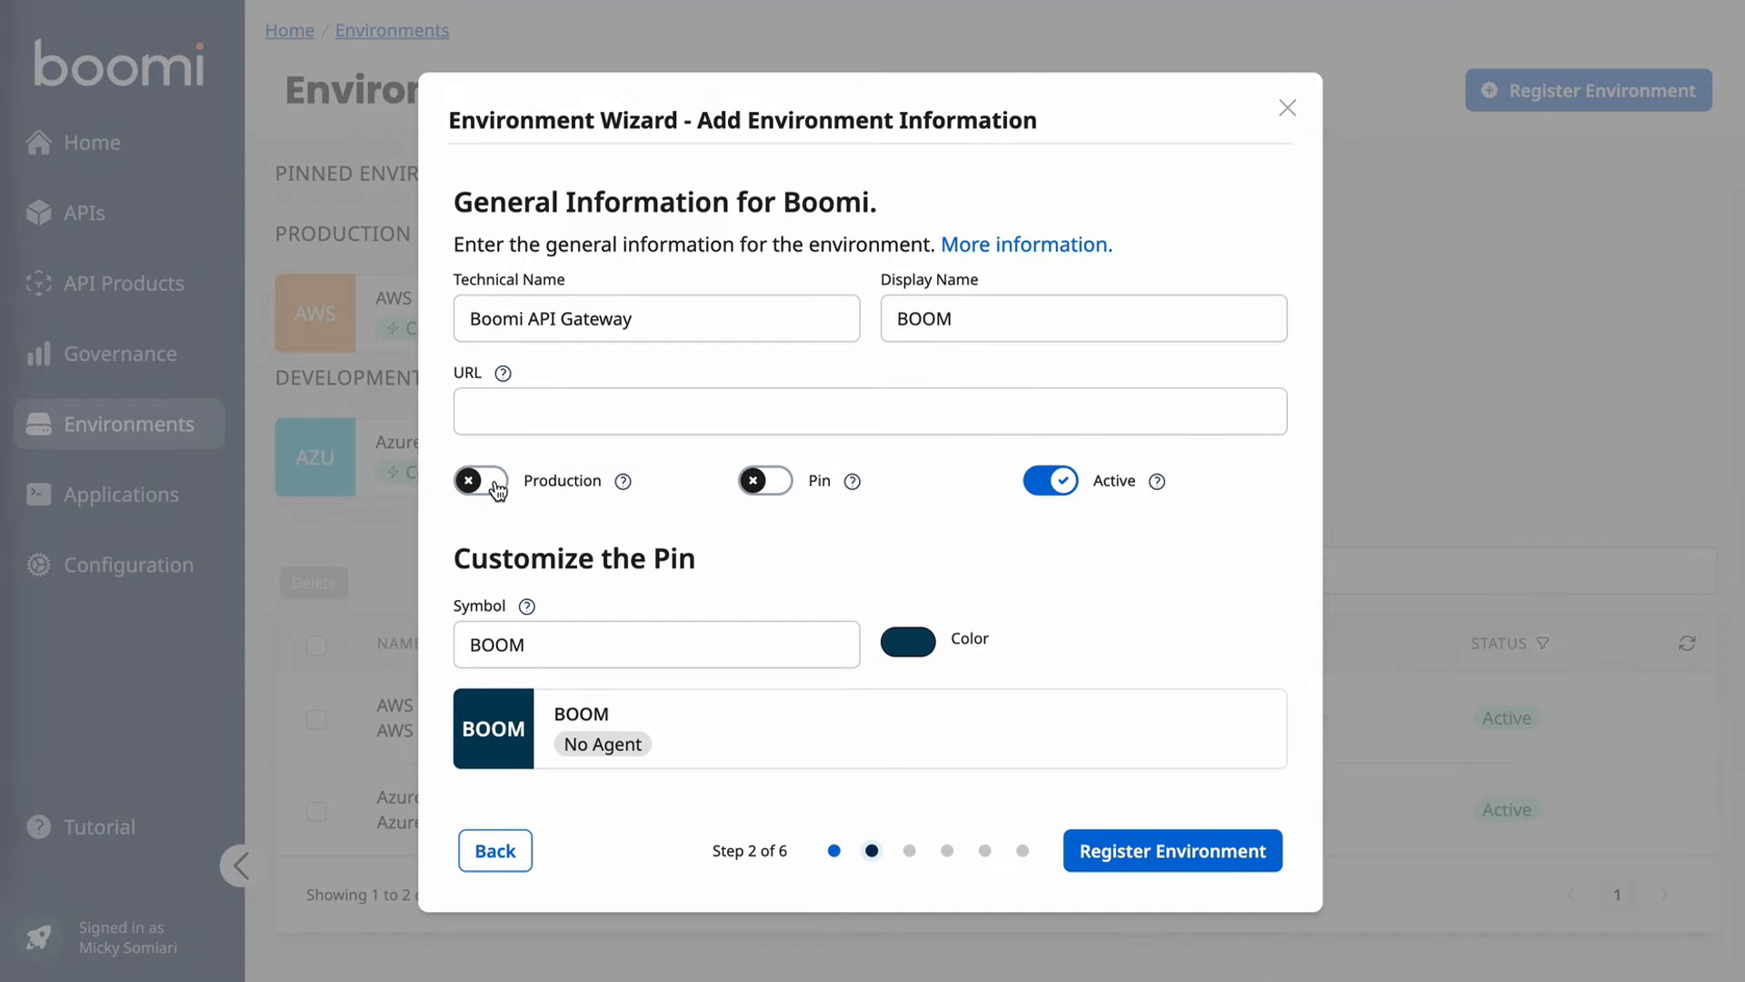
Step: Mark it production and pinned, enter the gateway URL presales_demochild-WRHG7X, and register the environment
left_click(480, 480)
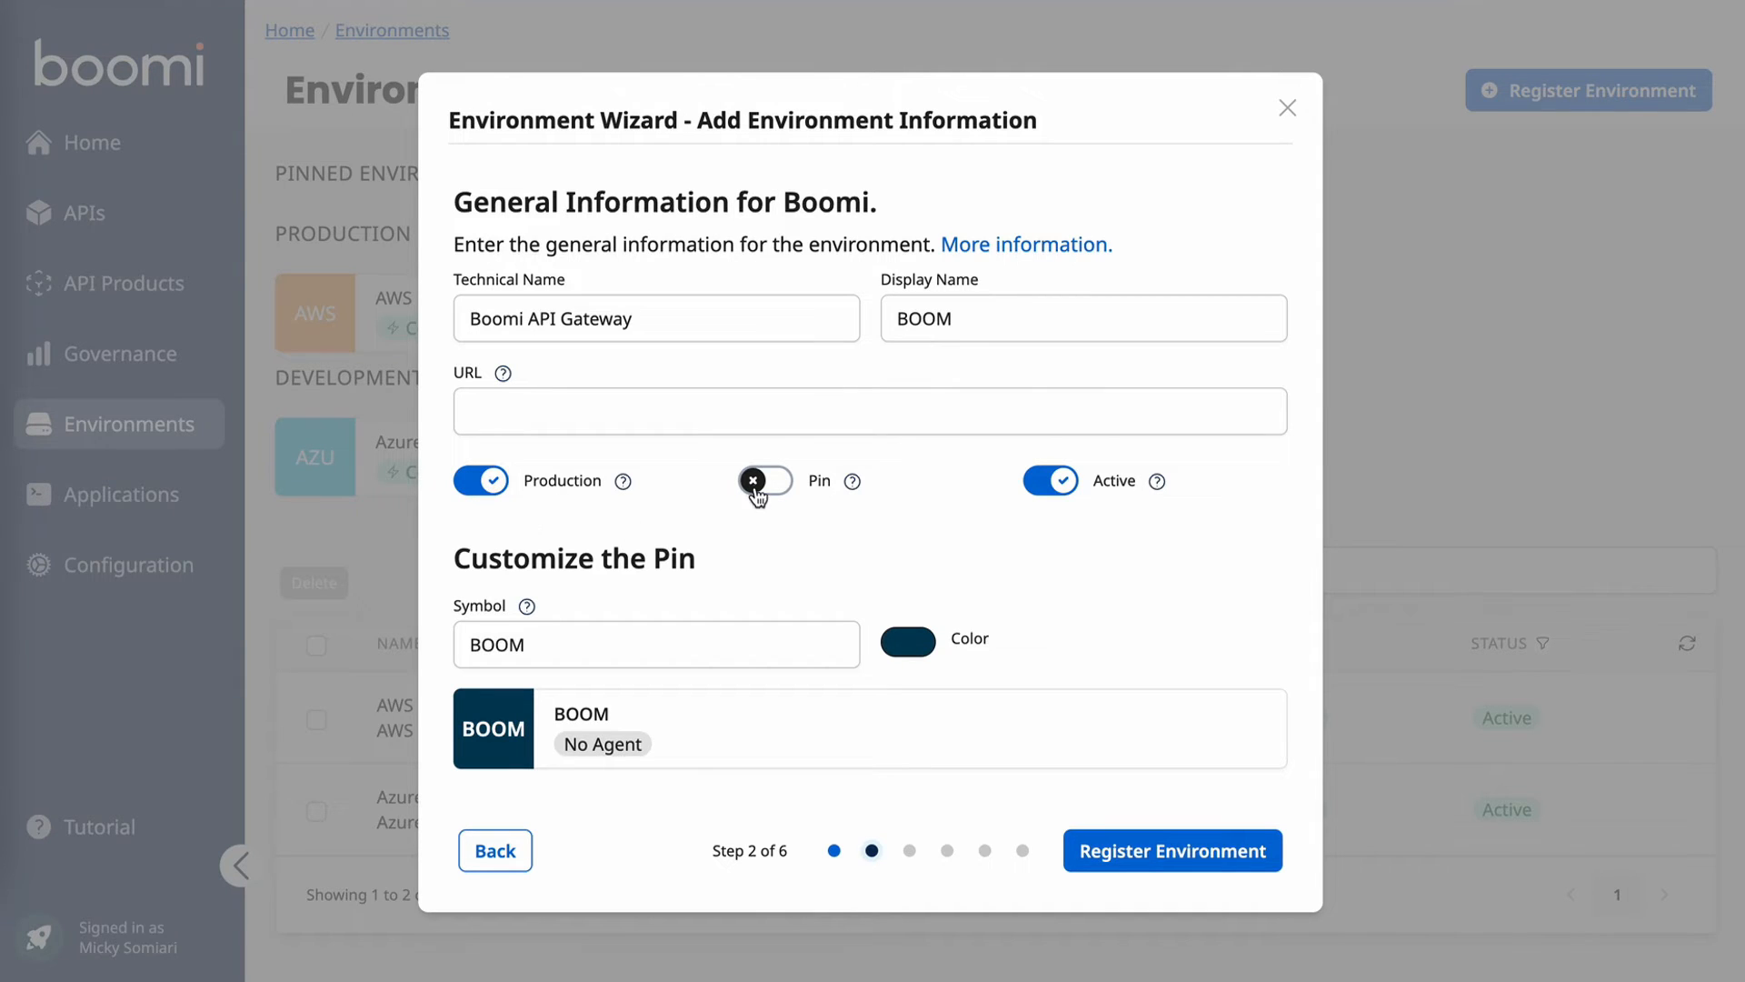
left_click(765, 480)
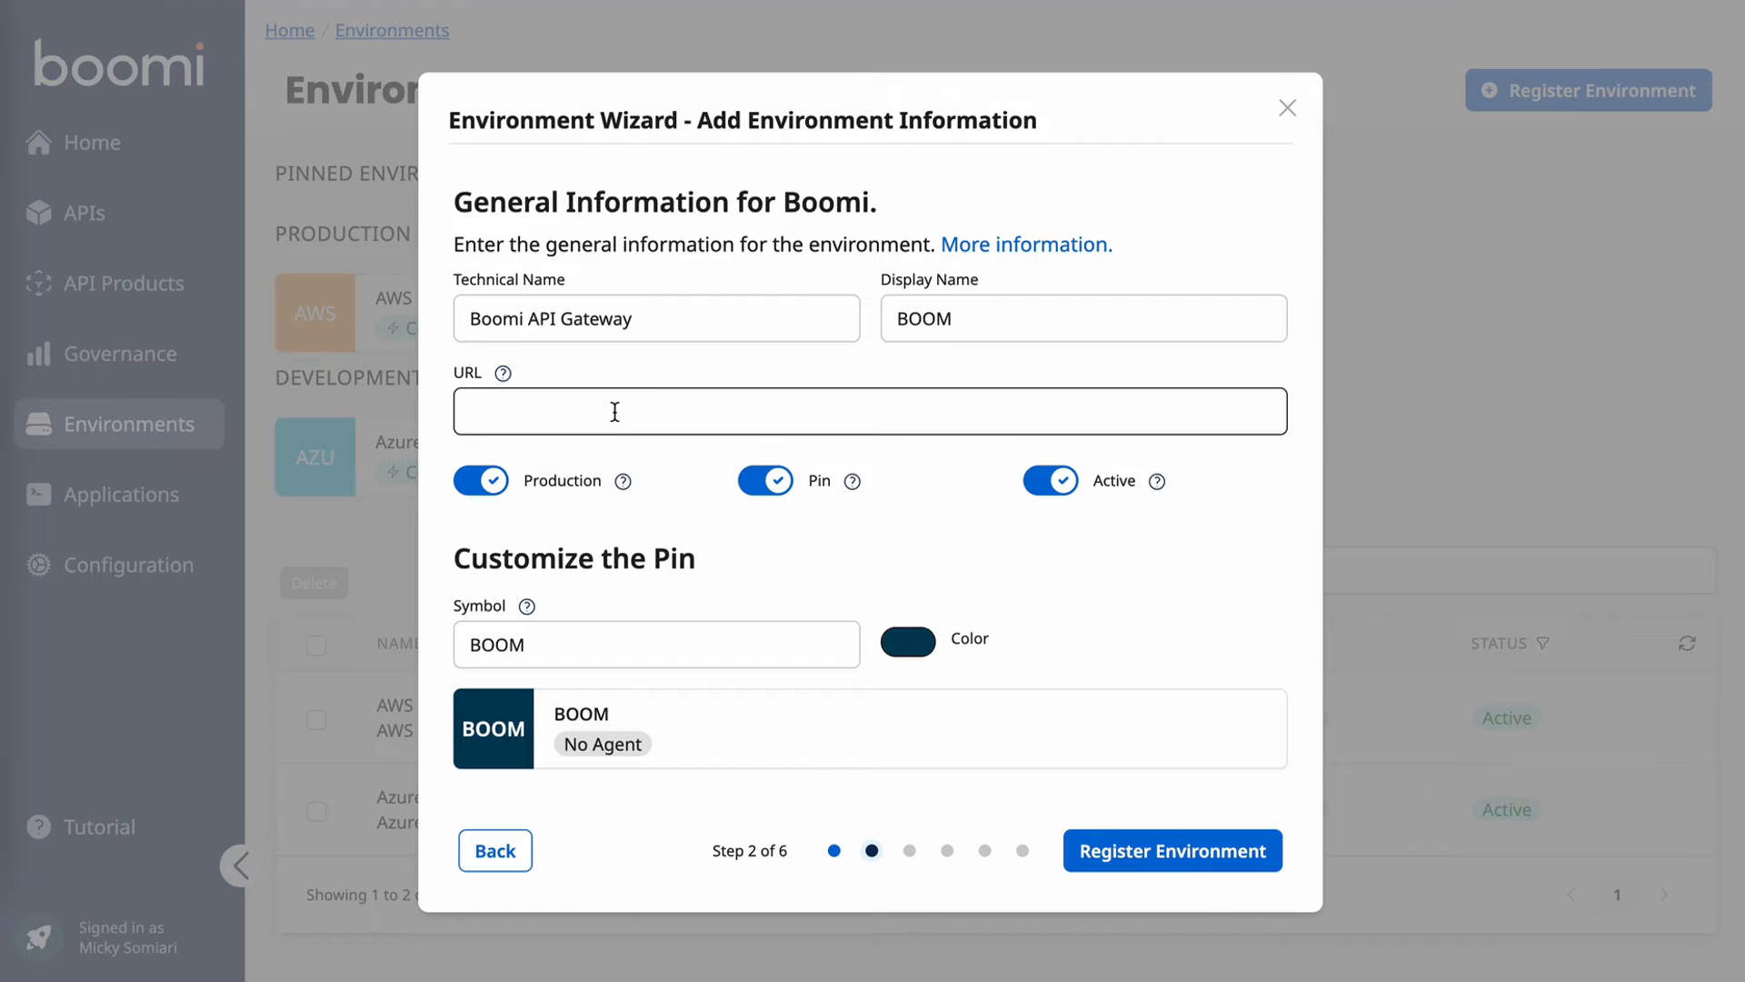
left_click(1169, 849)
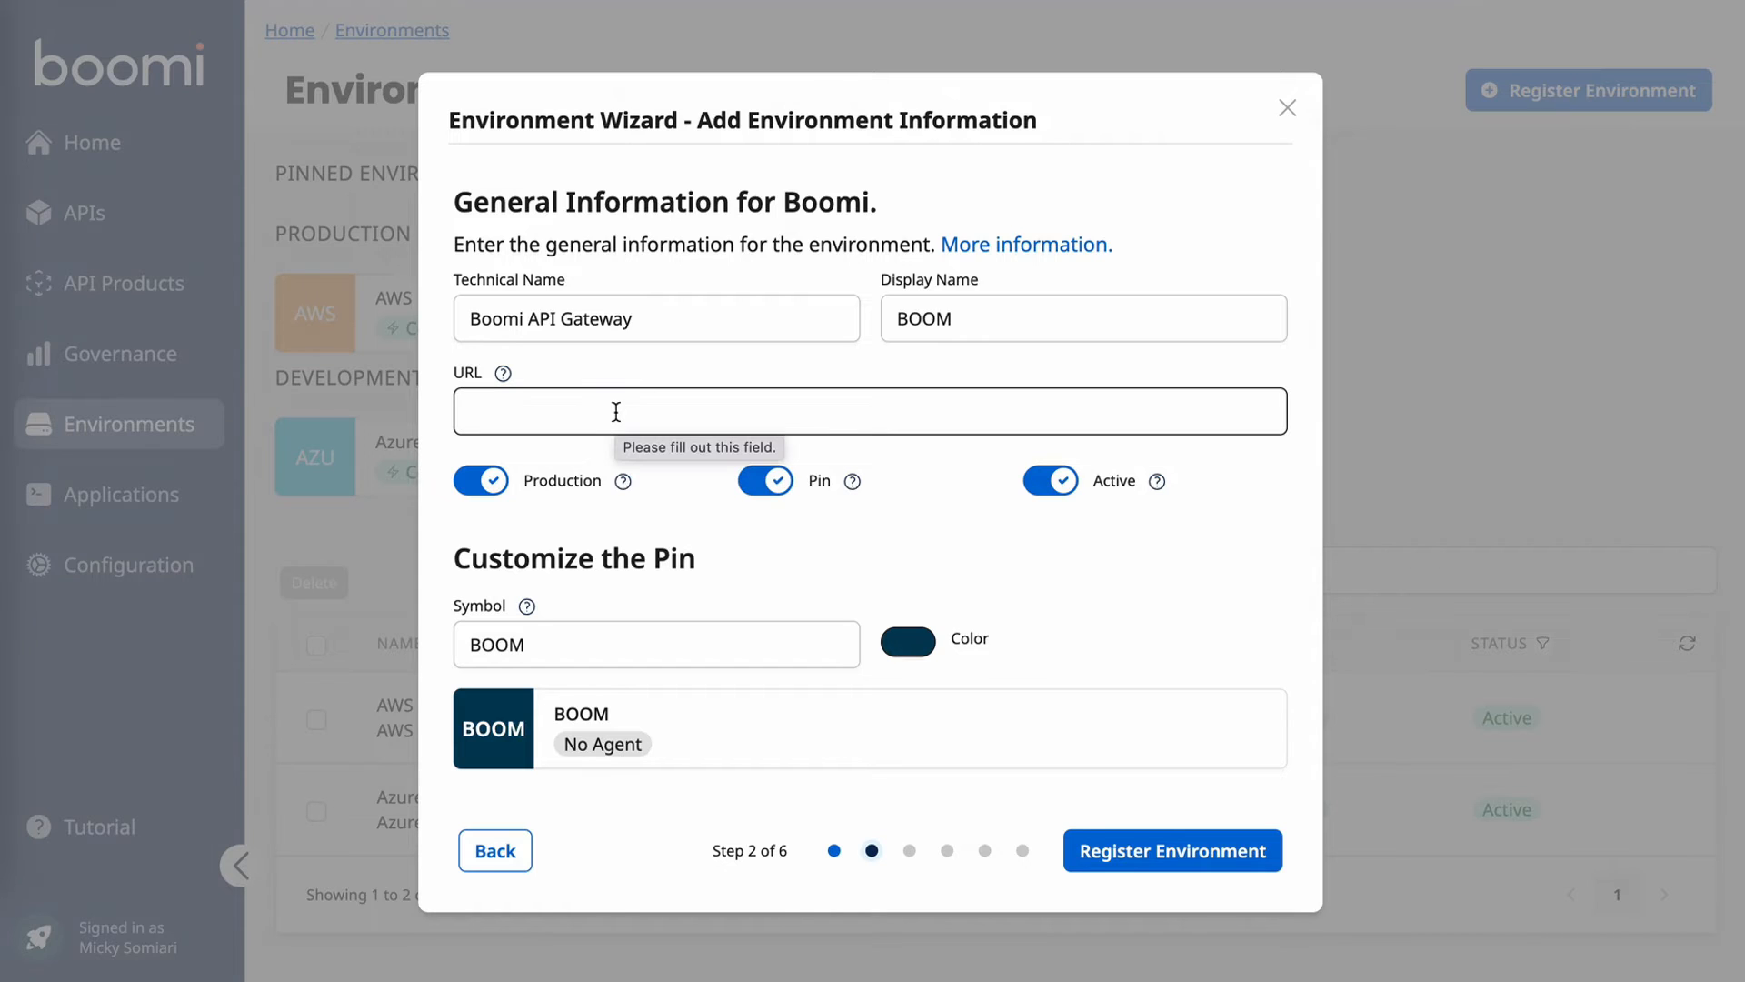
type("https://api.boomi.com/apim/api/rest/v1/presales_demochild-WRHG7X")
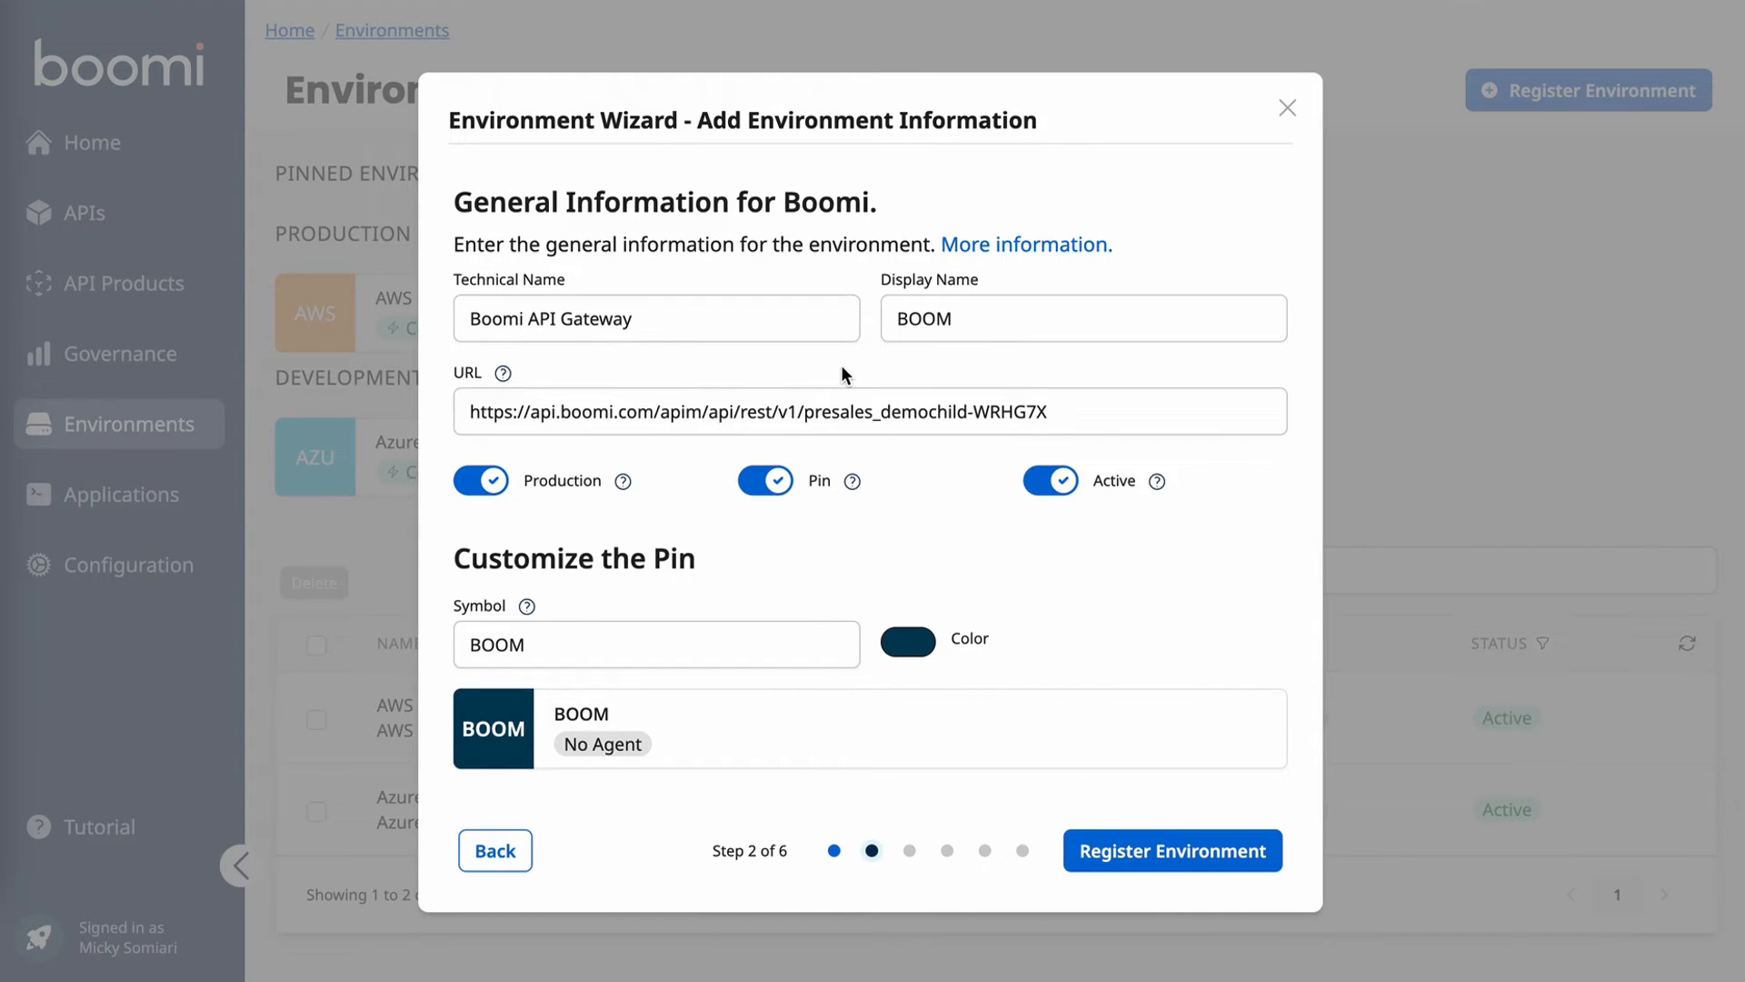
left_click(1170, 851)
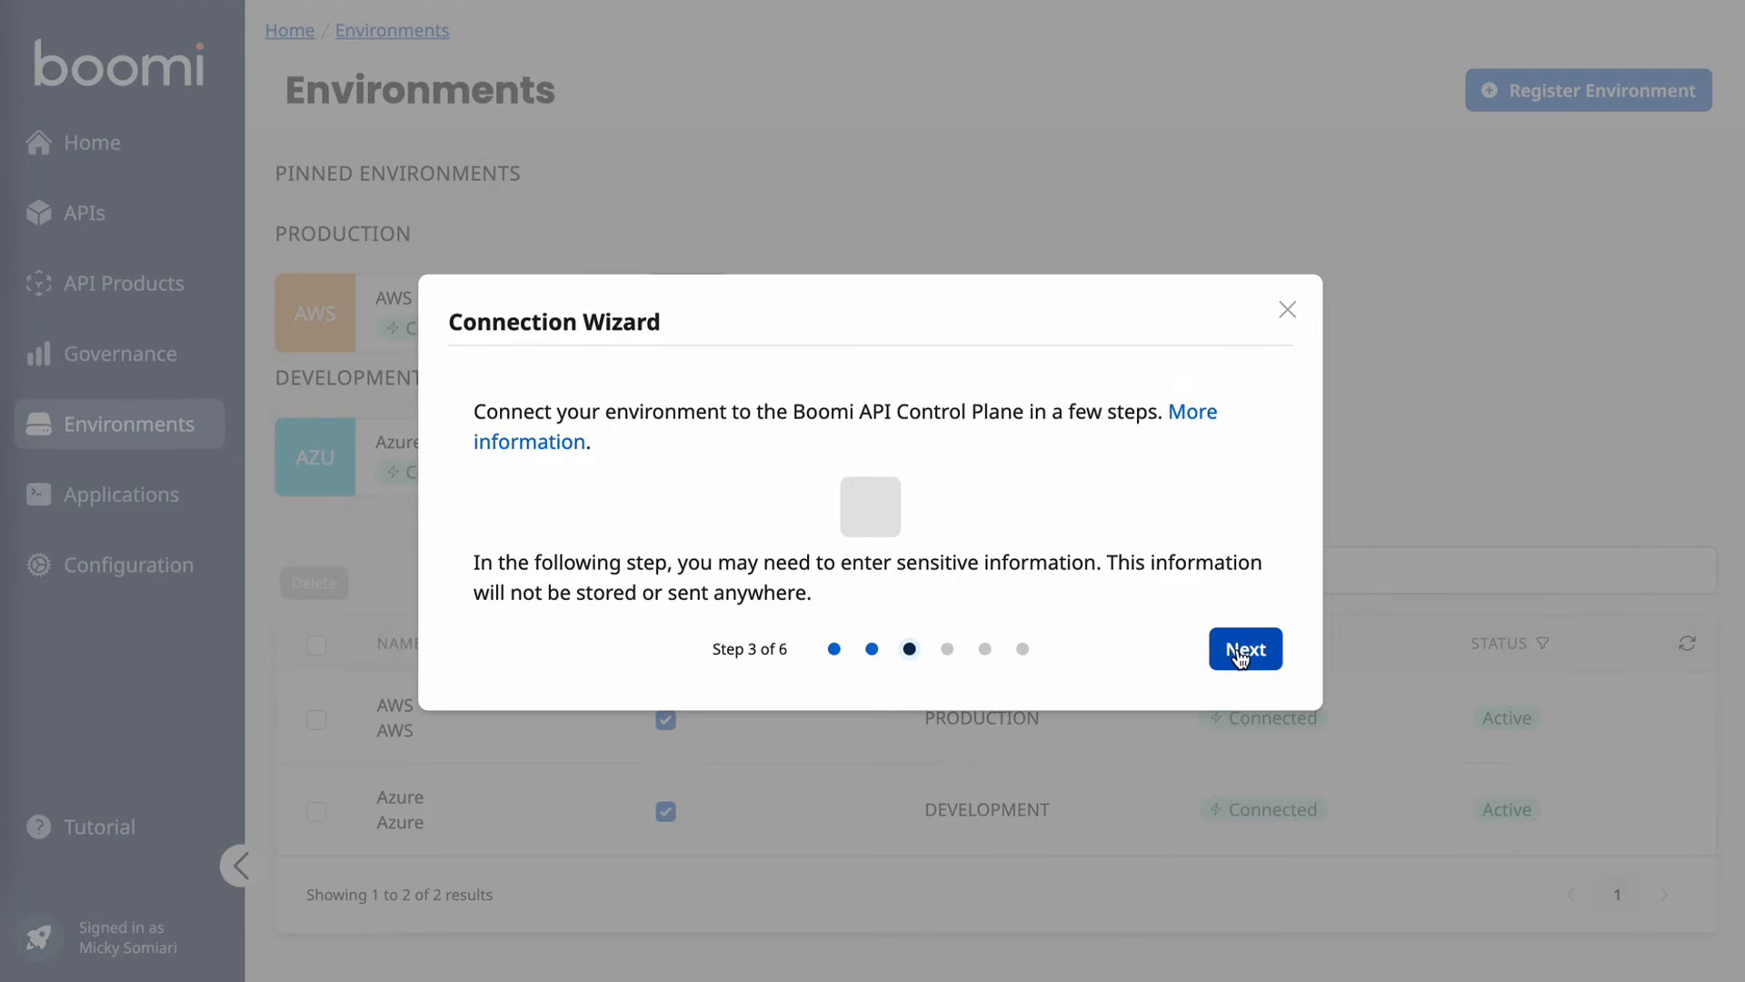
Step: Advance through the BOOM connection wizard and download the agent's docker compose file
left_click(1243, 649)
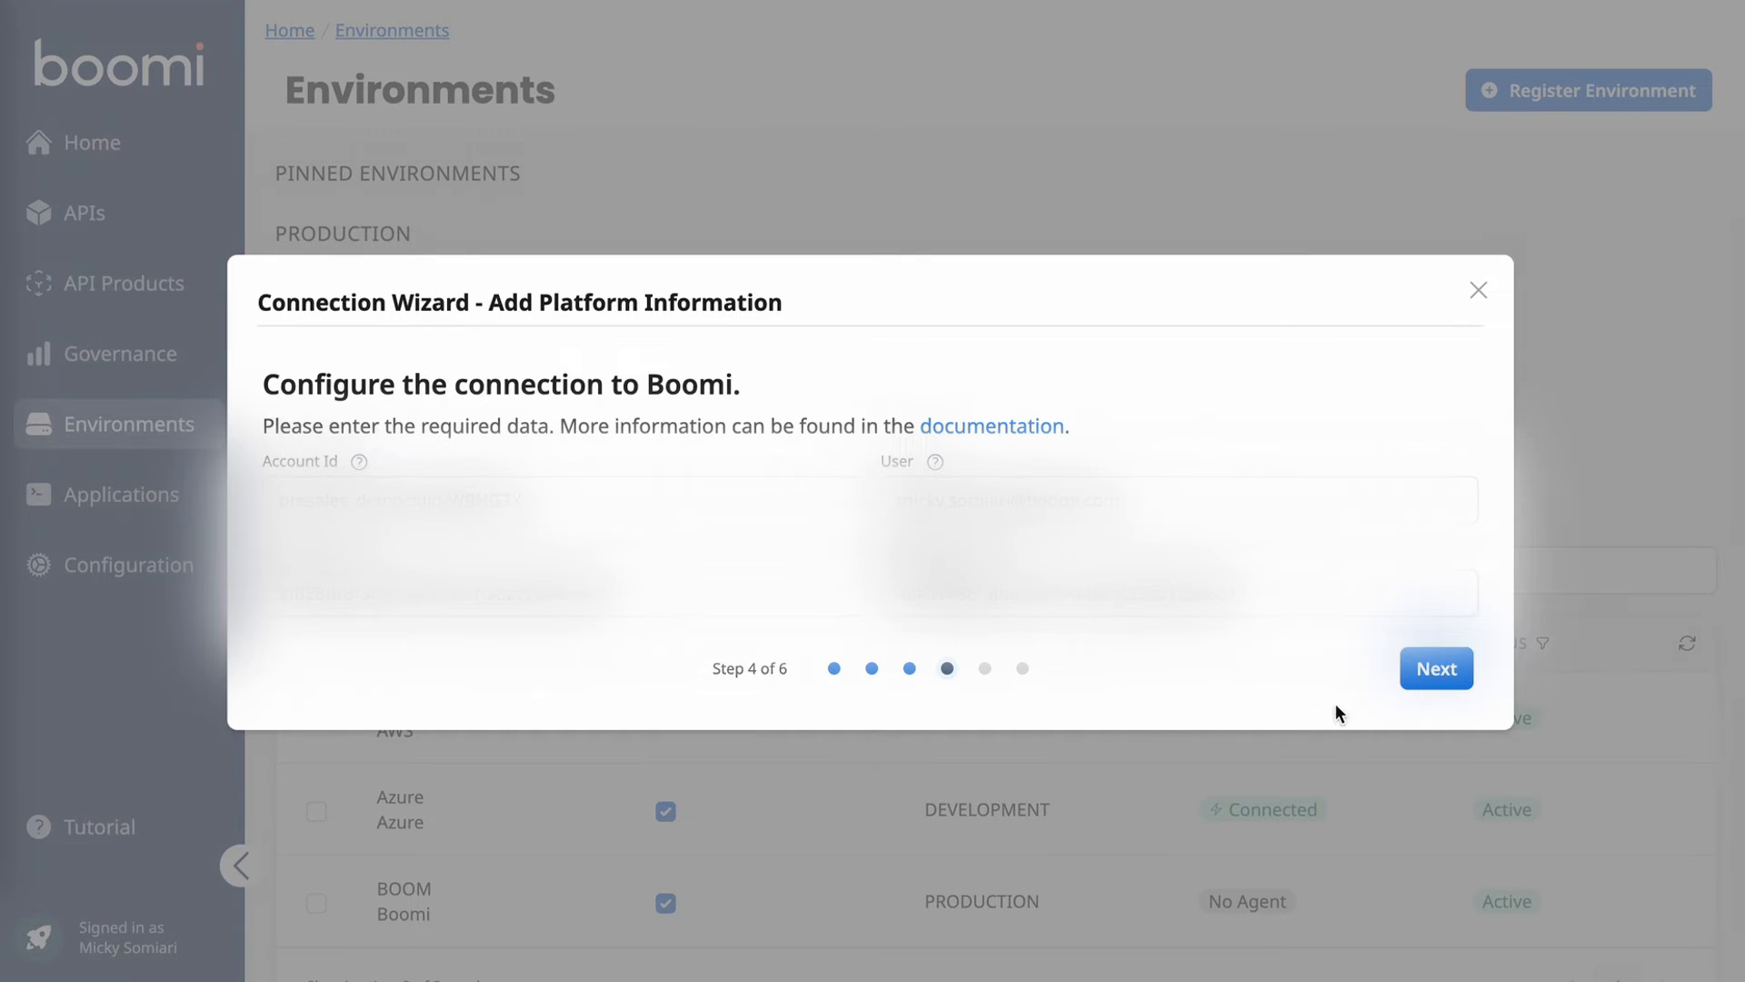
left_click(1435, 667)
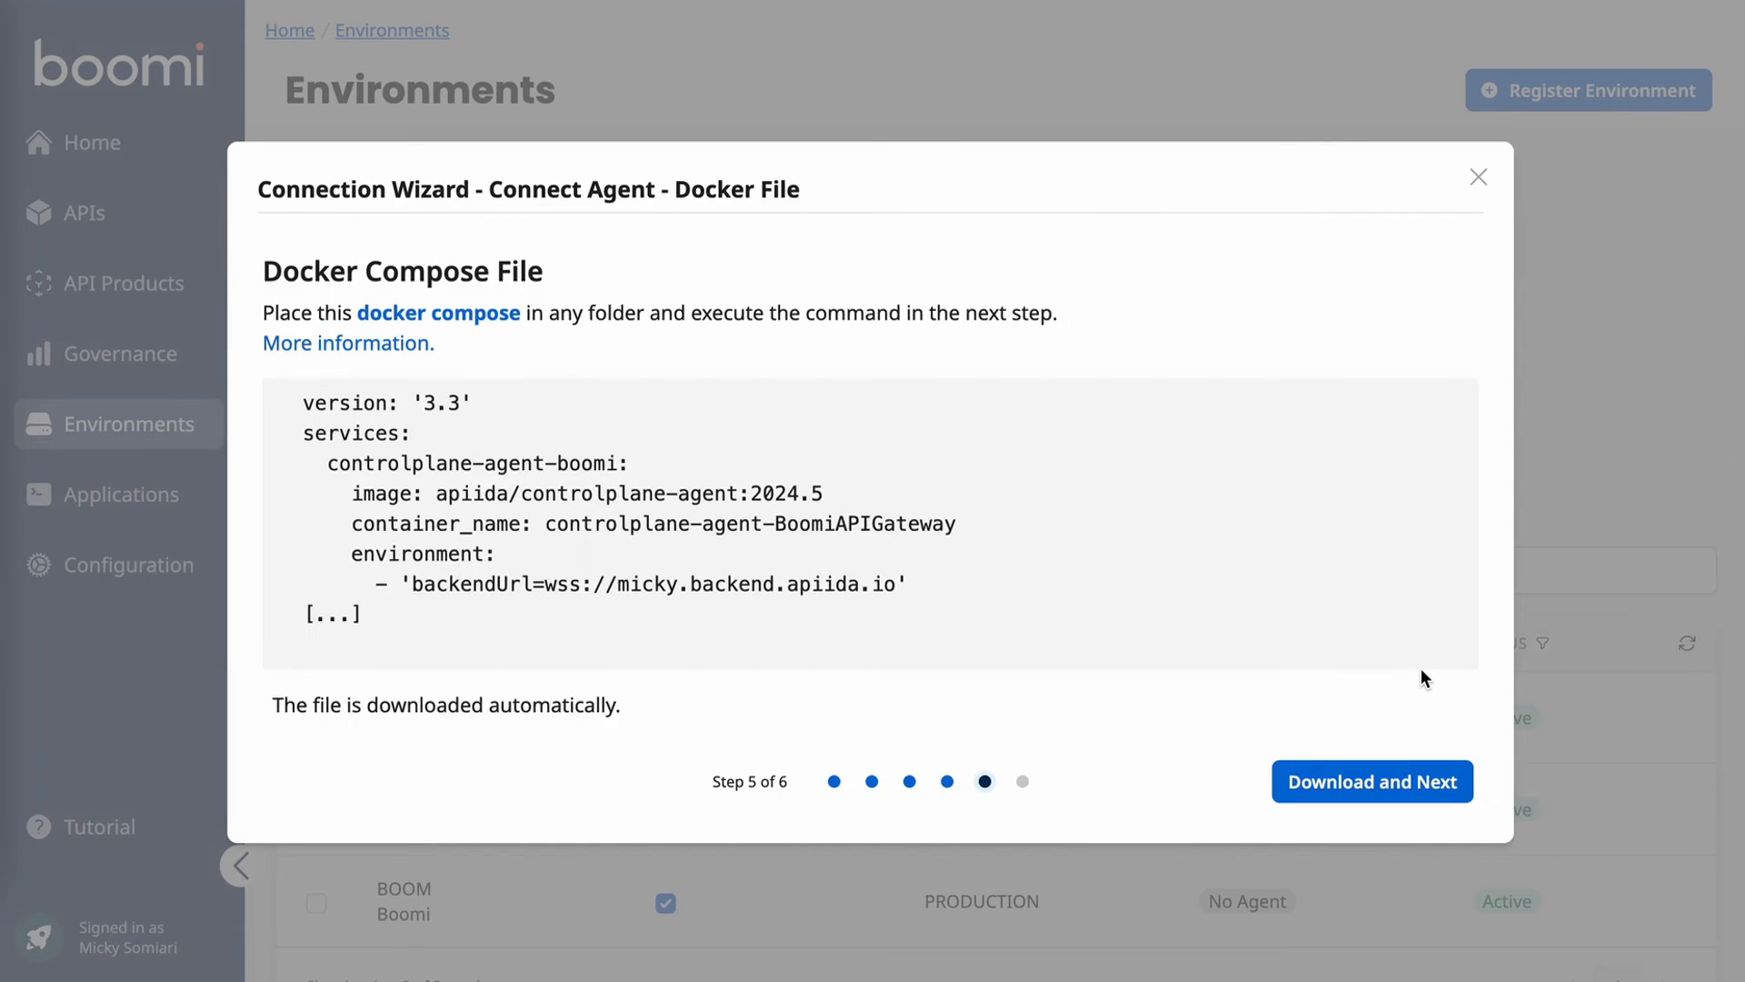
left_click(1371, 780)
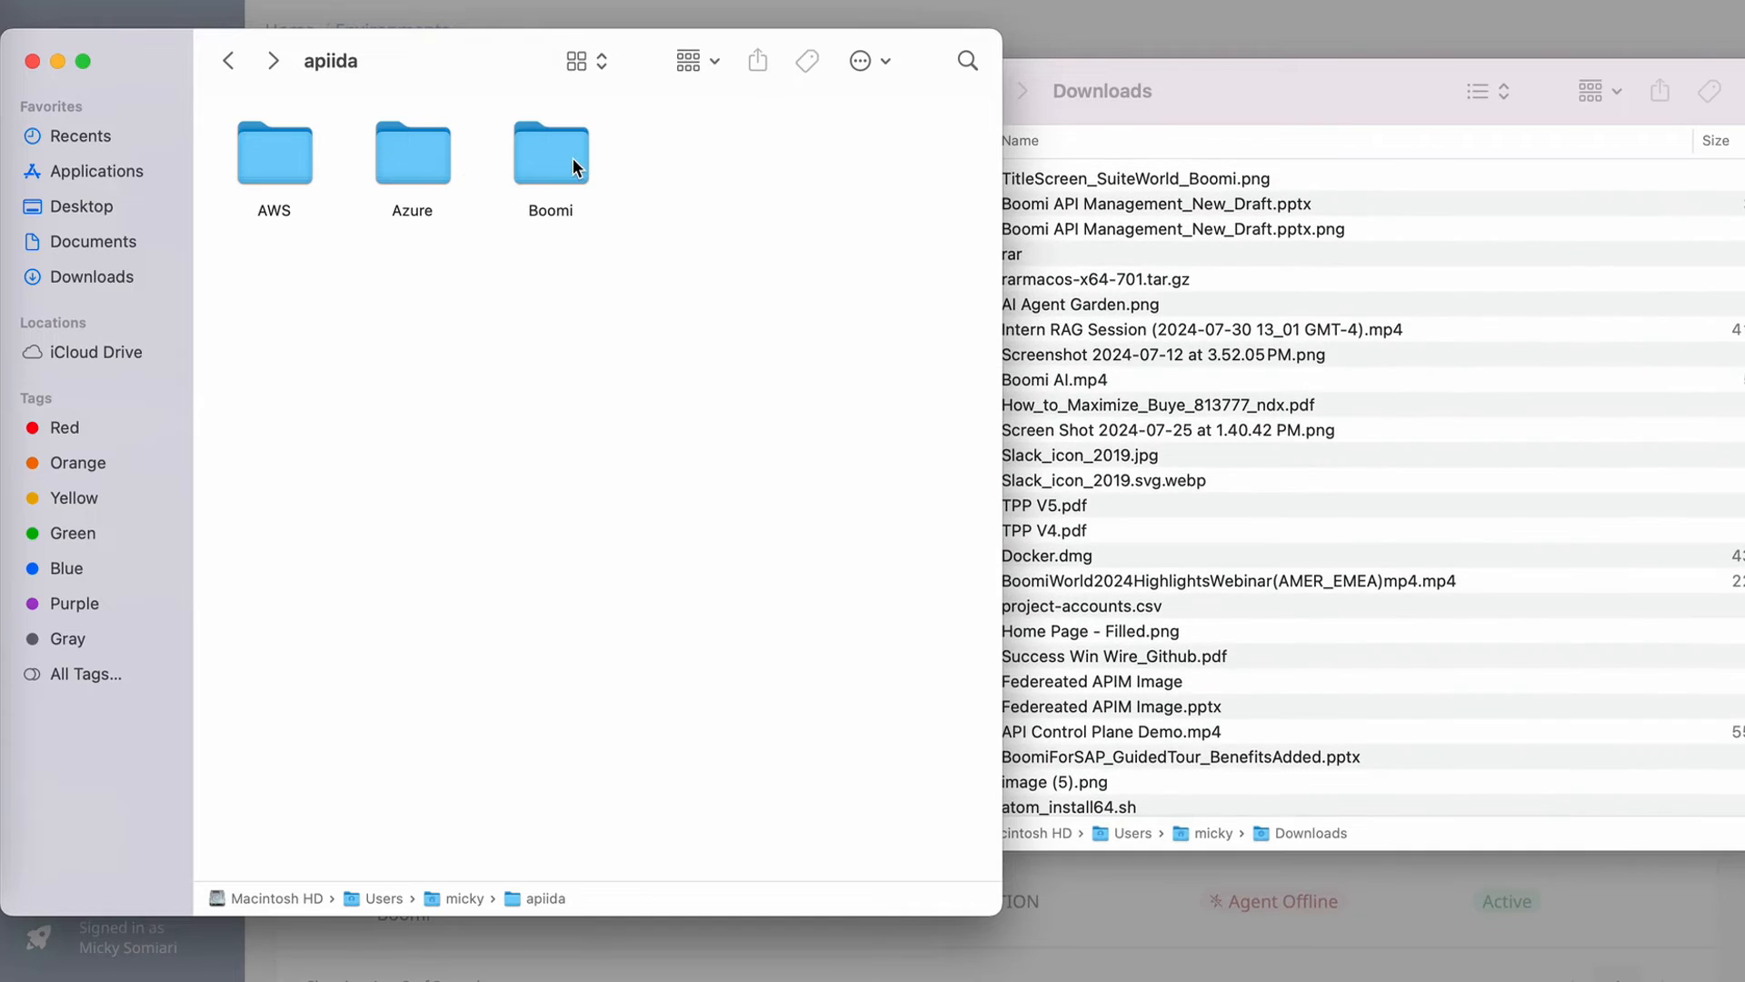
Step: Open the Boomi subfolder of apiida containing docker-compose.yml
double_click(549, 153)
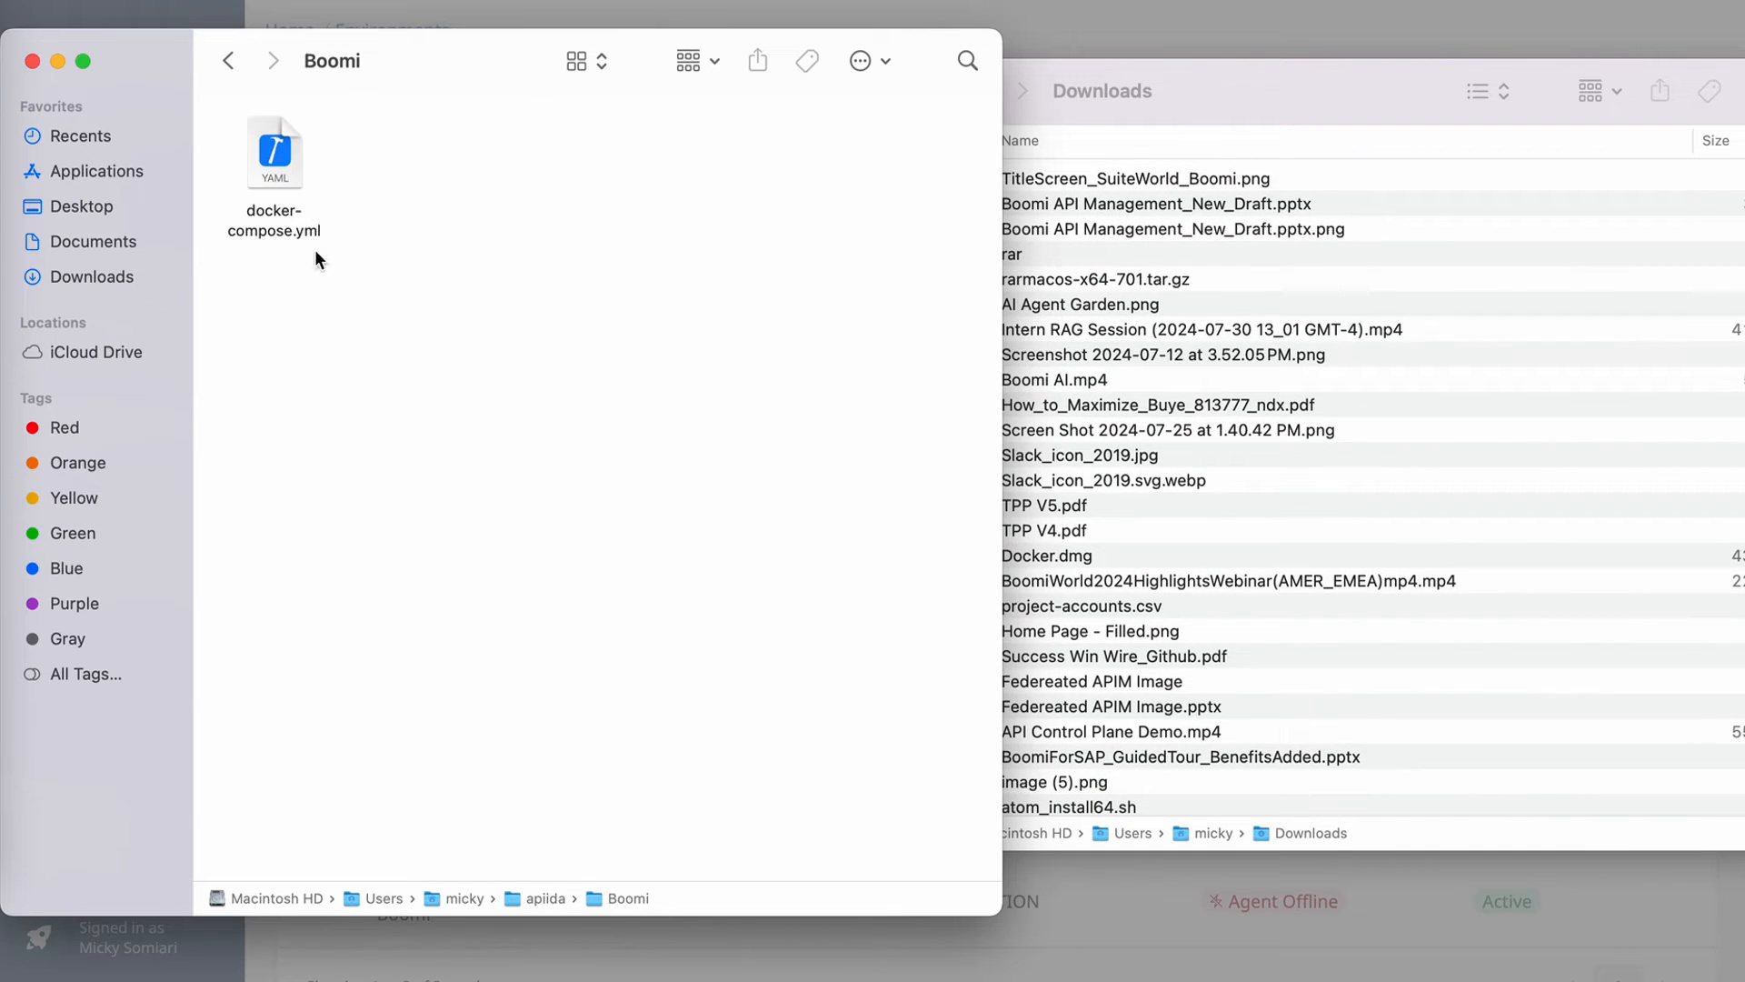
mouse_move(329, 137)
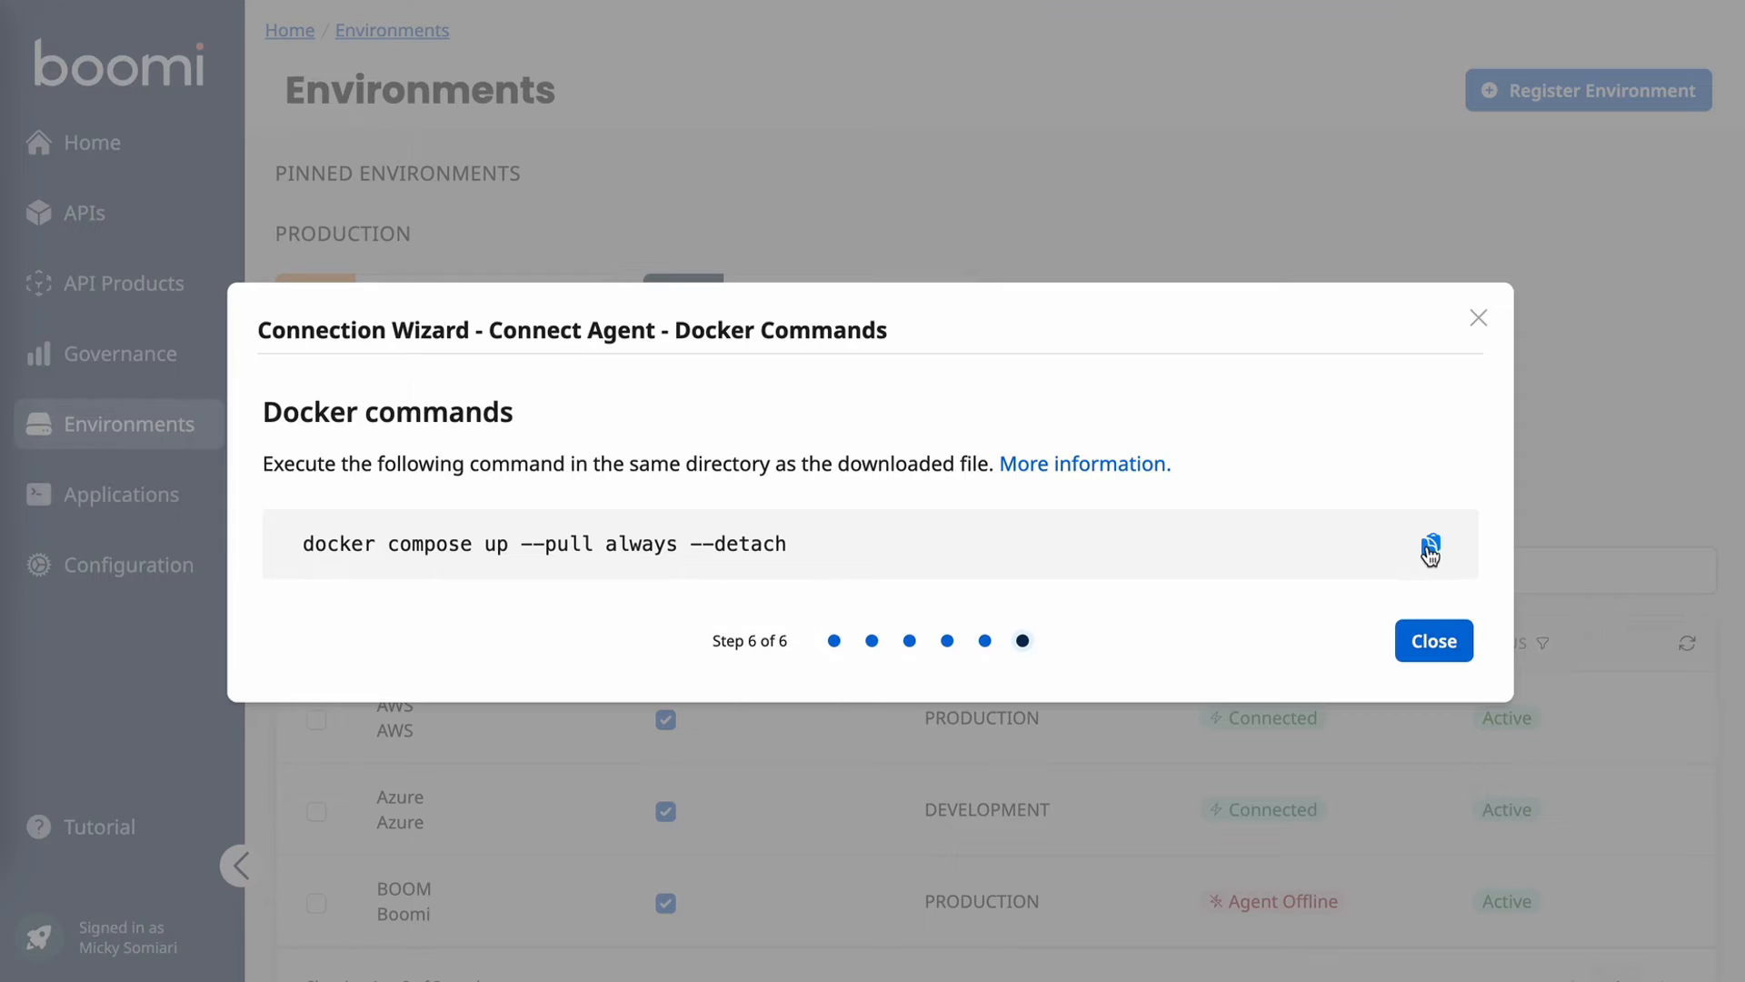
Step: Copy the docker compose command to start the BoomiAPIGateway agent container
left_click(1431, 544)
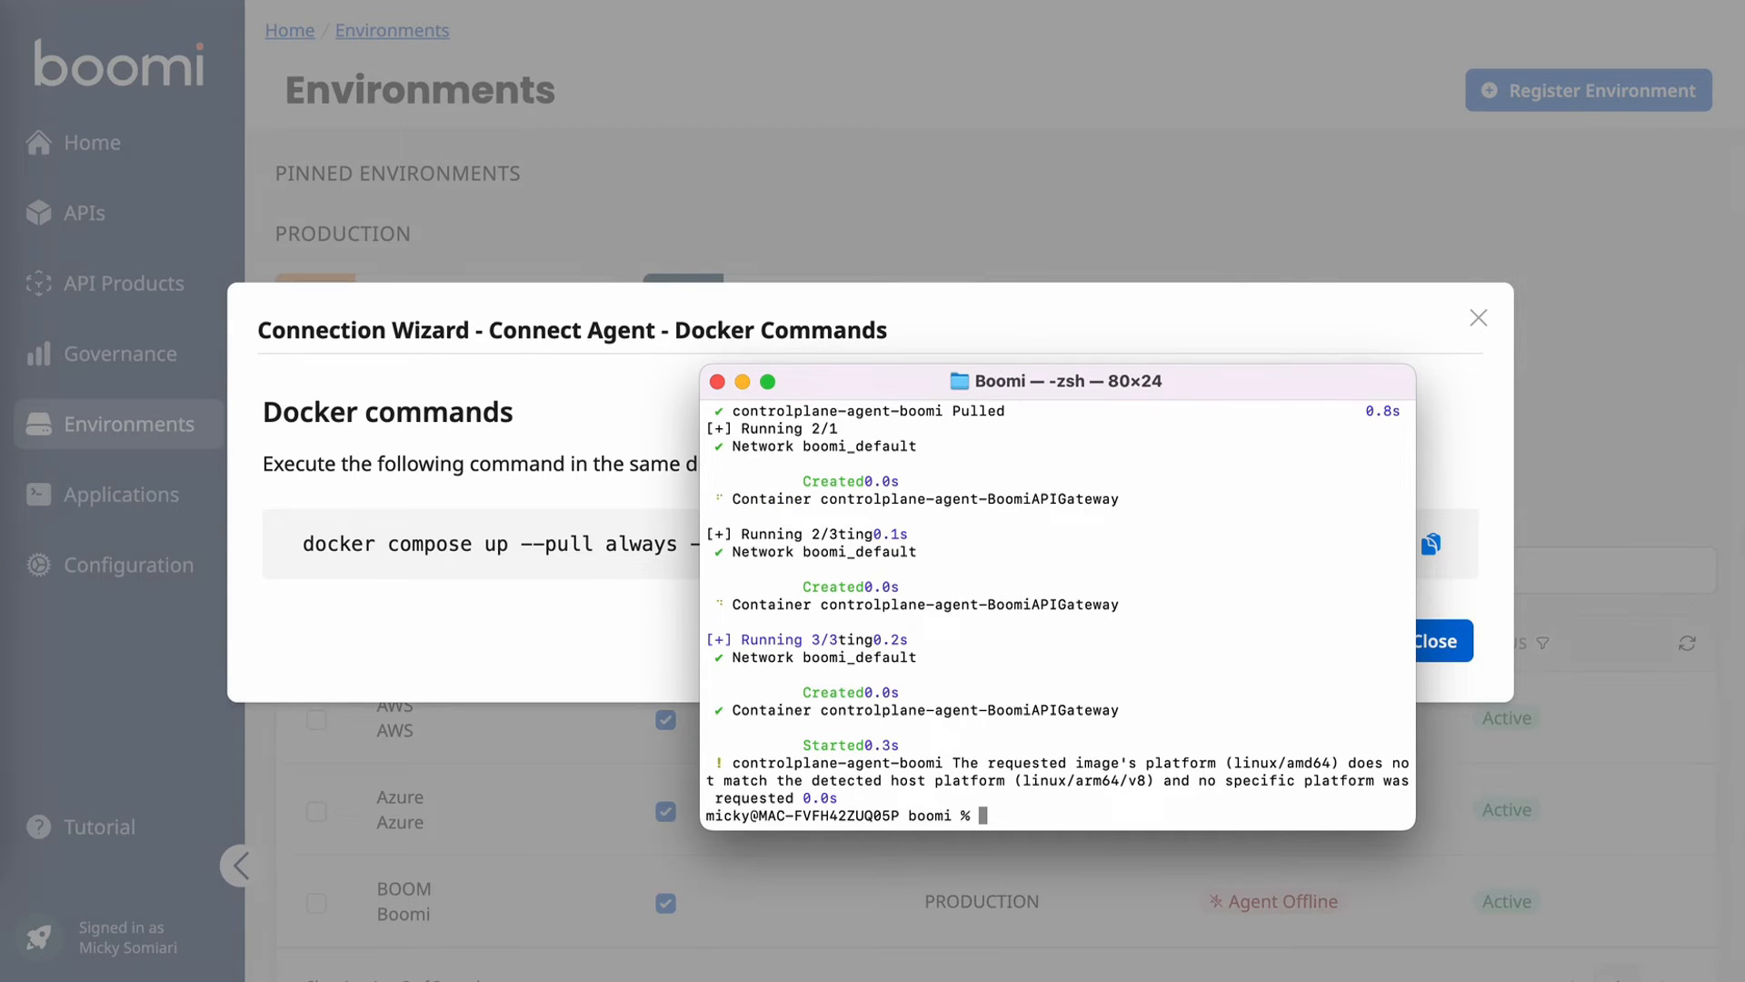
mouse_move(398, 891)
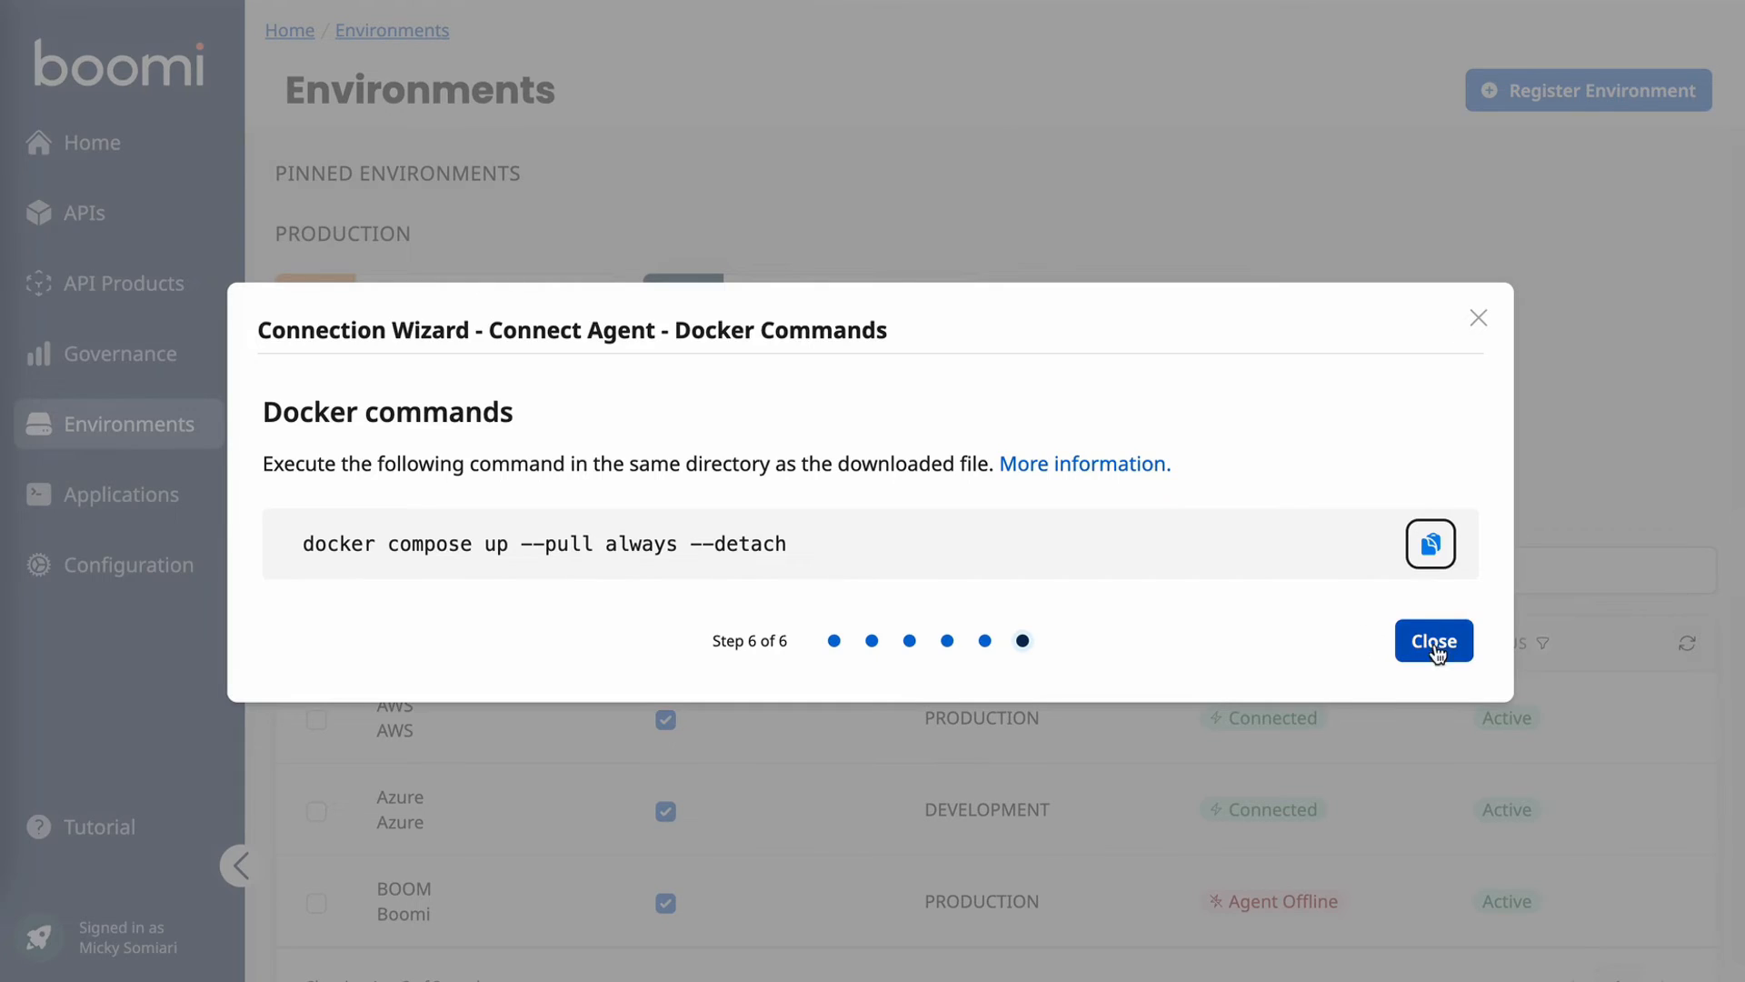
Step: Close the wizard and run API discovery on BOOM, importing 171 APIs into its overview
left_click(1432, 640)
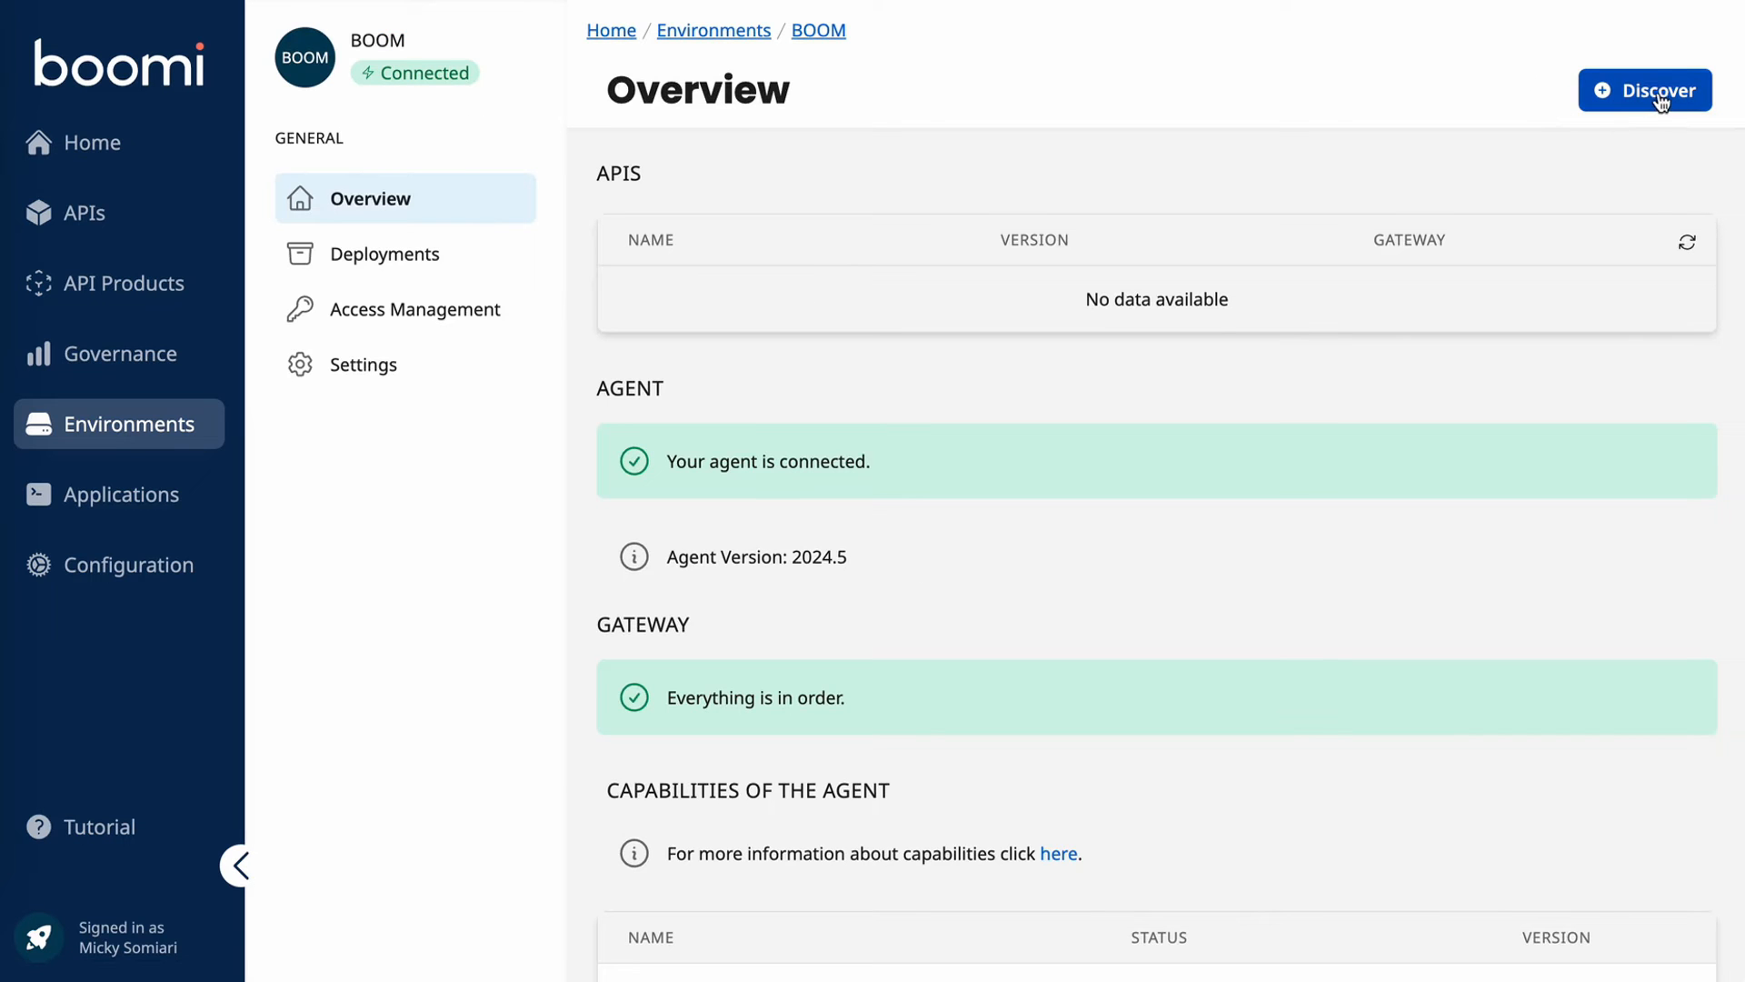
left_click(1645, 91)
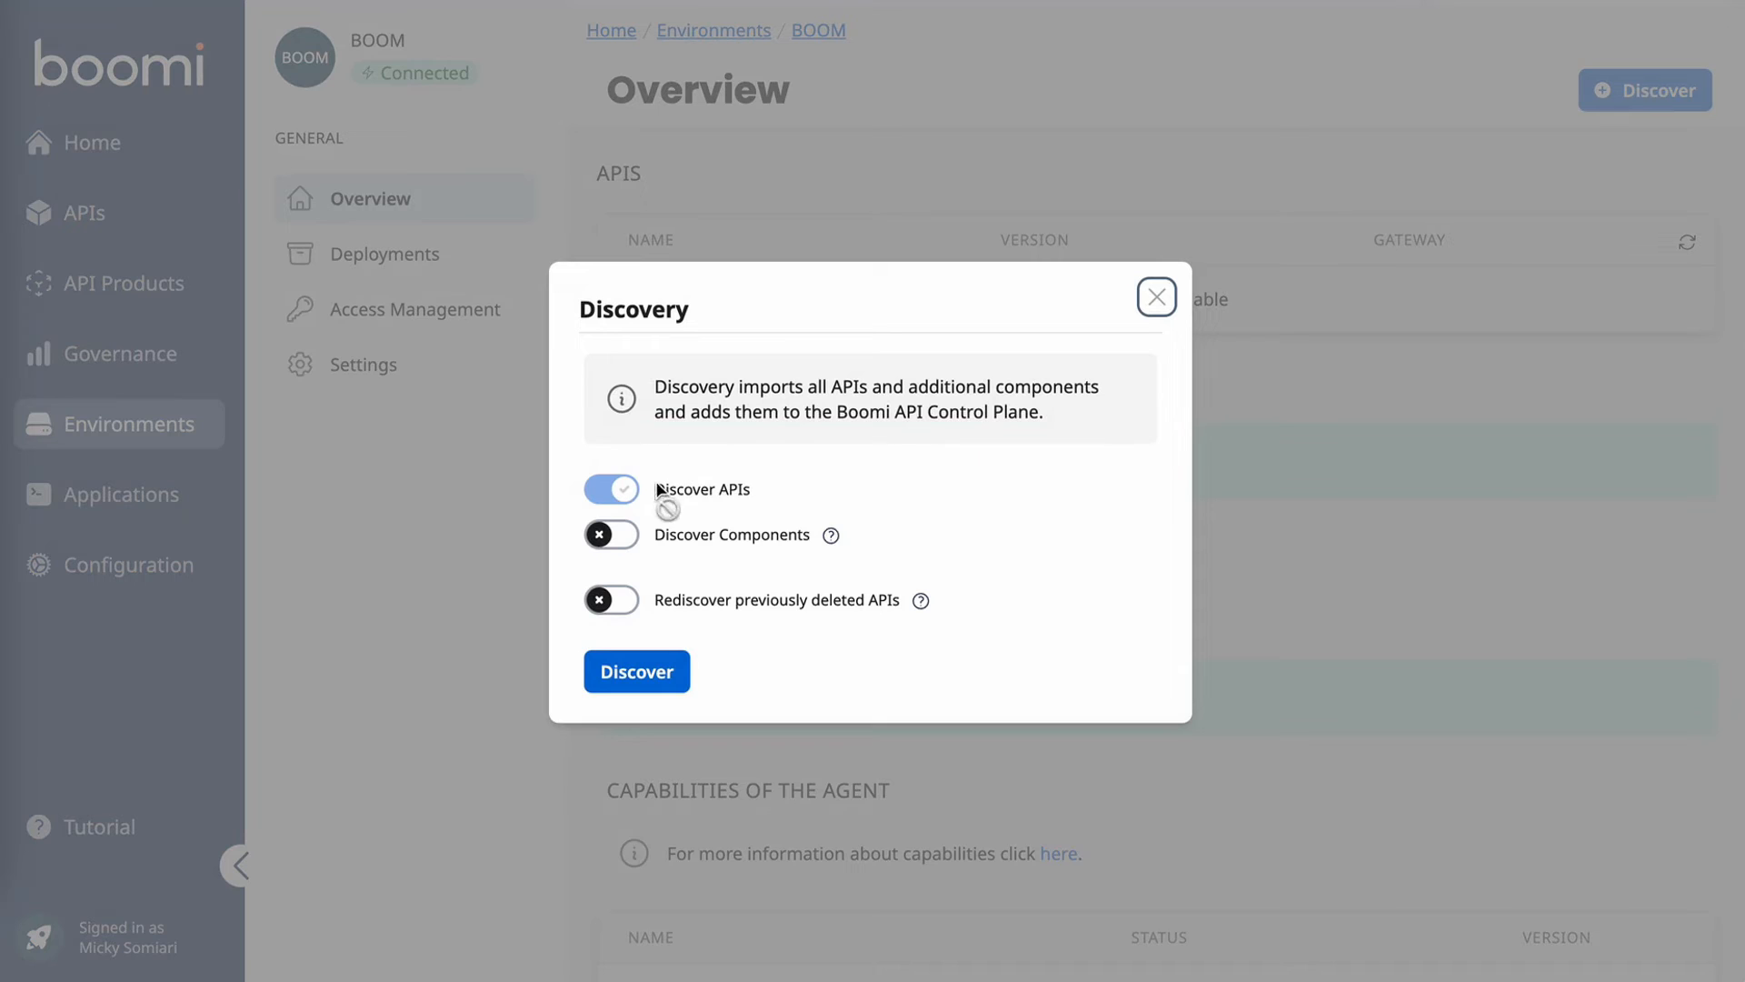
mouse_move(637, 670)
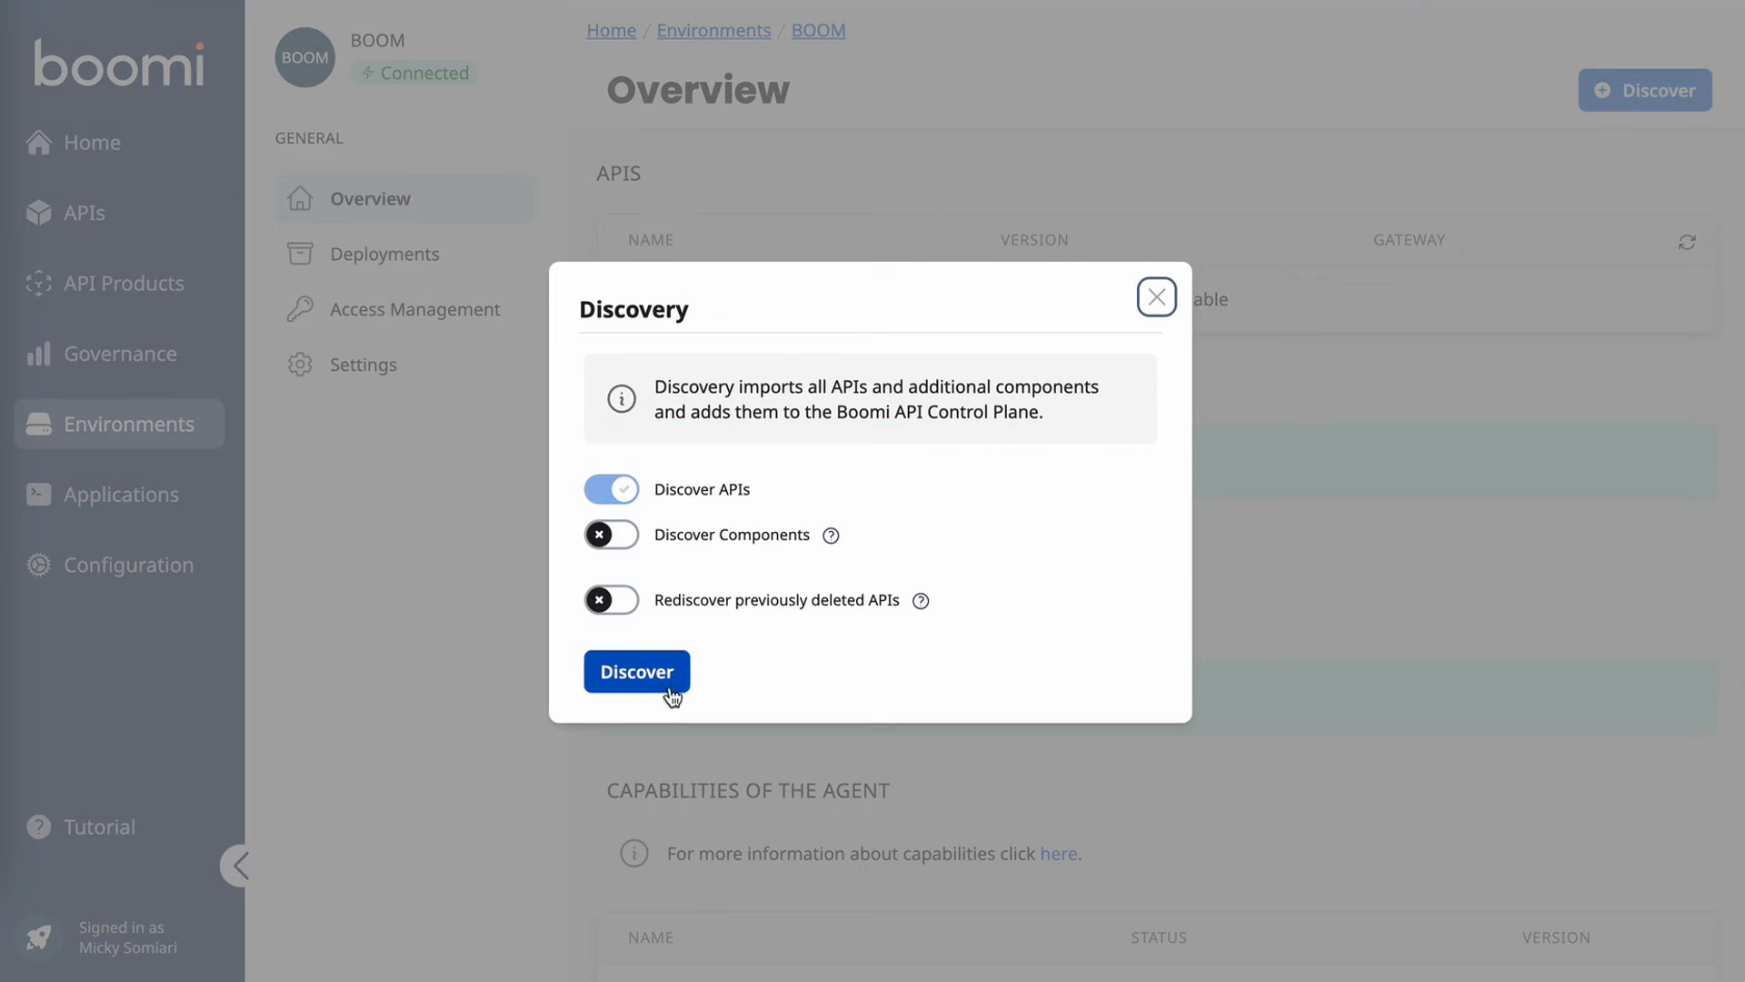
left_click(636, 671)
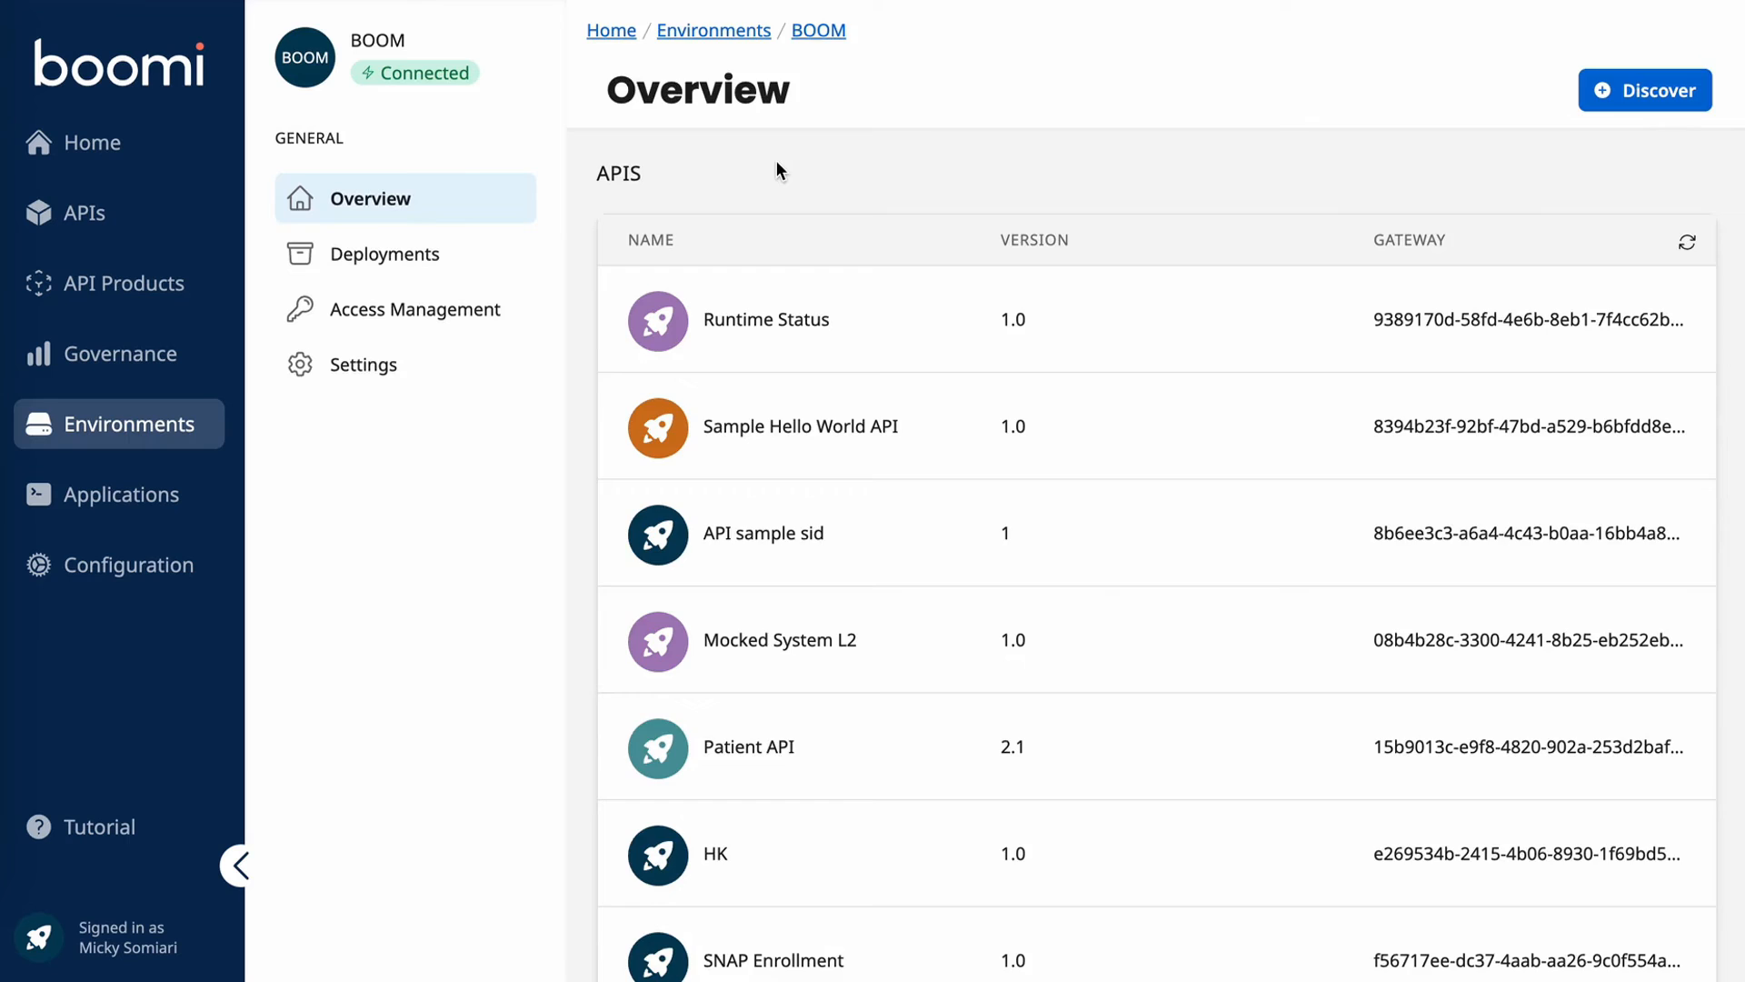
scroll("down", 3)
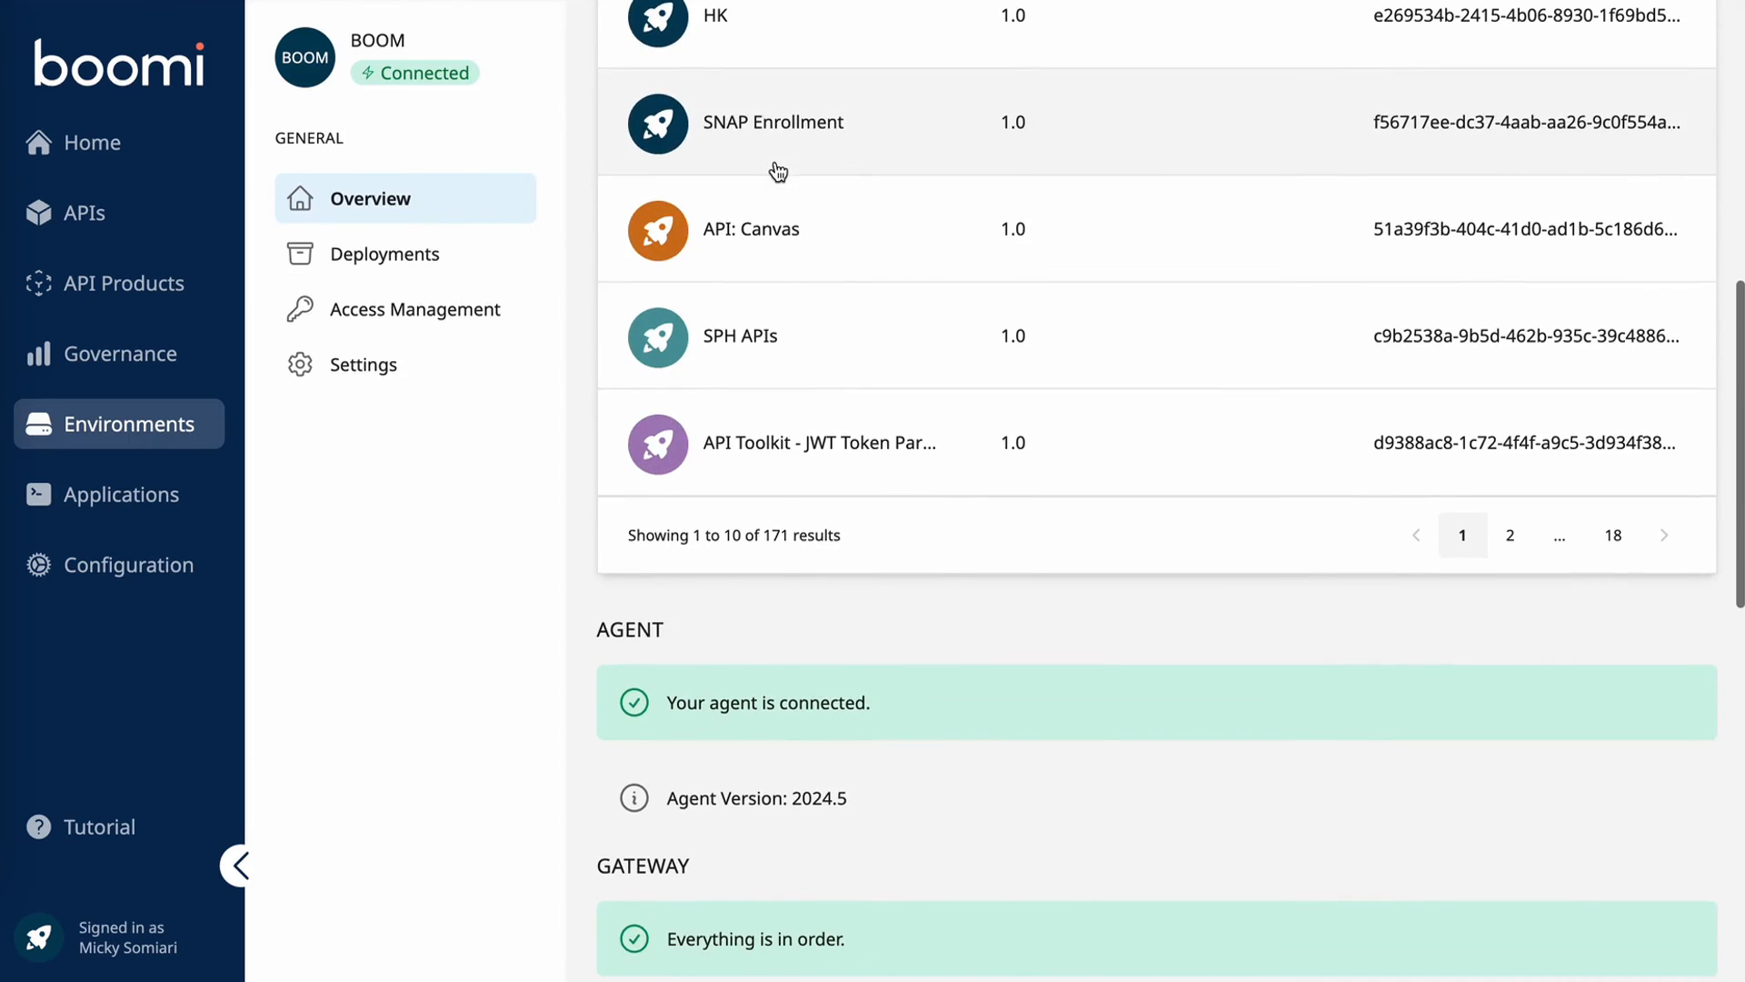
mouse_move(776, 562)
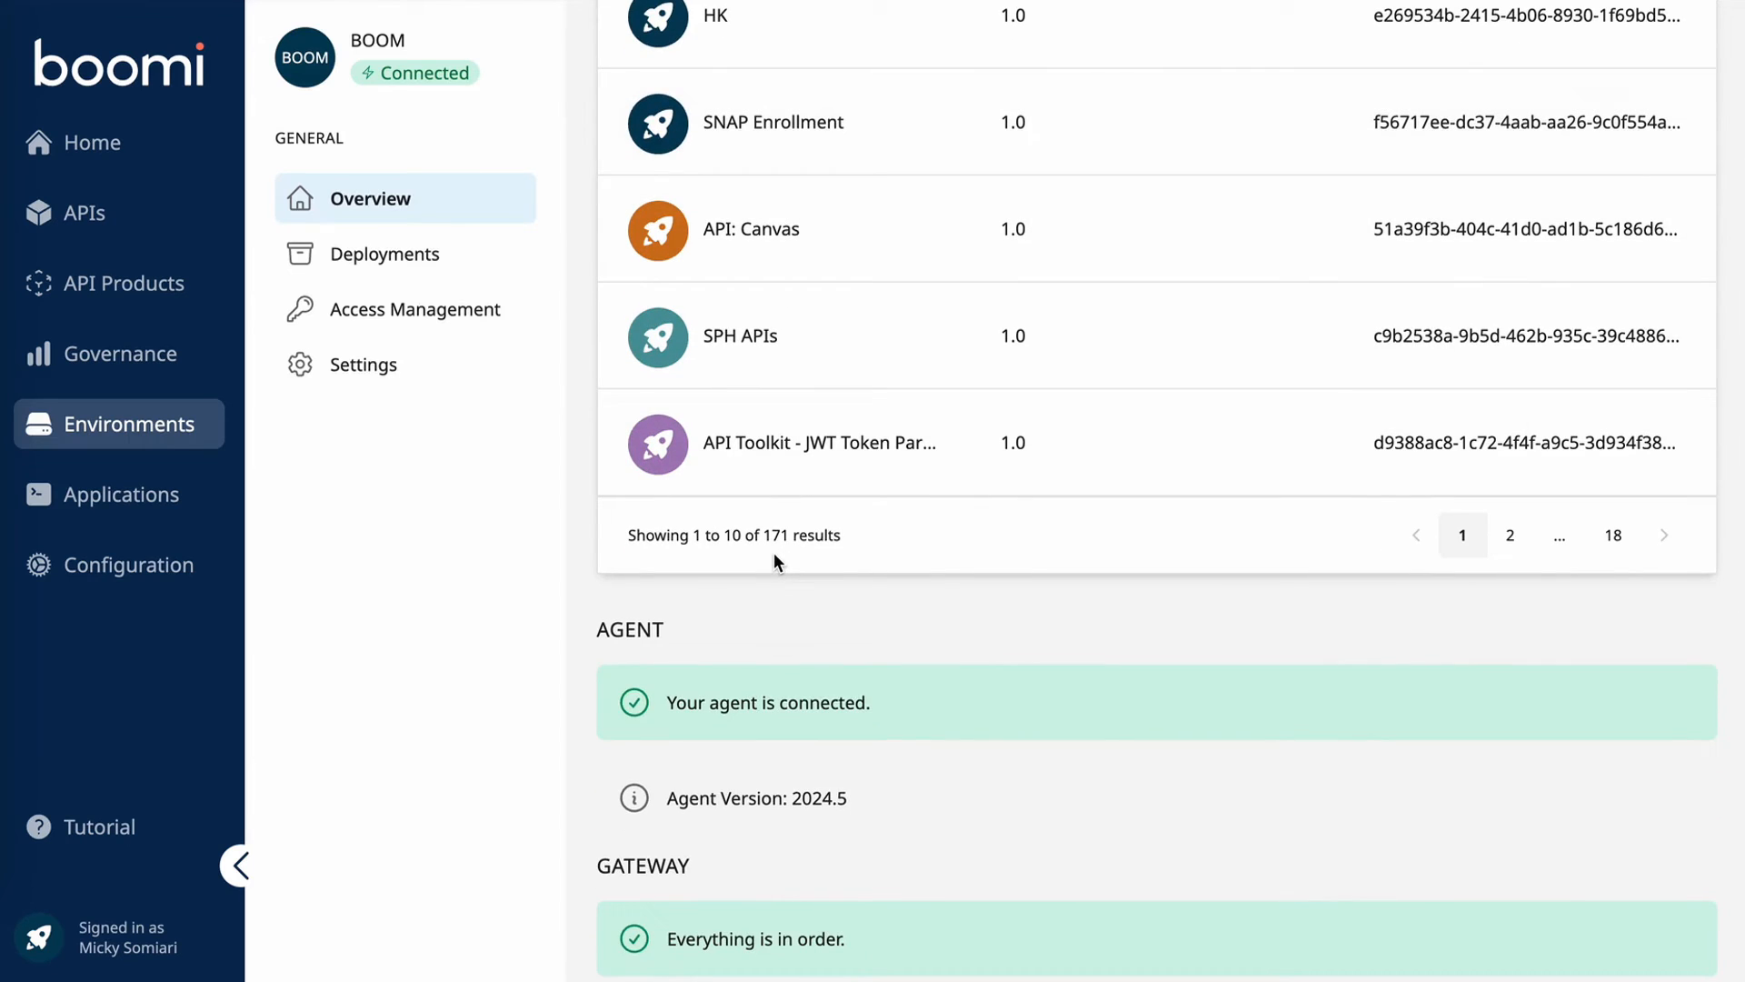
mouse_move(587, 462)
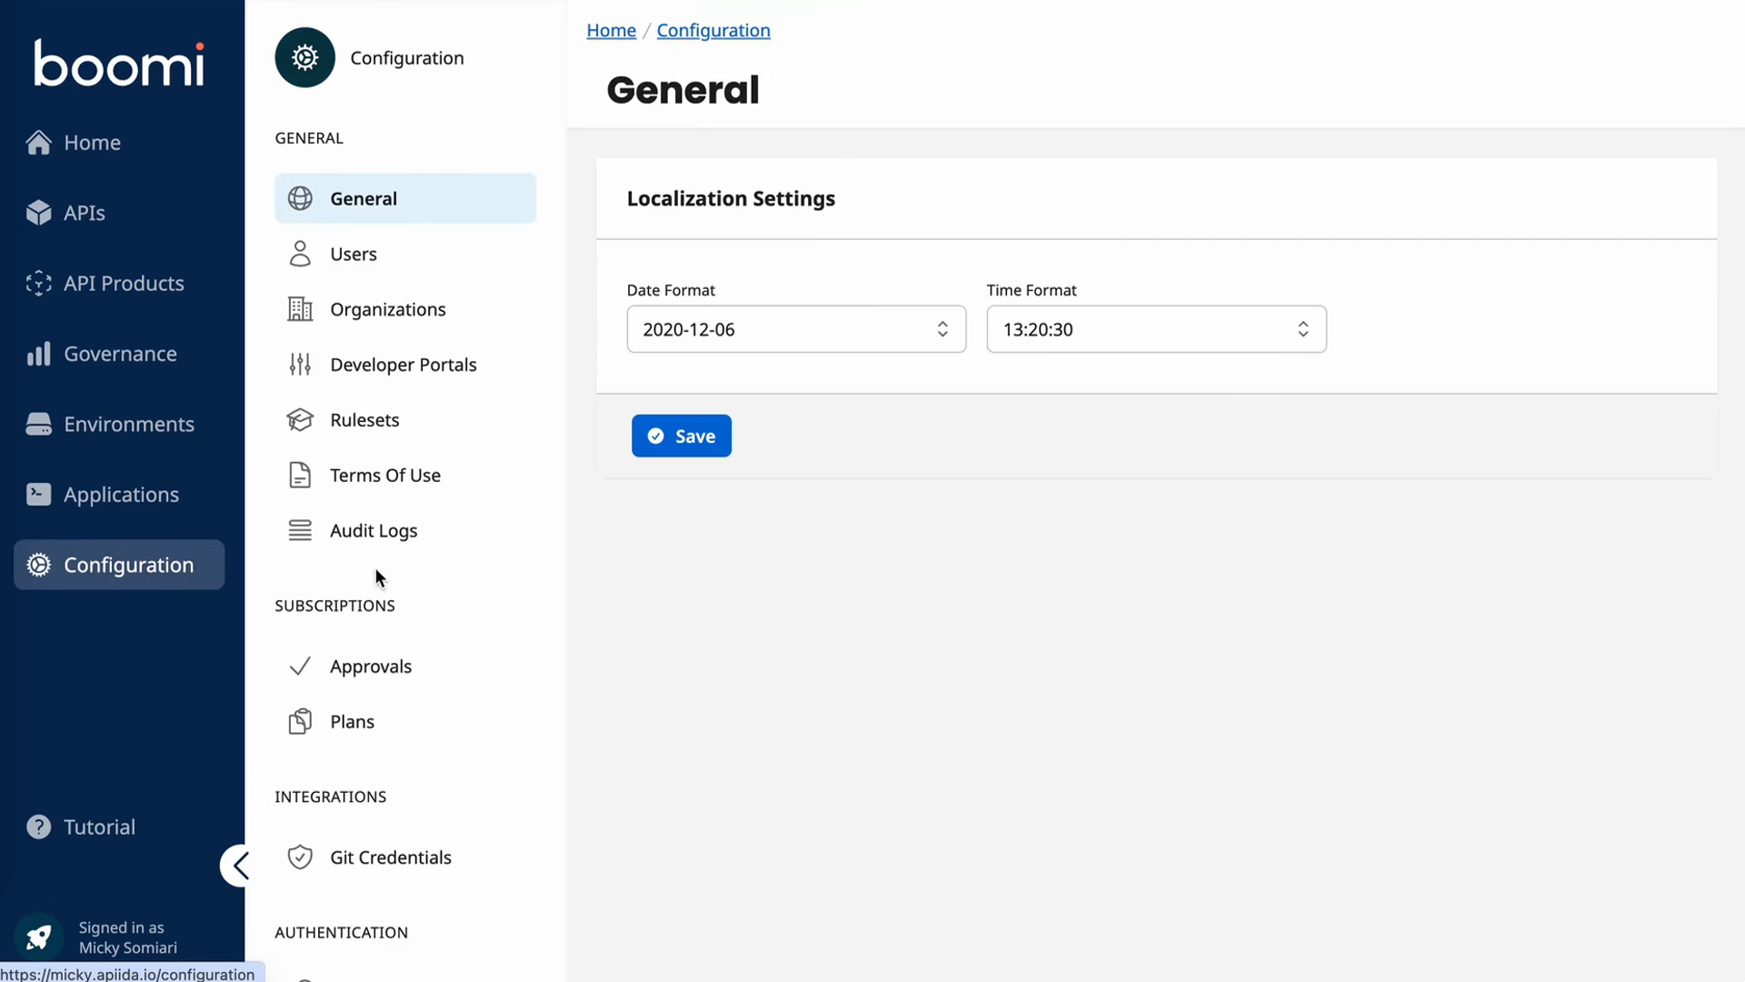
Step: Open the default developer portal's General Info and set its name to 'Boomi Developer Portal'
left_click(408, 363)
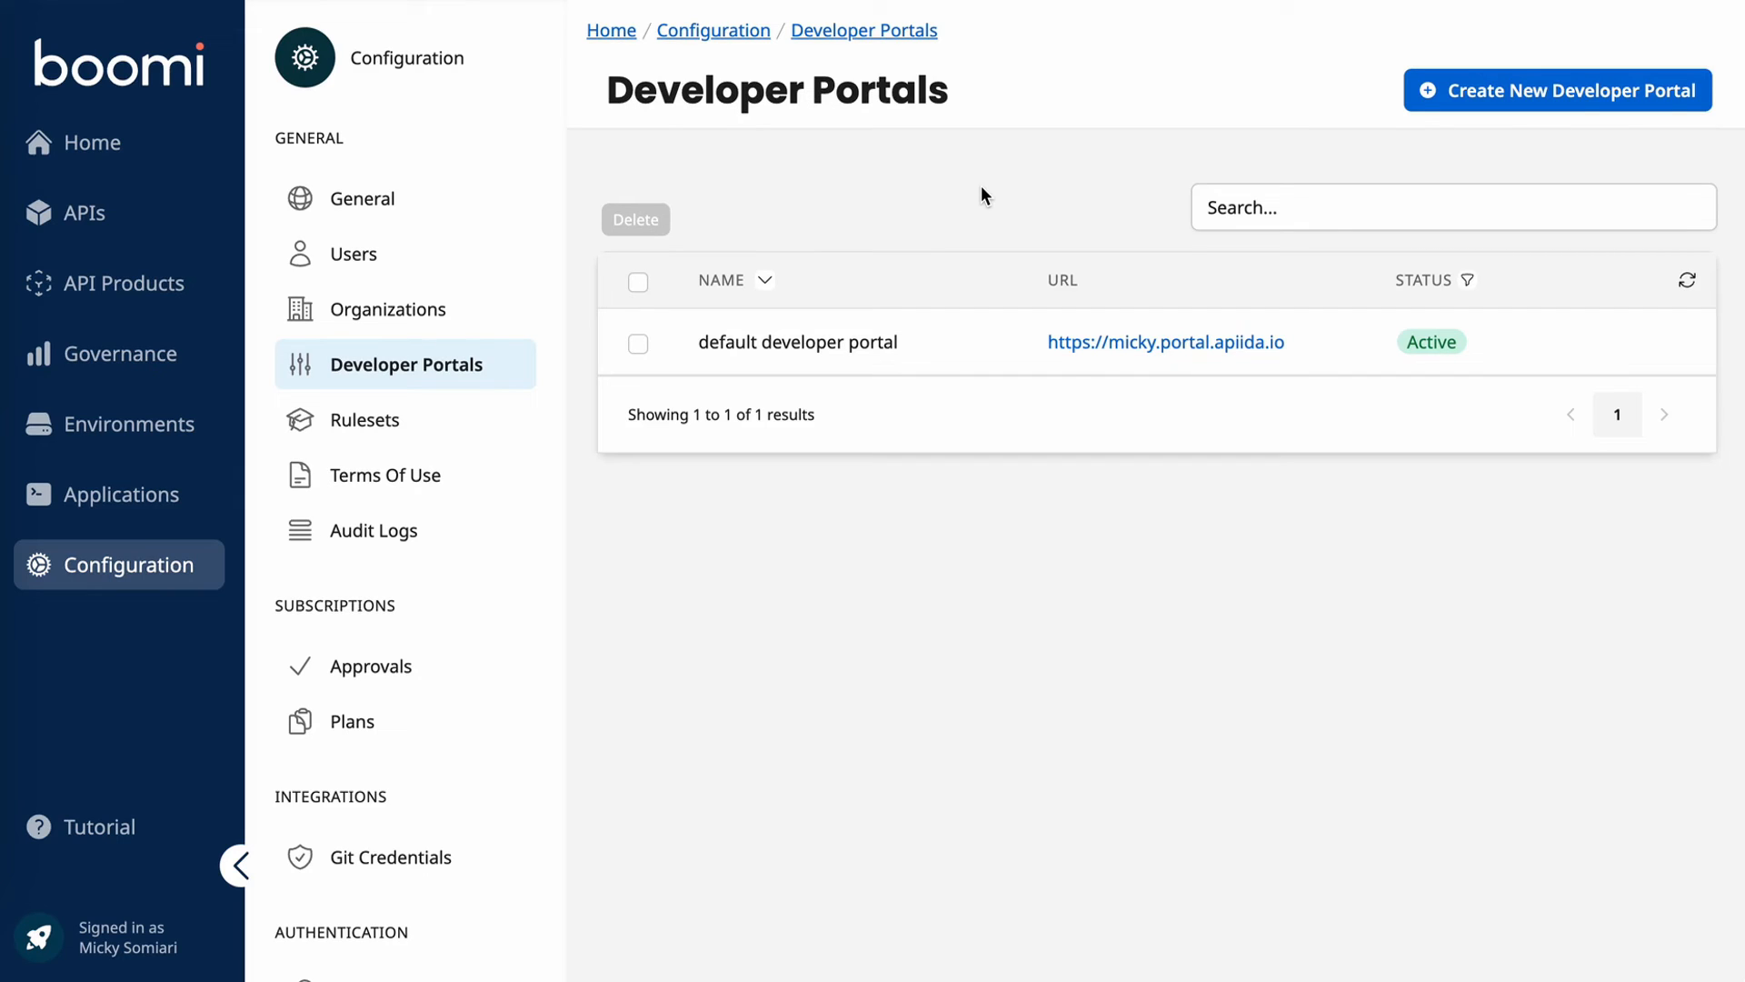
left_click(796, 342)
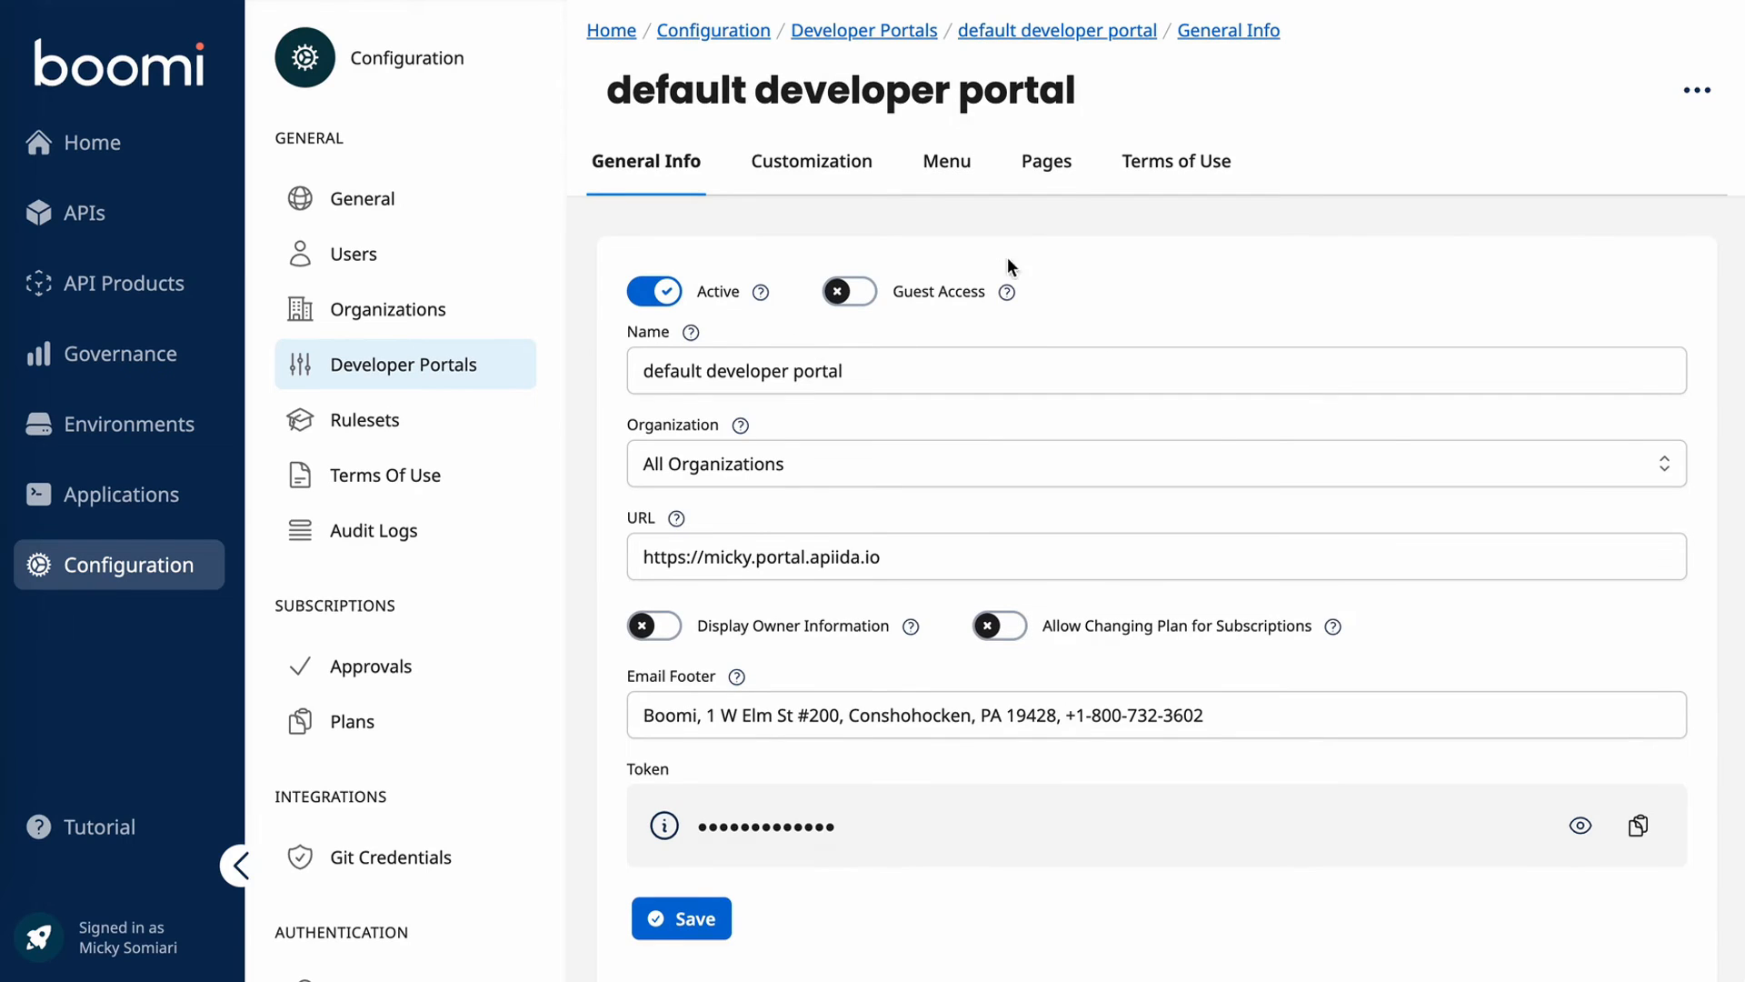
mouse_move(1020, 229)
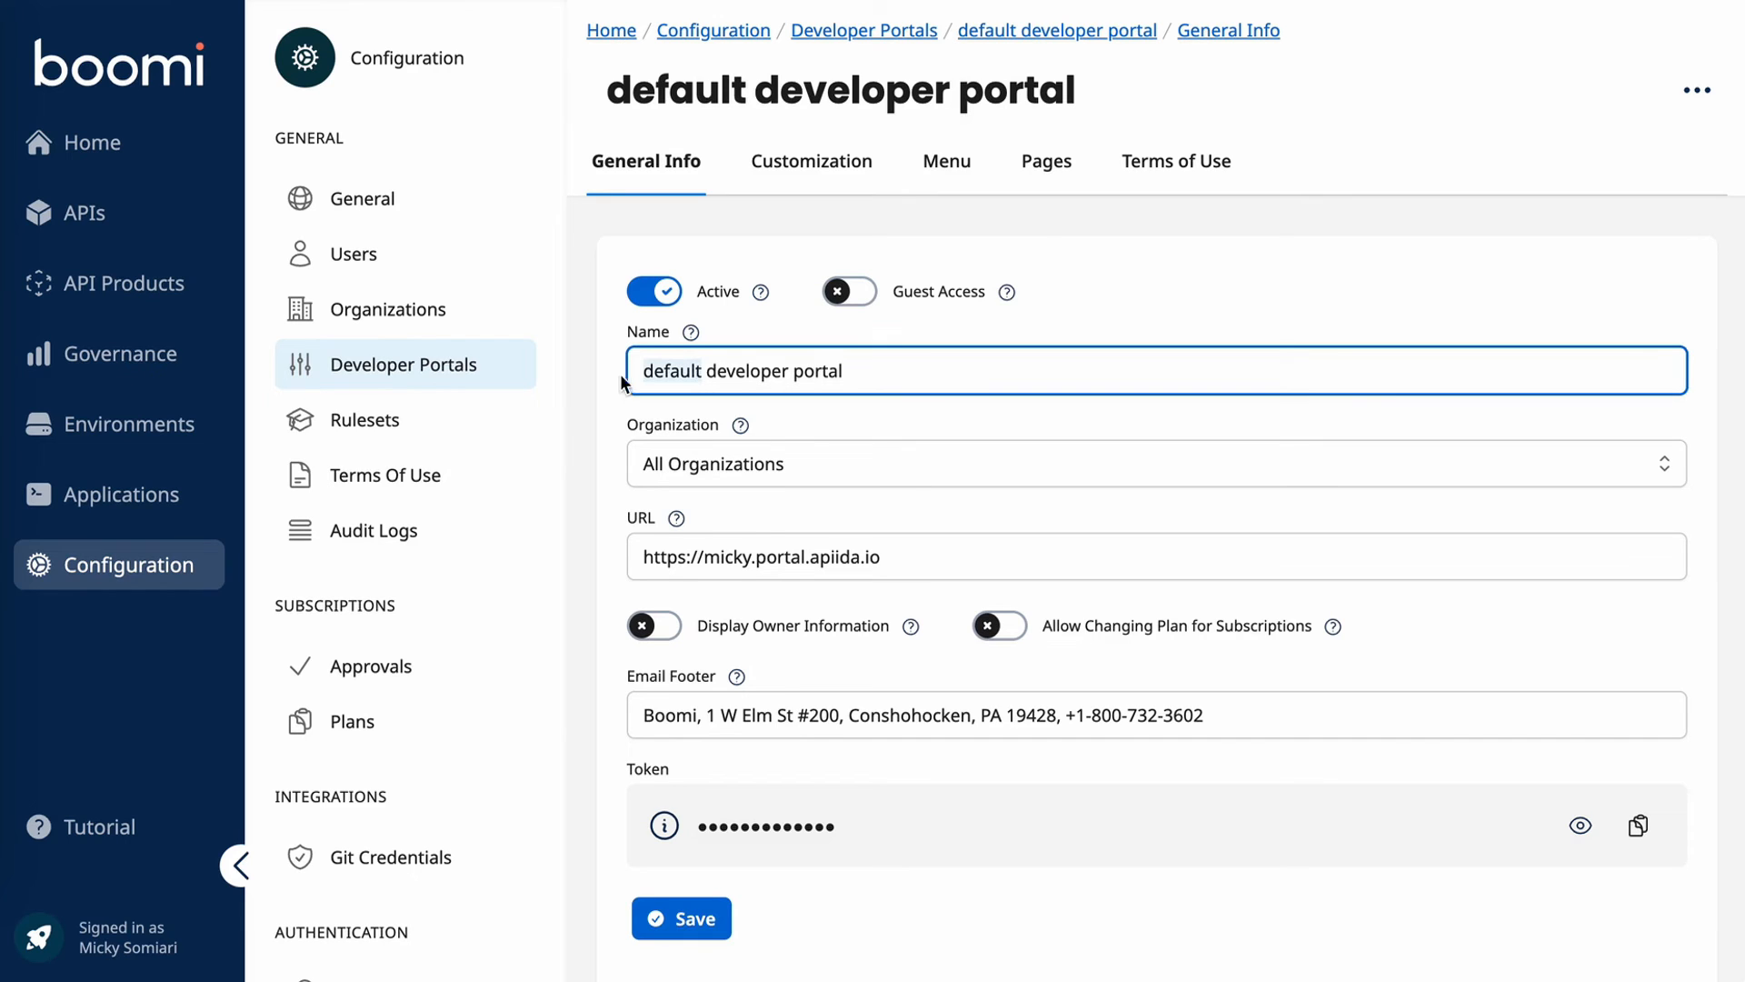
type("Boomi Developer Portal")
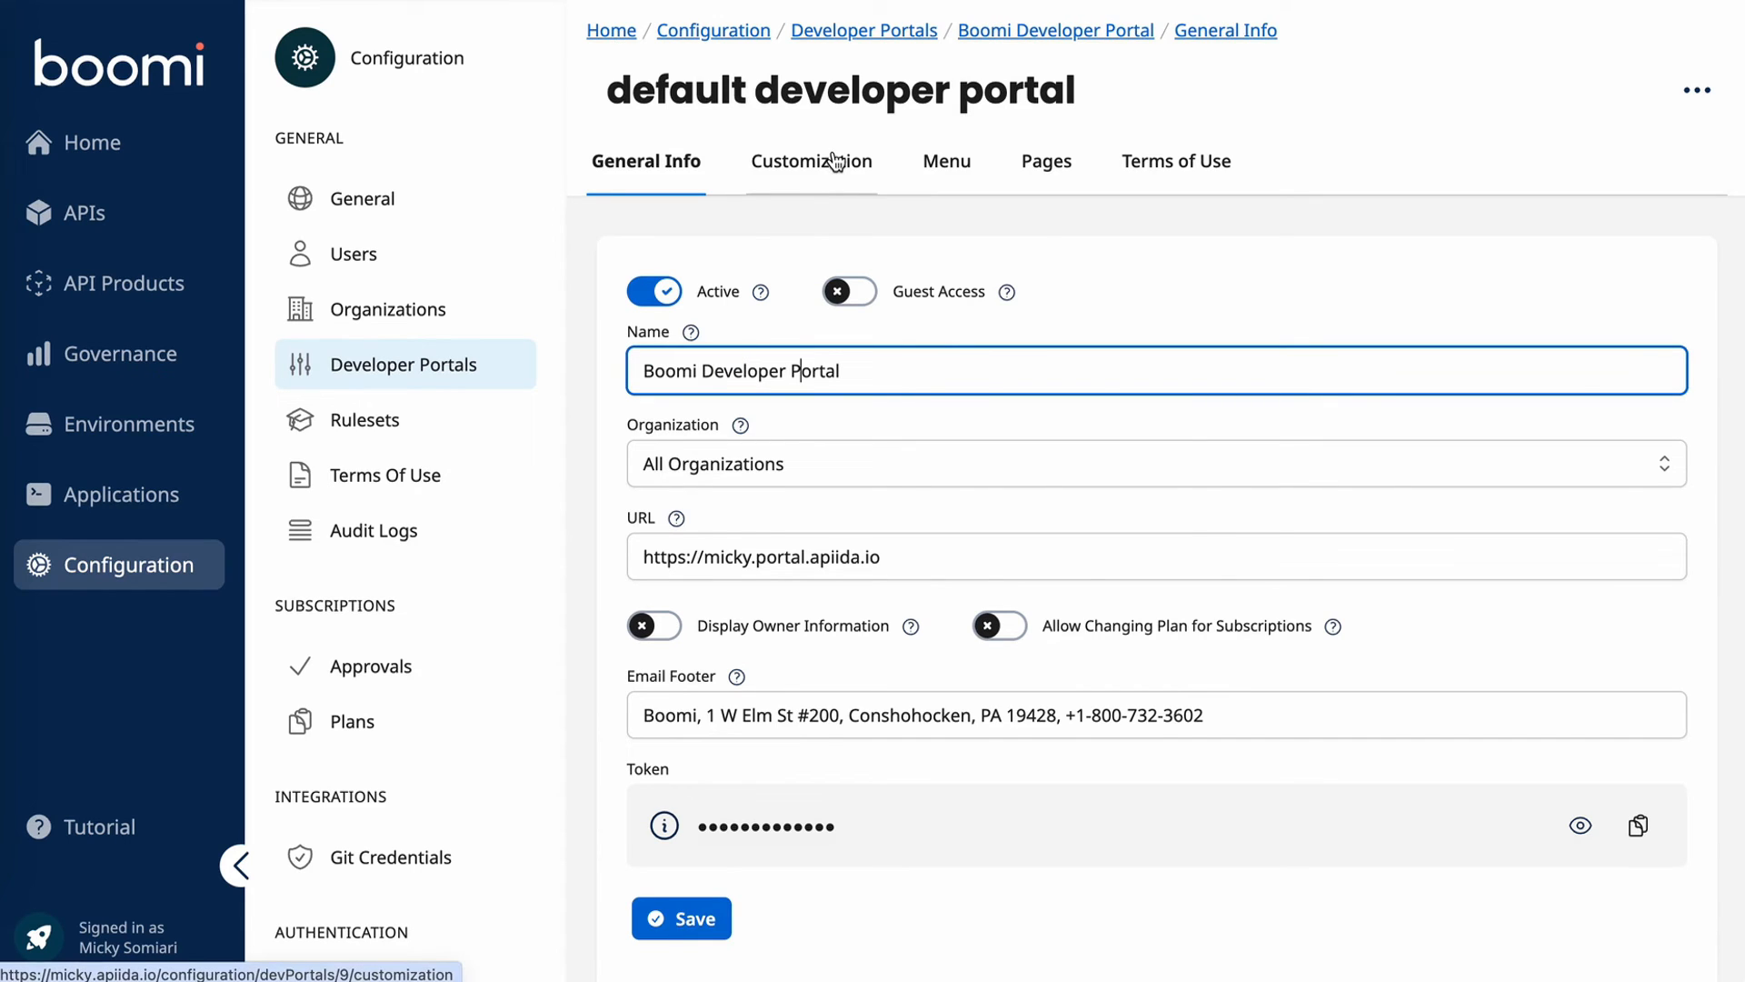
Step: In Customization, set the main logo to B Mark 2-Color Positive.png and save
left_click(811, 160)
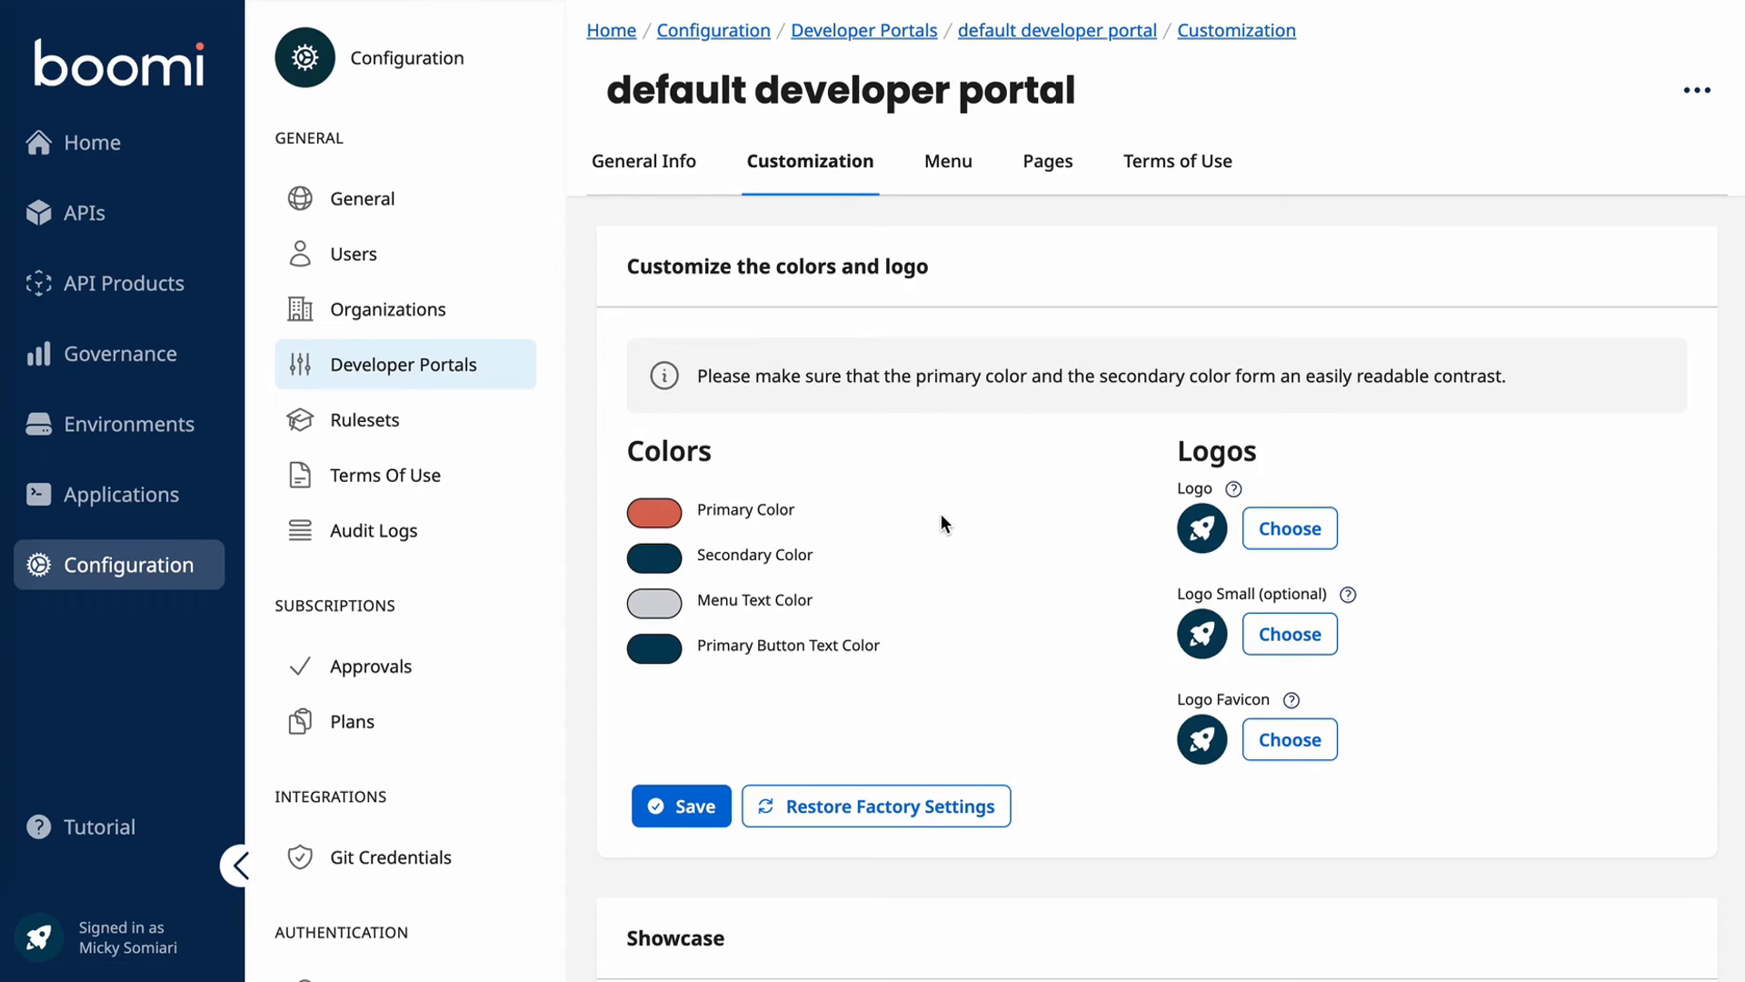
mouse_move(743, 609)
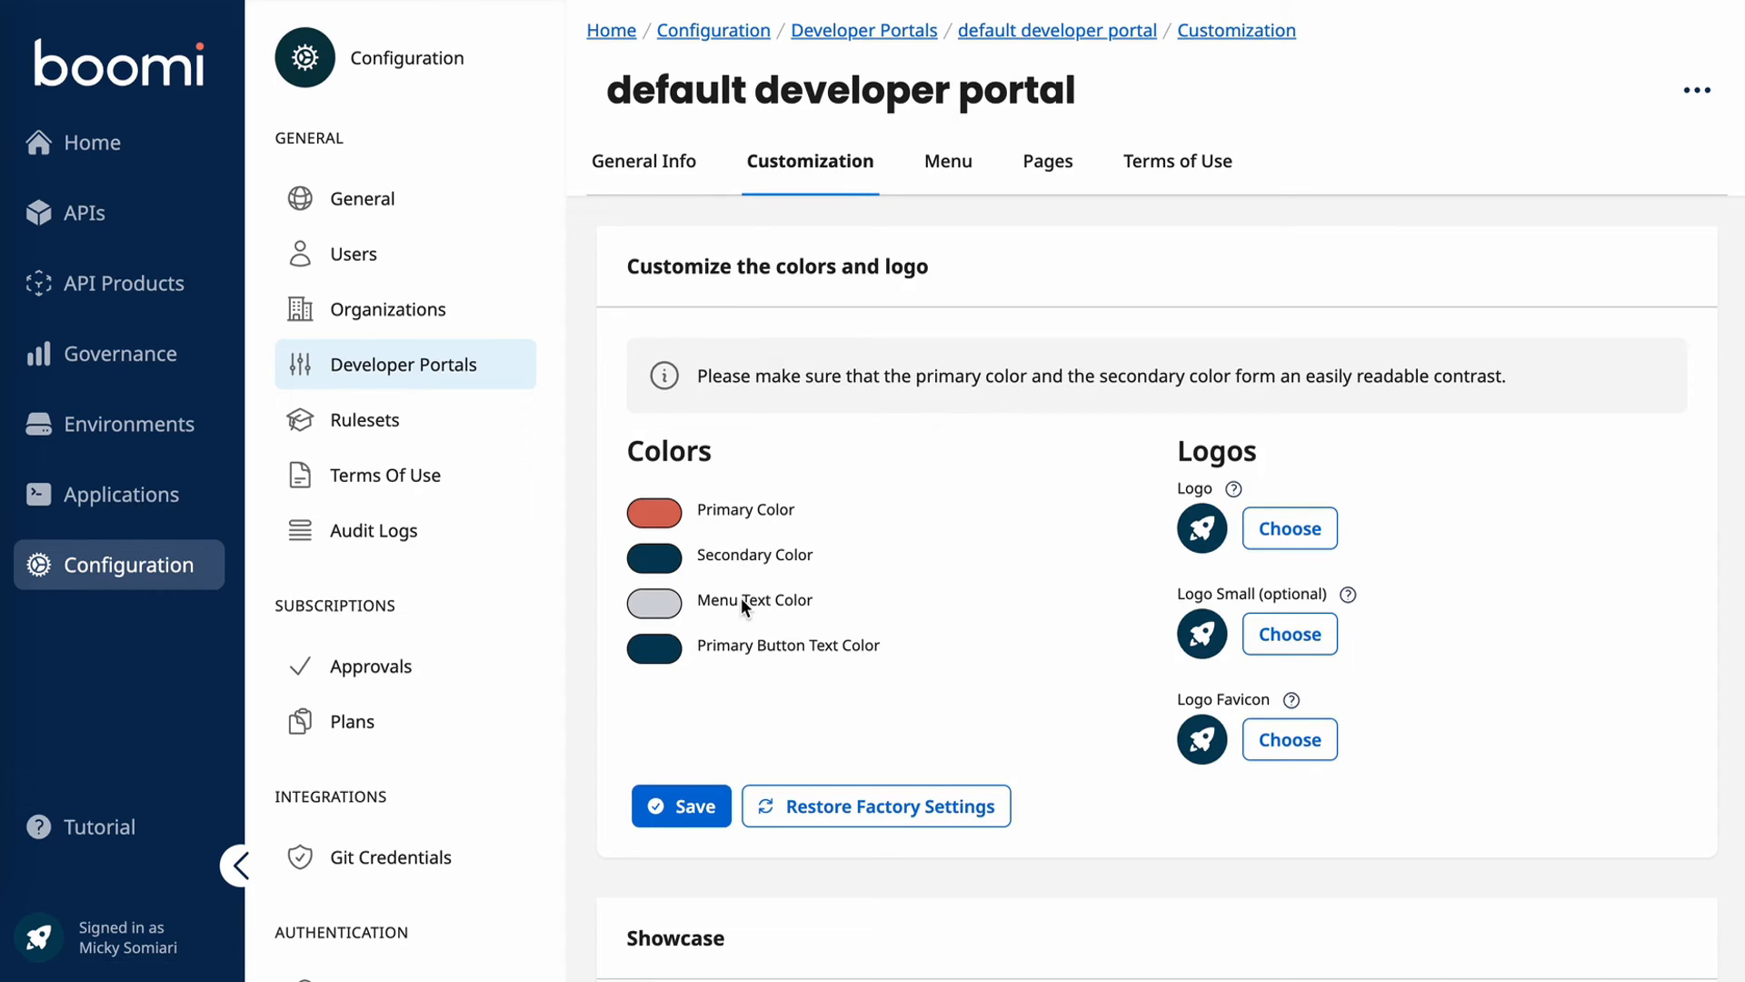
mouse_move(850, 669)
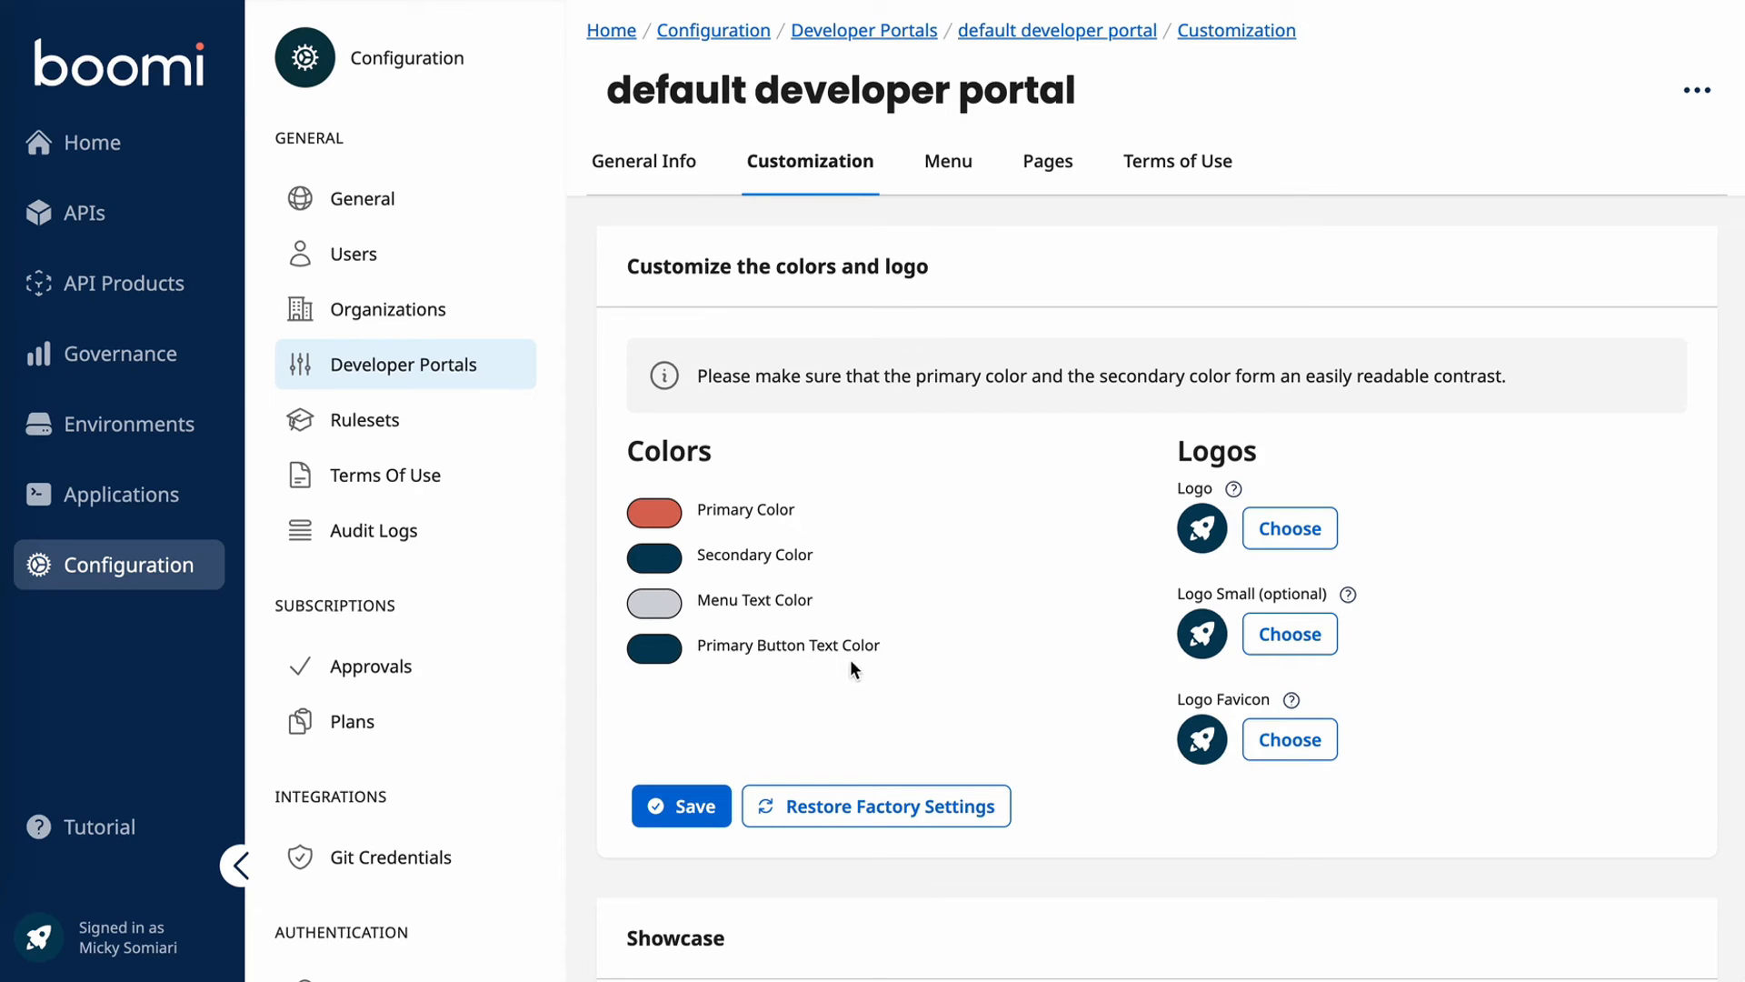
mouse_move(1164, 523)
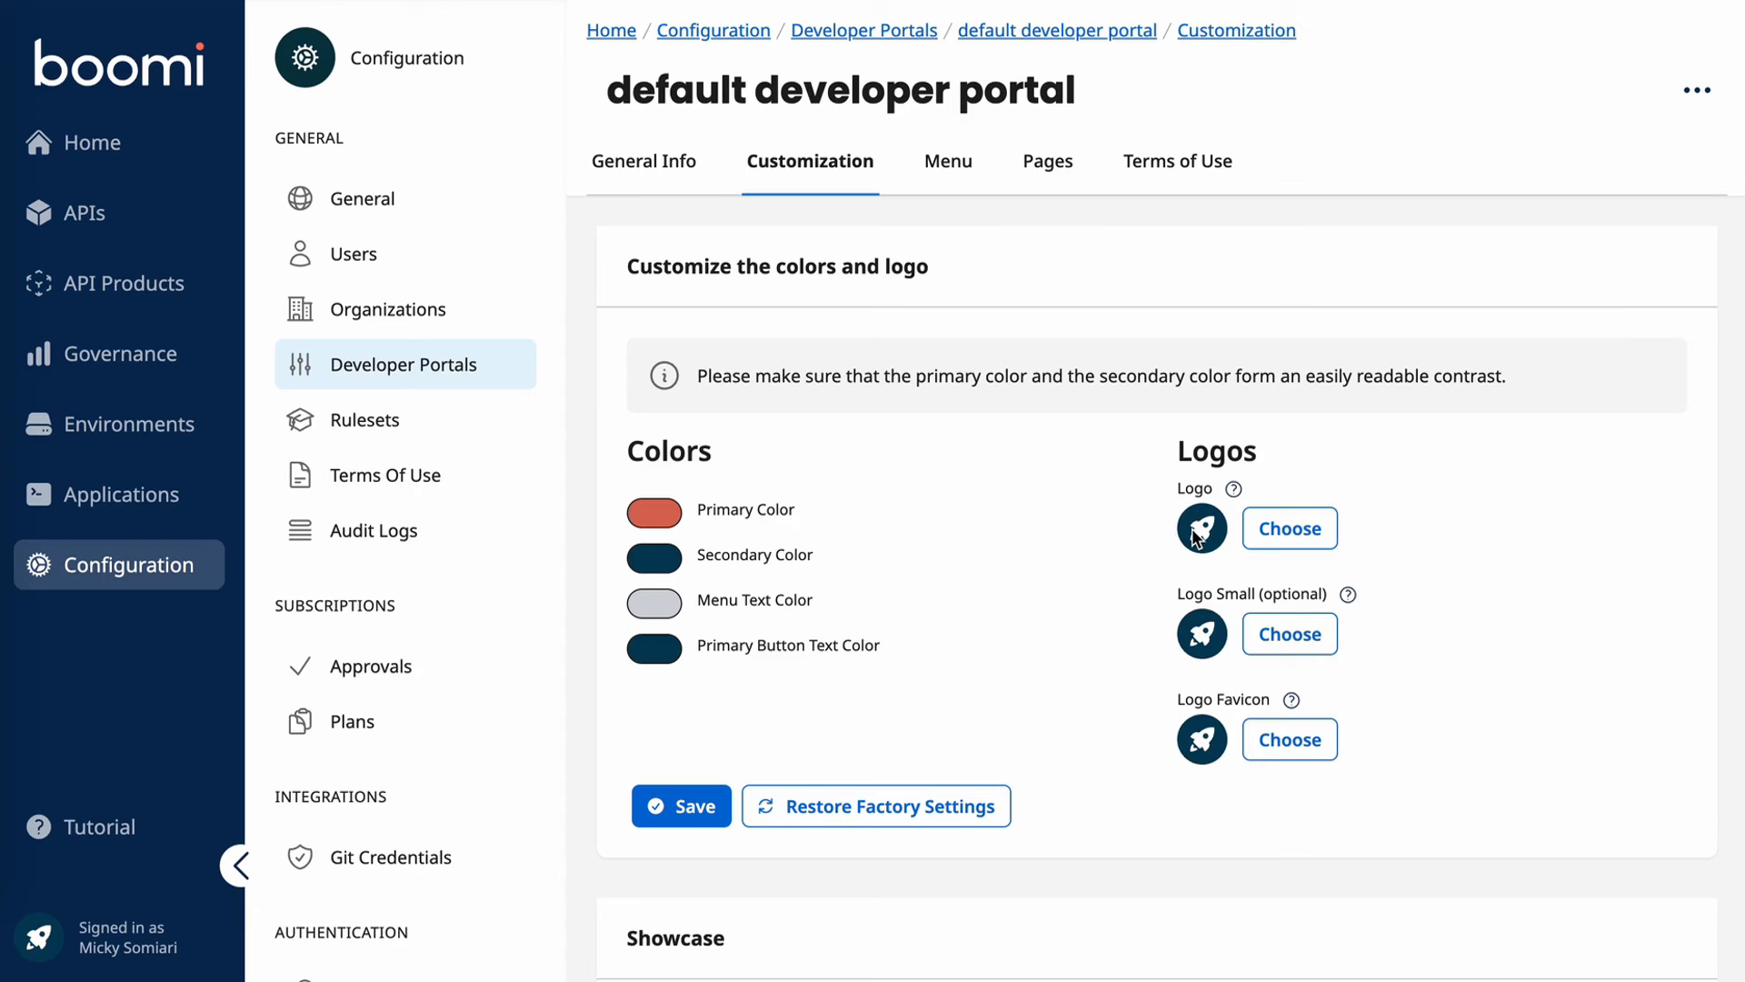
left_click(1289, 527)
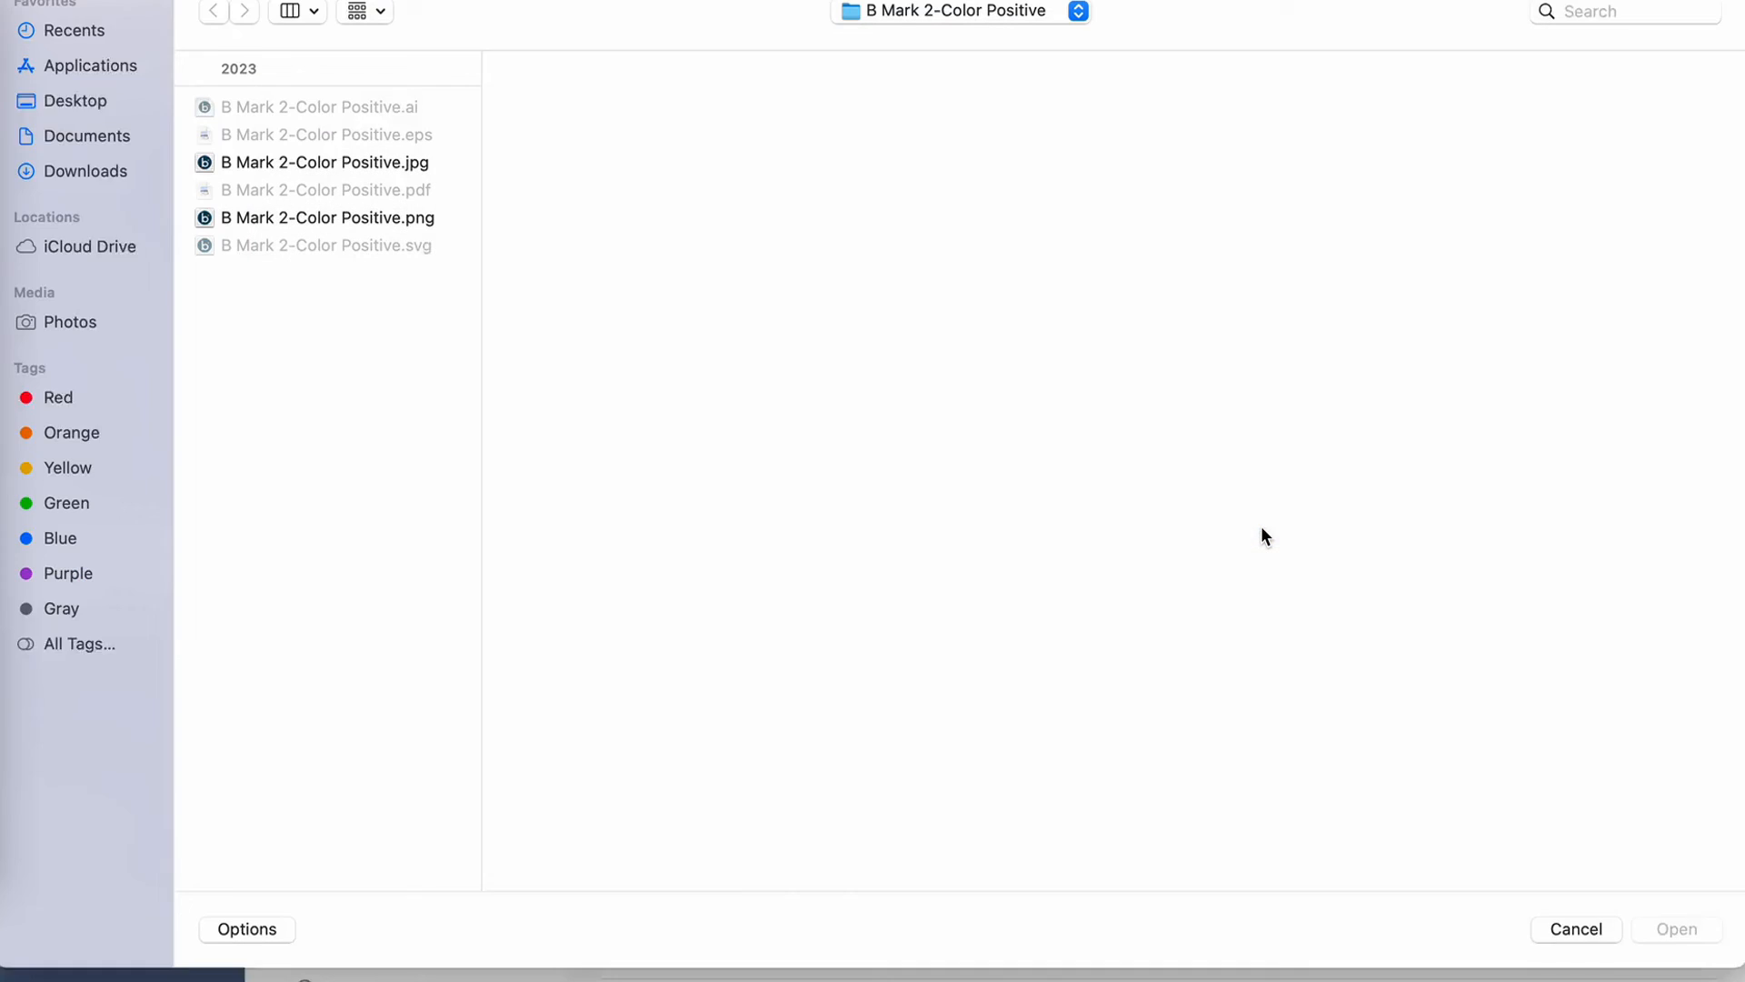
left_click(327, 216)
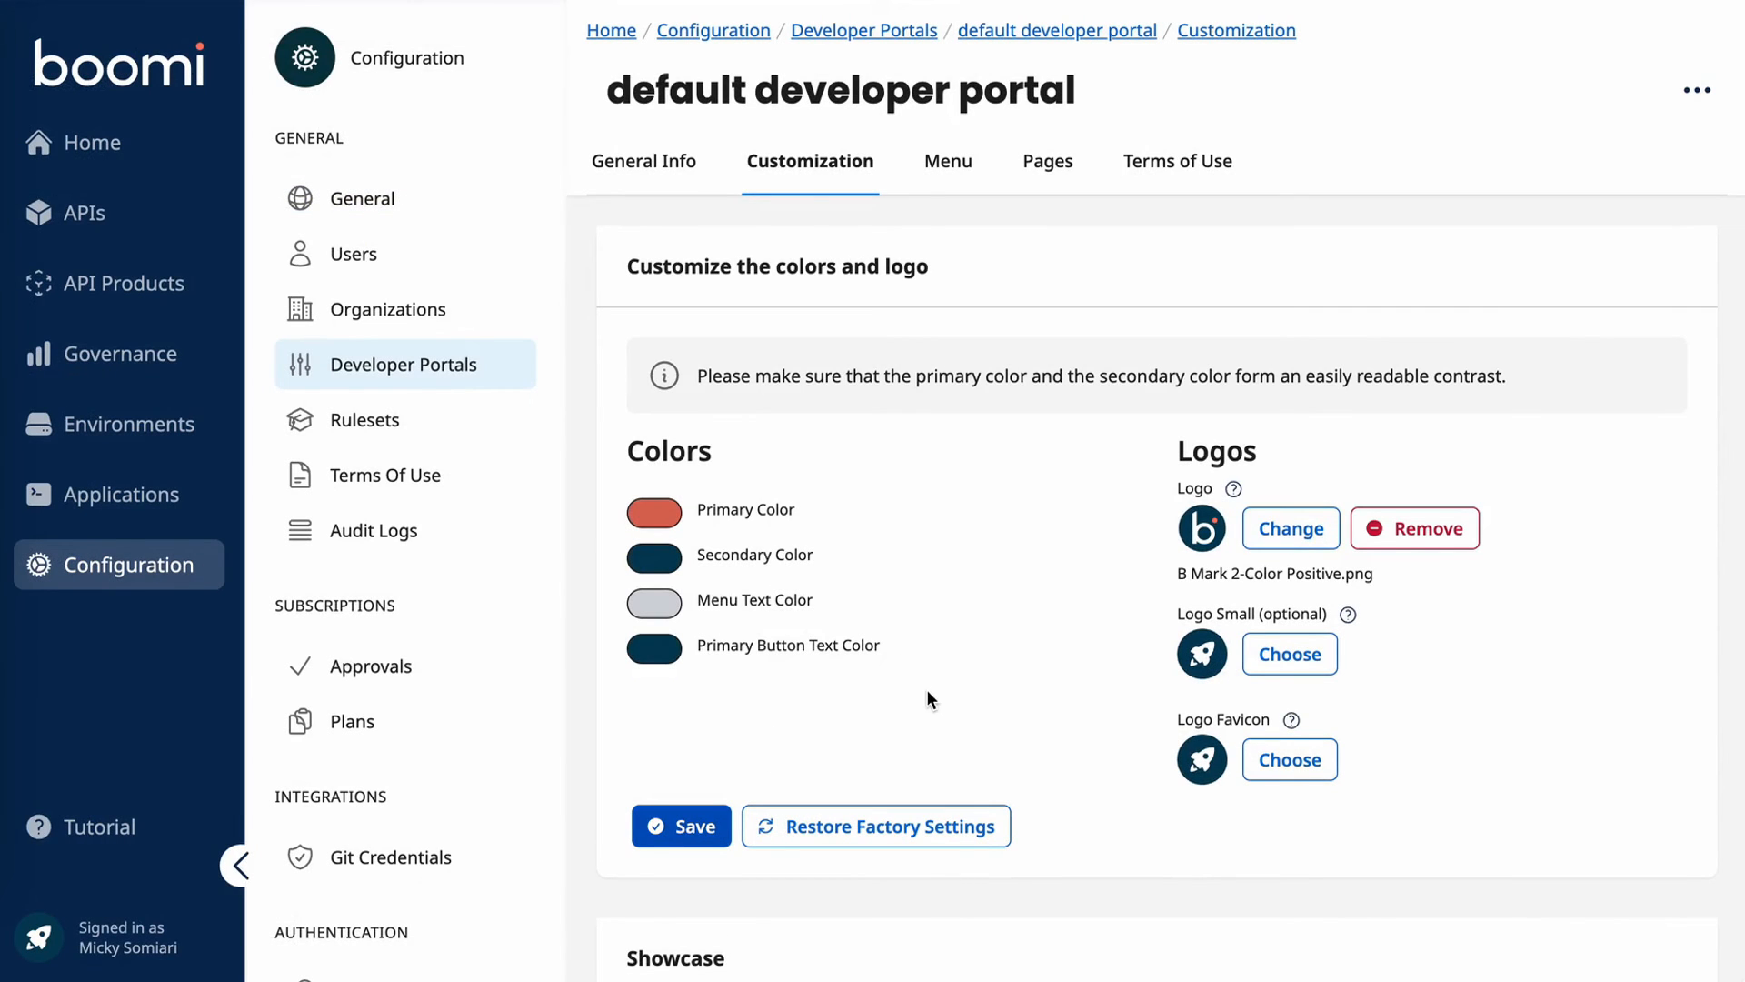
left_click(680, 825)
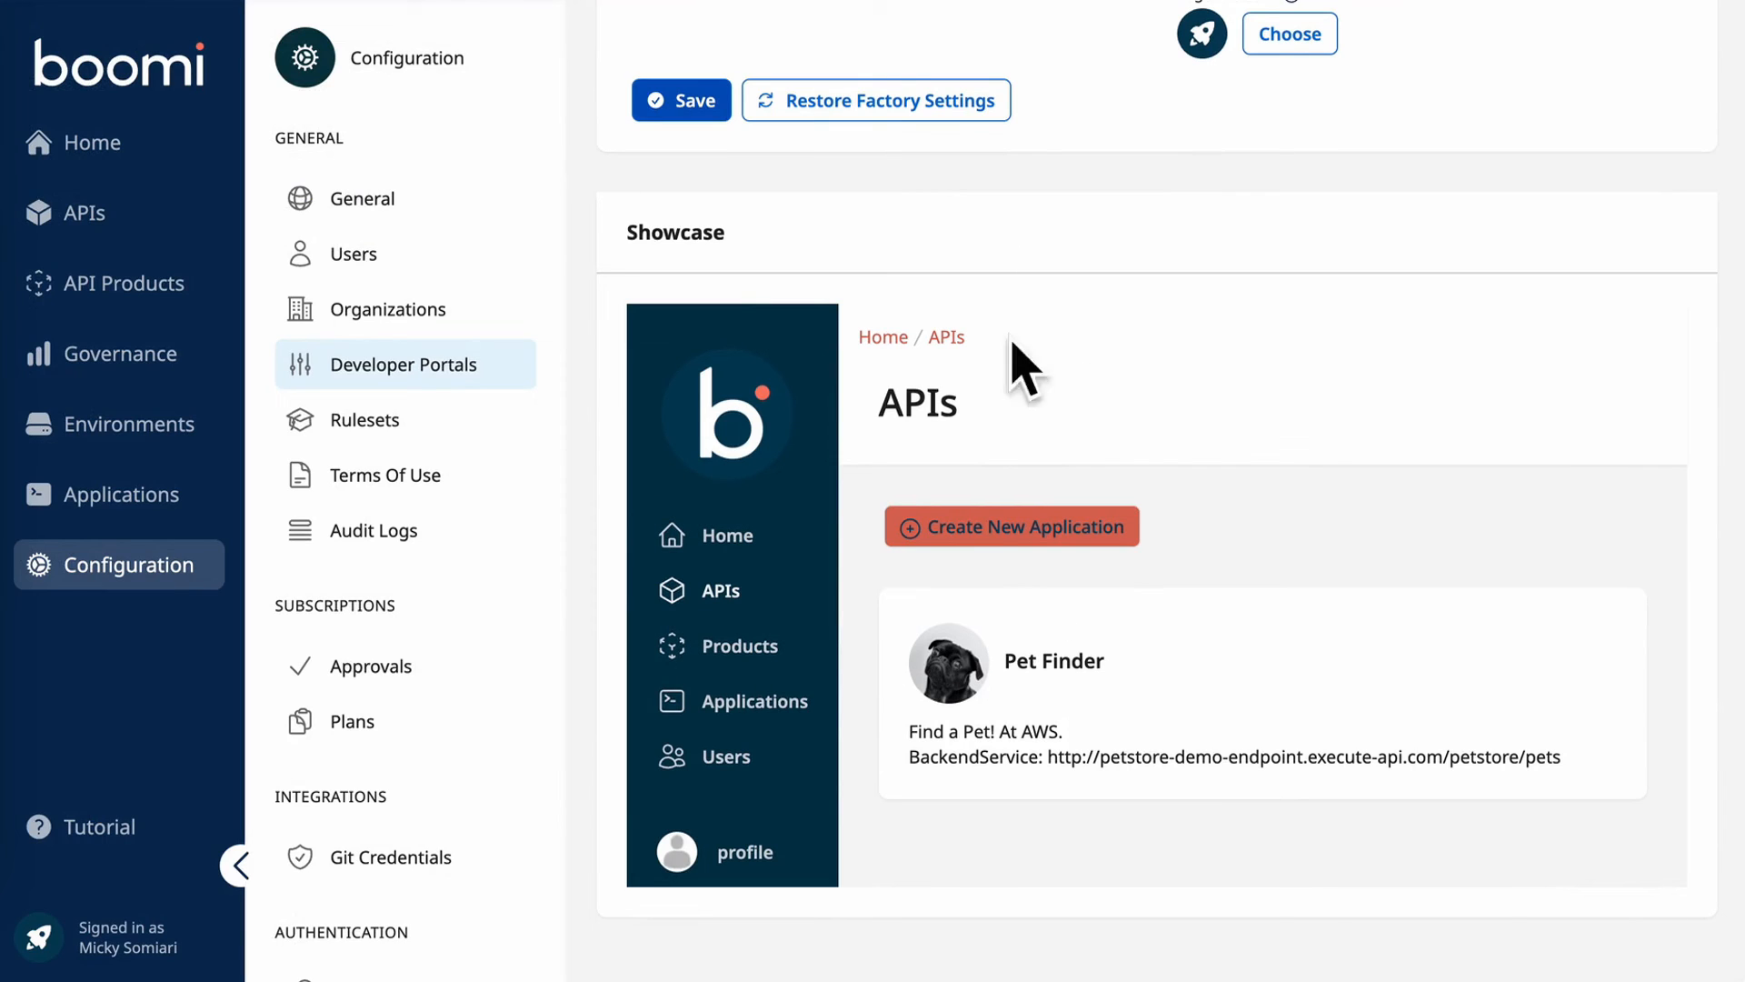
mouse_move(1167, 430)
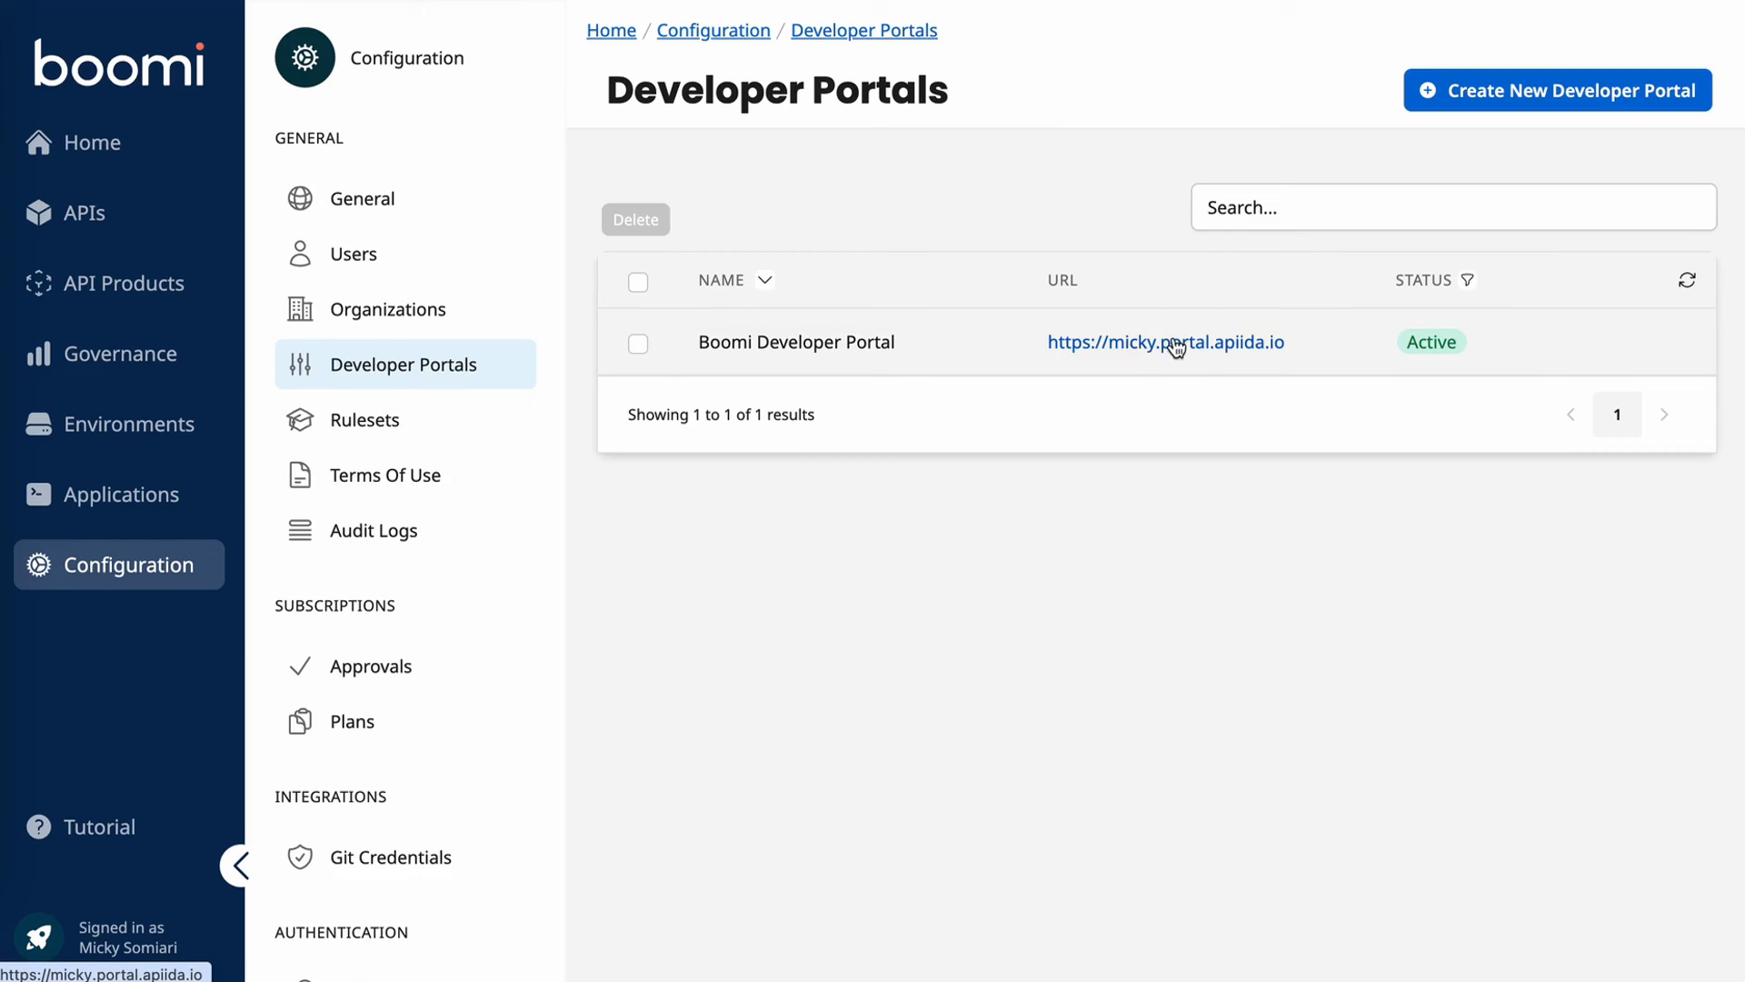
Step: Open the live Boomi Developer Portal home page from its URL in the portals list
left_click(1166, 342)
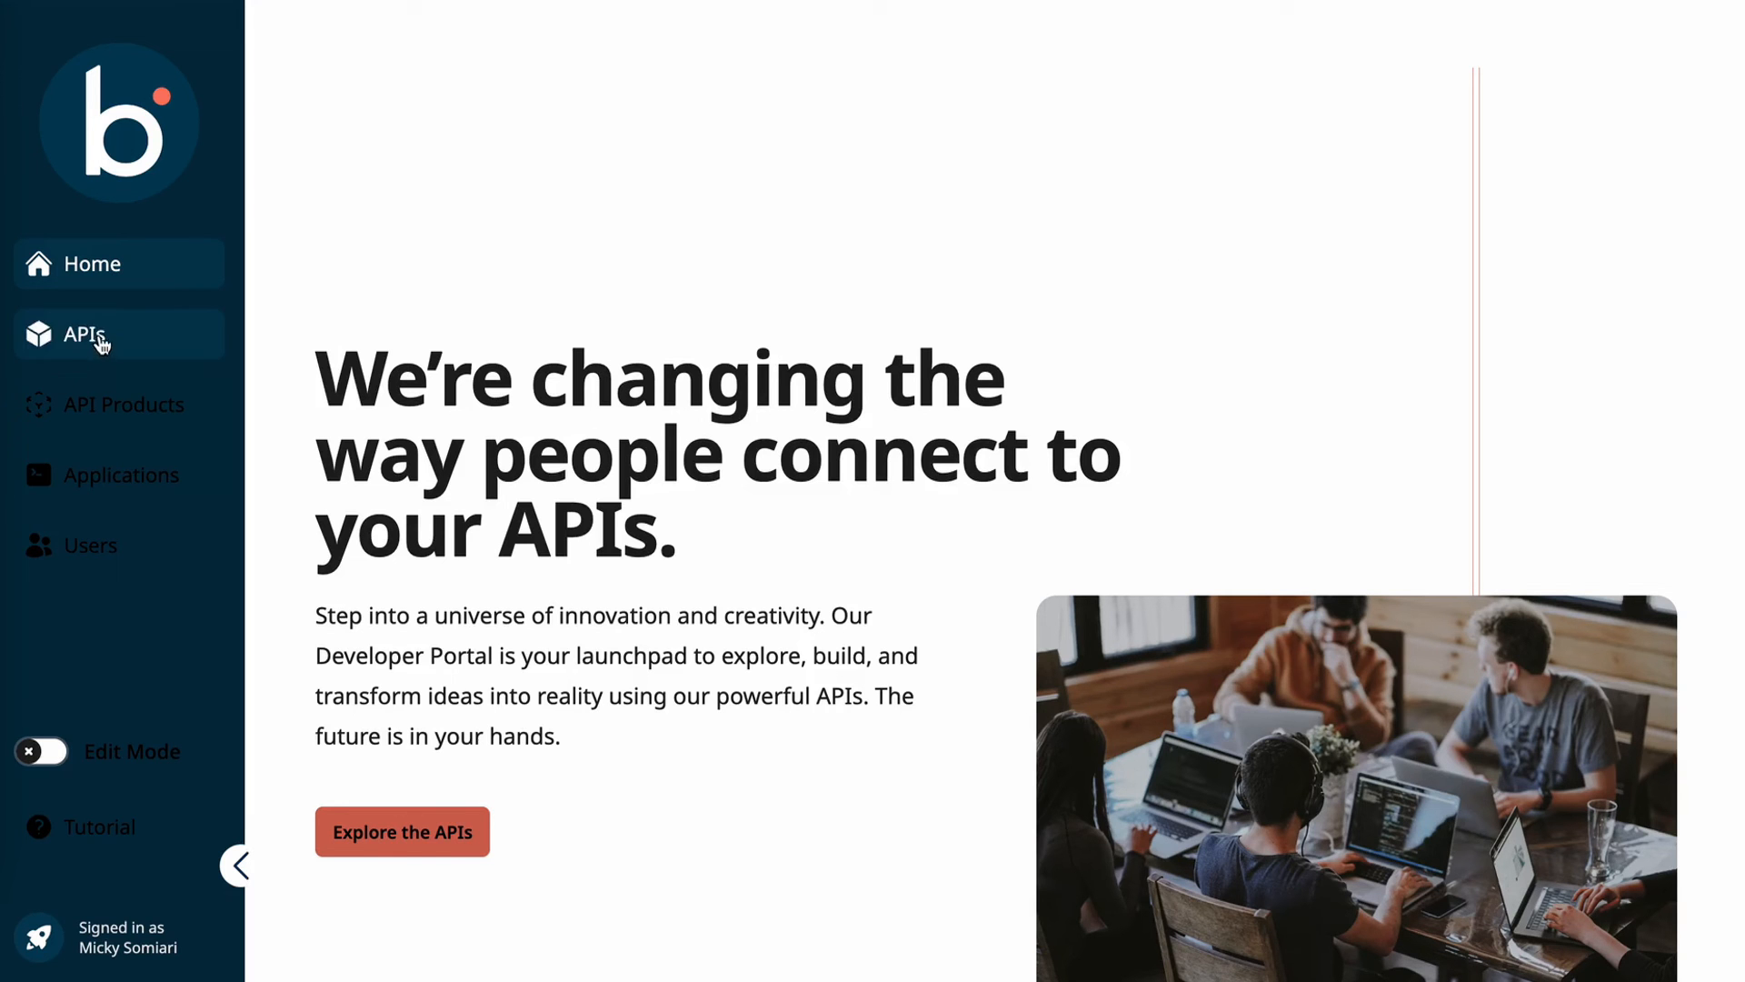
mouse_move(91, 546)
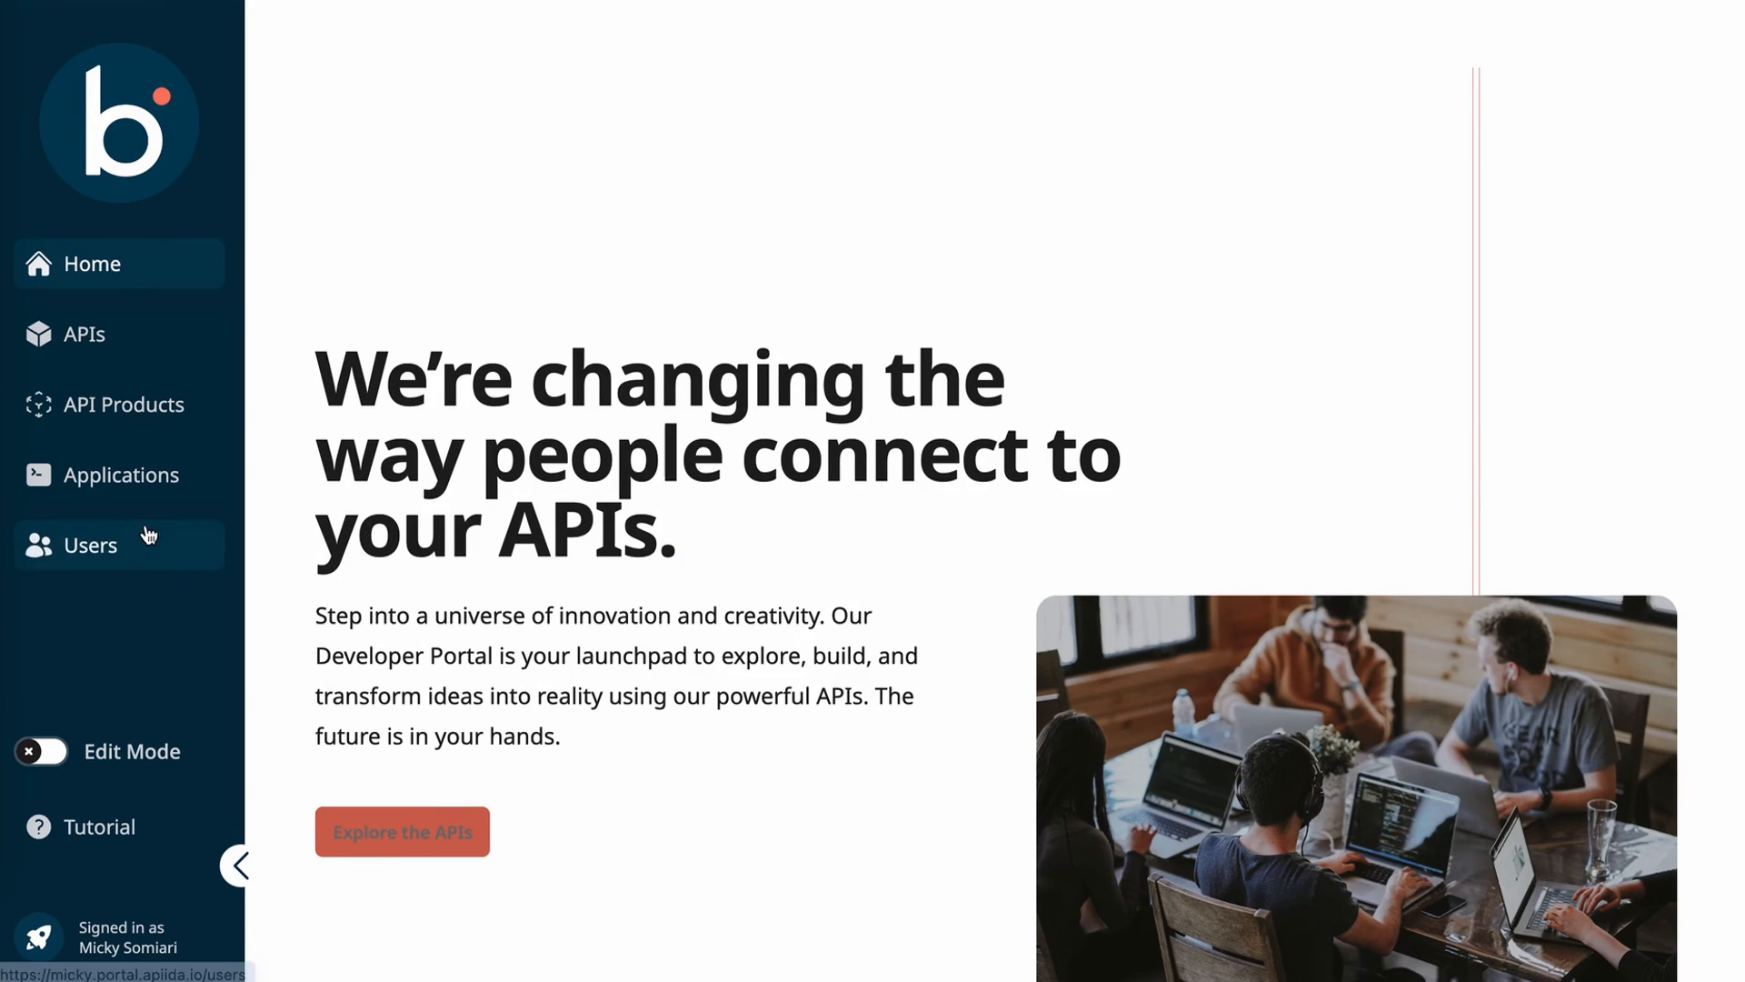
mouse_move(358, 313)
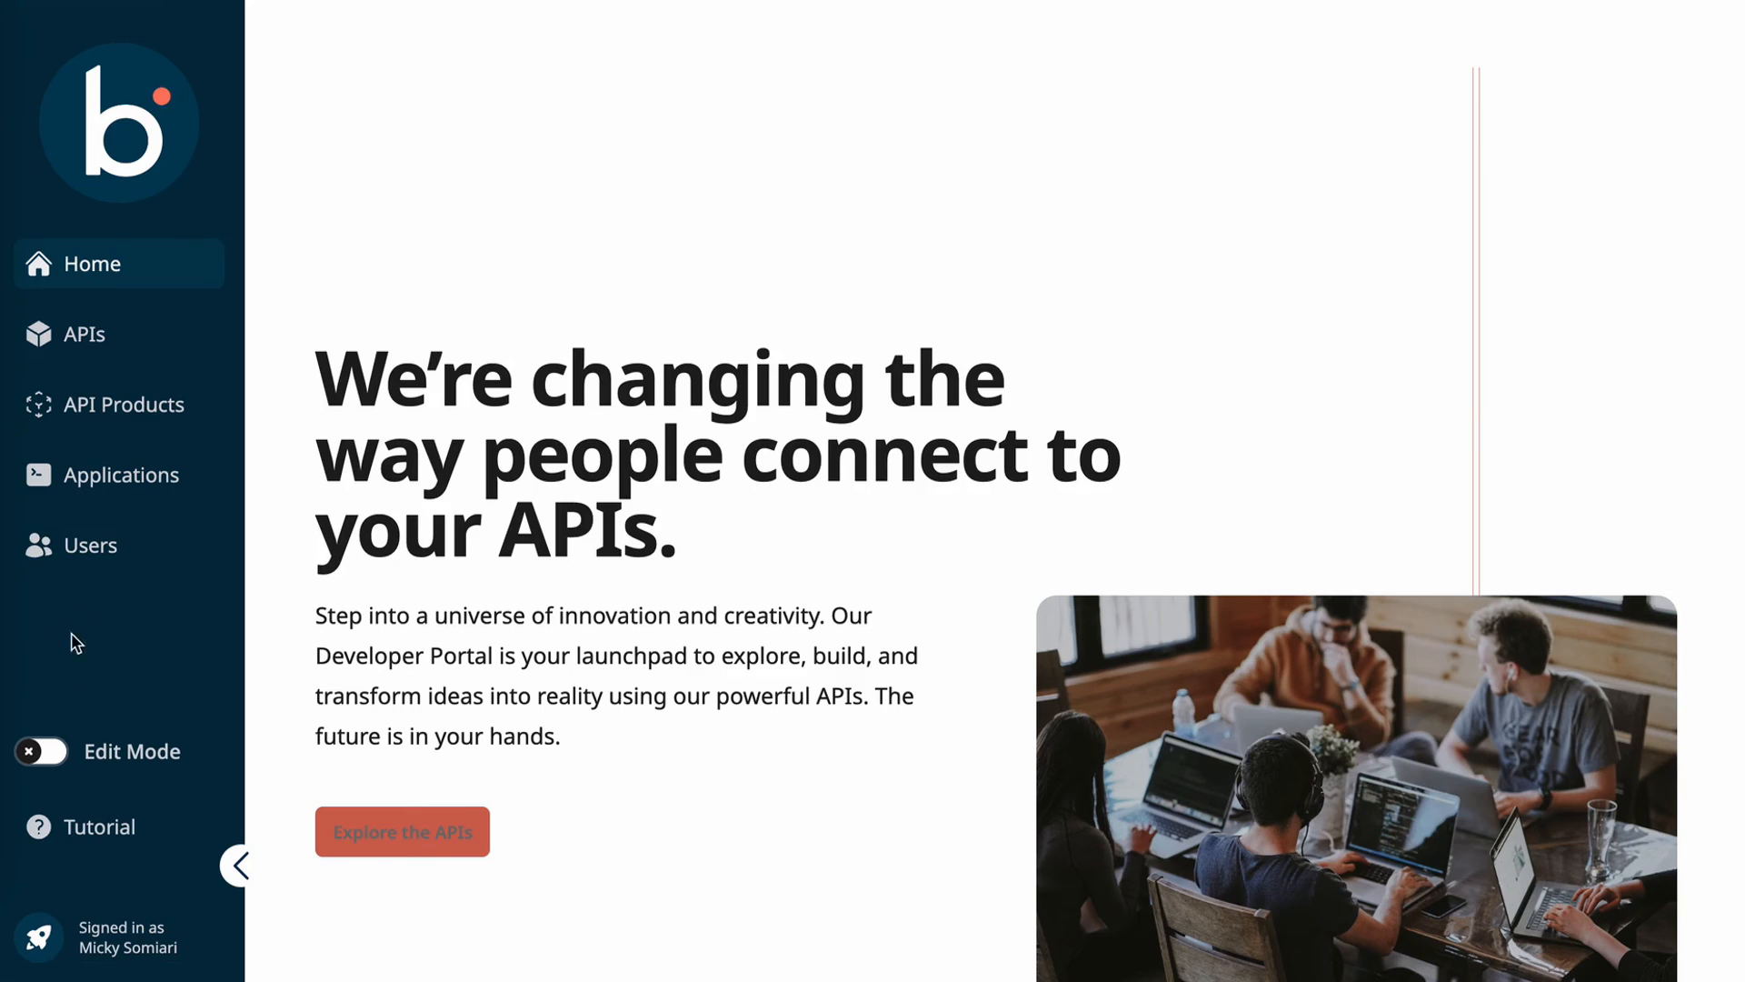
left_click(42, 750)
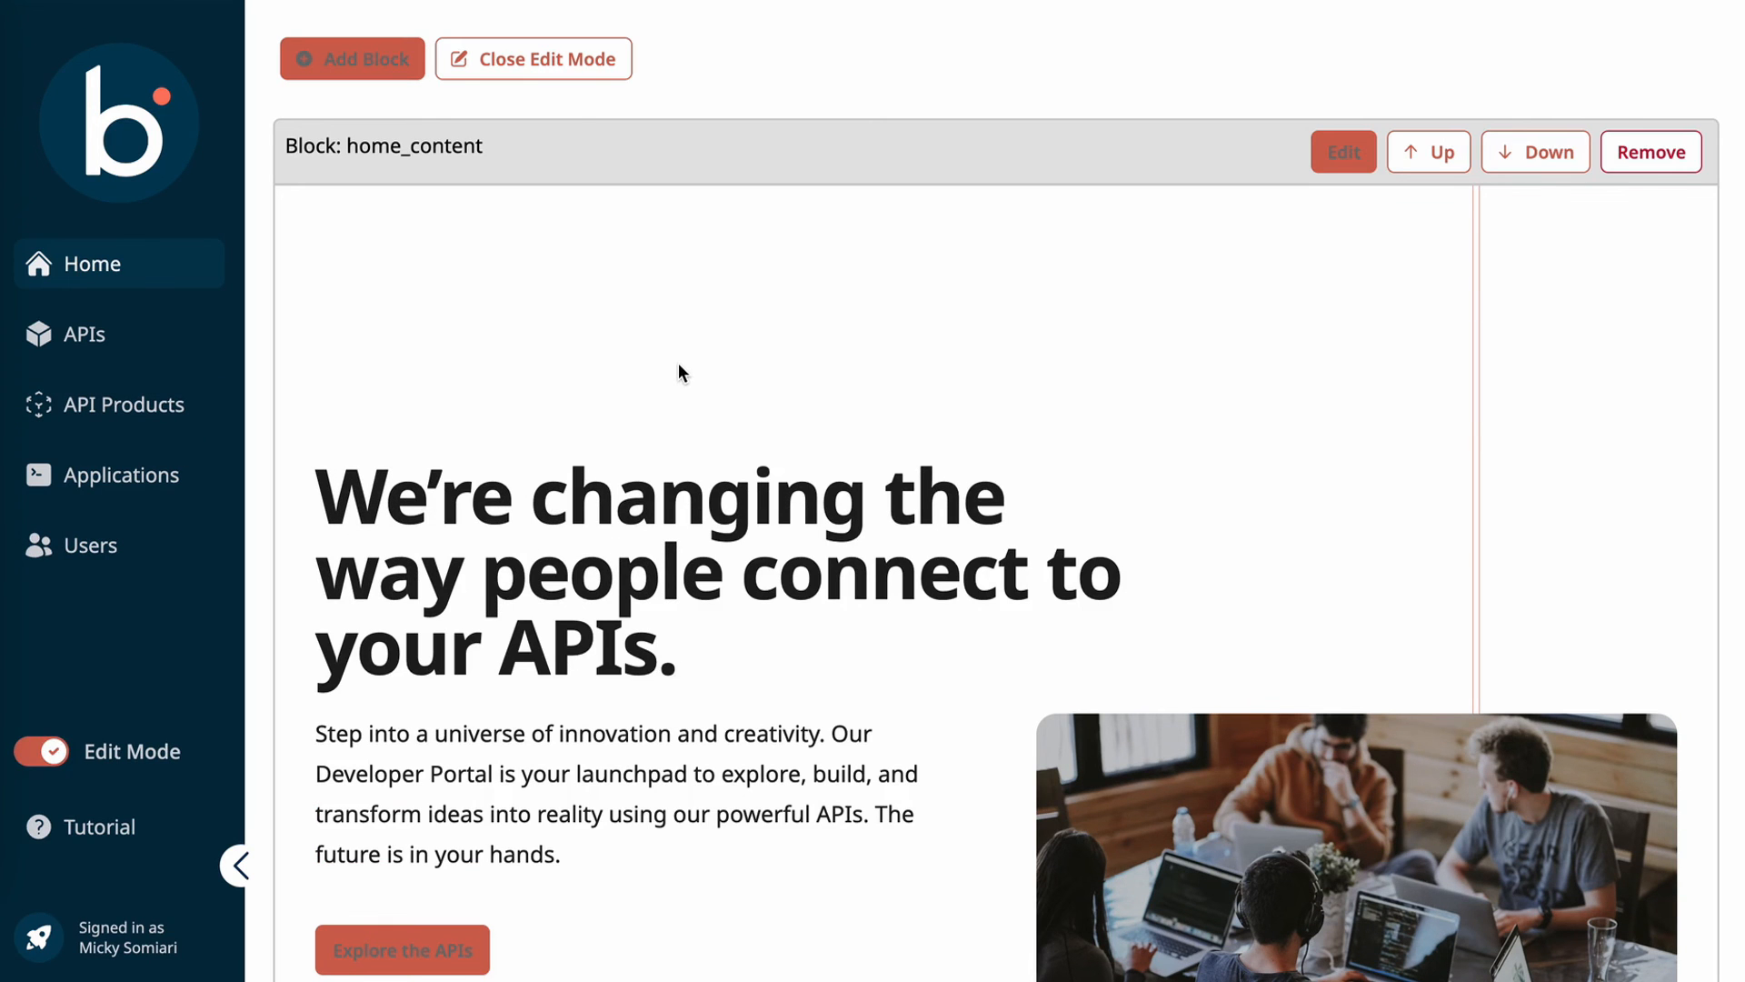
mouse_move(662, 324)
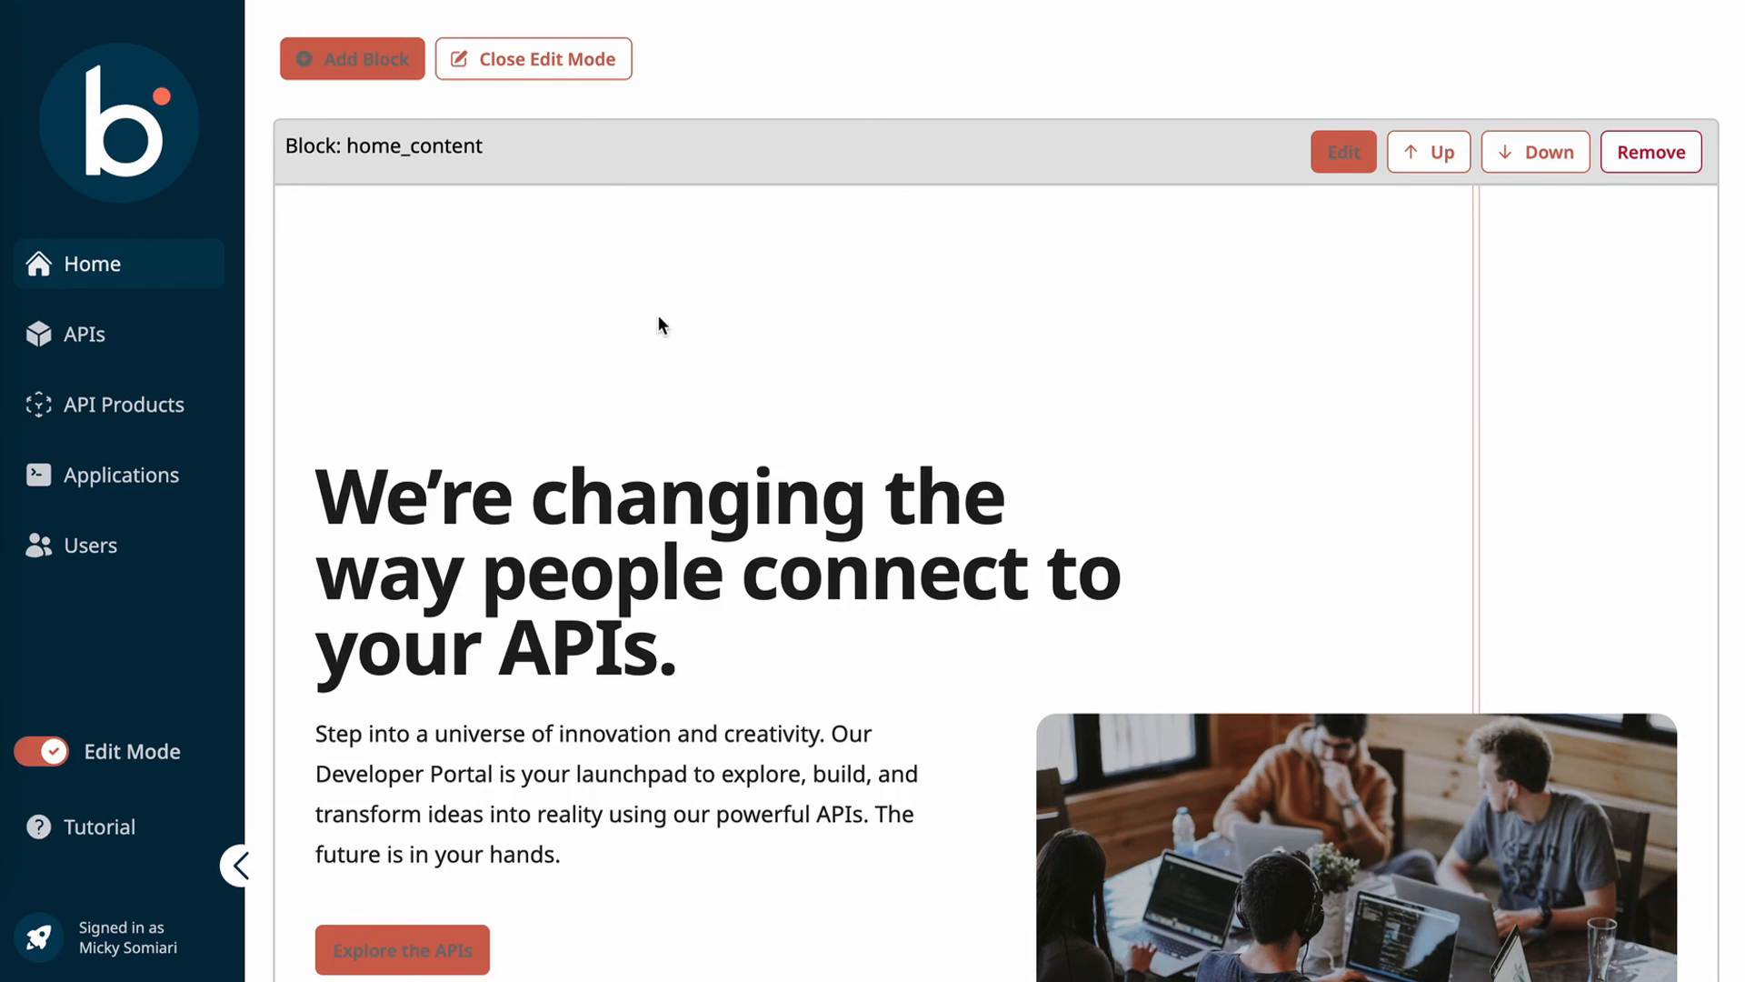
left_click(1341, 151)
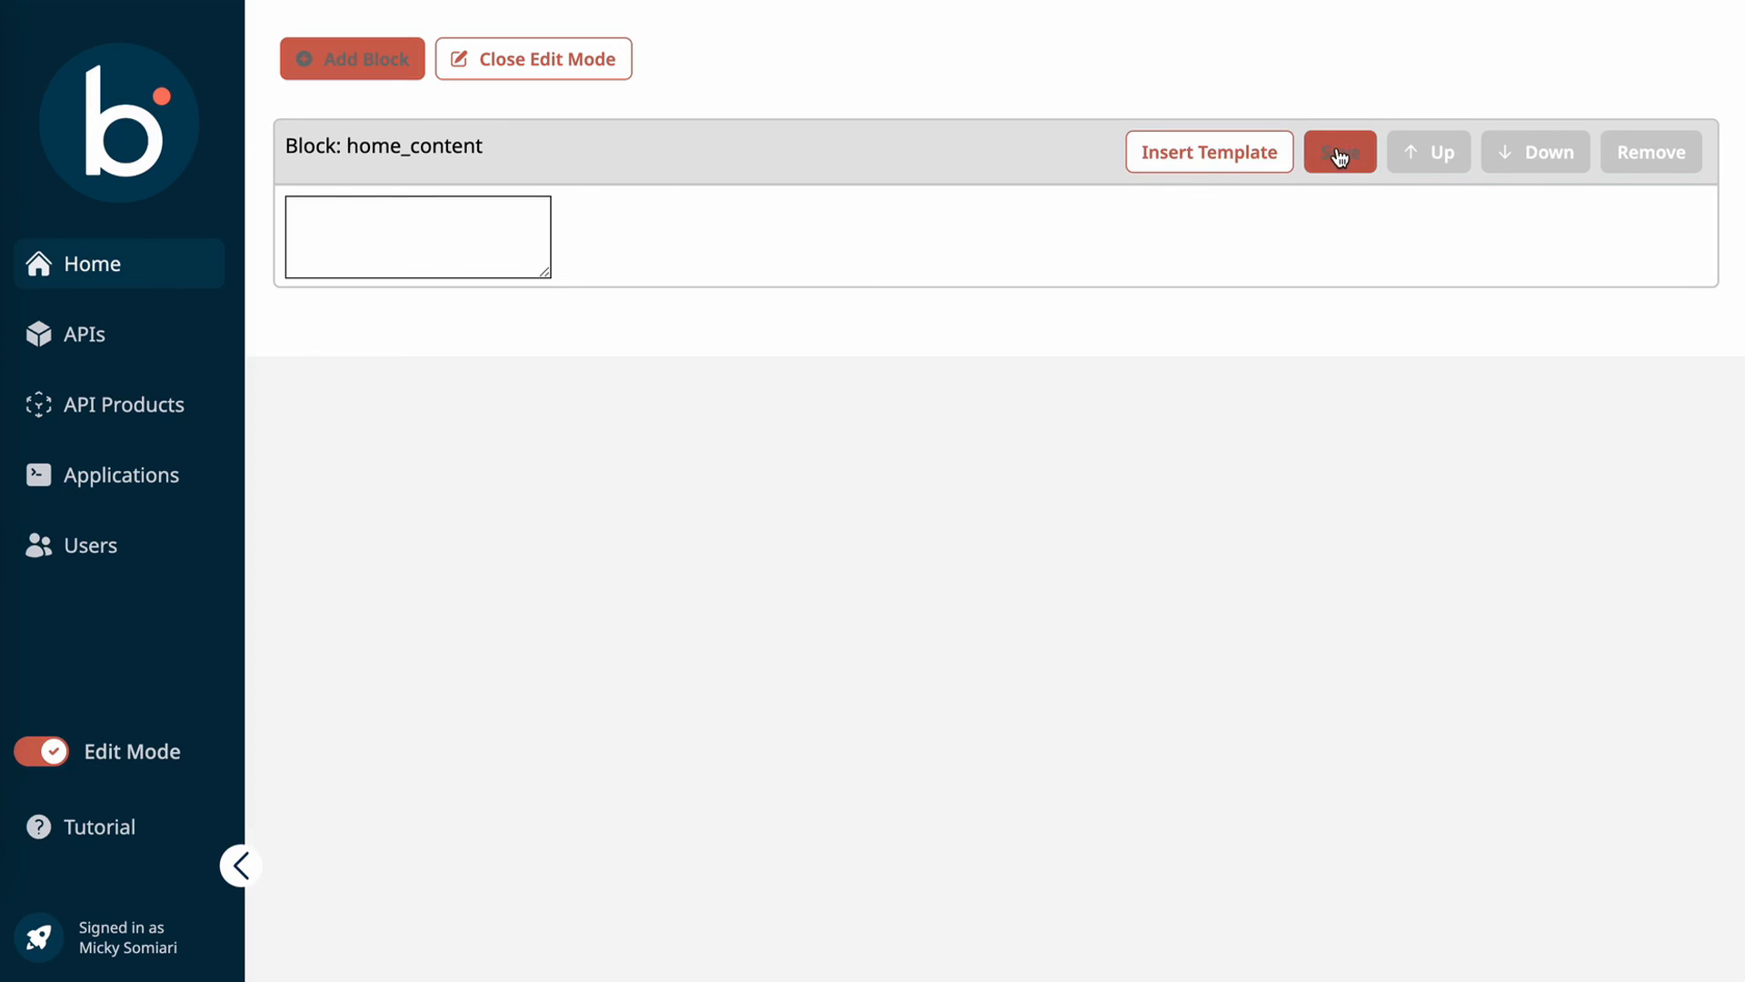
left_click(1209, 151)
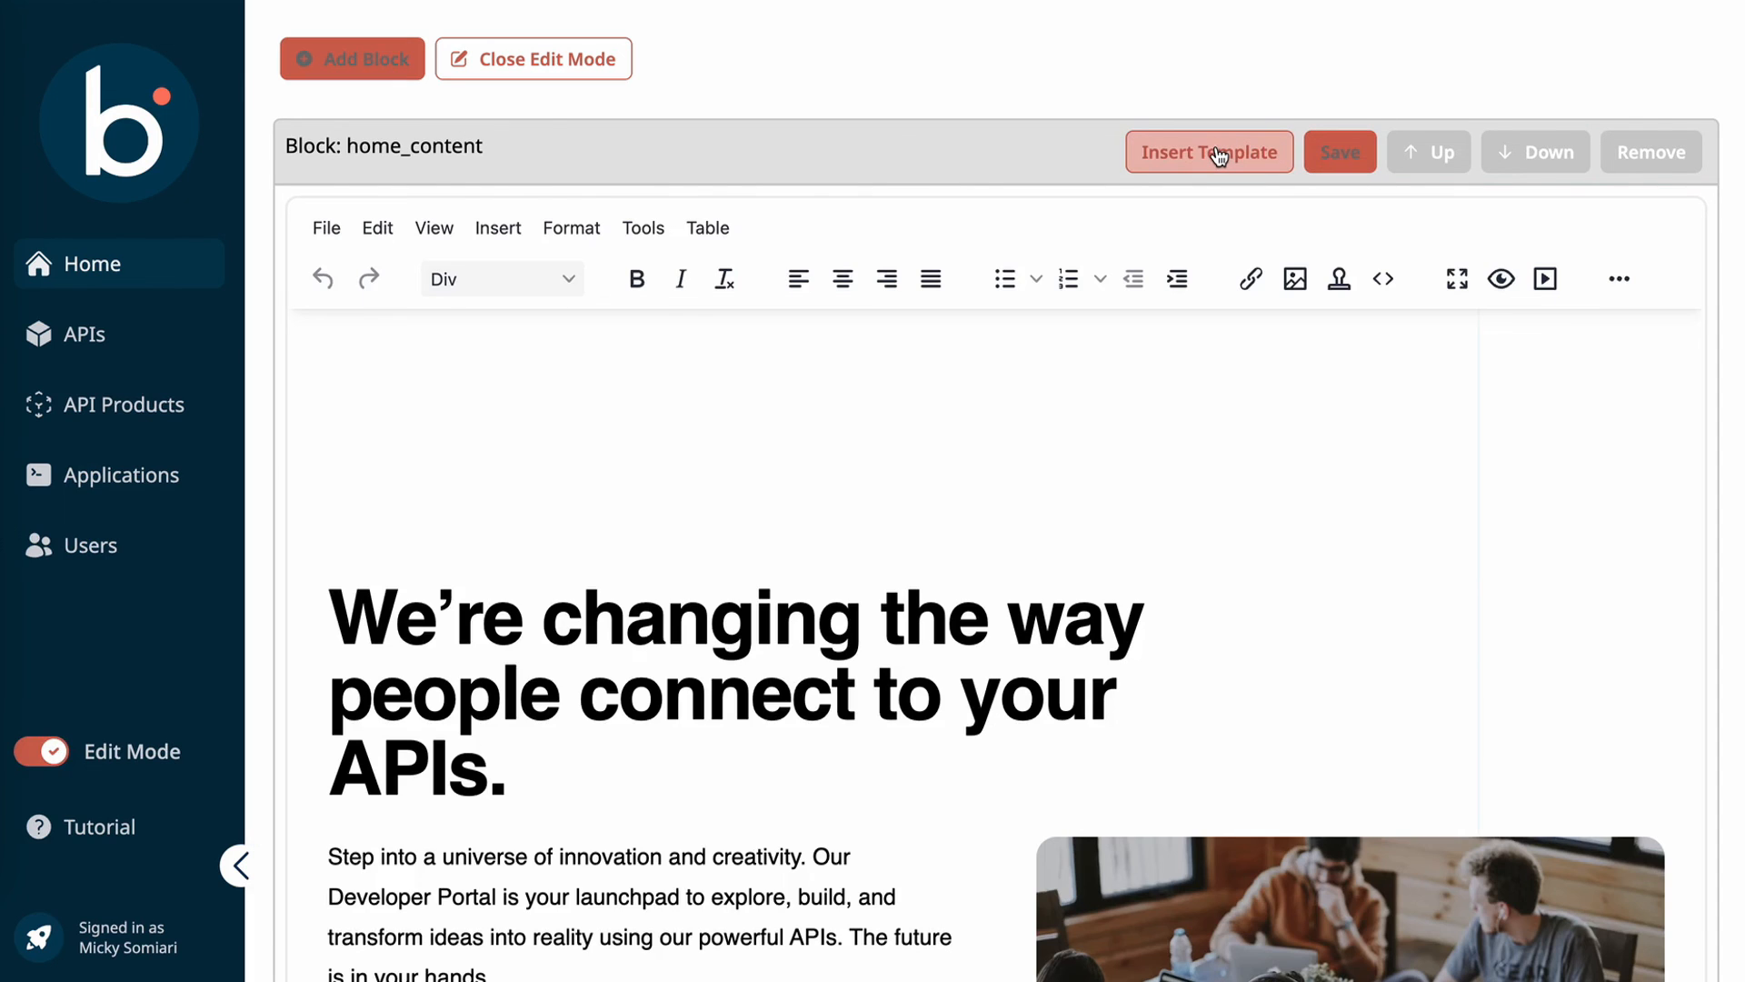
left_click(1209, 151)
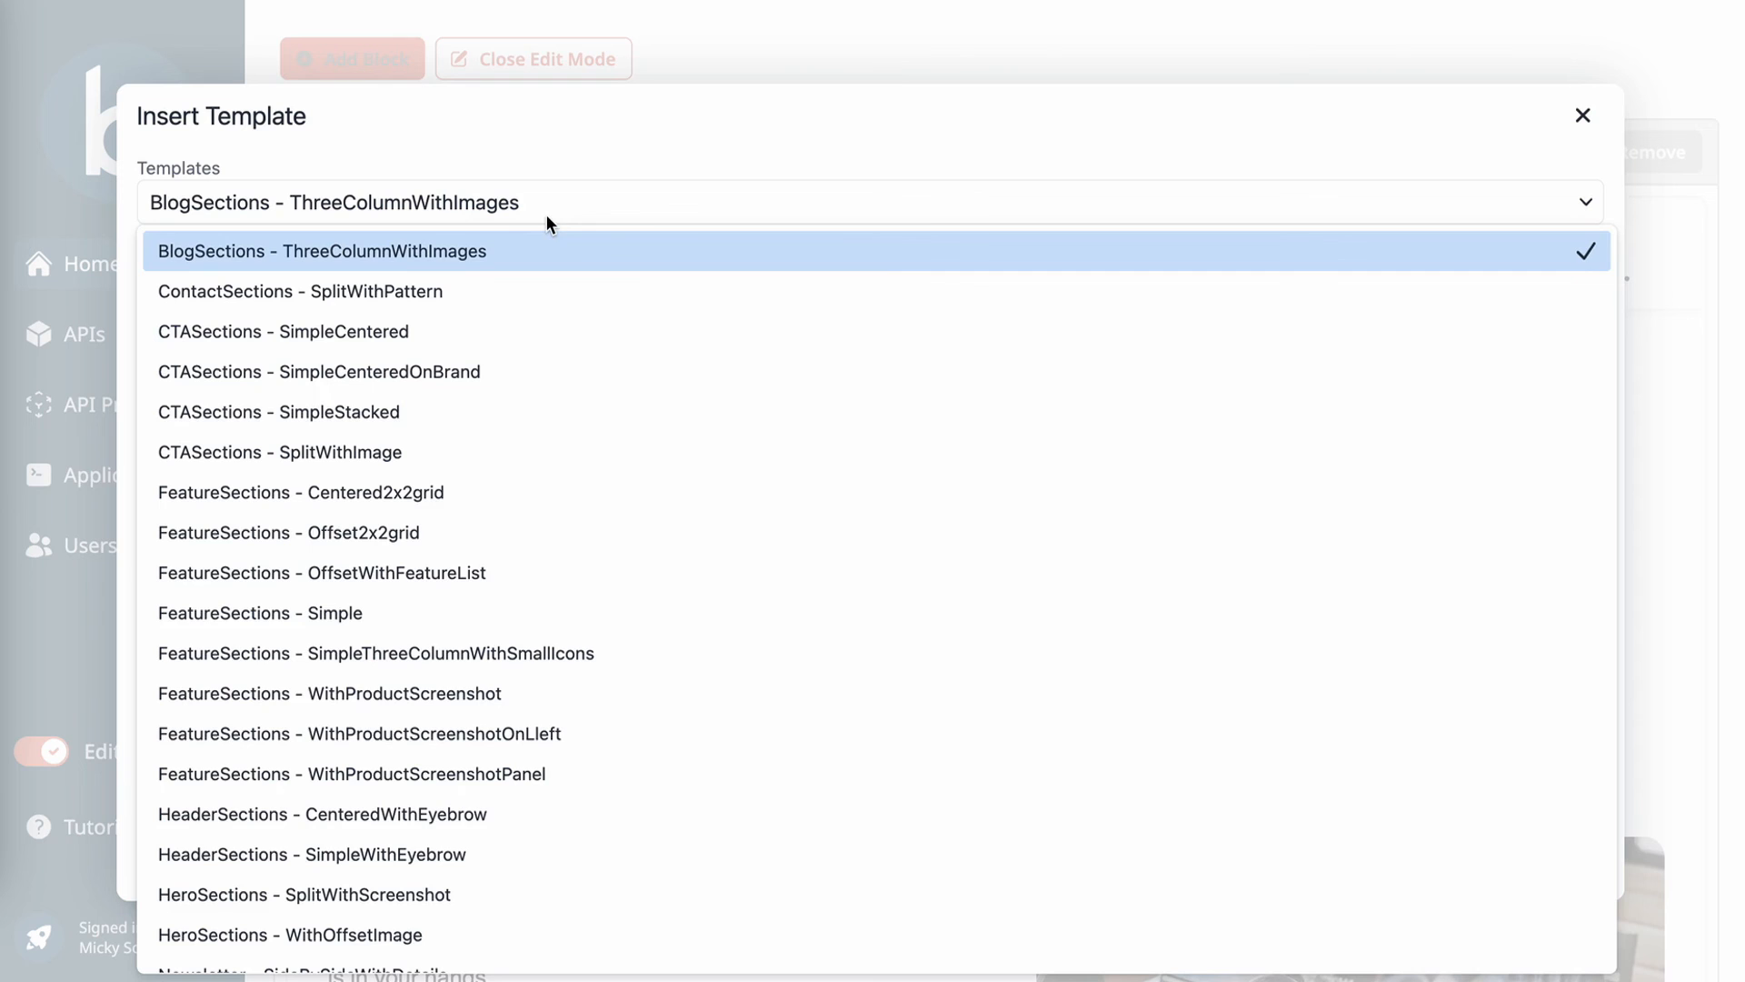
scroll("down", 3)
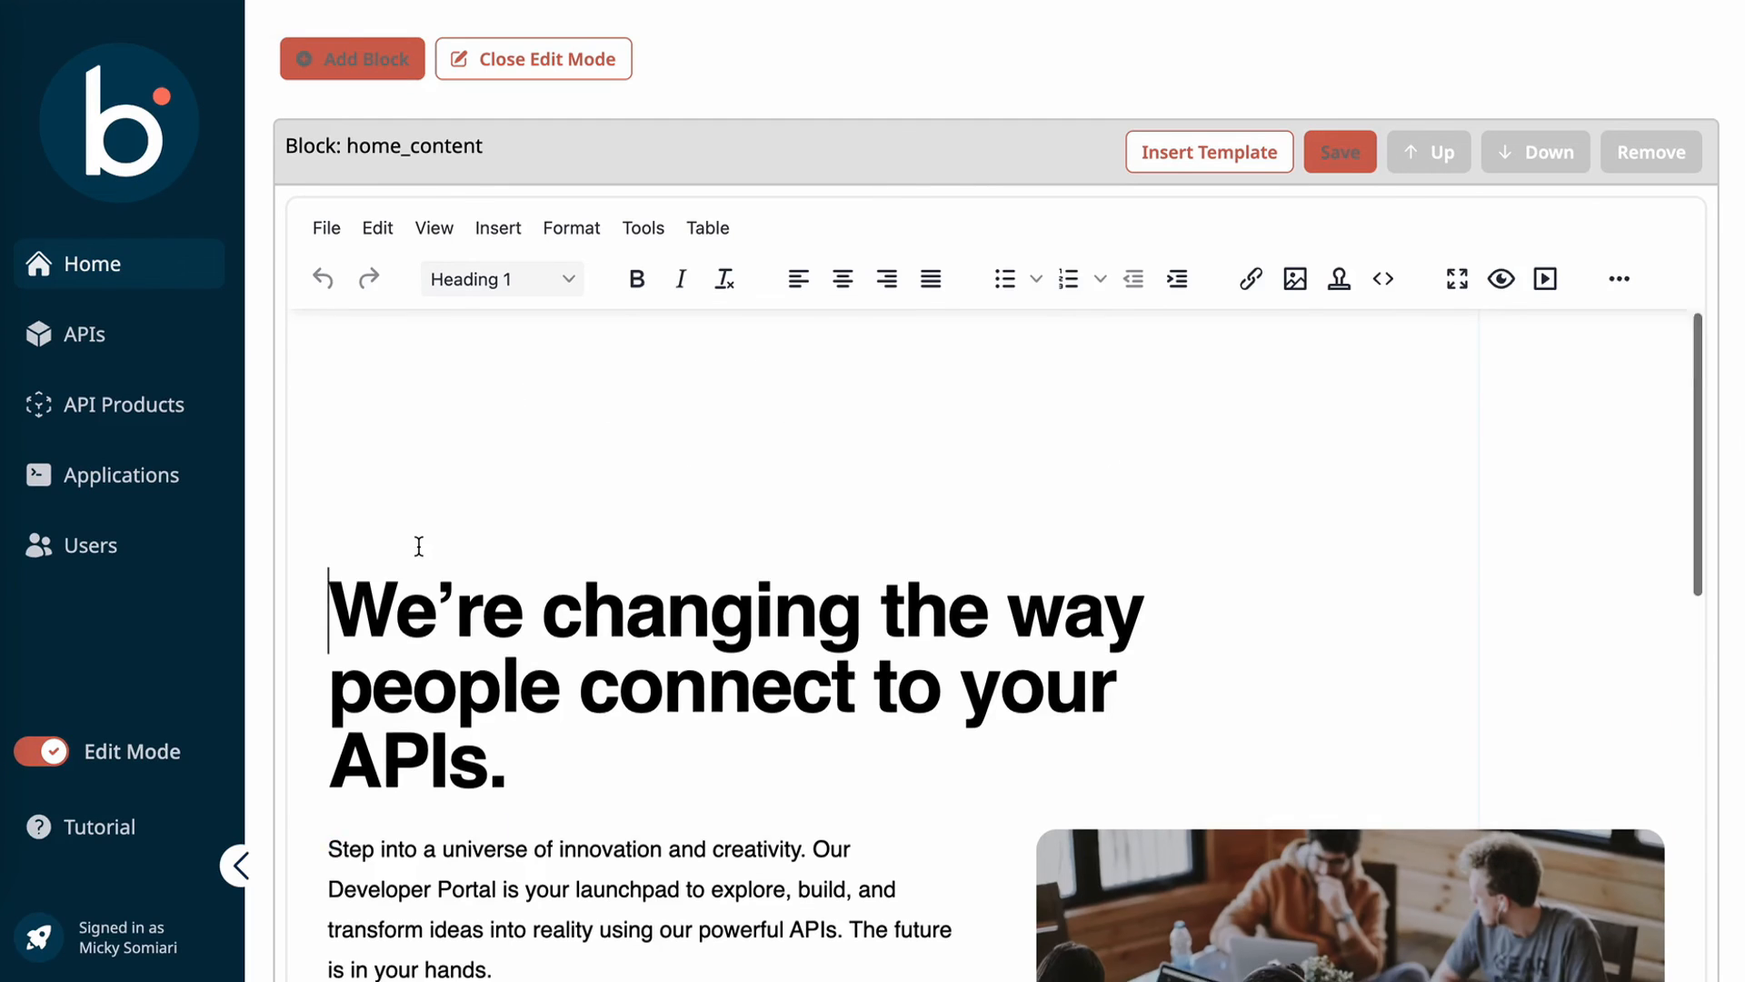
scroll("down", 3)
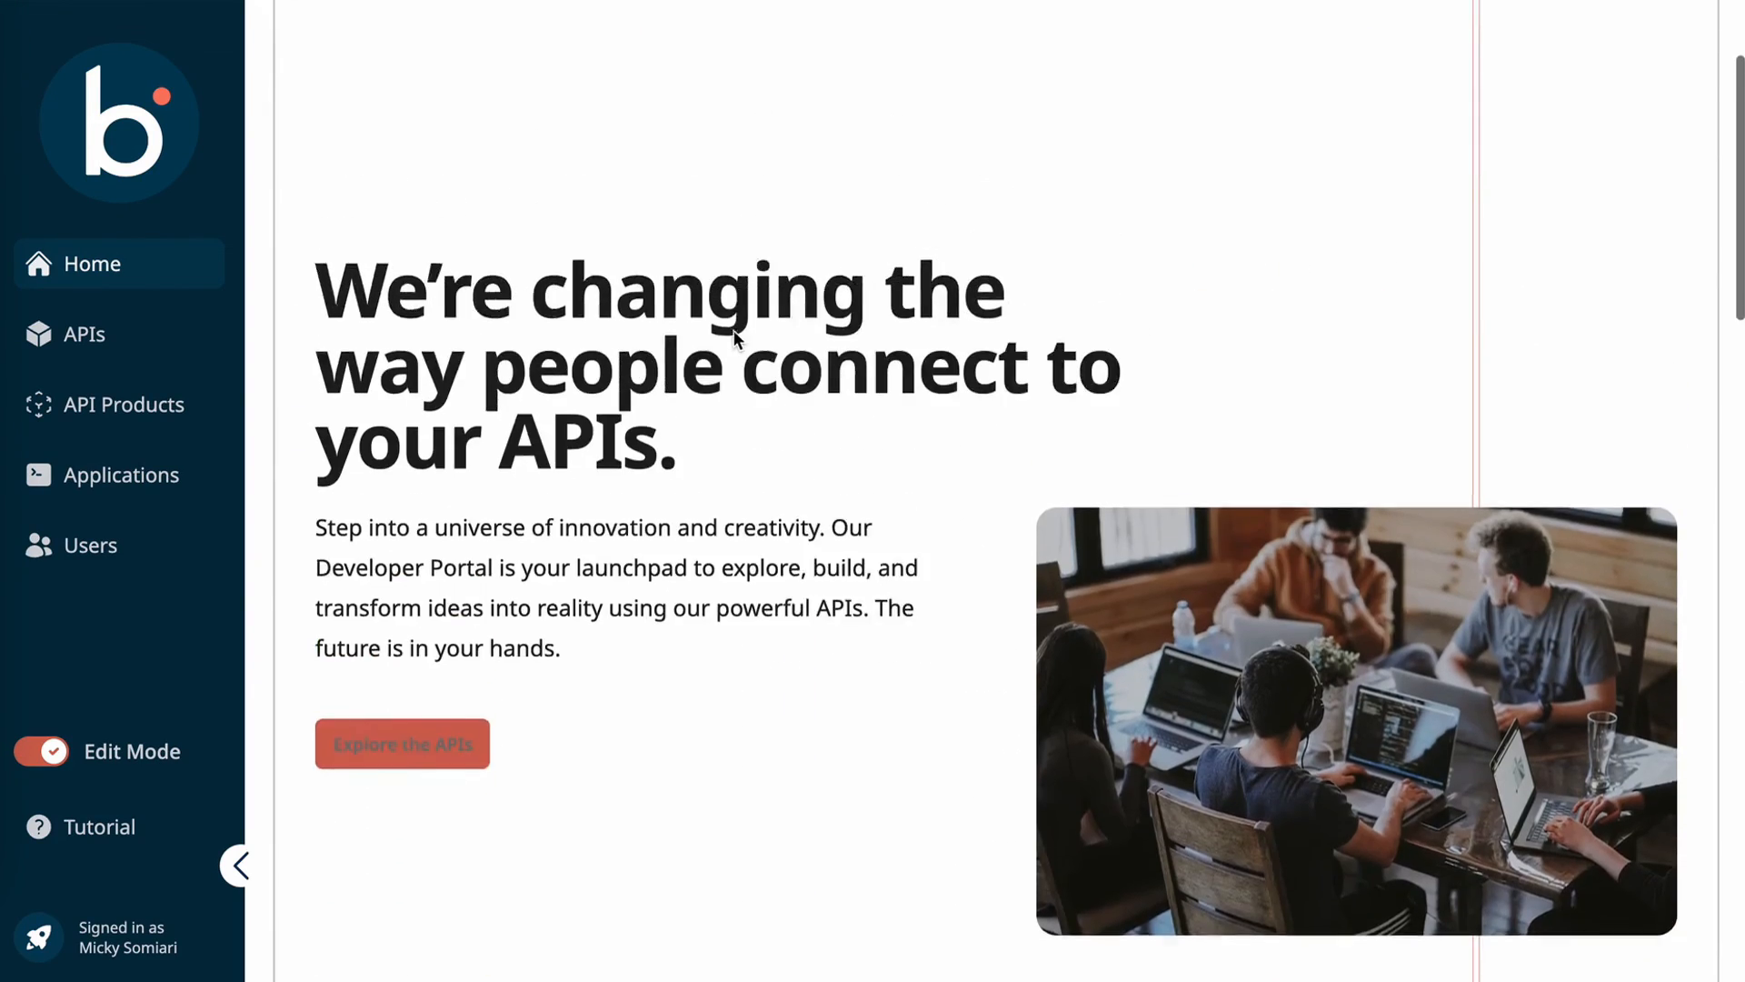
left_click(41, 750)
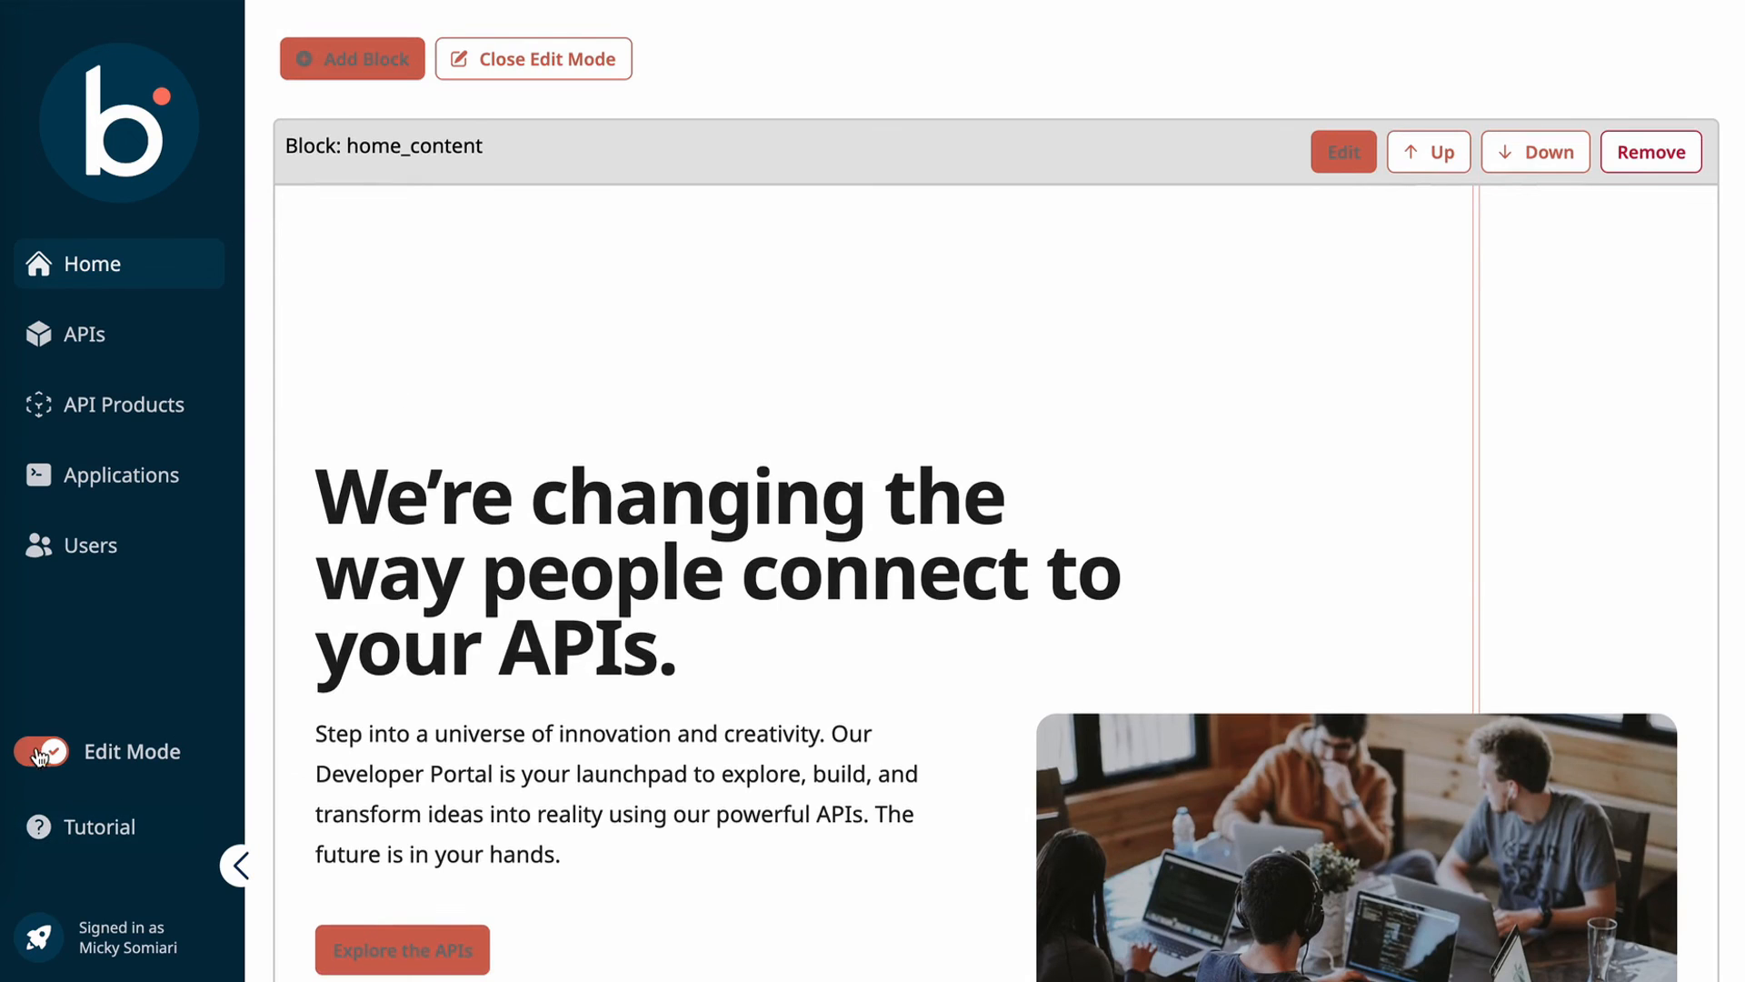
left_click(42, 750)
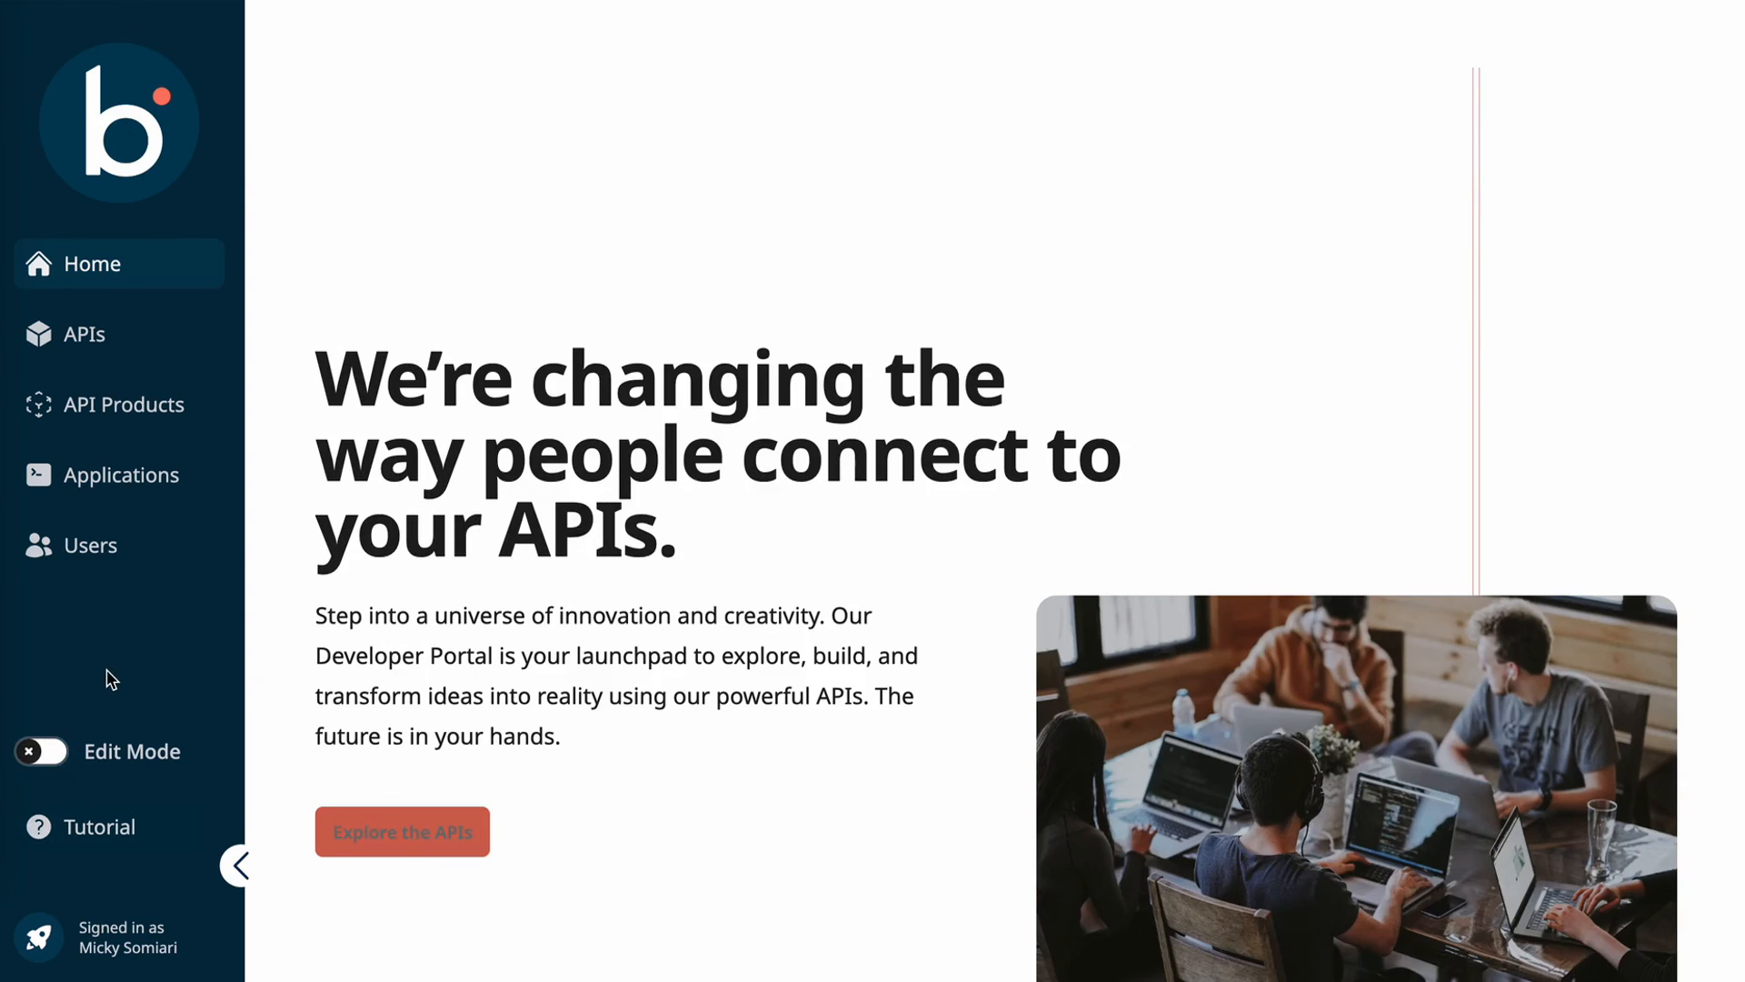
Step: Browse the Customers & Partners product, list its APIs, and open the Customers API
left_click(122, 403)
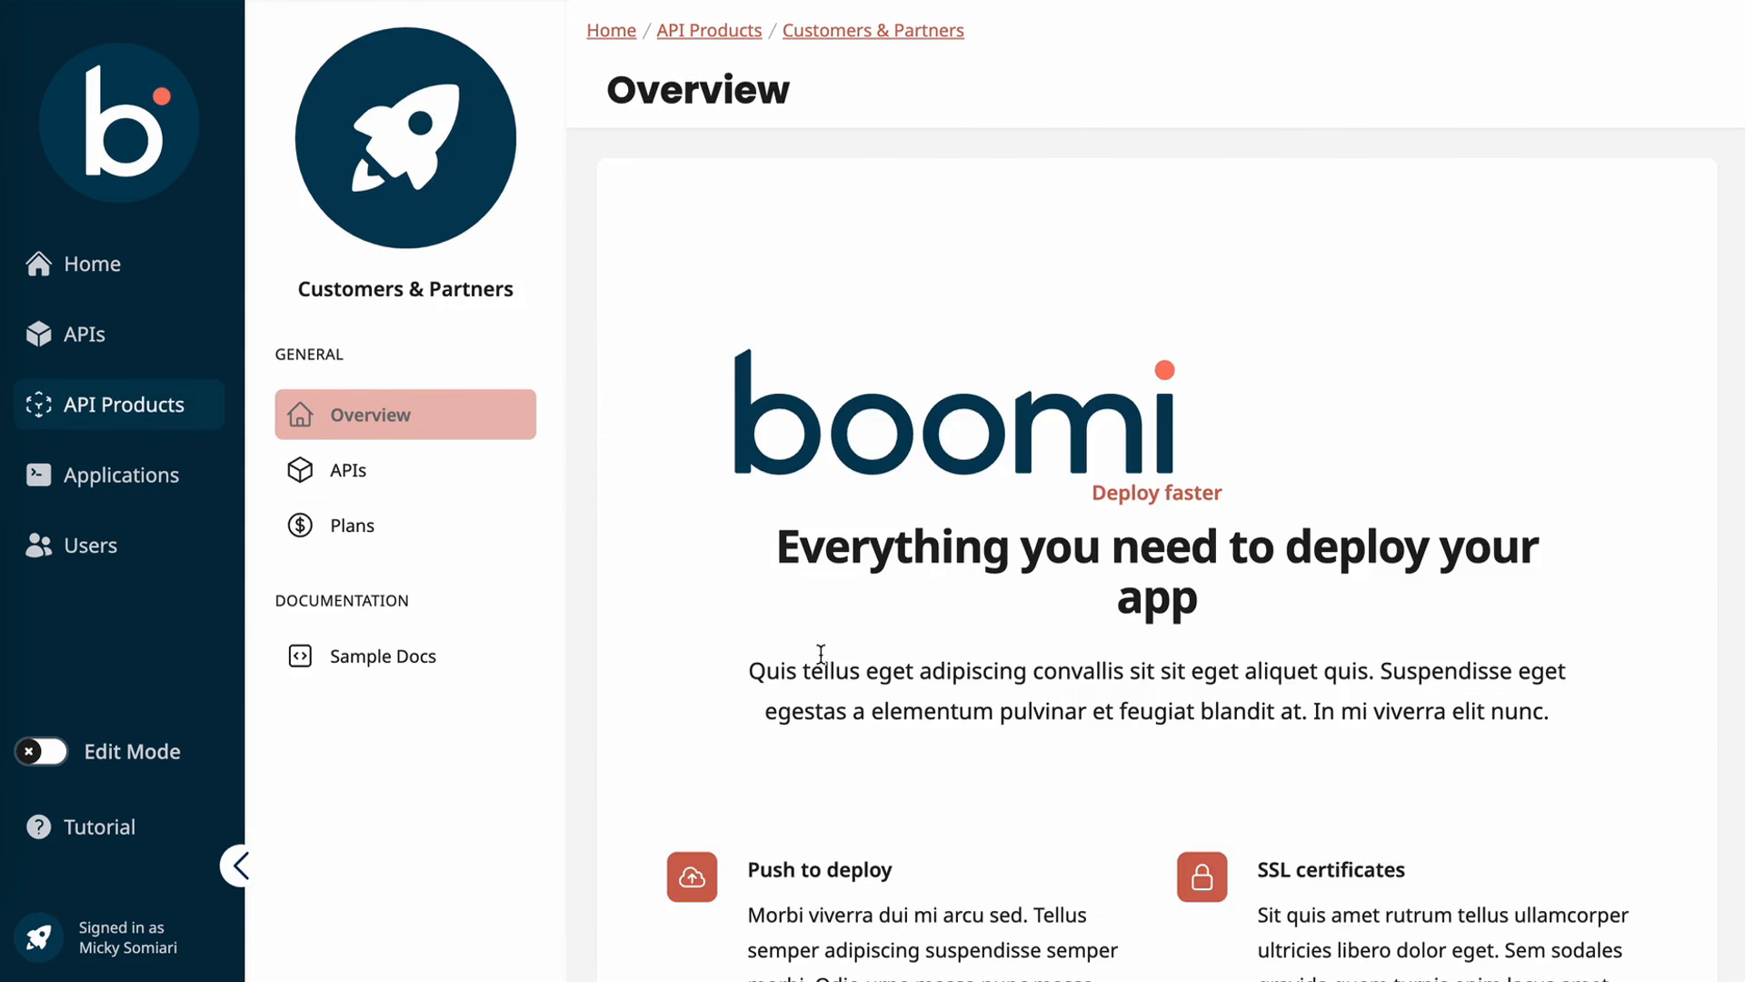
mouse_move(1263, 702)
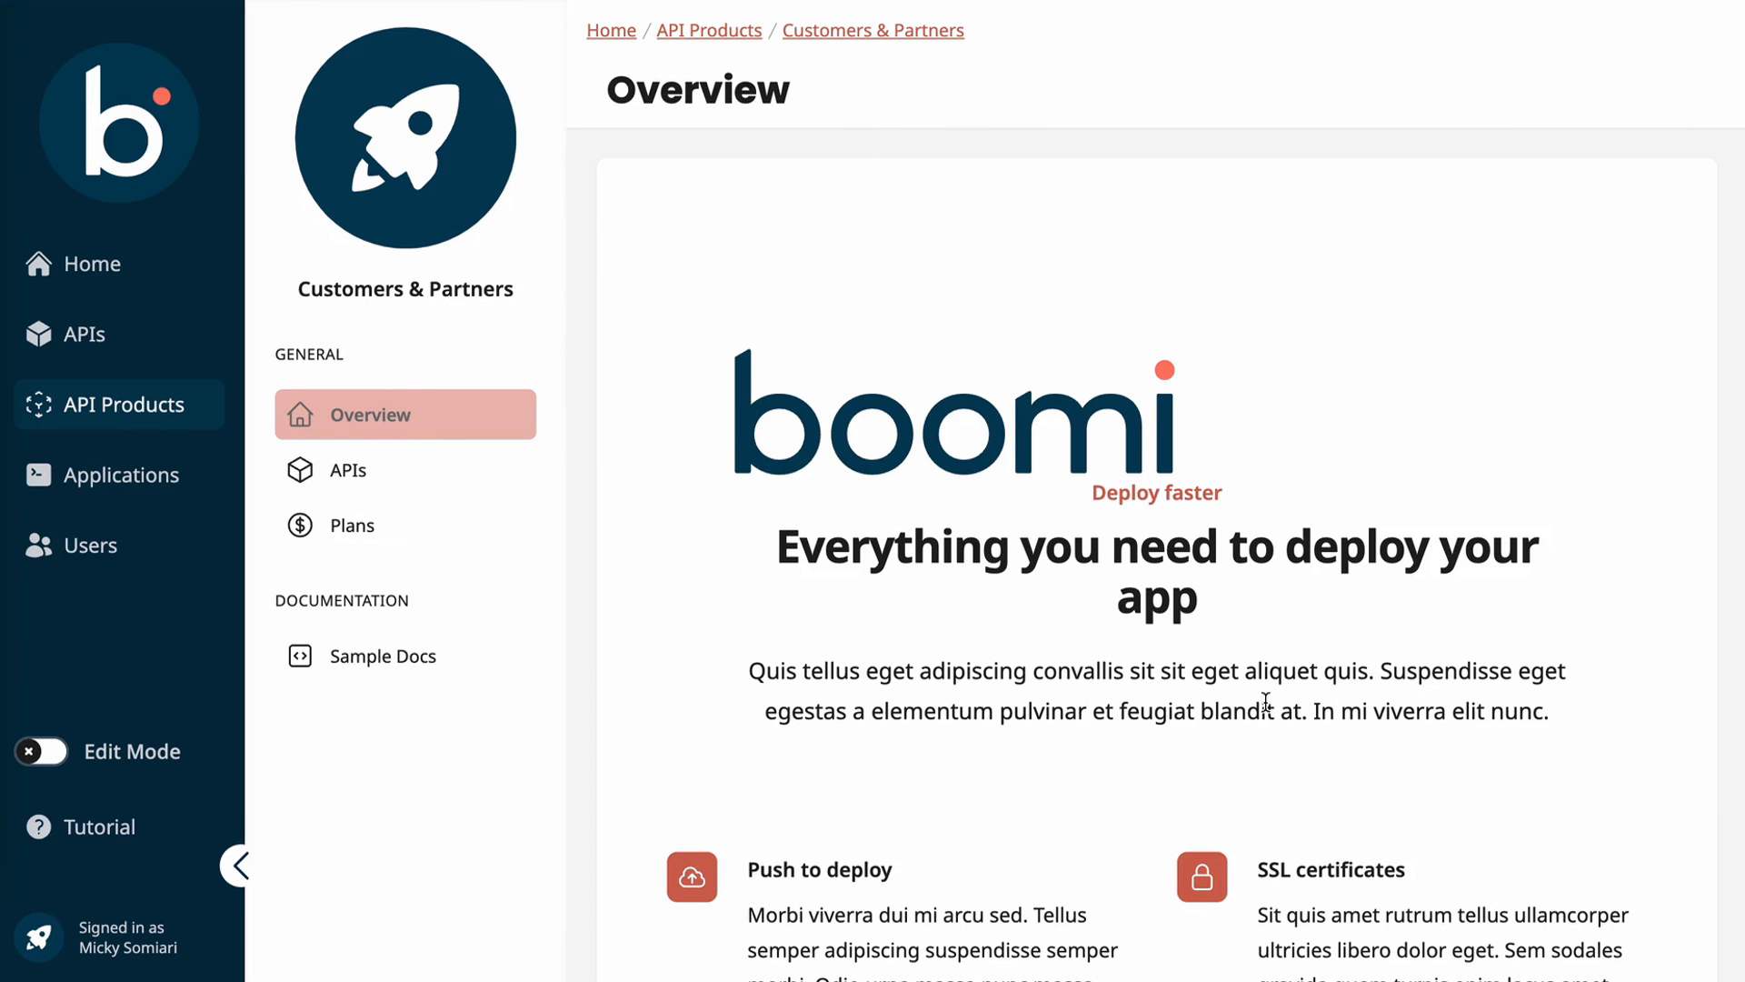
mouse_move(937, 478)
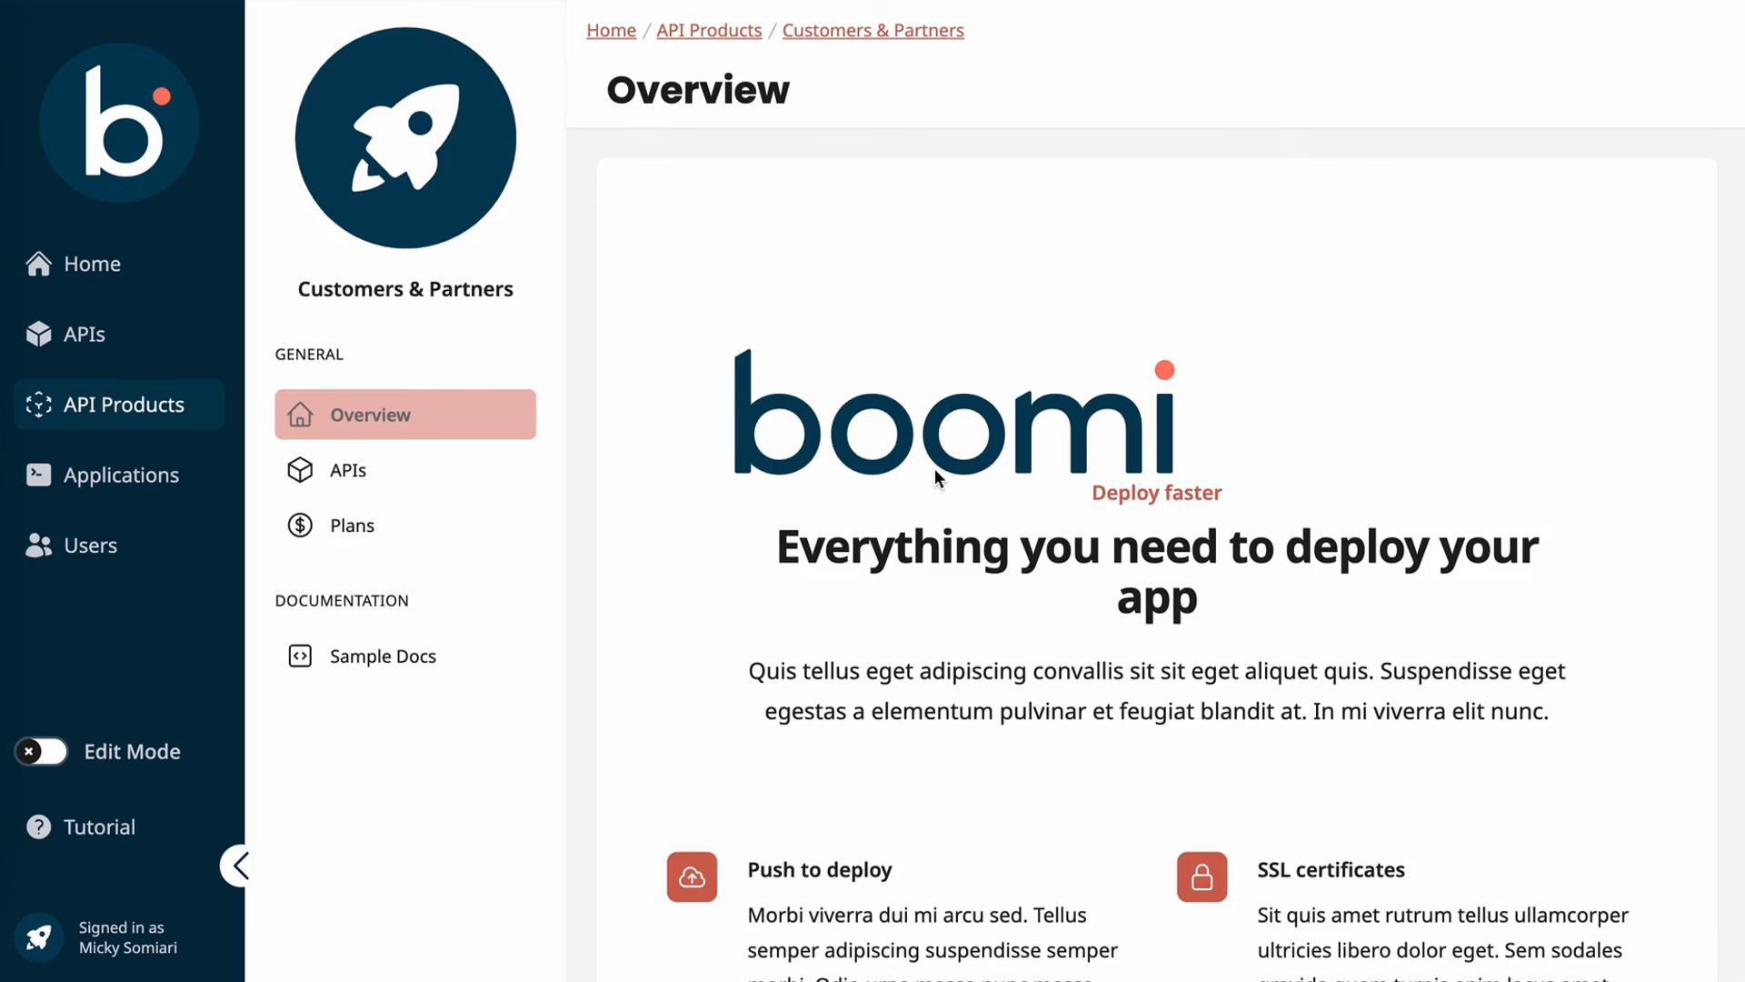
scroll("down", 3)
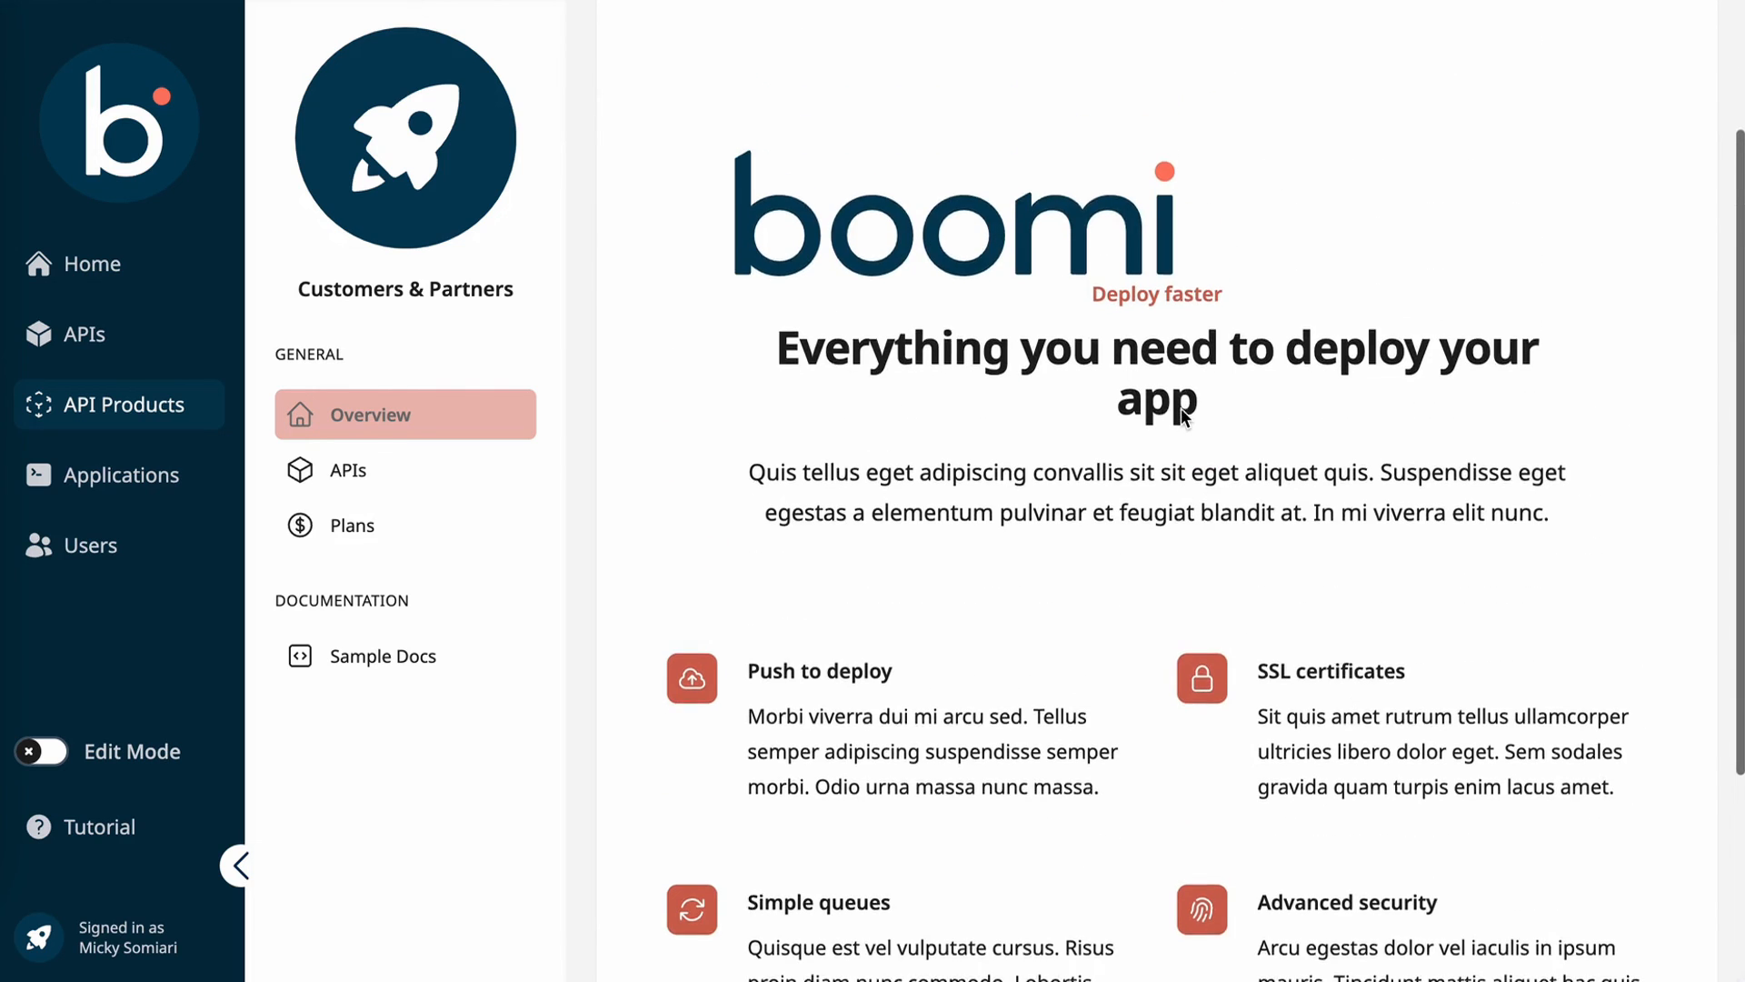
left_click(348, 469)
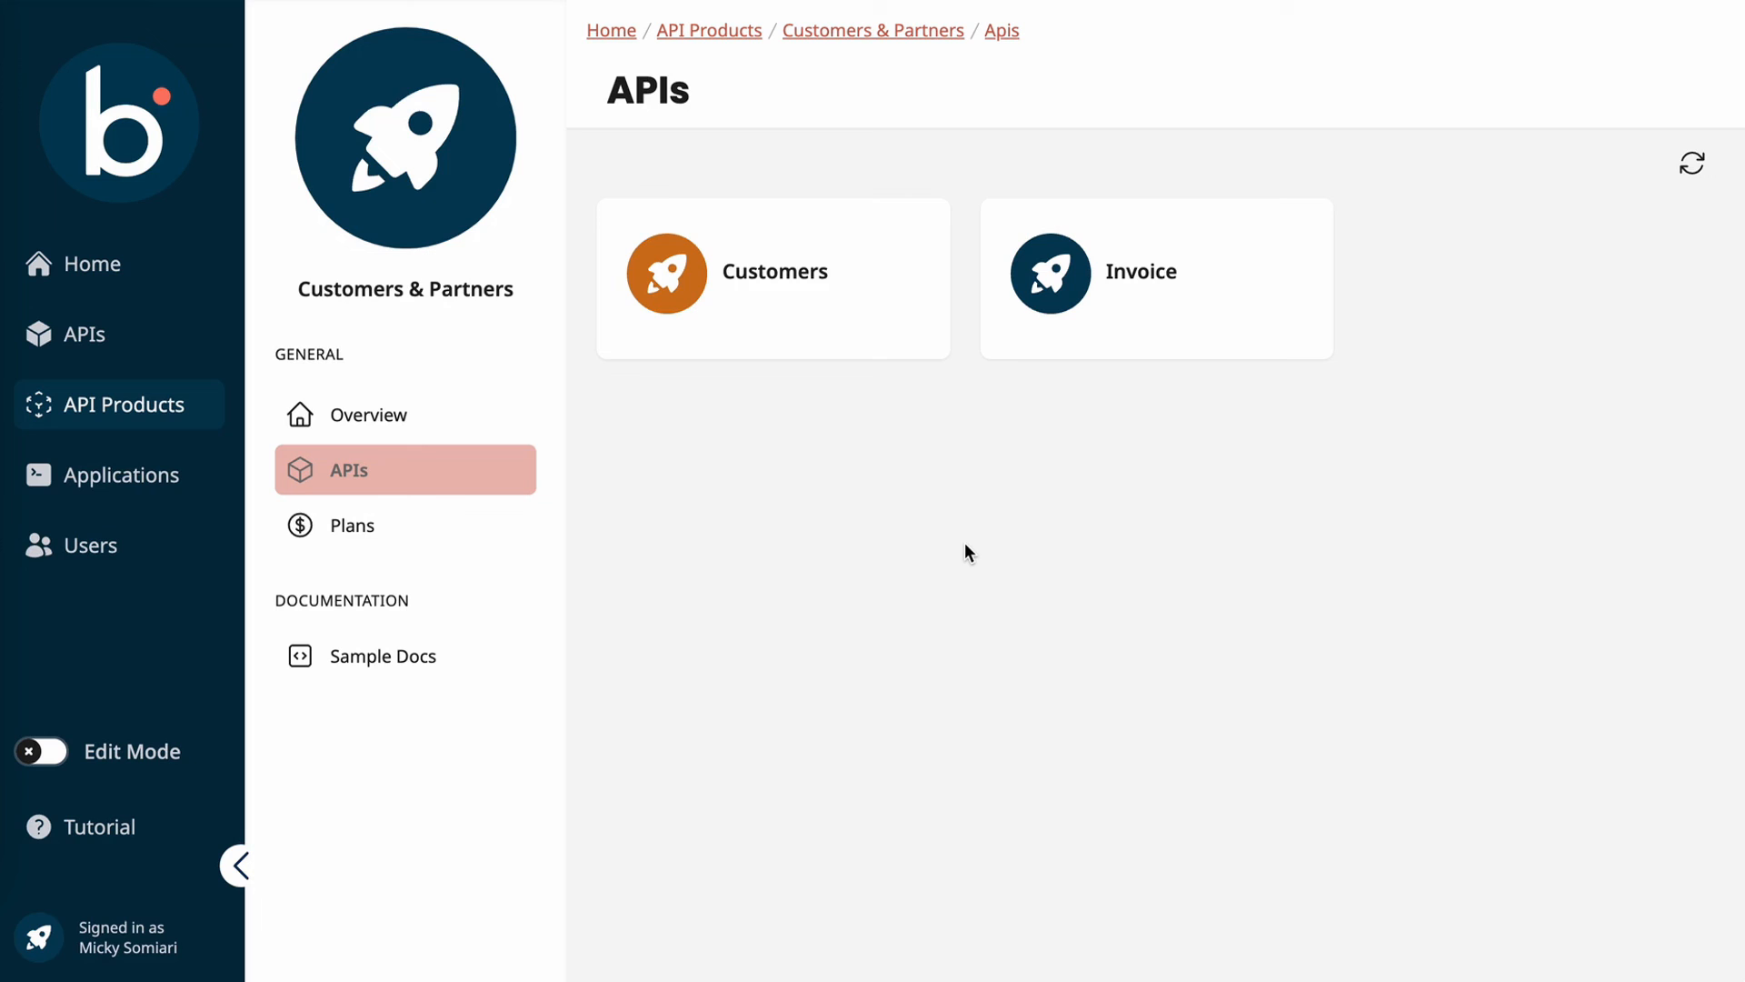
mouse_move(851, 329)
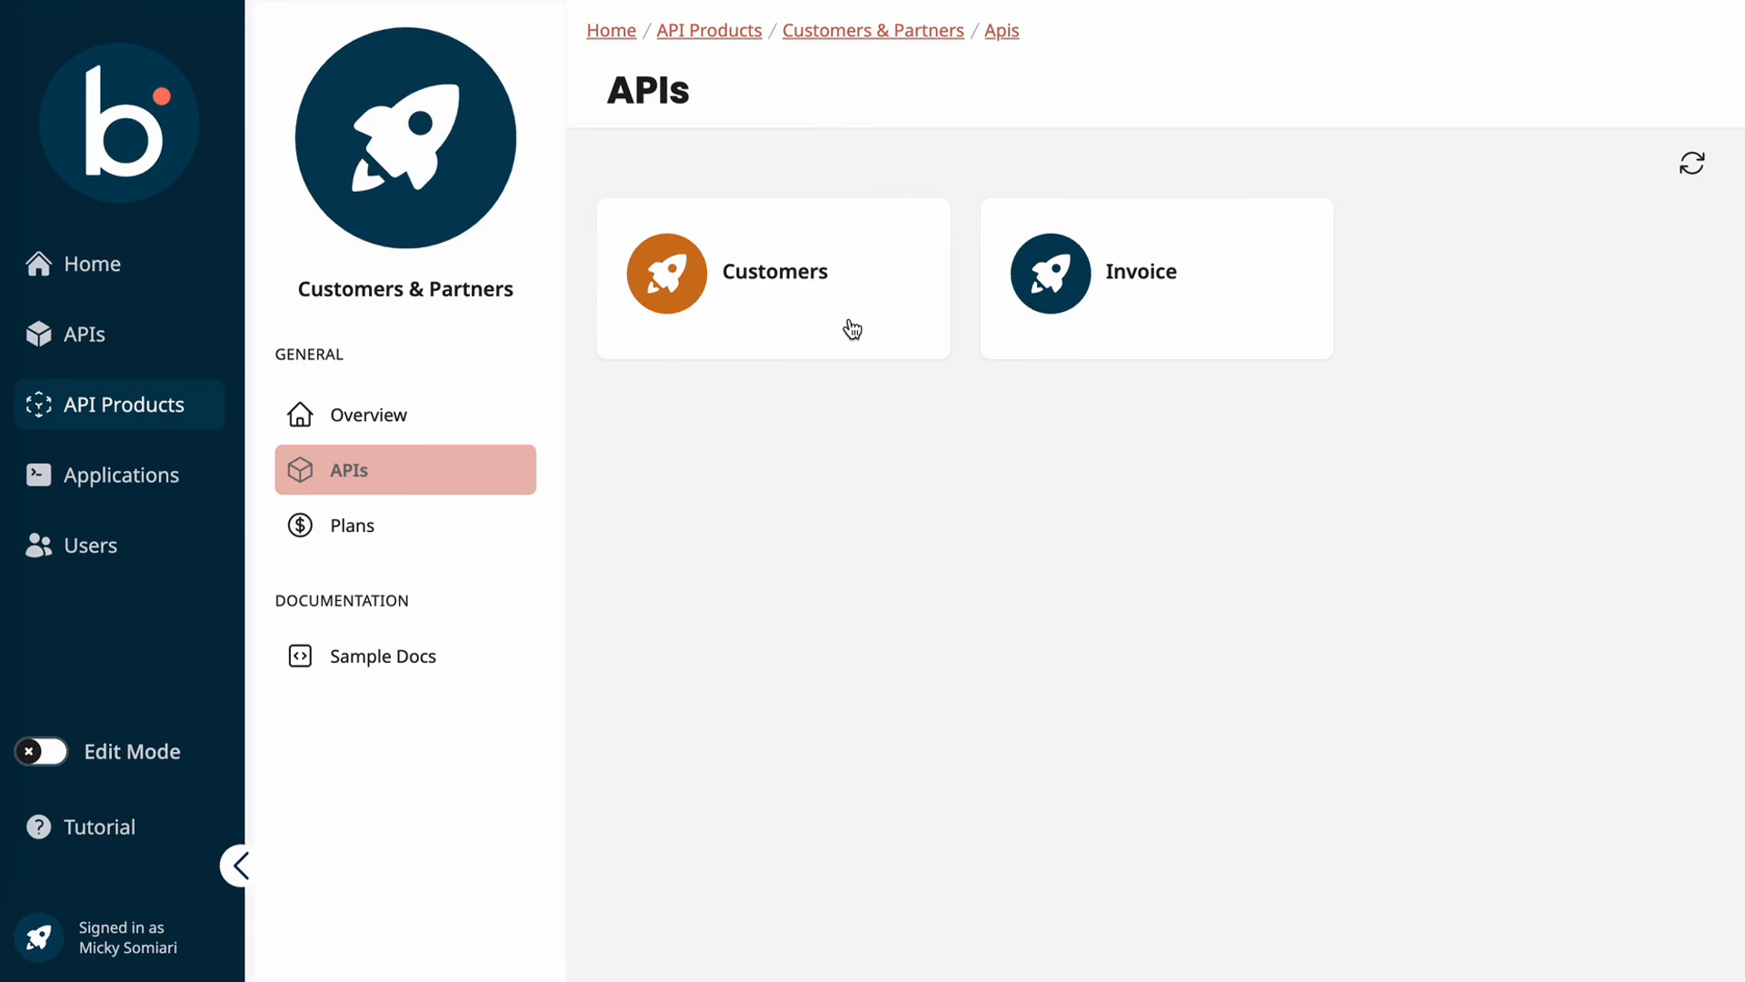
left_click(772, 277)
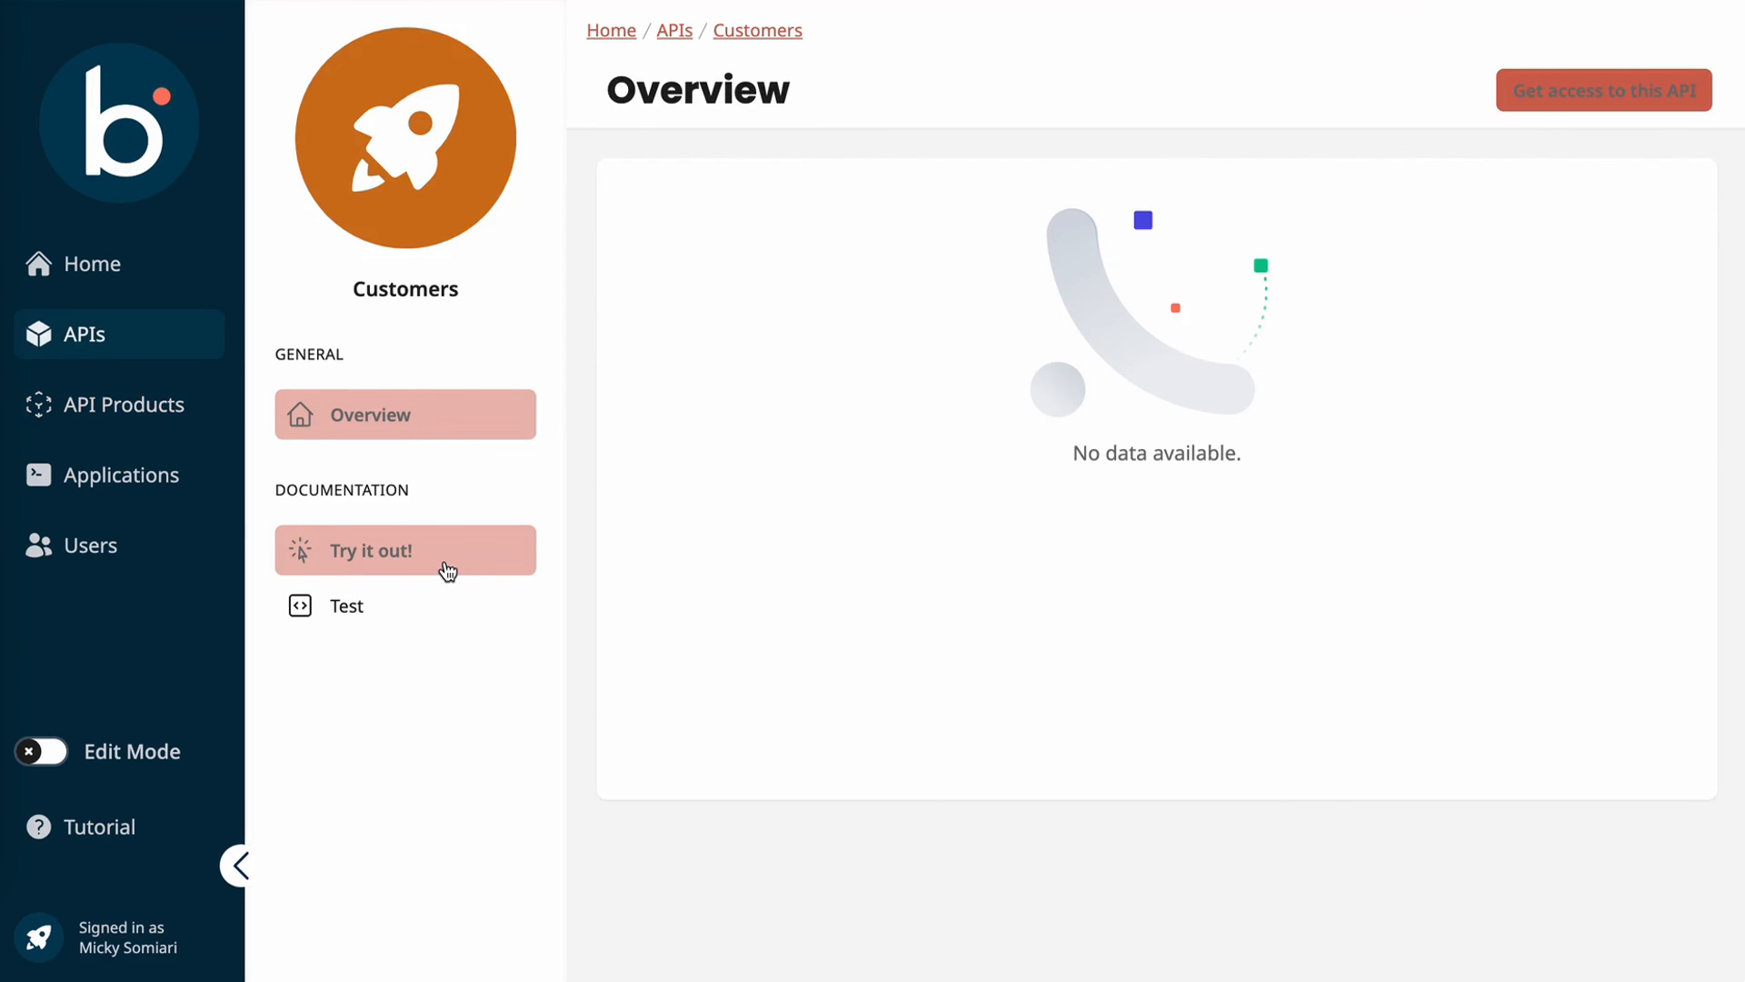
mouse_move(405, 549)
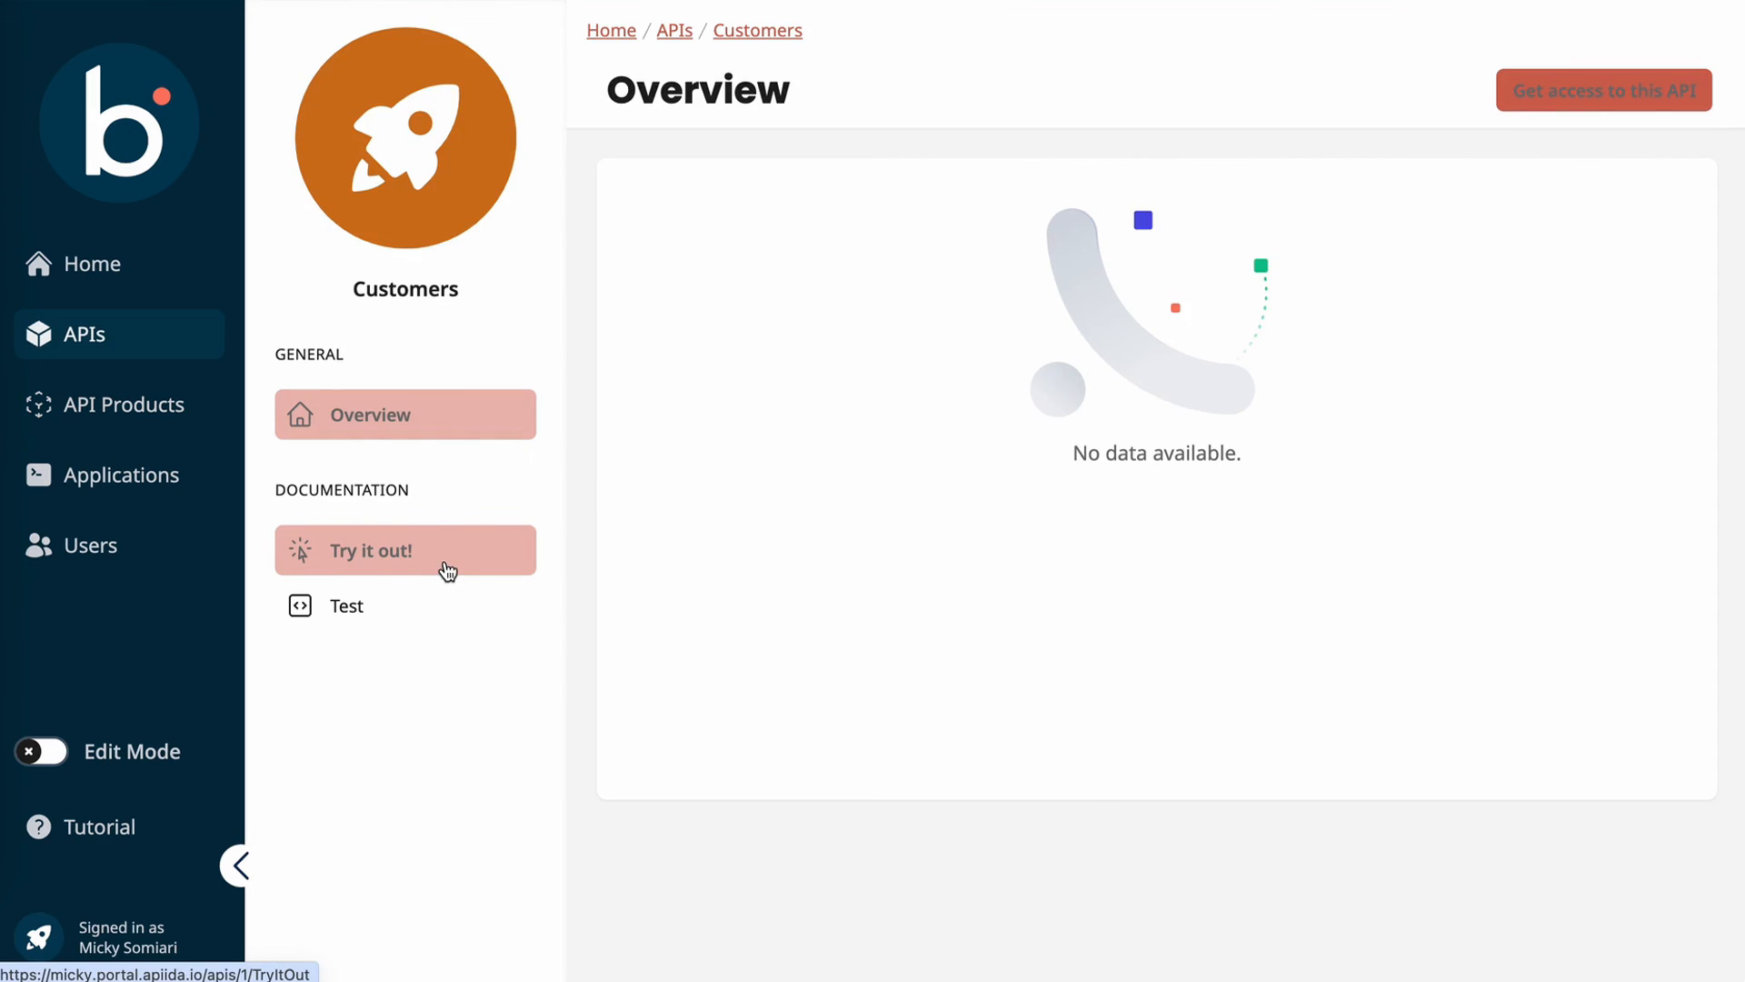